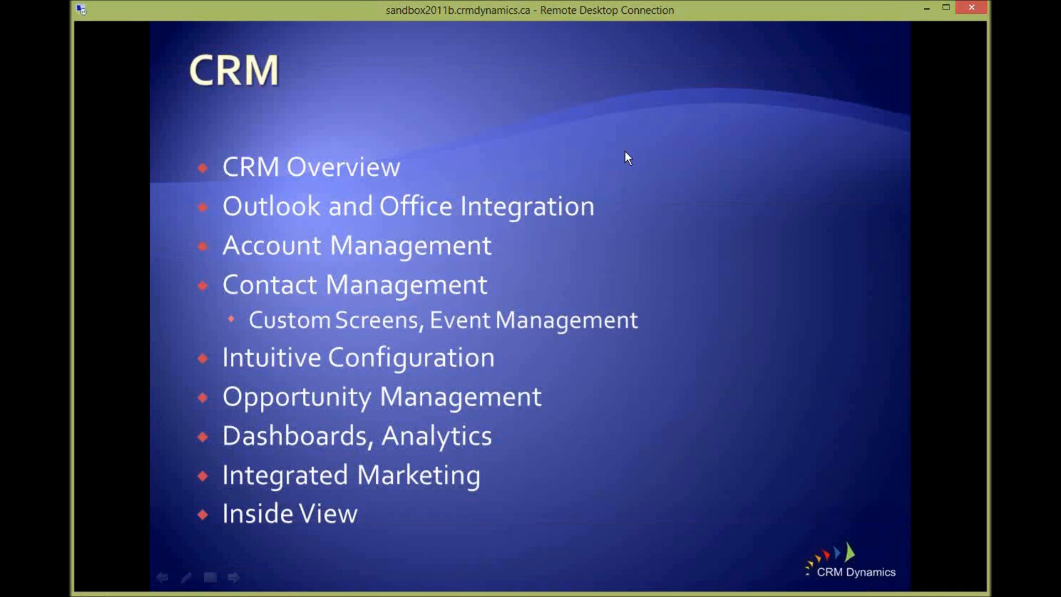
mouse_move(463, 238)
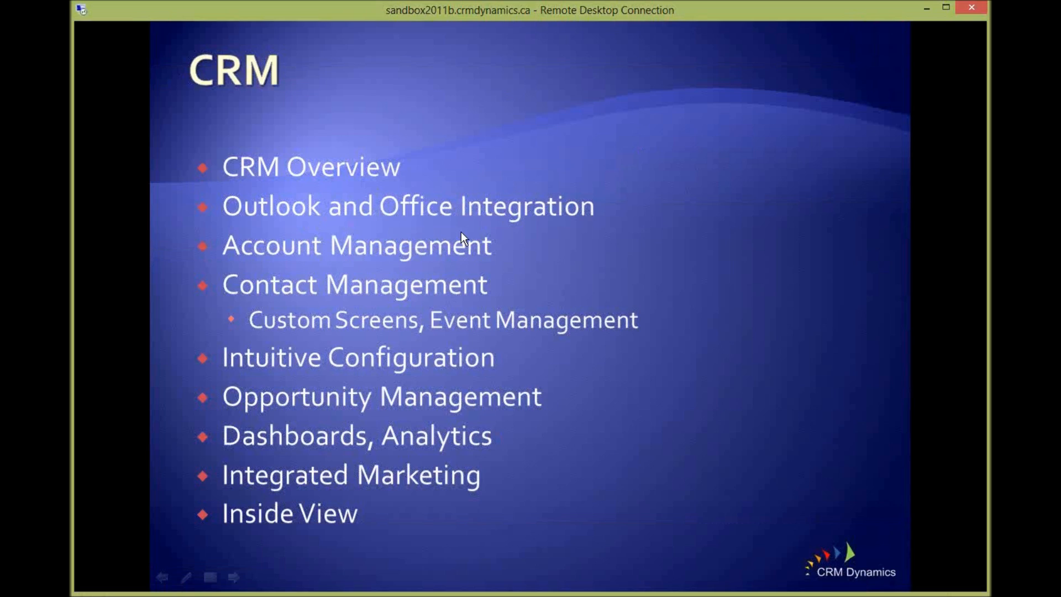
mouse_move(345, 256)
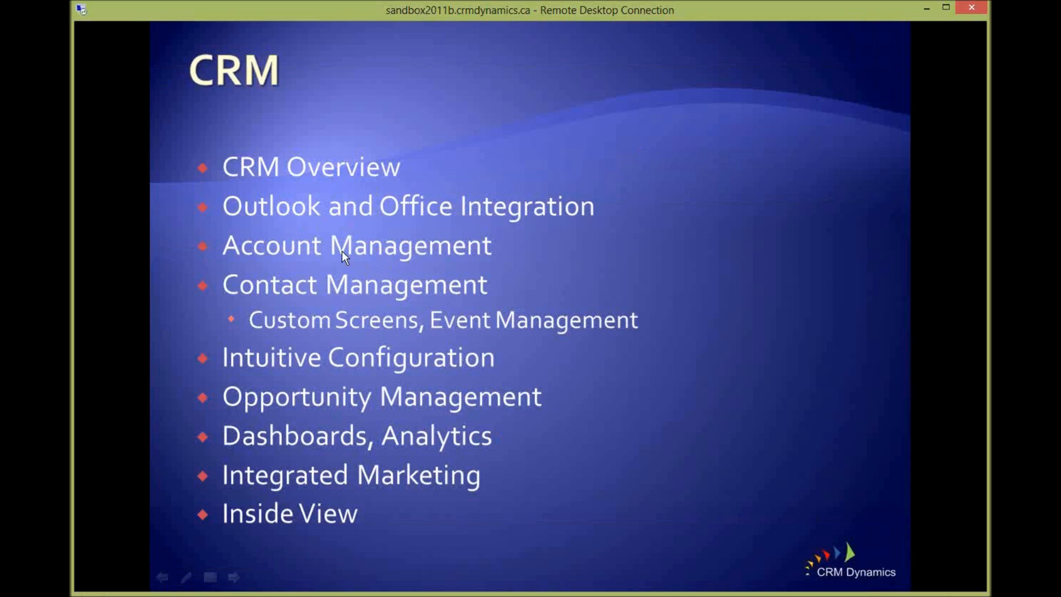
mouse_move(397, 405)
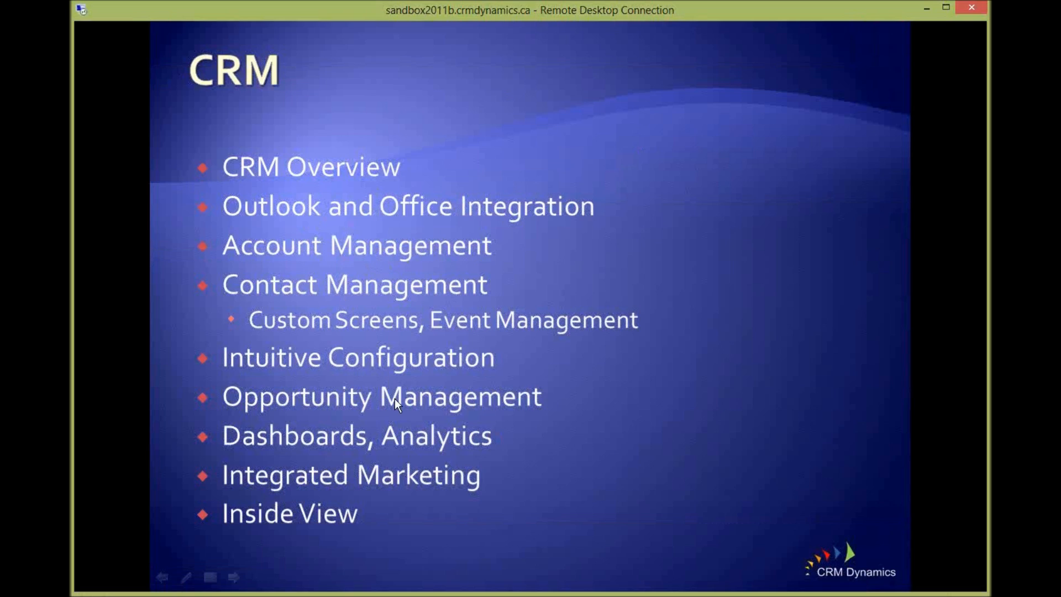
mouse_move(265, 475)
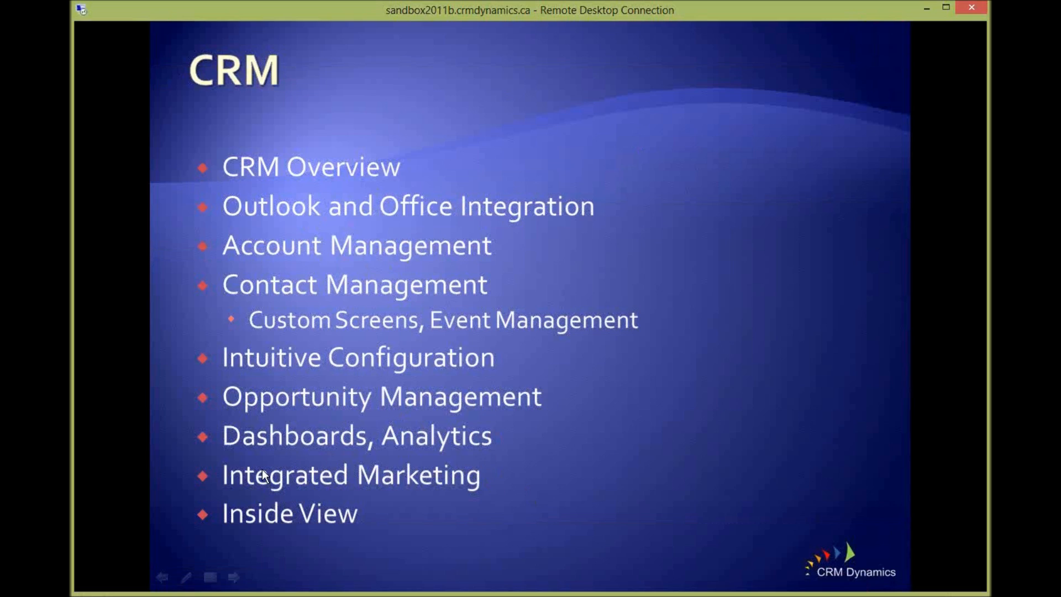
mouse_move(334, 477)
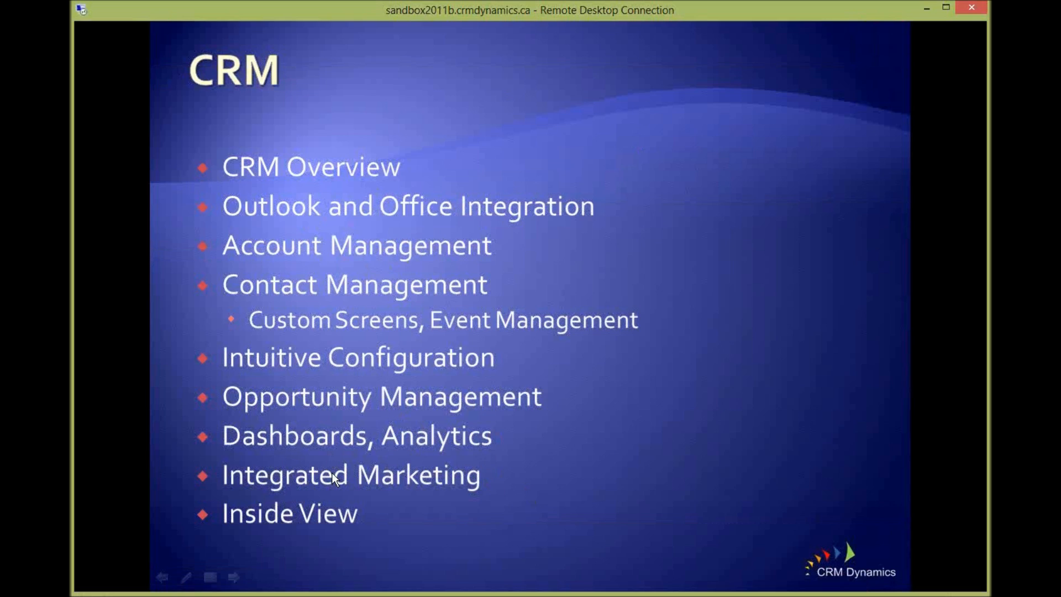
mouse_move(418, 493)
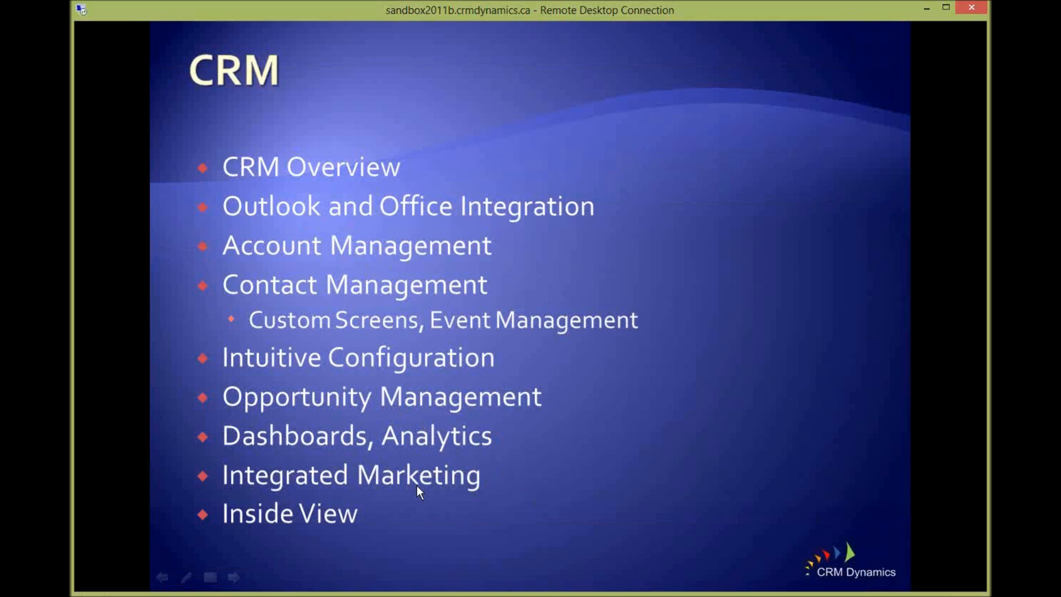
mouse_move(510, 501)
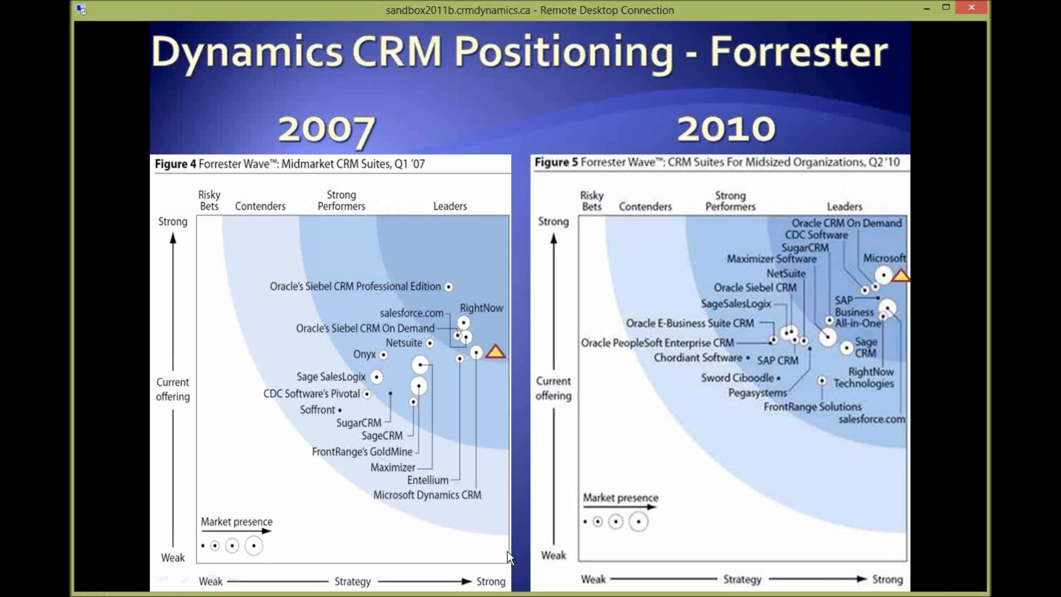
mouse_move(485, 357)
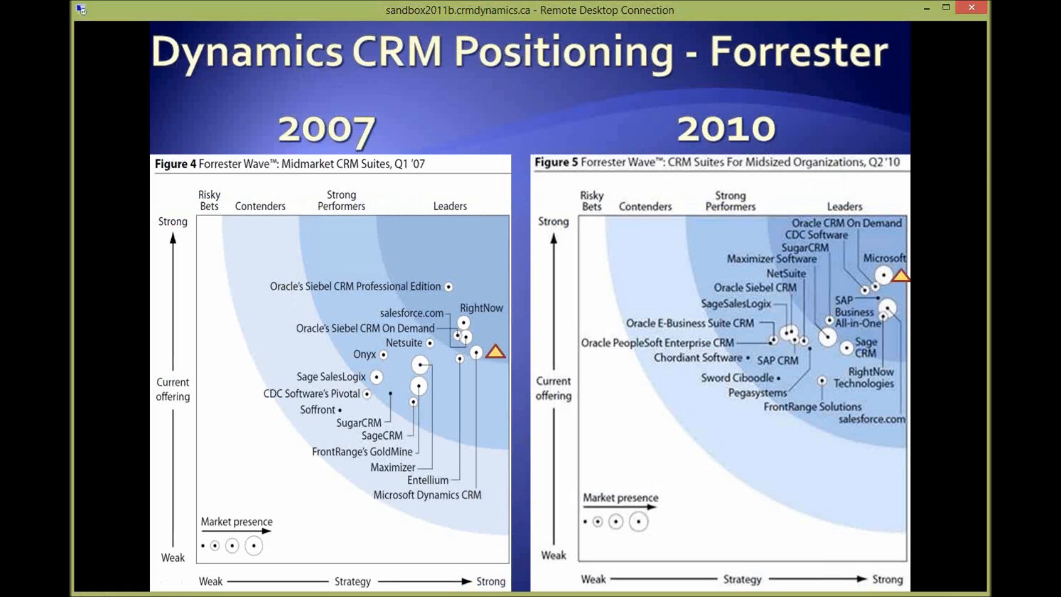
mouse_move(358, 143)
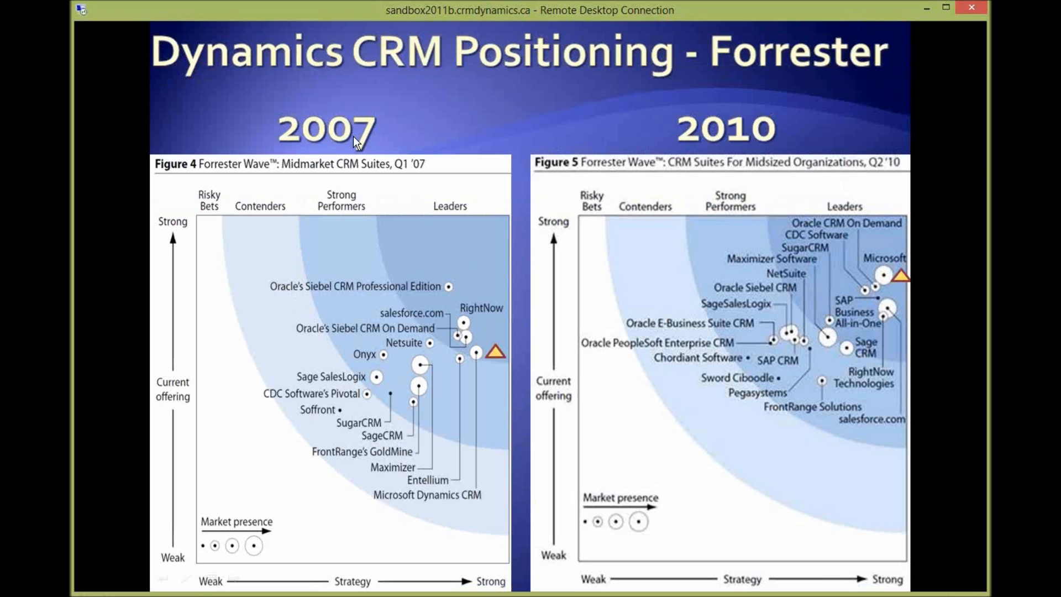
mouse_move(482, 367)
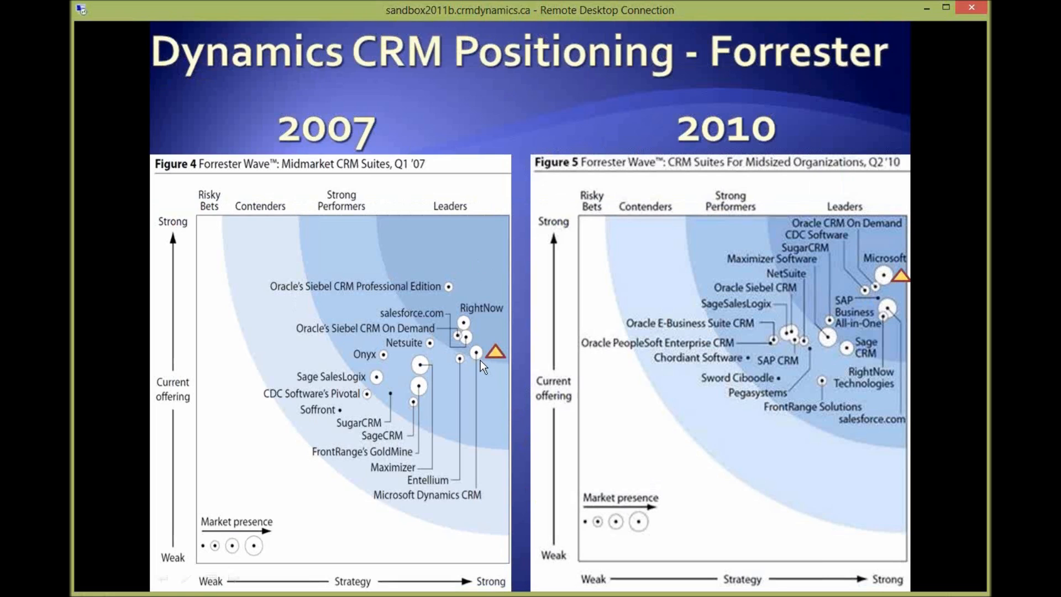
mouse_move(481, 362)
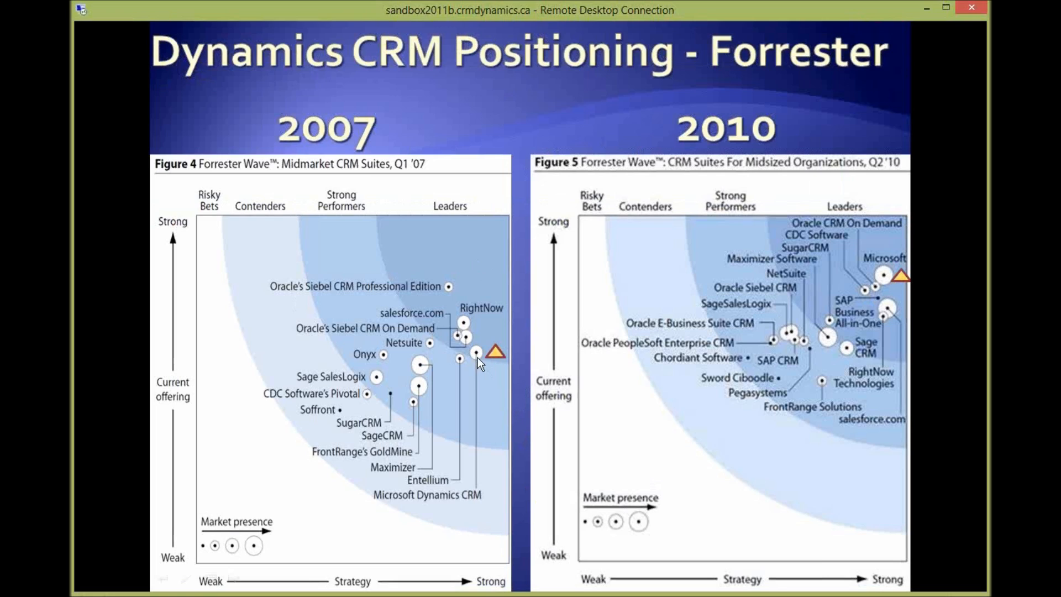
mouse_move(483, 364)
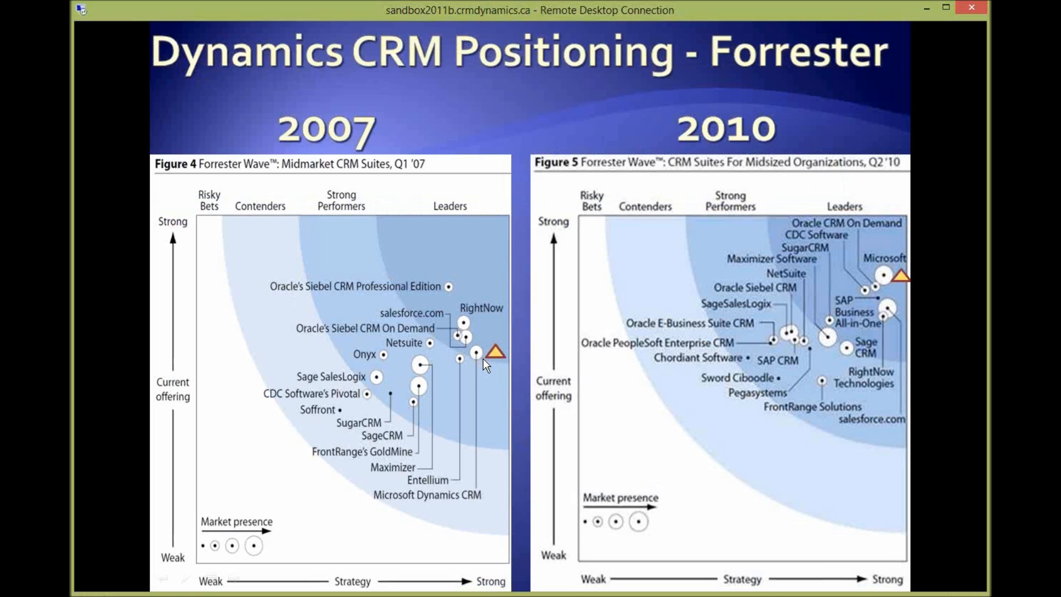
mouse_move(459, 344)
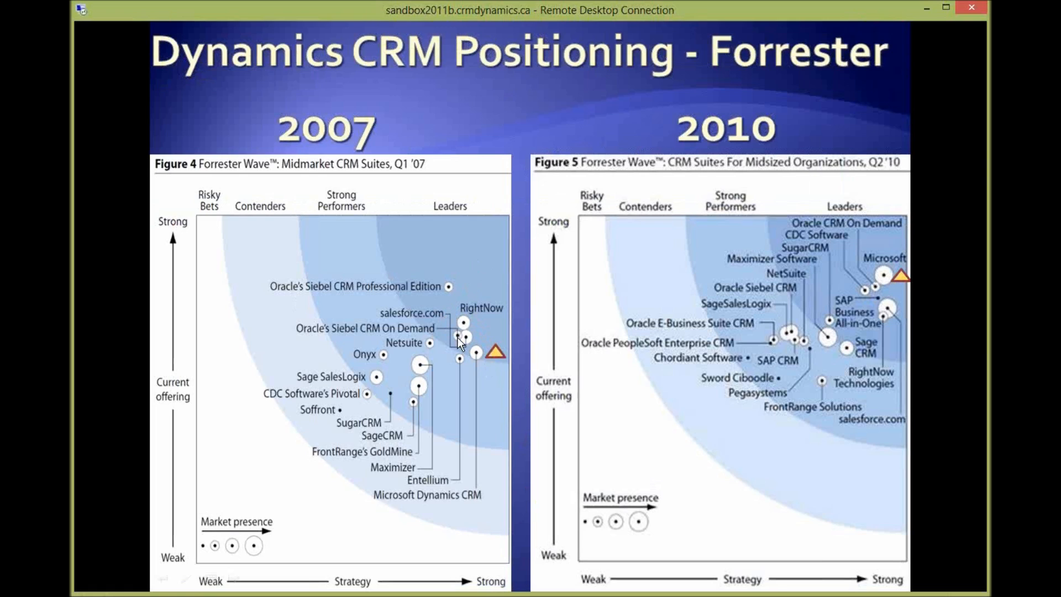
mouse_move(485, 371)
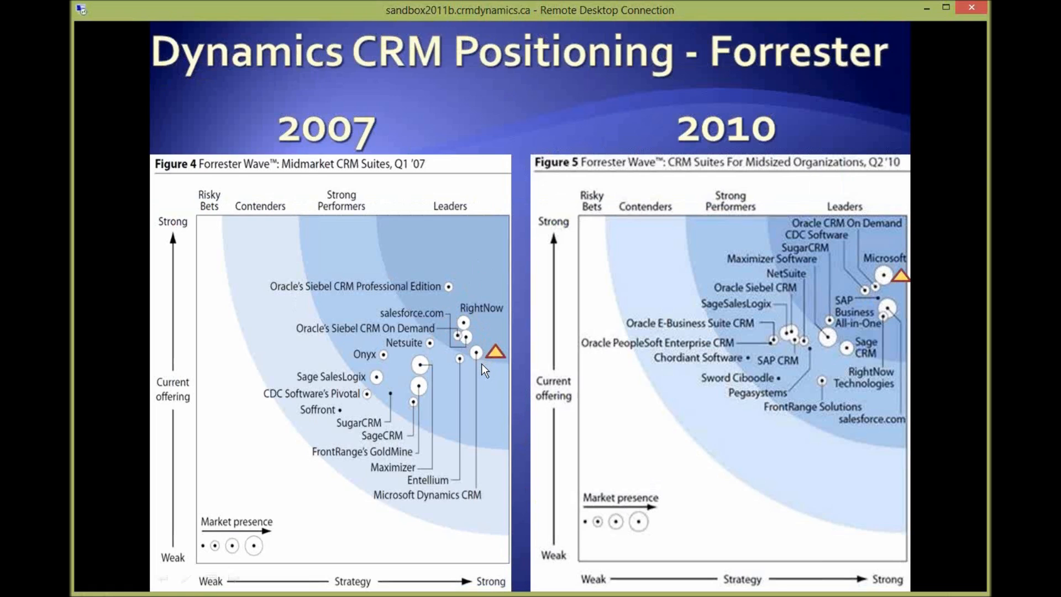
mouse_move(477, 364)
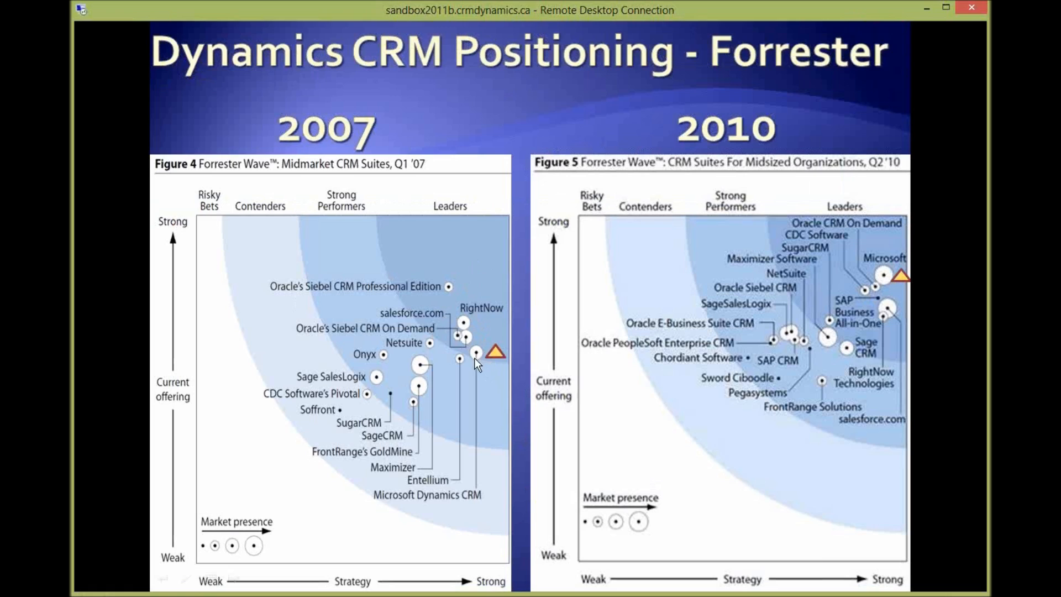
mouse_move(903, 291)
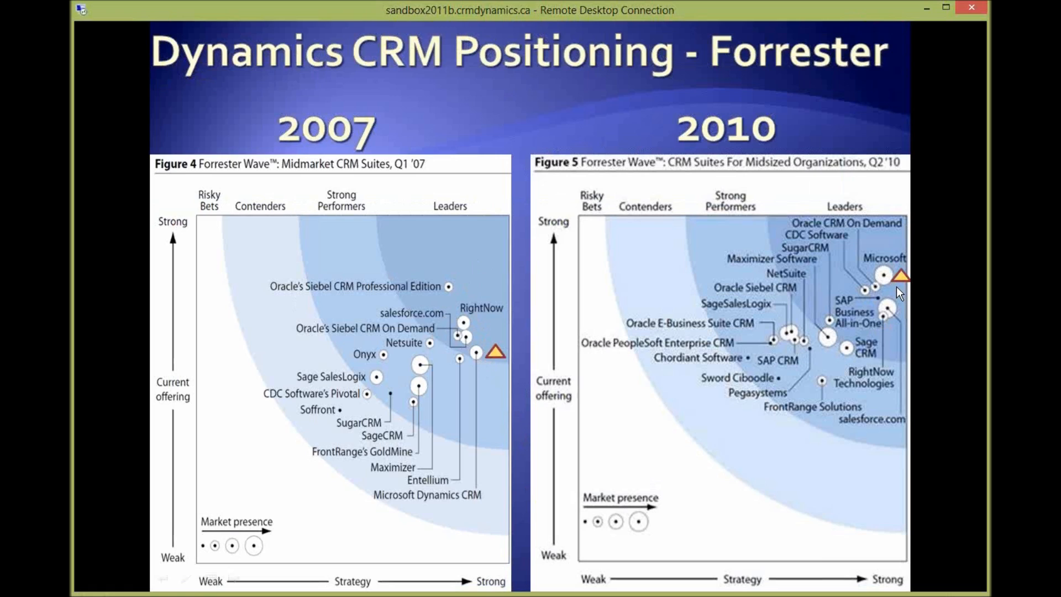
mouse_move(870, 266)
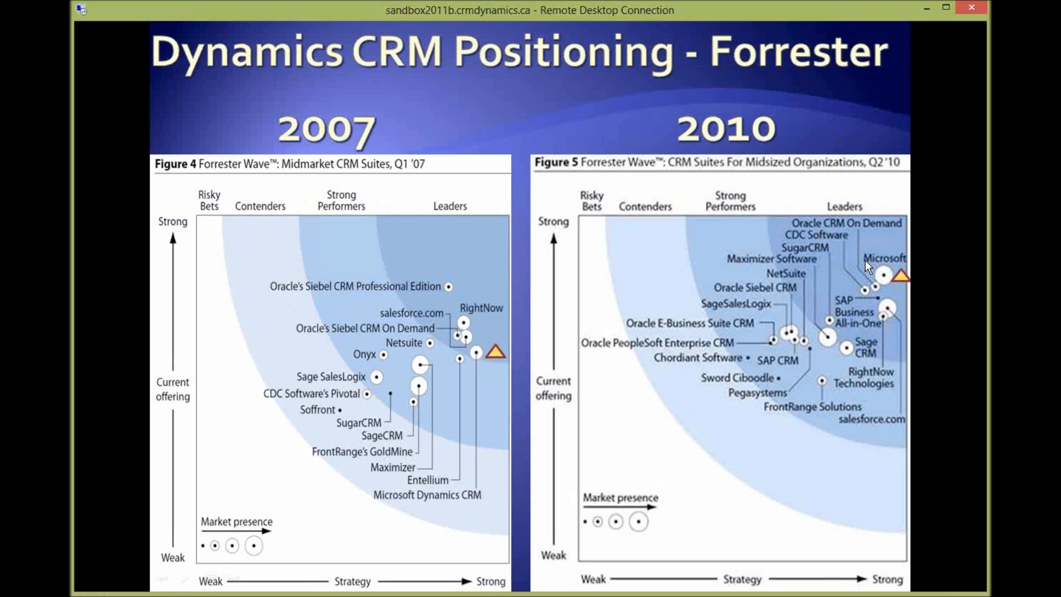
mouse_move(855, 248)
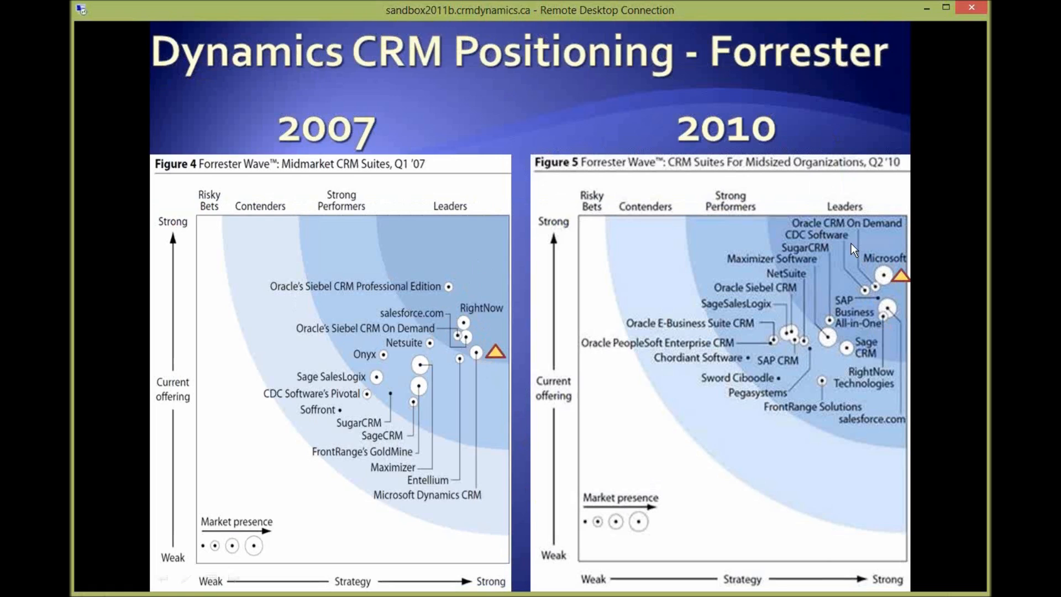
mouse_move(894, 286)
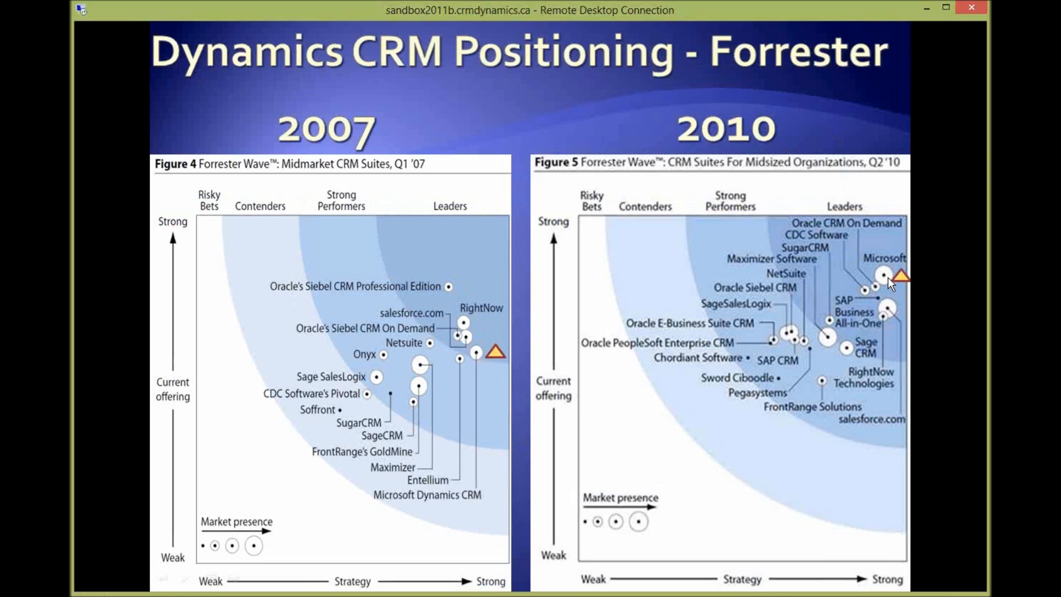
mouse_move(888, 278)
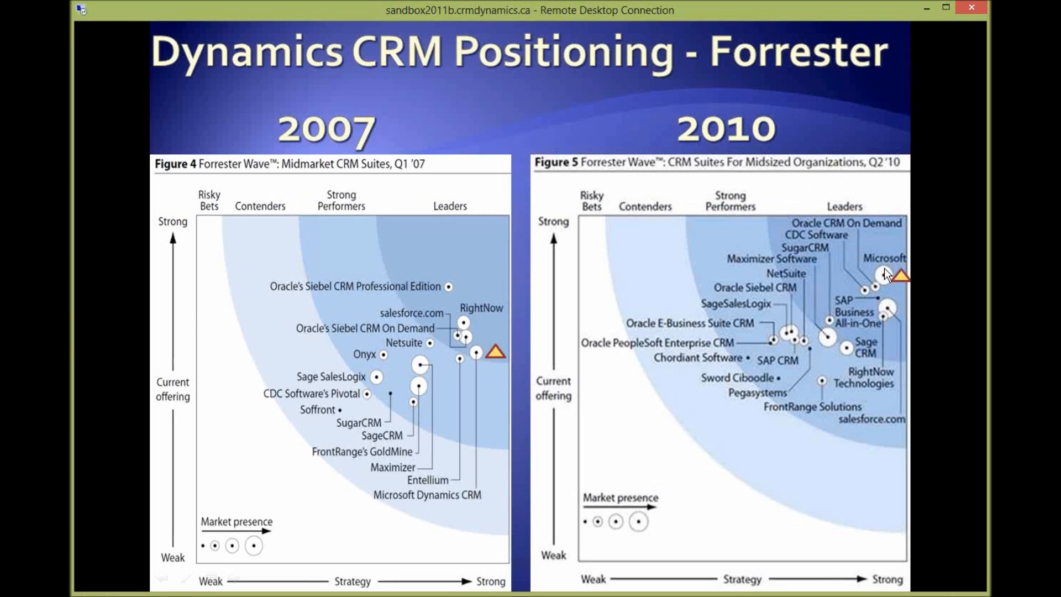
mouse_move(894, 300)
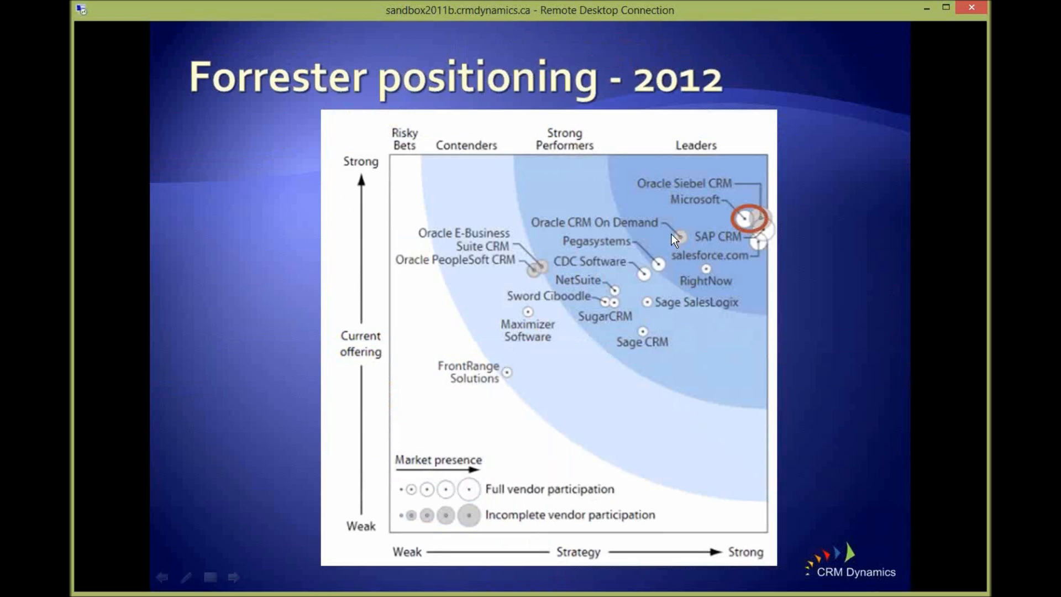
mouse_move(744, 223)
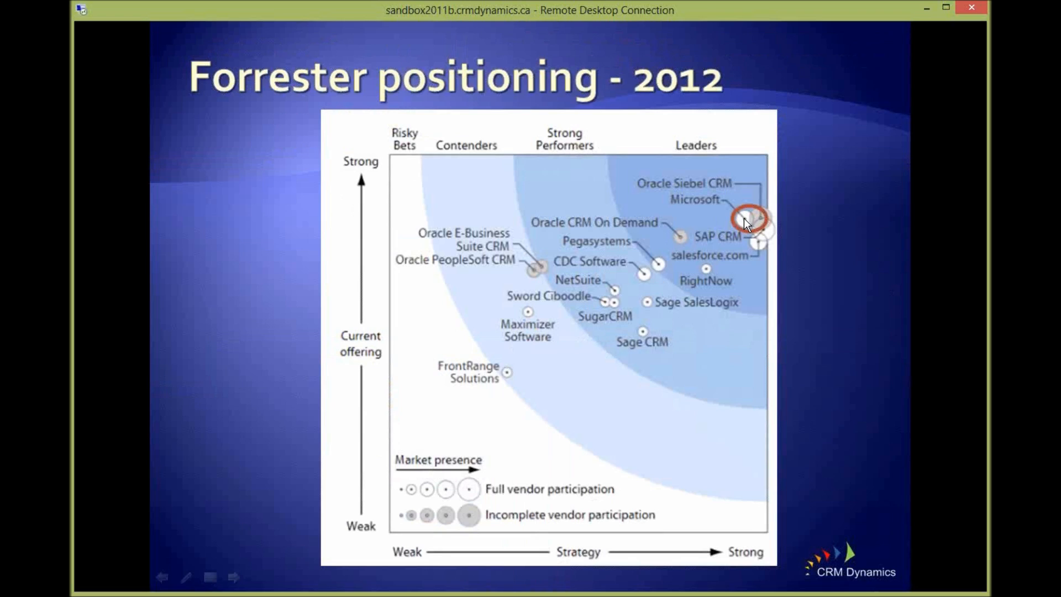
mouse_move(744, 220)
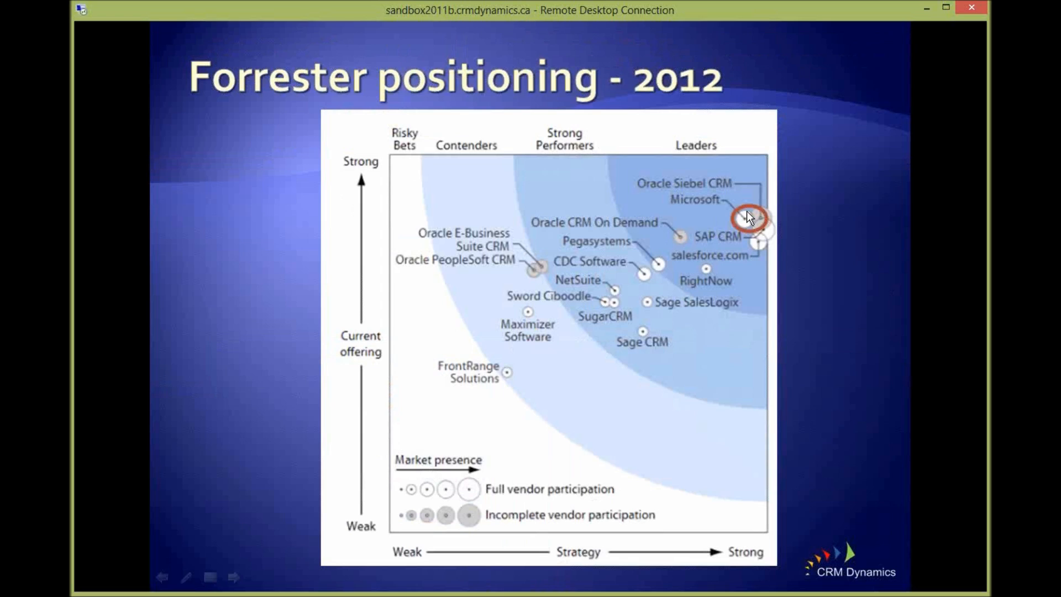
mouse_move(765, 200)
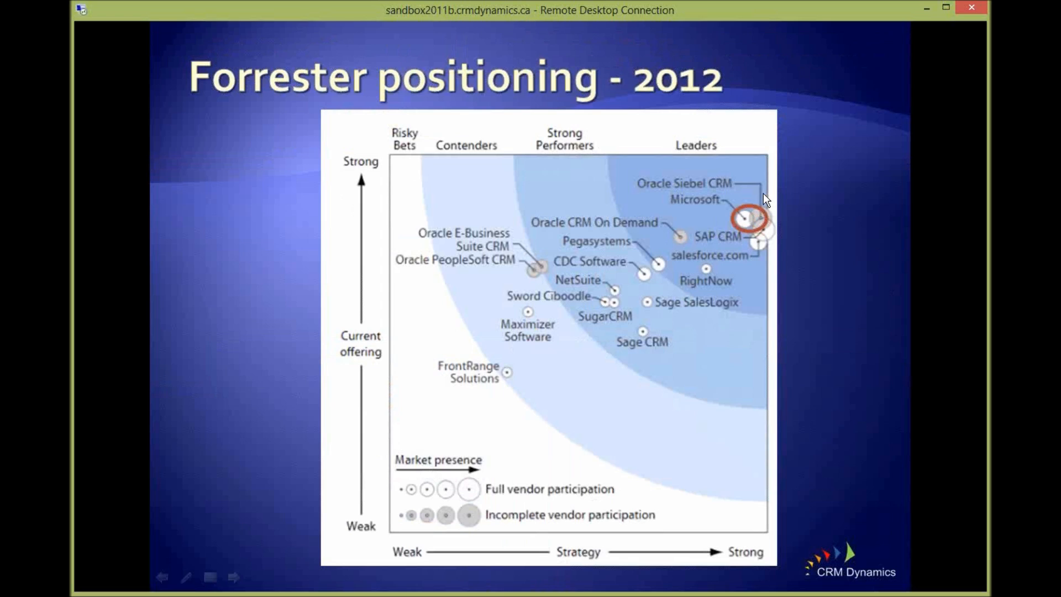
mouse_move(756, 196)
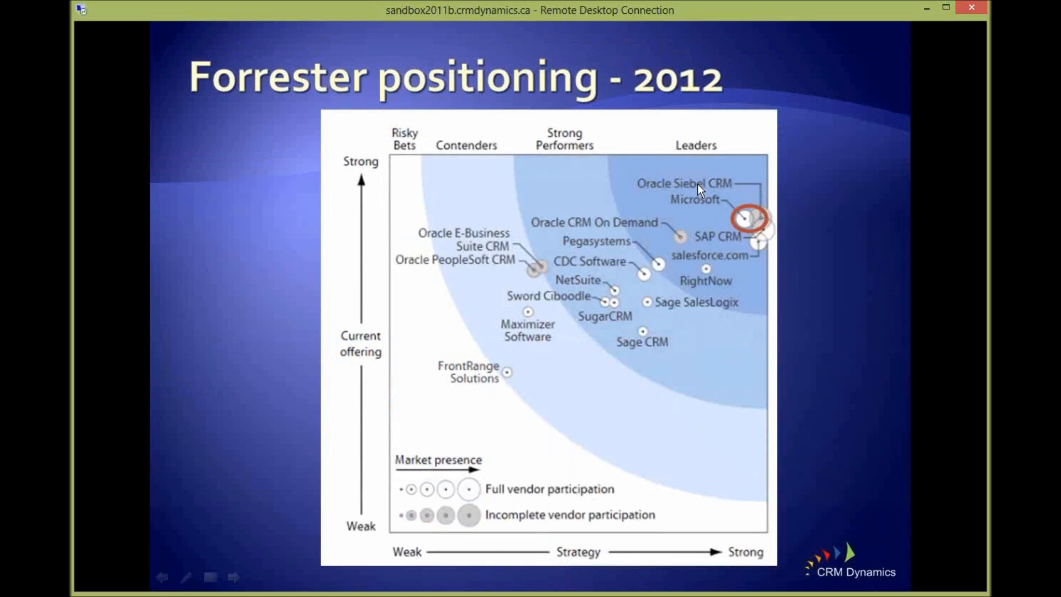
mouse_move(754, 229)
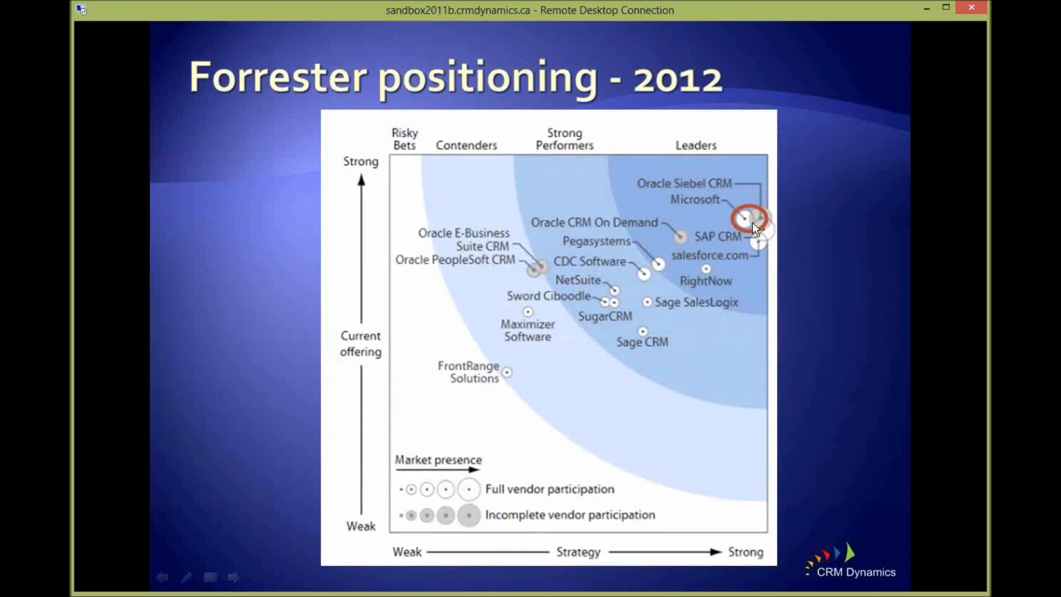
mouse_move(653, 196)
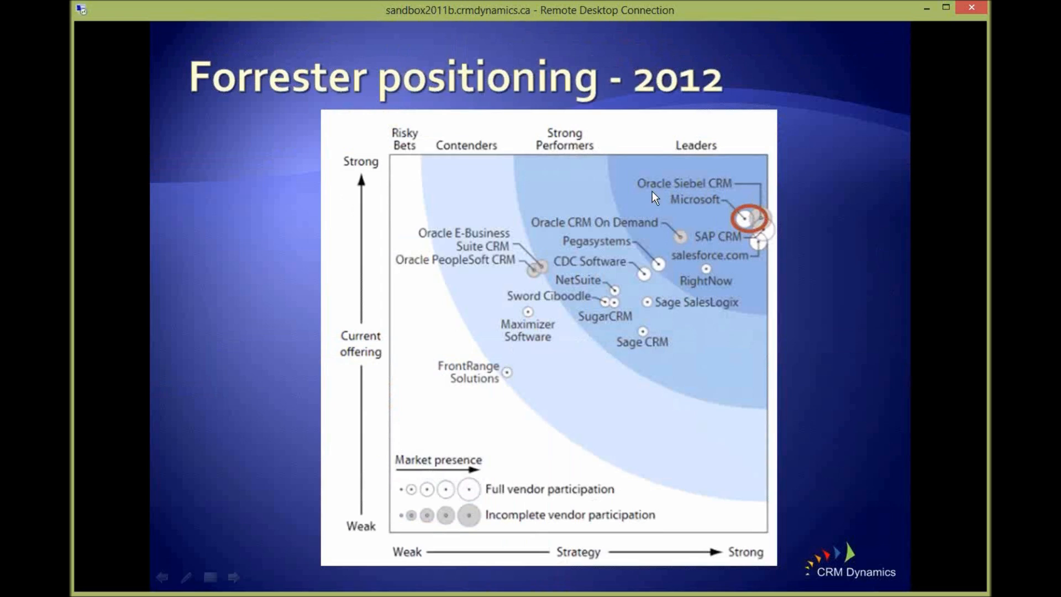
mouse_move(756, 234)
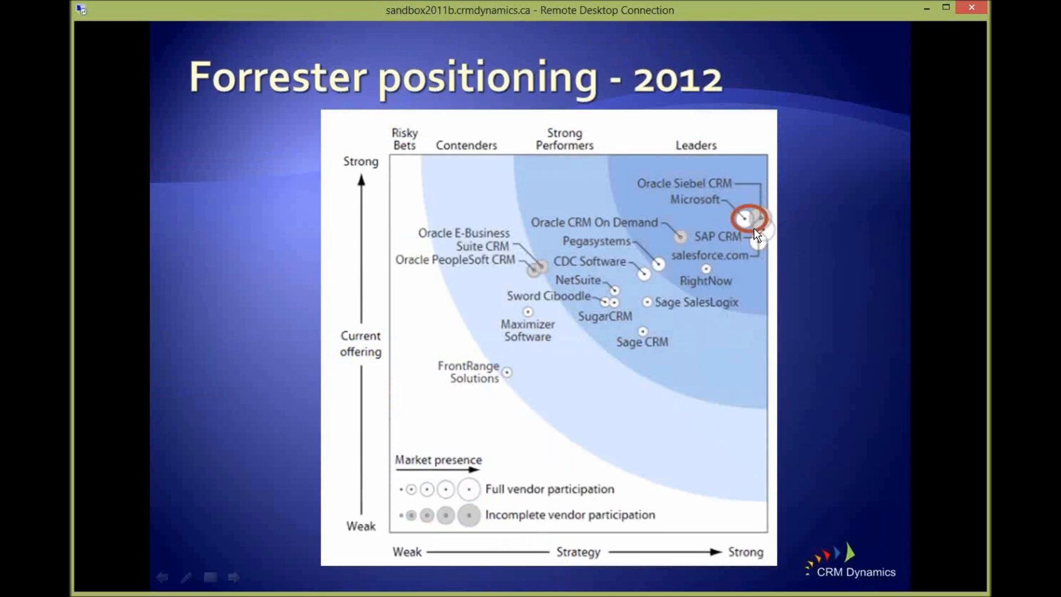
mouse_move(752, 230)
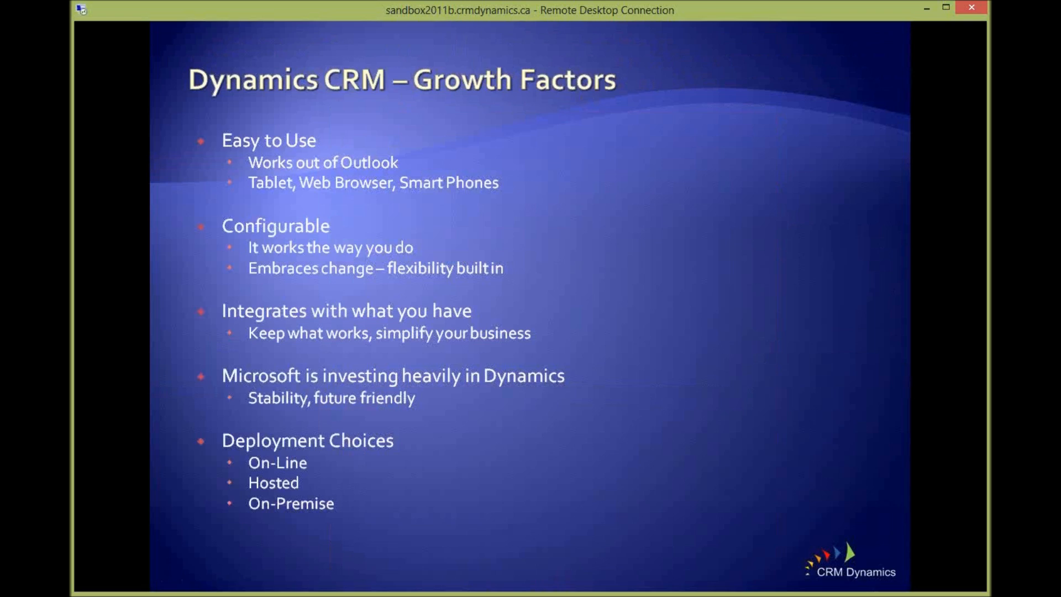
mouse_move(440, 160)
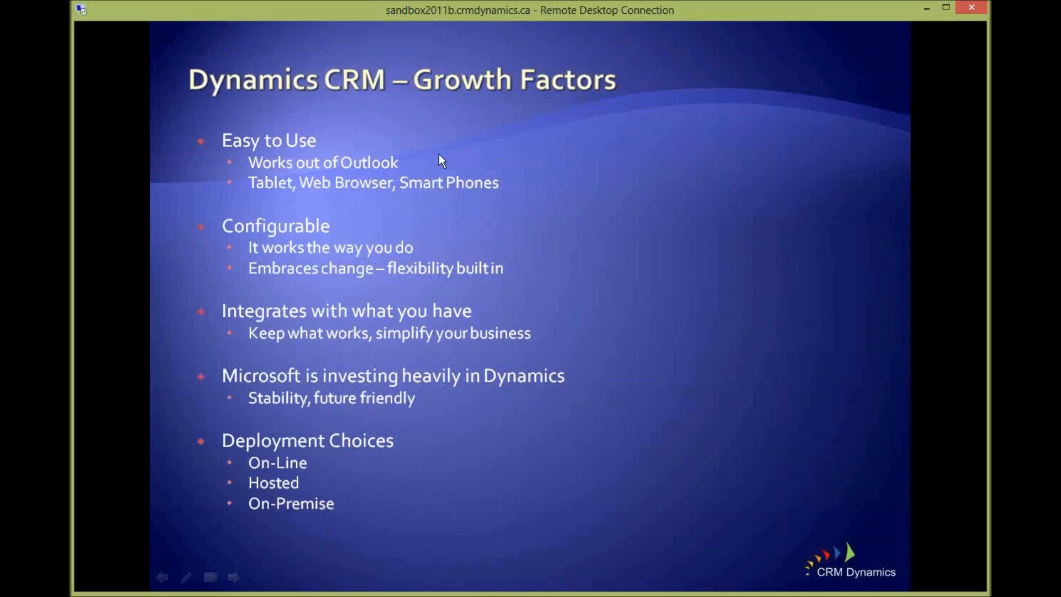
mouse_move(371, 177)
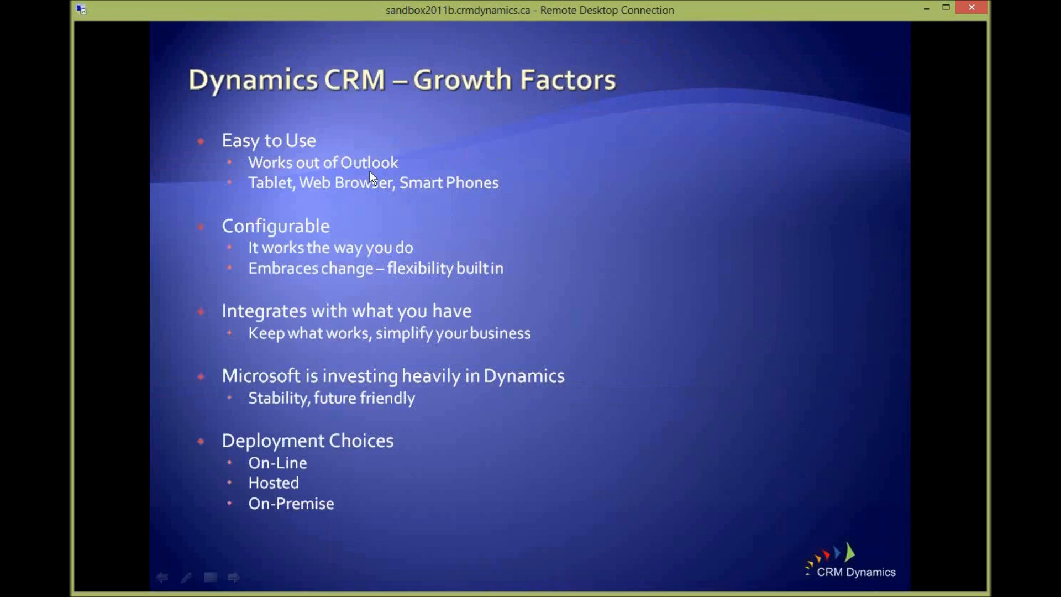
mouse_move(388, 191)
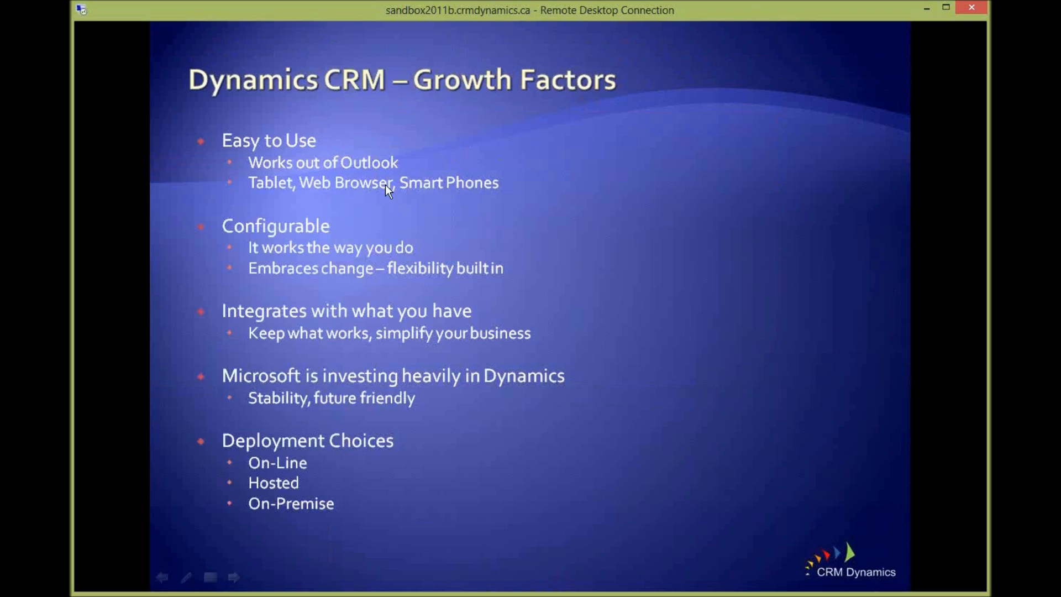
mouse_move(388, 178)
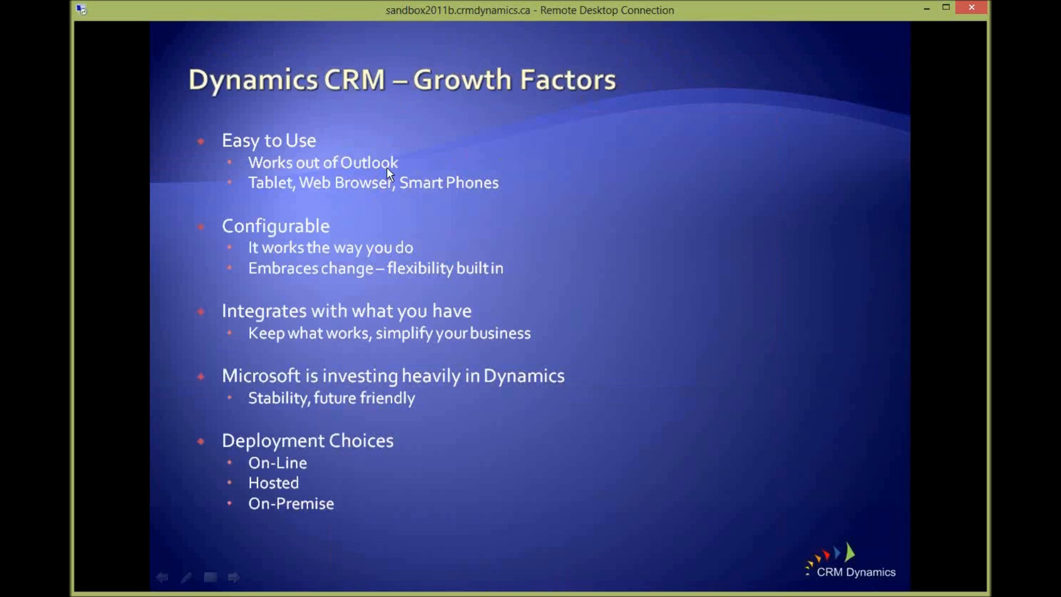
mouse_move(397, 188)
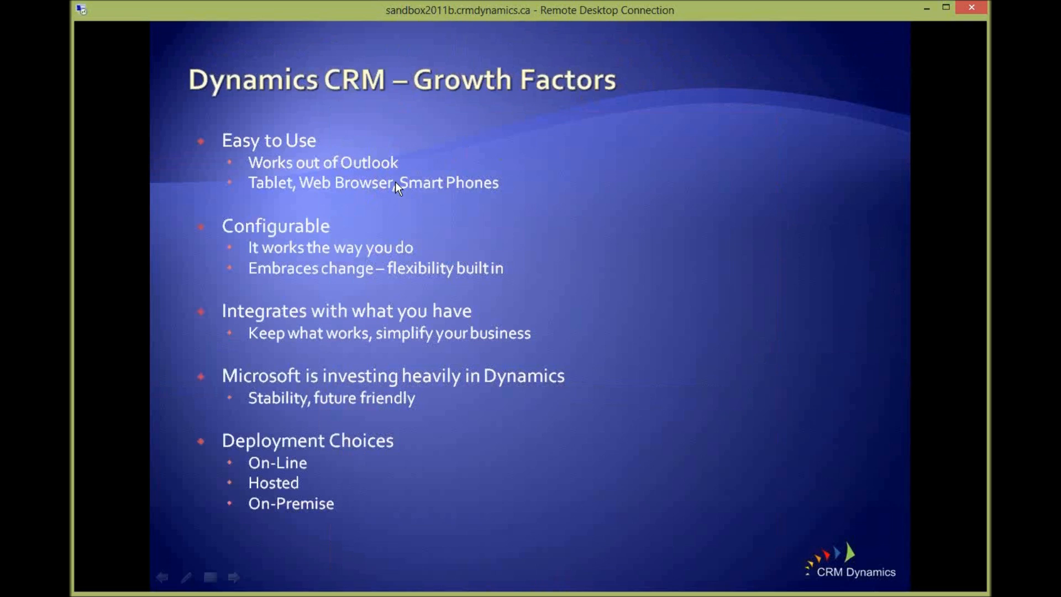
mouse_move(315, 260)
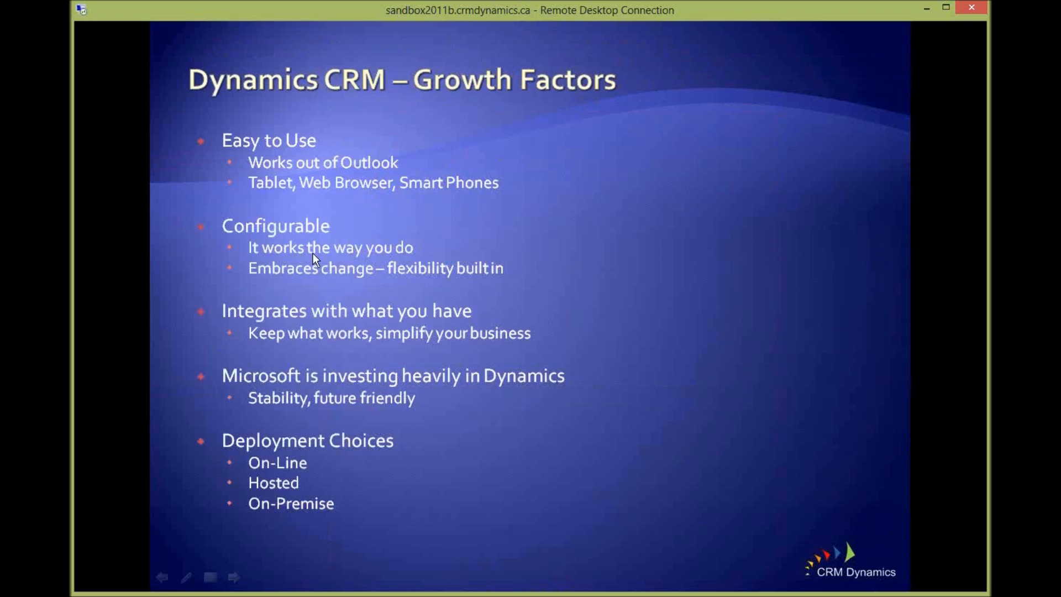
mouse_move(453, 257)
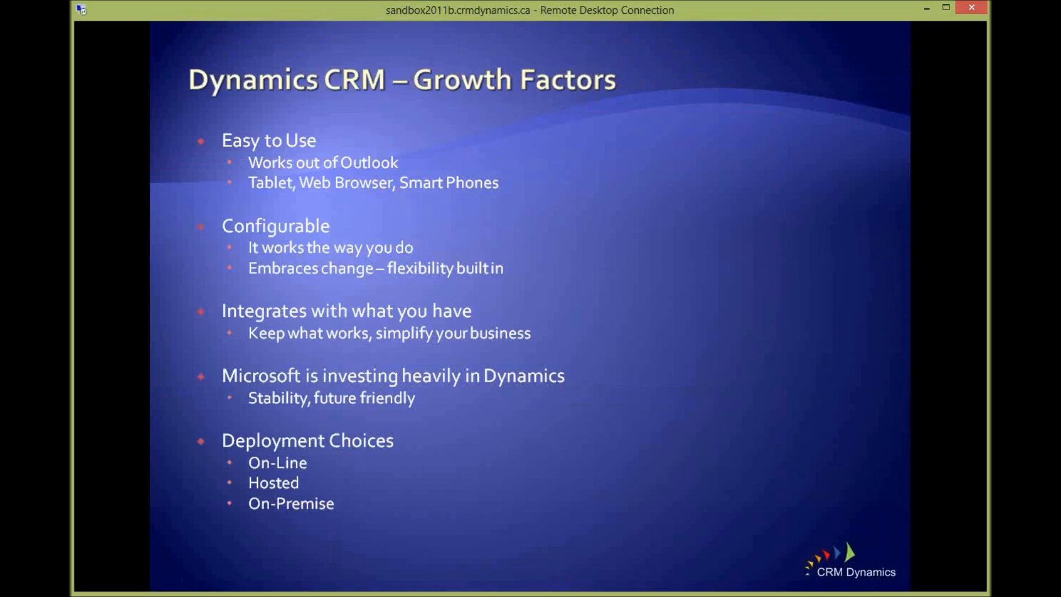
mouse_move(386, 95)
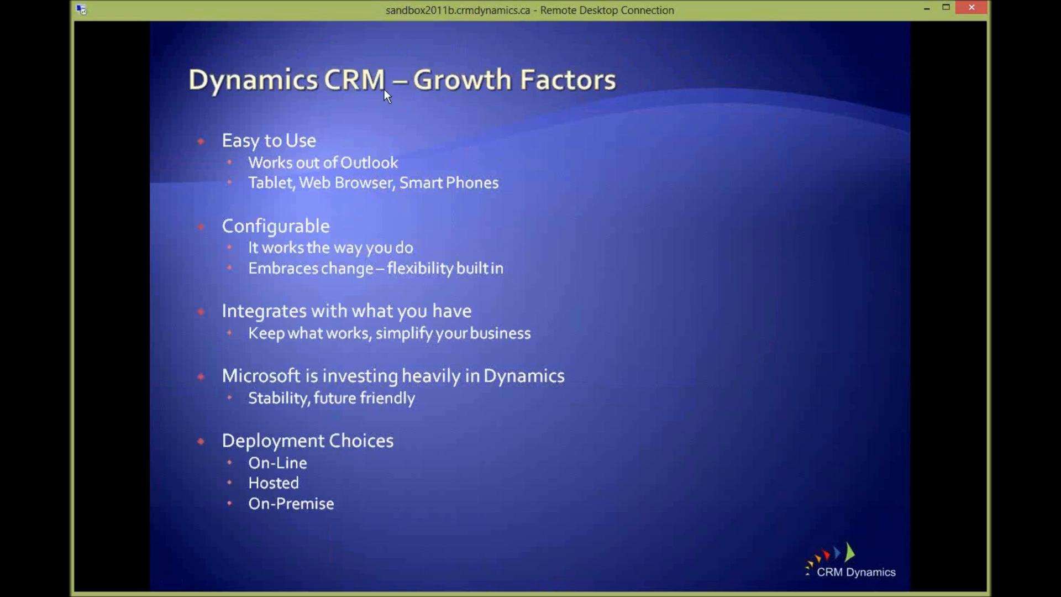
mouse_move(418, 333)
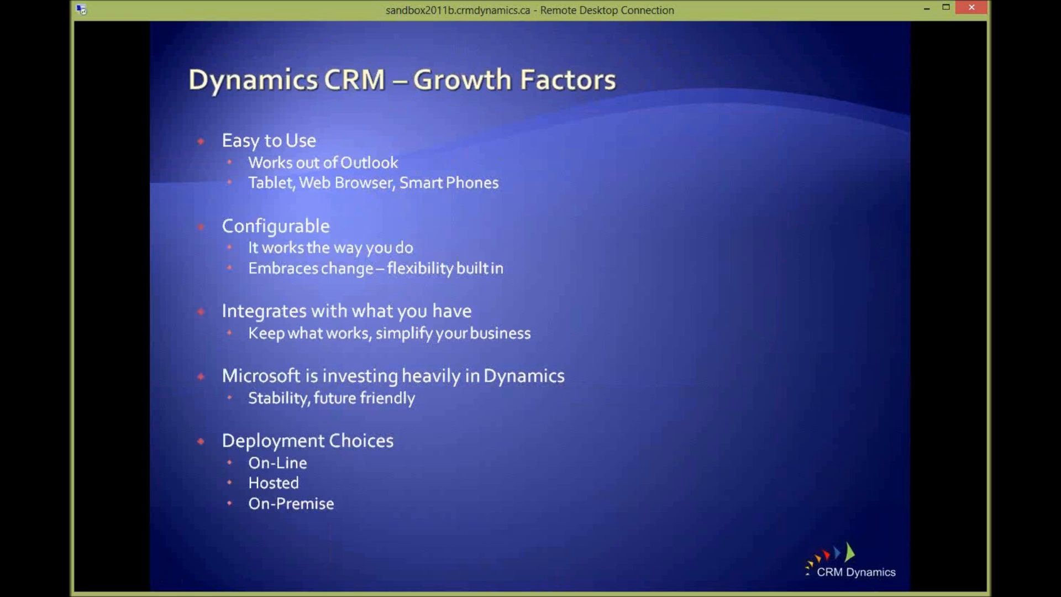
mouse_move(386, 405)
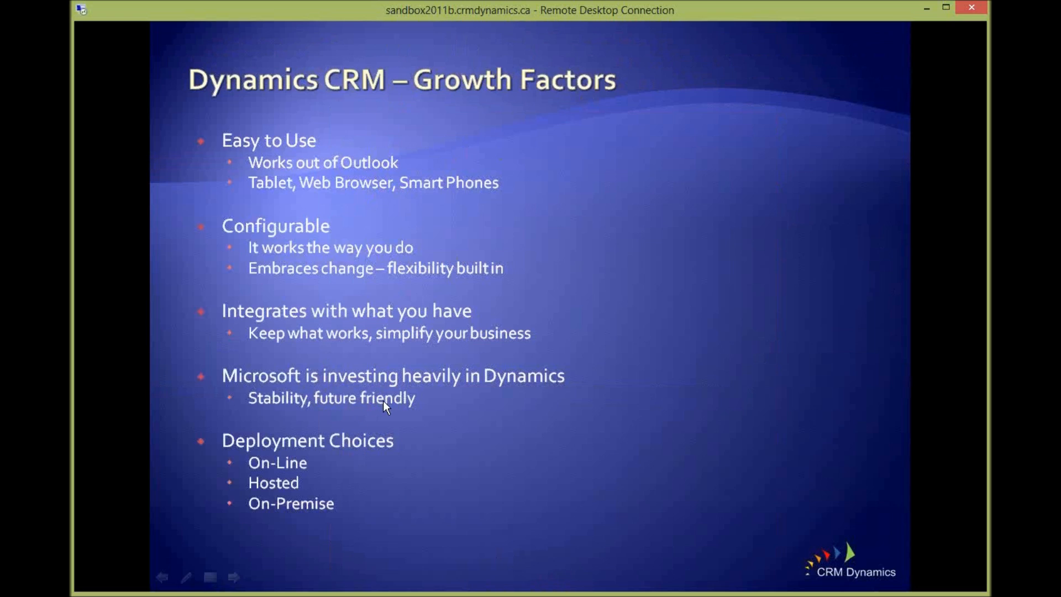
mouse_move(451, 406)
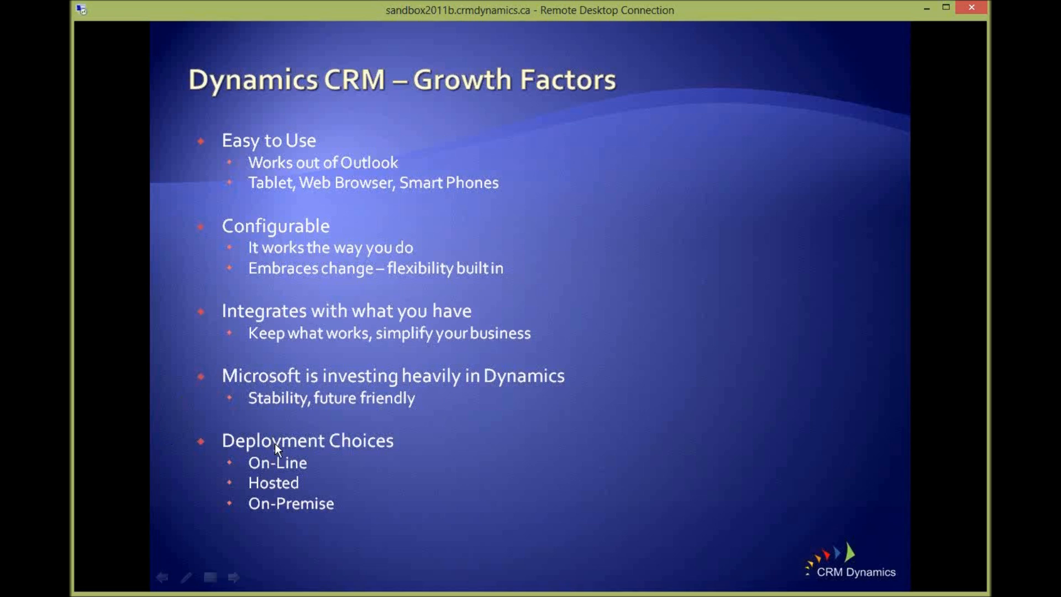
mouse_move(263, 514)
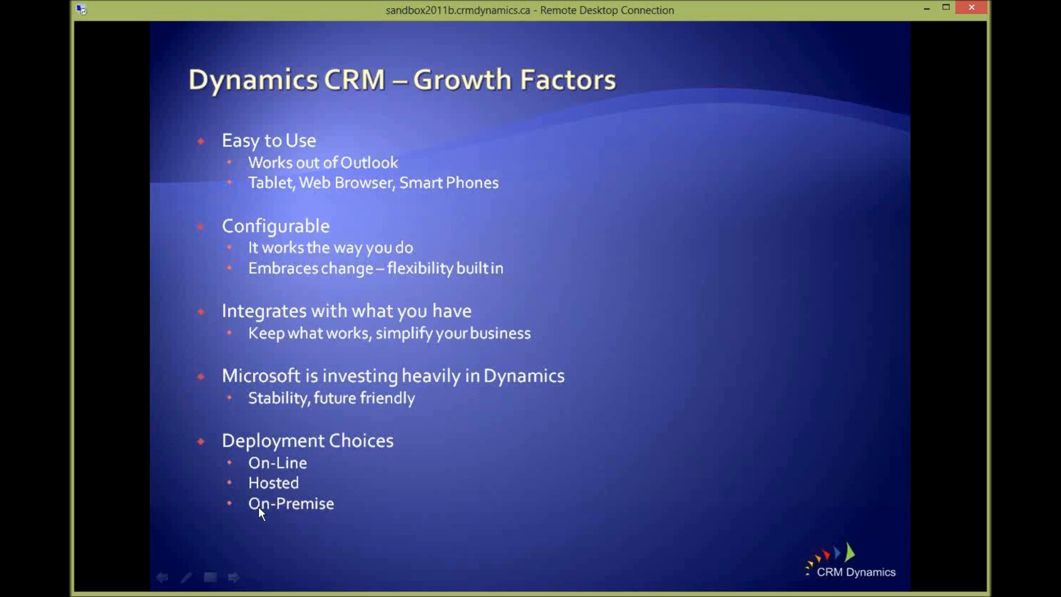
mouse_move(336, 514)
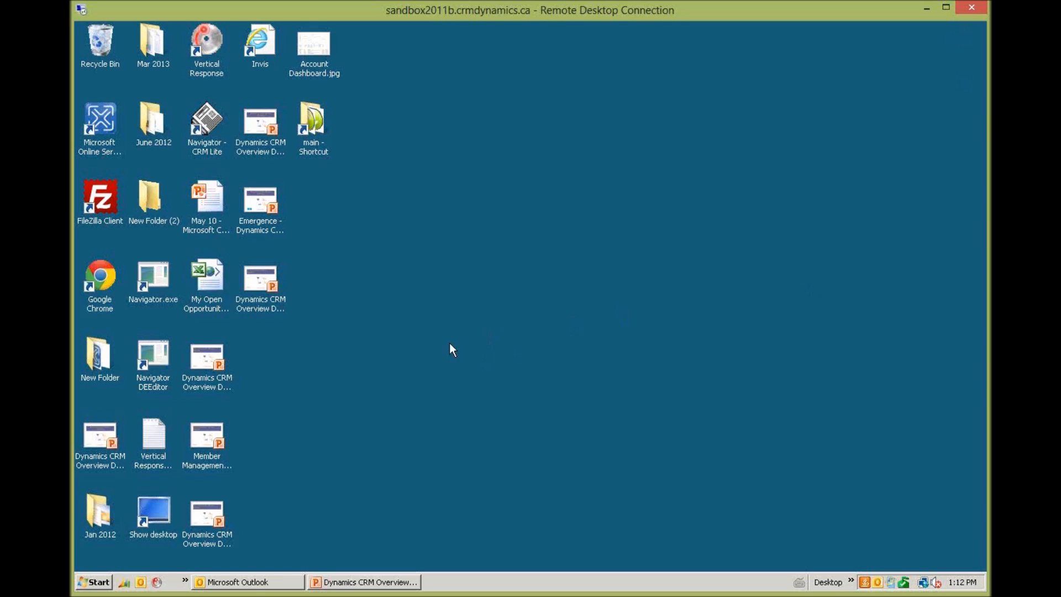
- Bring Outlook forward over the open opportunities list, then switch to the Inbox
click(232, 583)
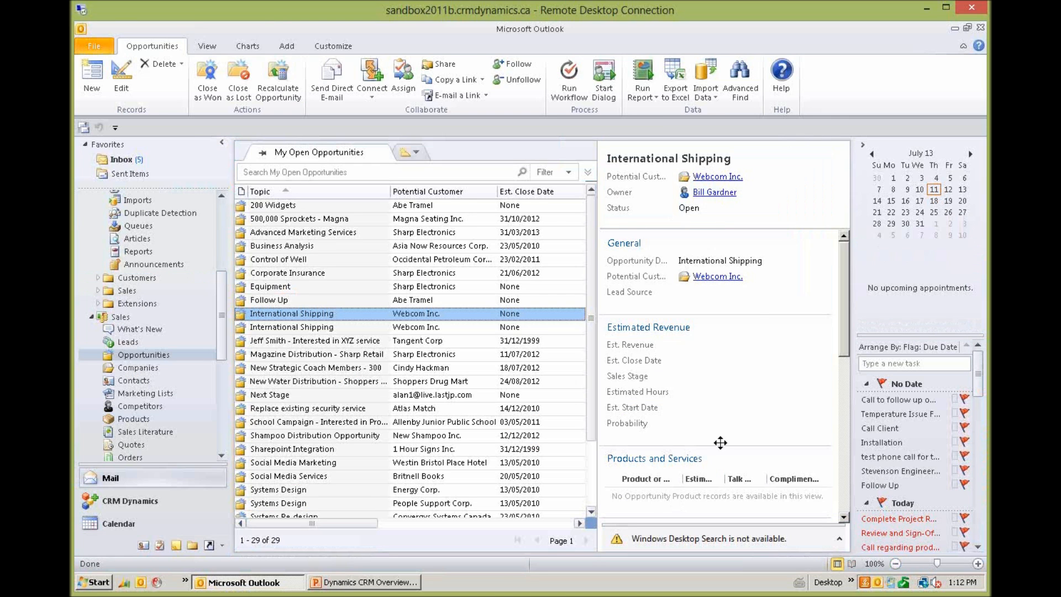
mouse_move(604, 451)
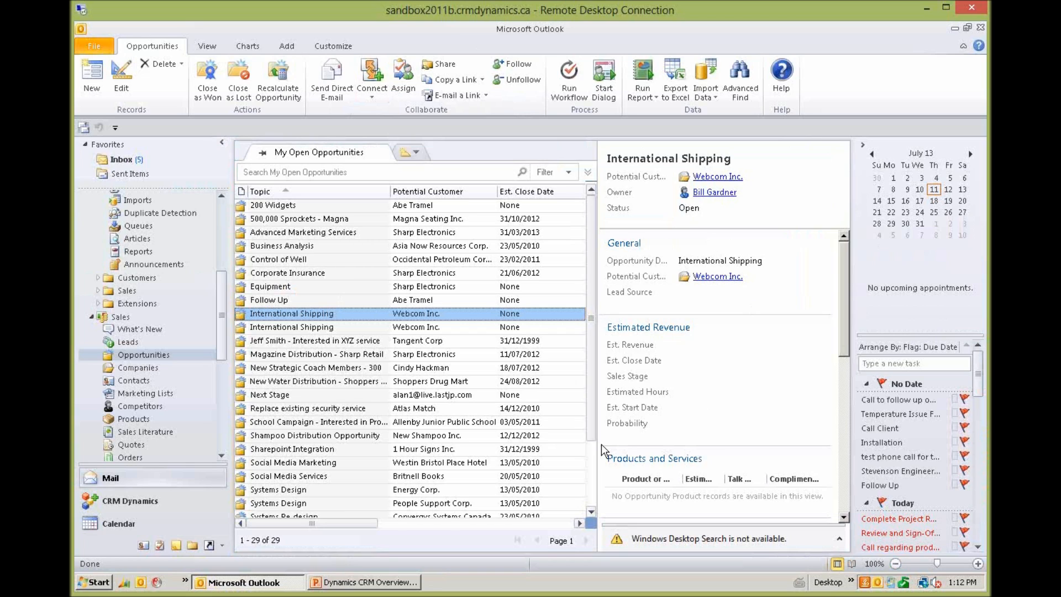
mouse_move(650, 443)
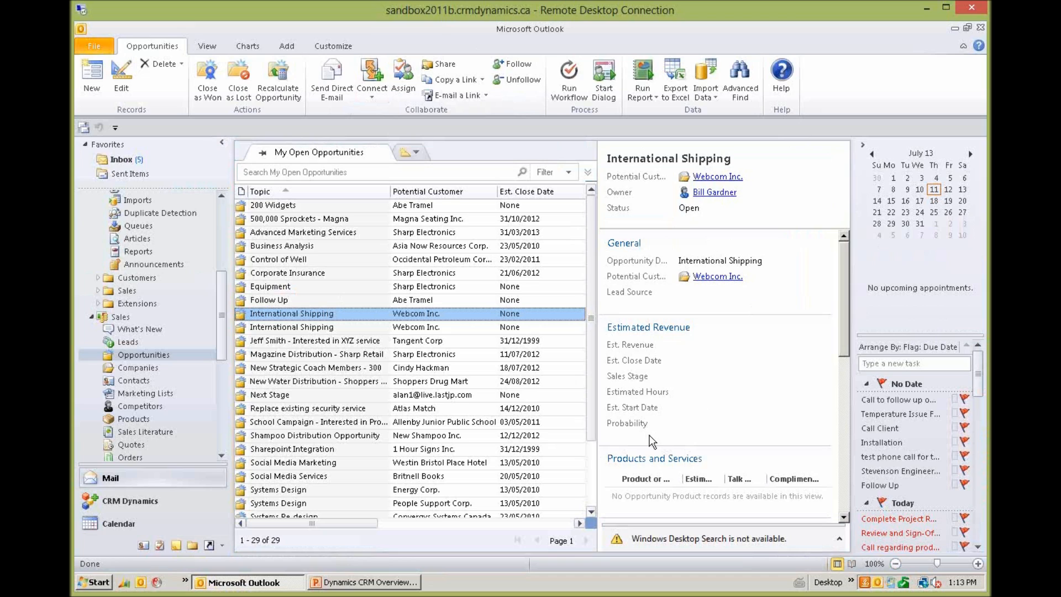
mouse_move(550, 332)
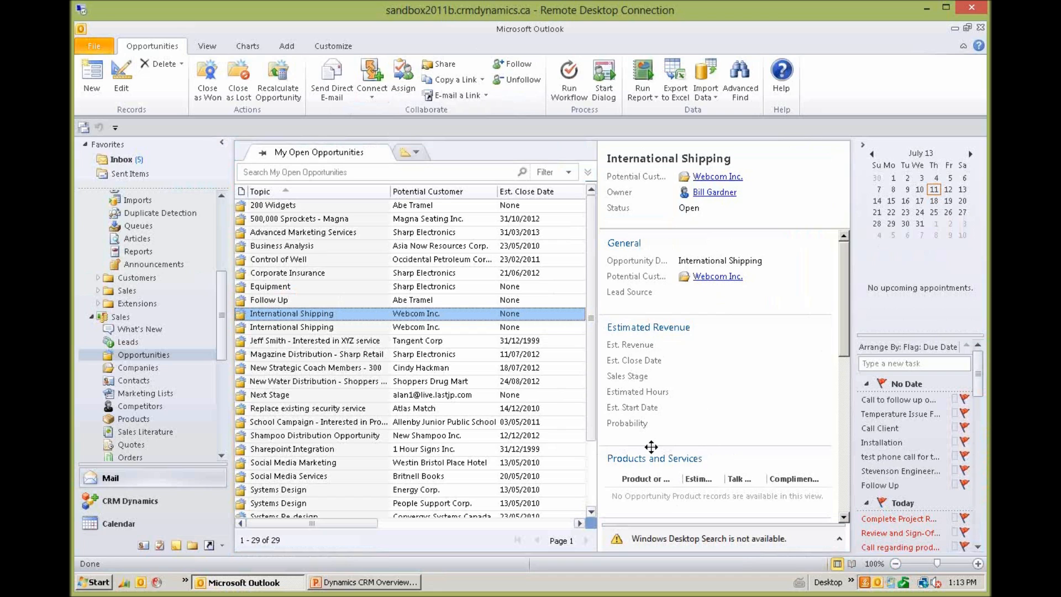
mouse_move(463, 192)
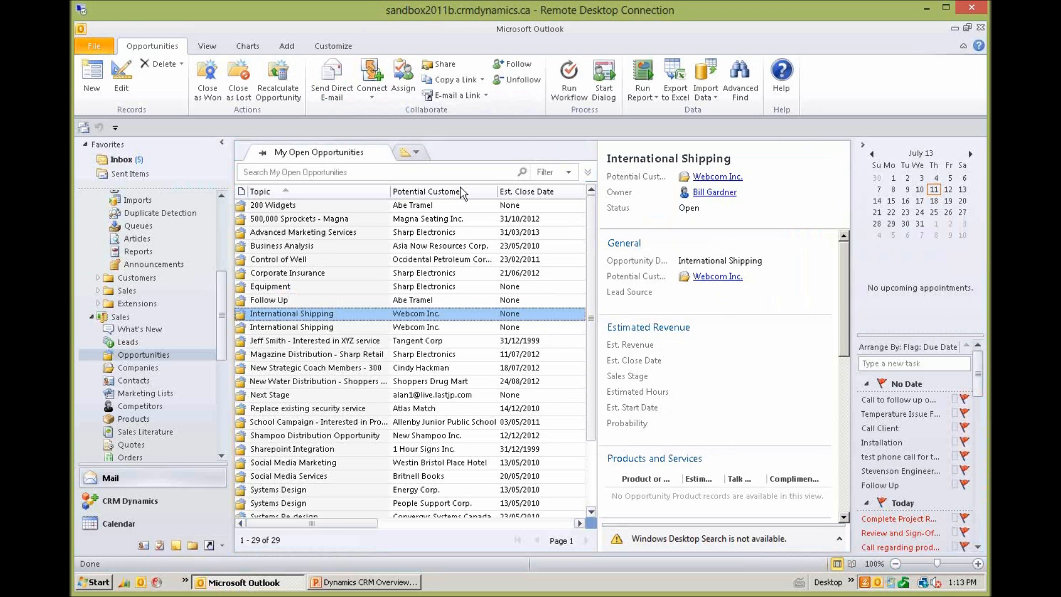
mouse_move(460, 182)
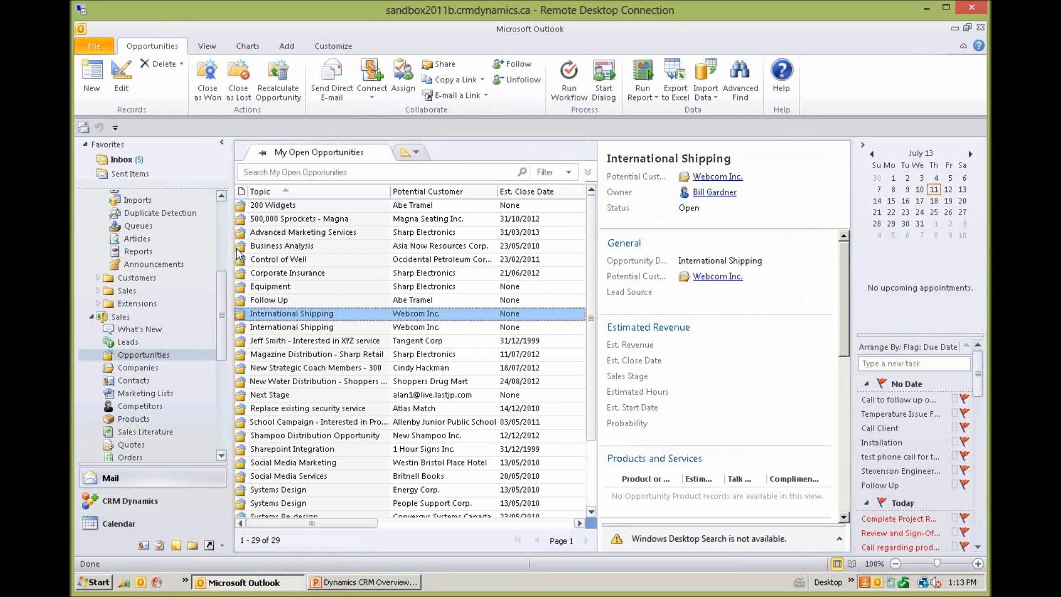
click(121, 159)
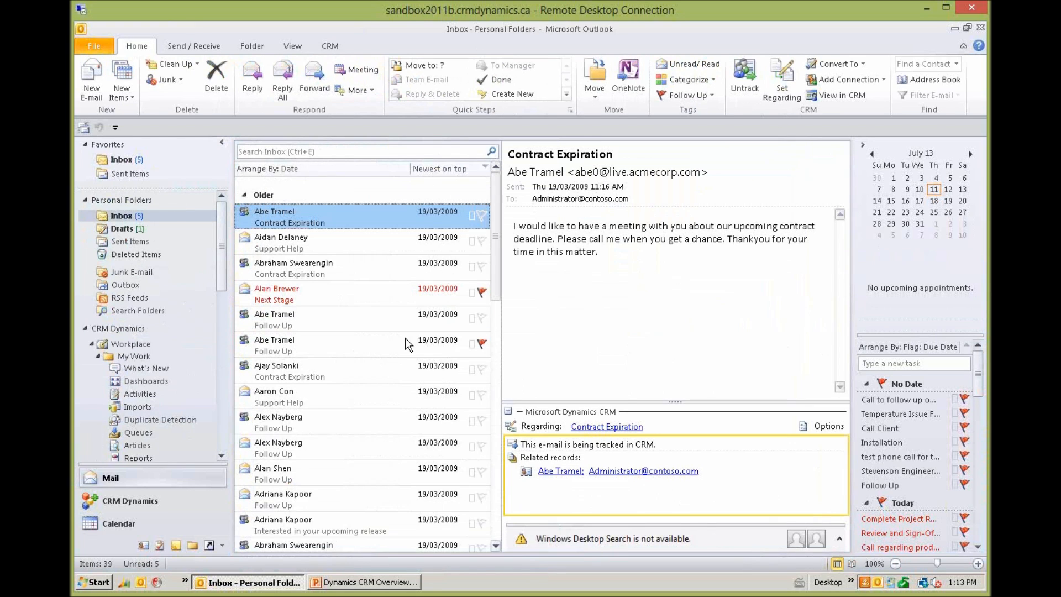
mouse_move(405, 343)
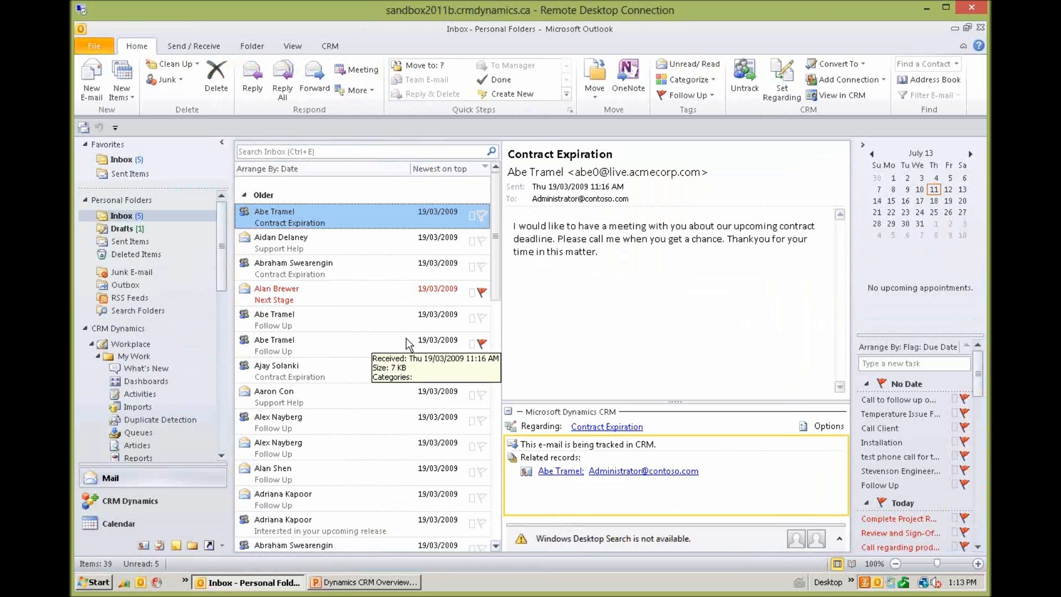
mouse_move(405, 321)
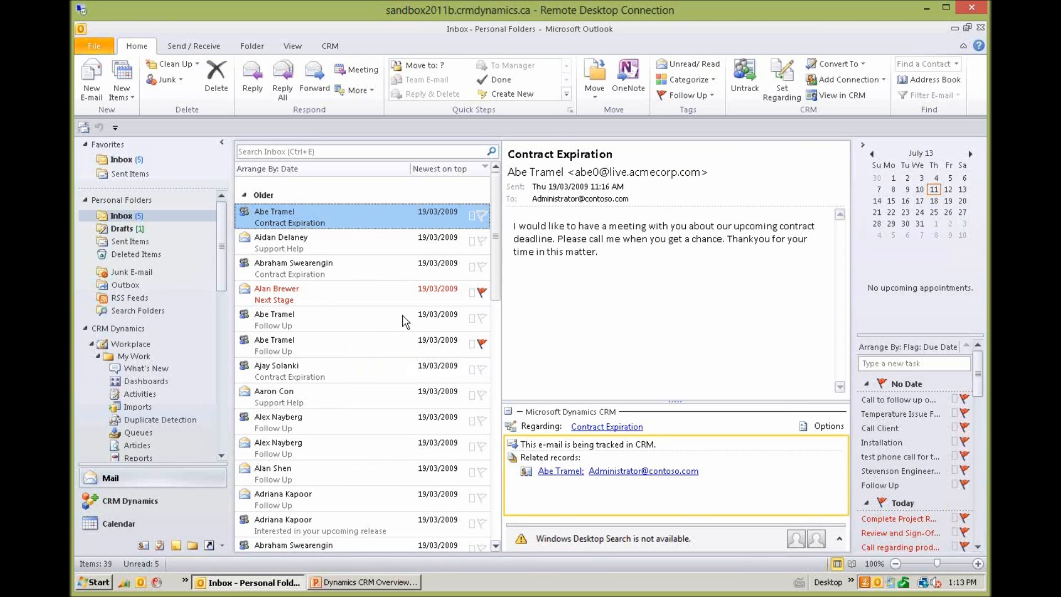
mouse_move(263, 264)
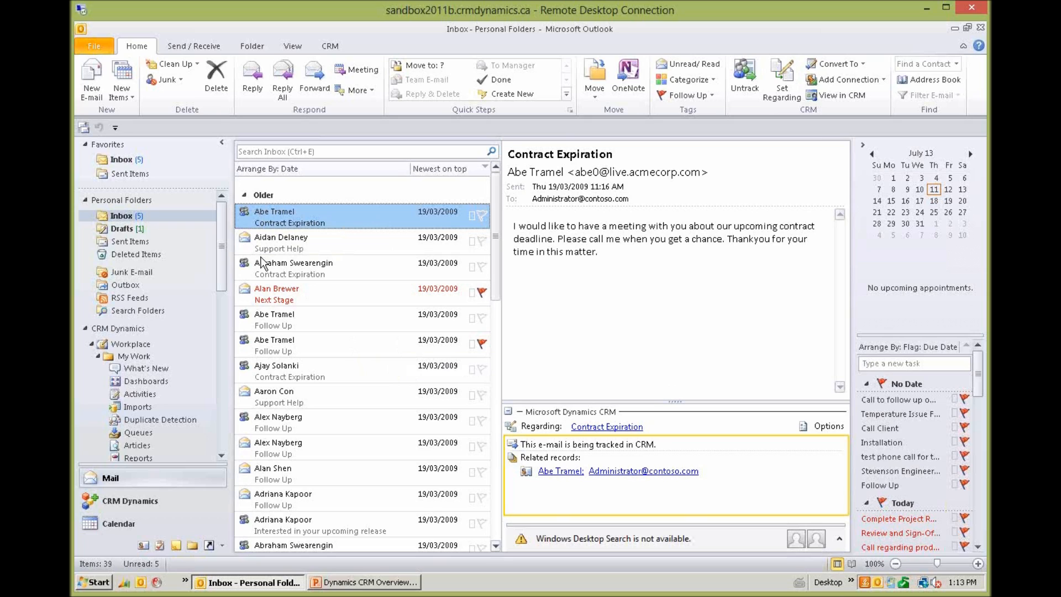
mouse_move(270, 373)
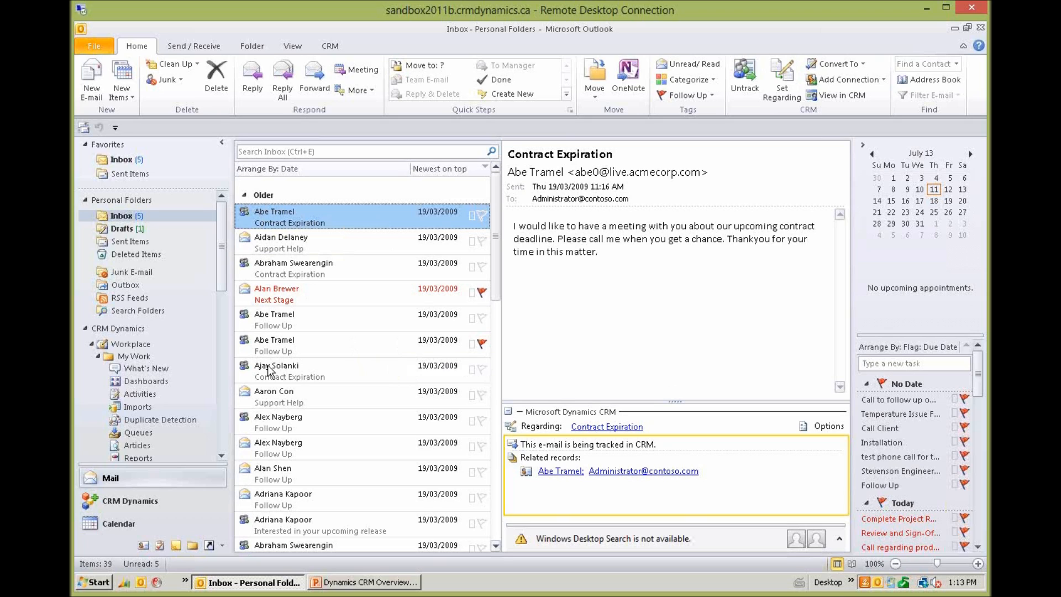
mouse_move(265, 373)
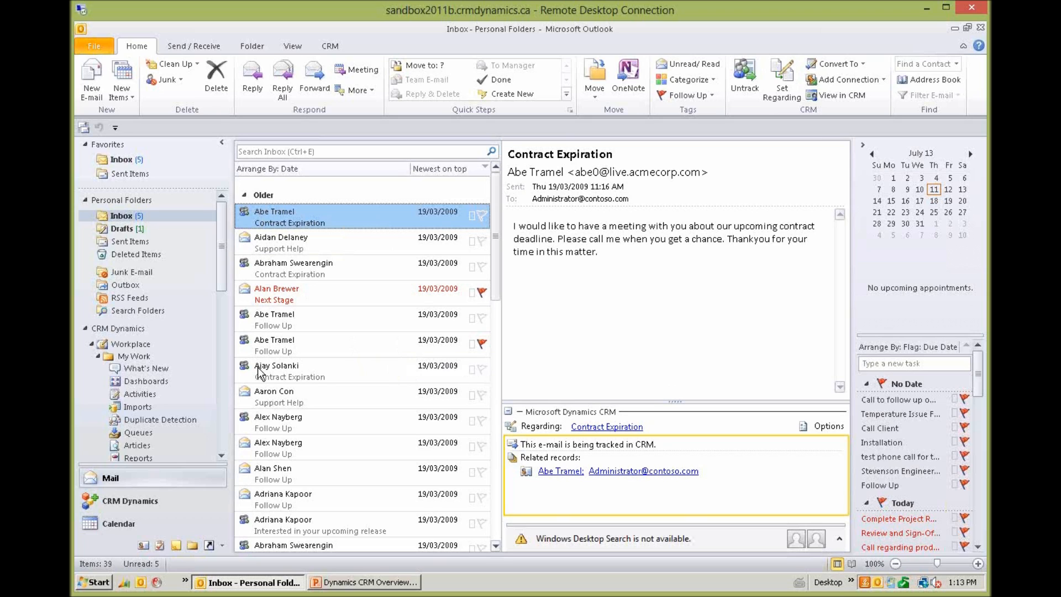
mouse_move(315, 391)
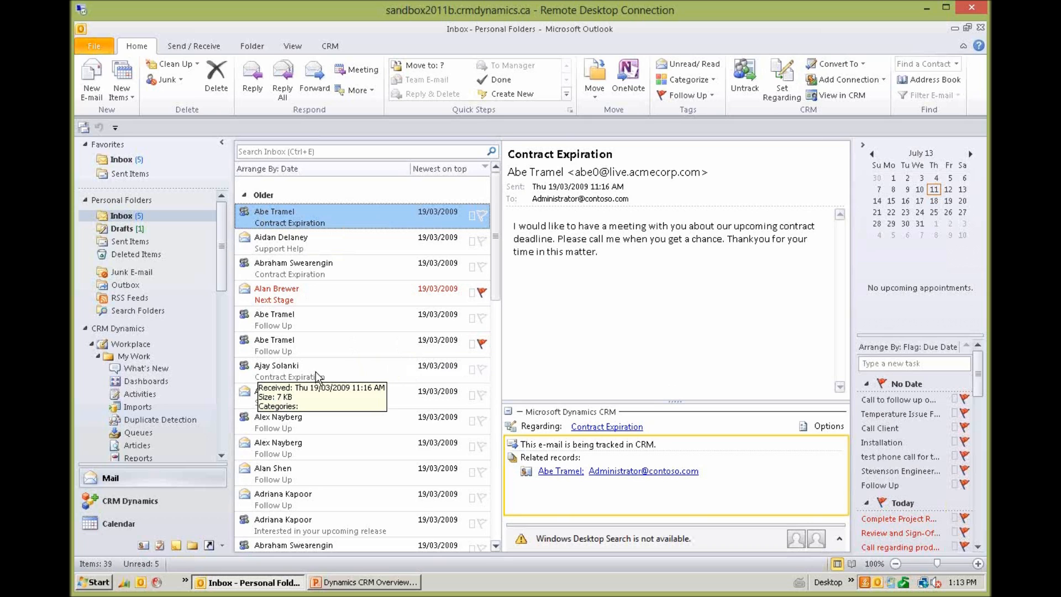
mouse_move(297, 233)
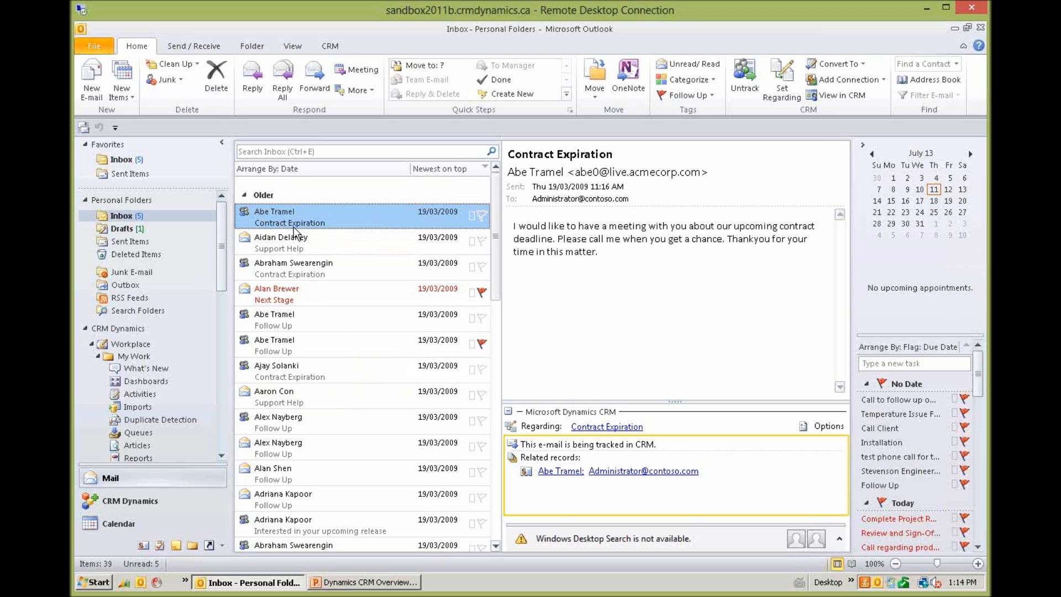
mouse_move(289, 376)
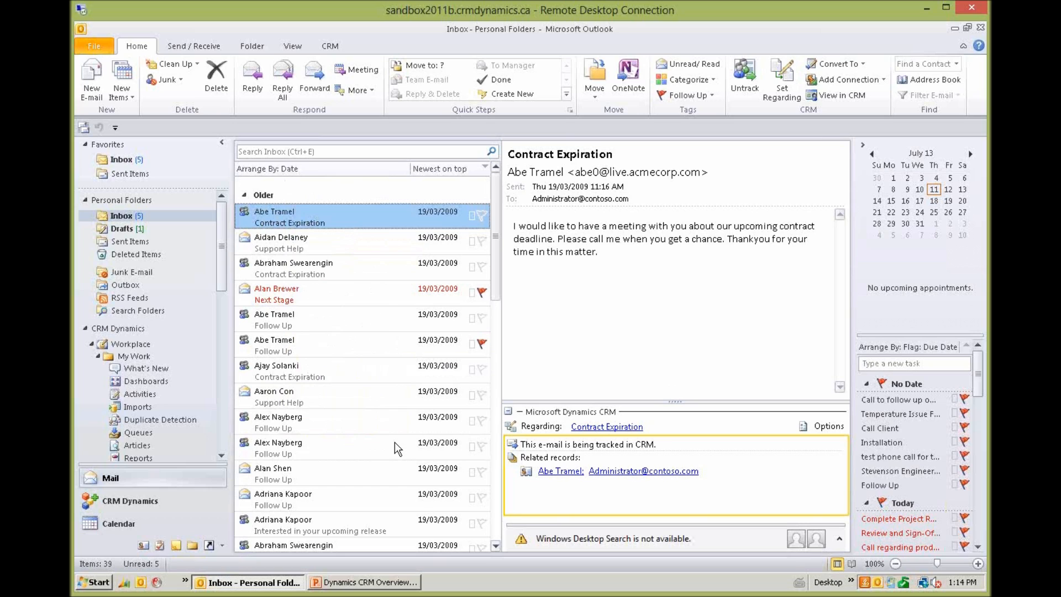
mouse_move(251, 453)
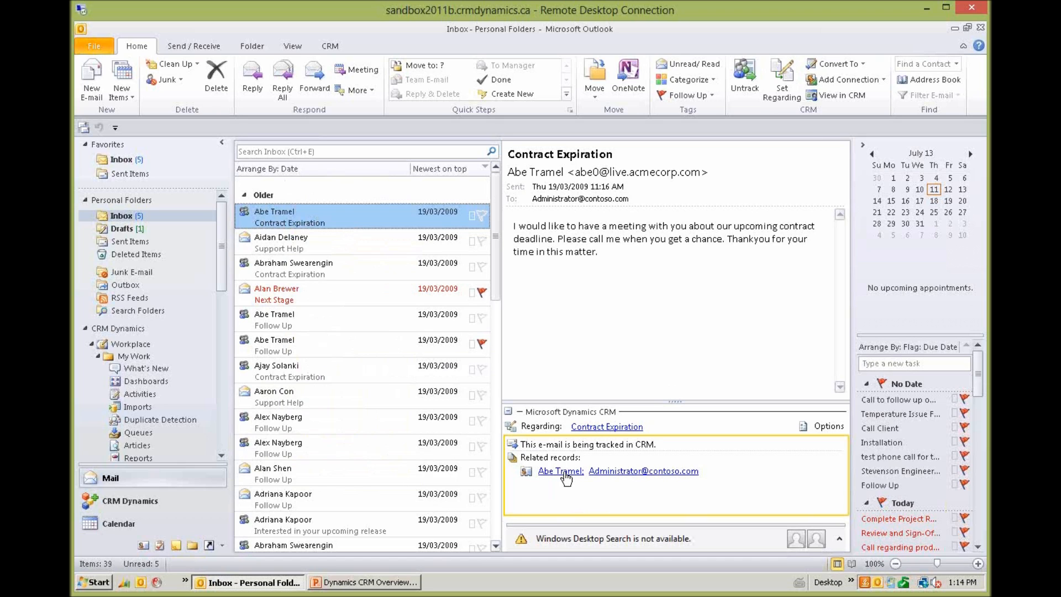
mouse_move(564, 478)
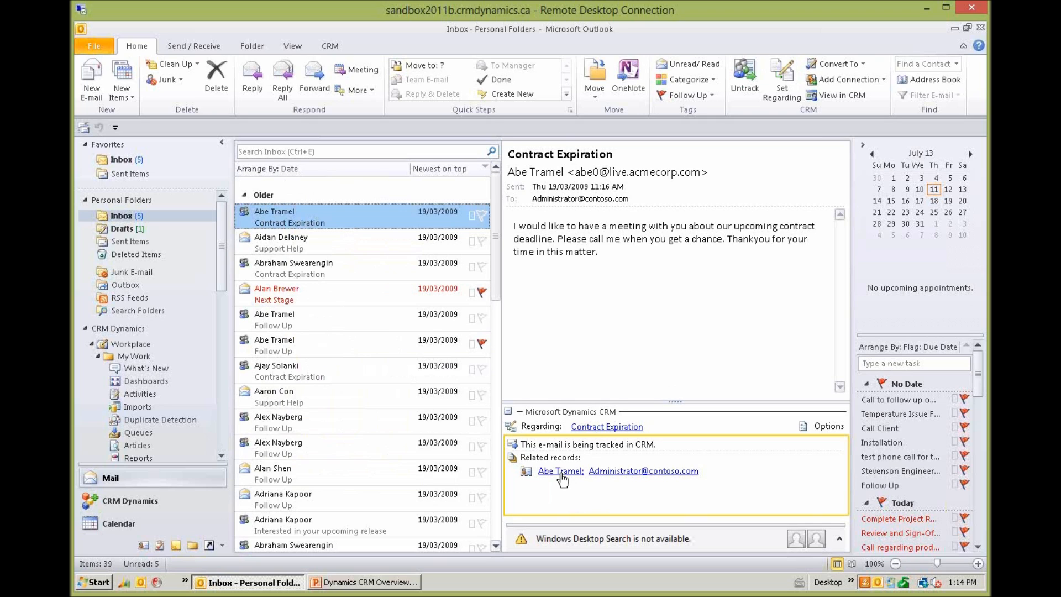
mouse_move(332, 484)
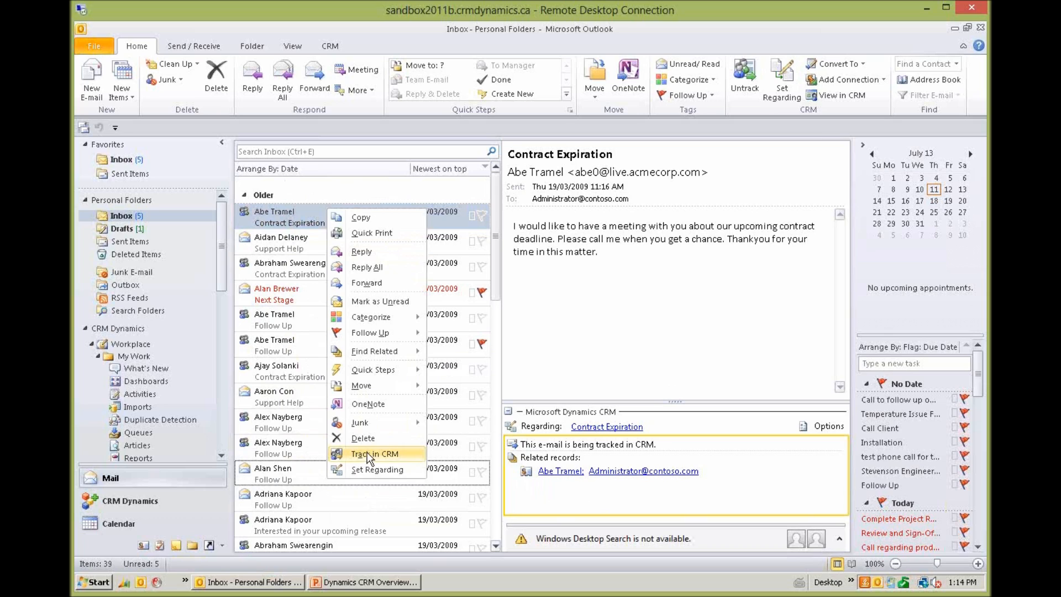
mouse_move(366, 471)
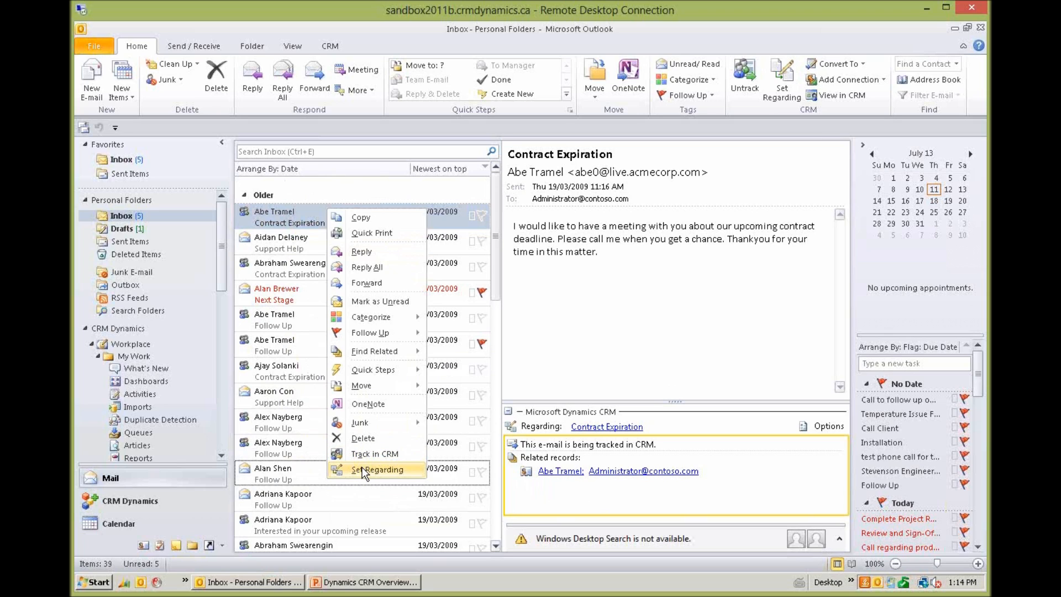
mouse_move(334, 473)
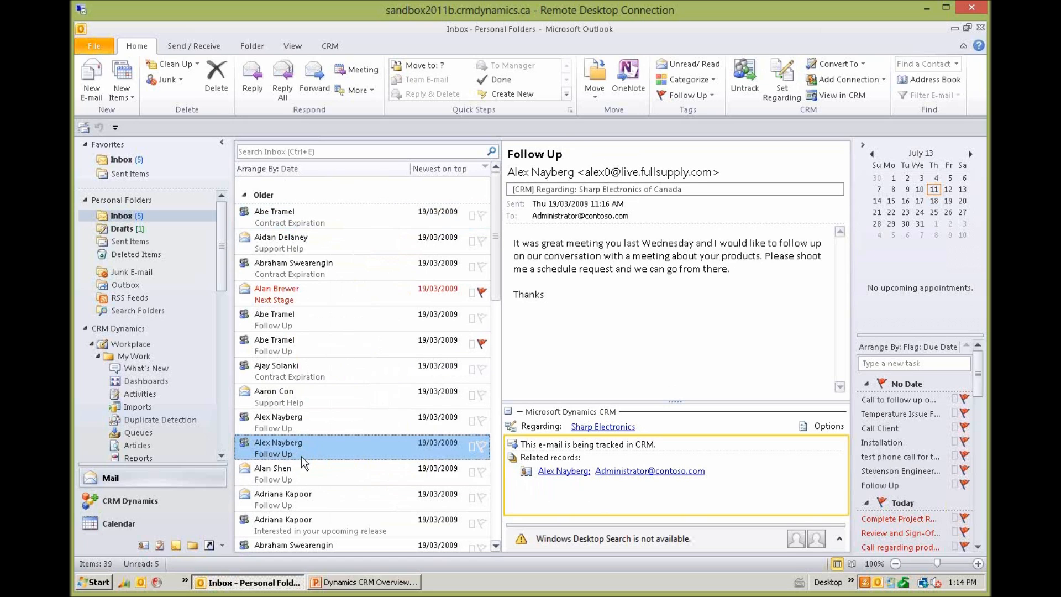
mouse_move(305, 460)
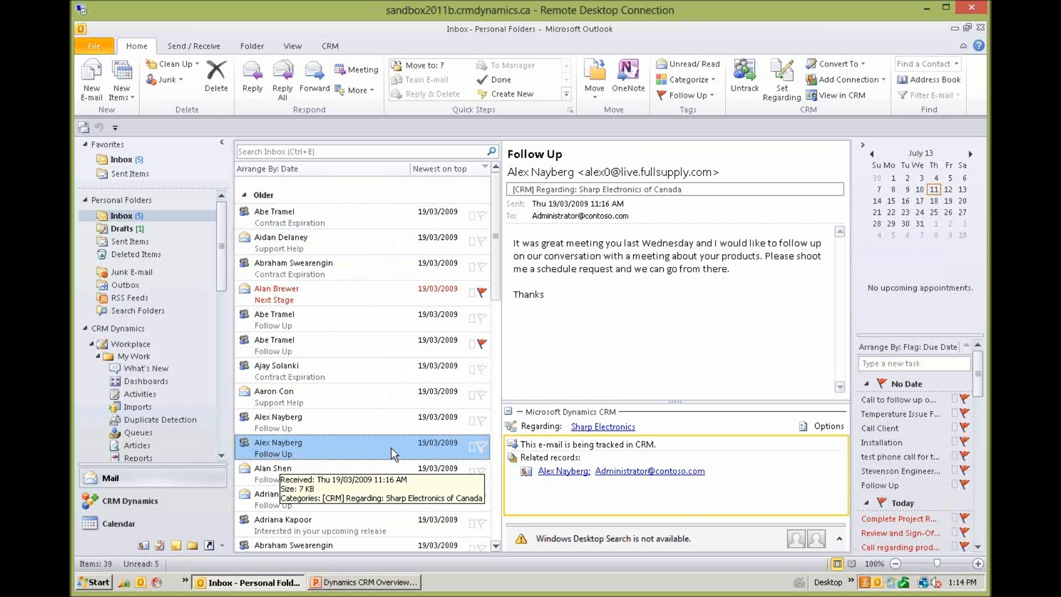
mouse_move(310, 484)
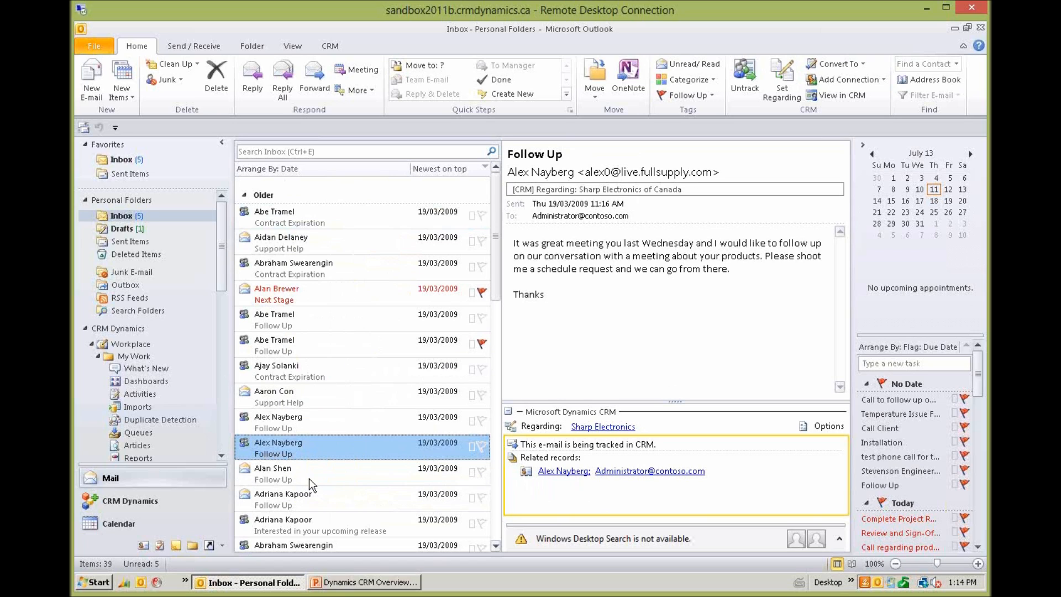
mouse_move(551, 479)
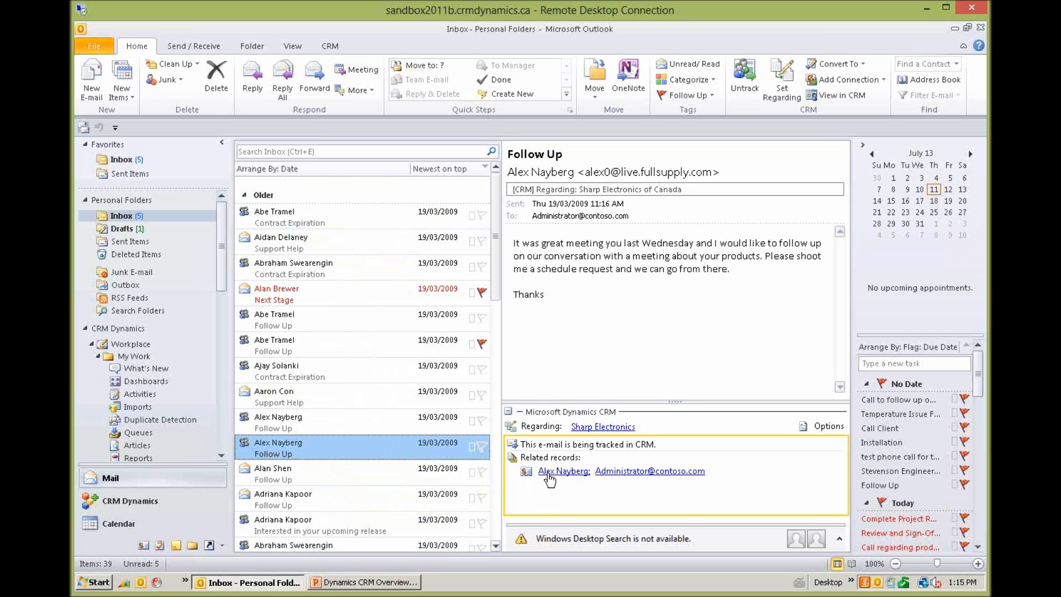
mouse_move(304, 465)
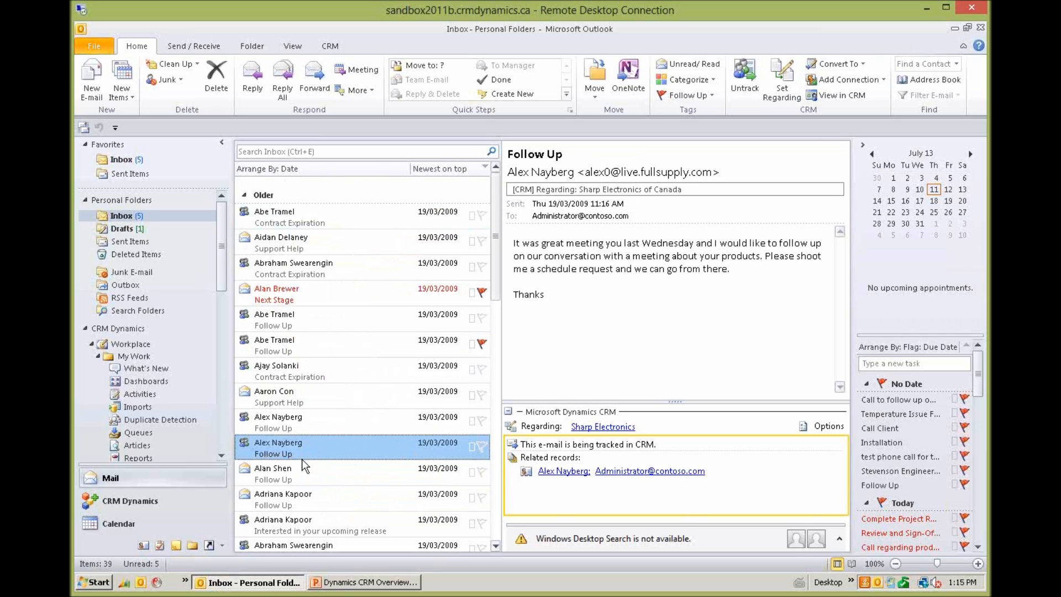
mouse_move(573, 475)
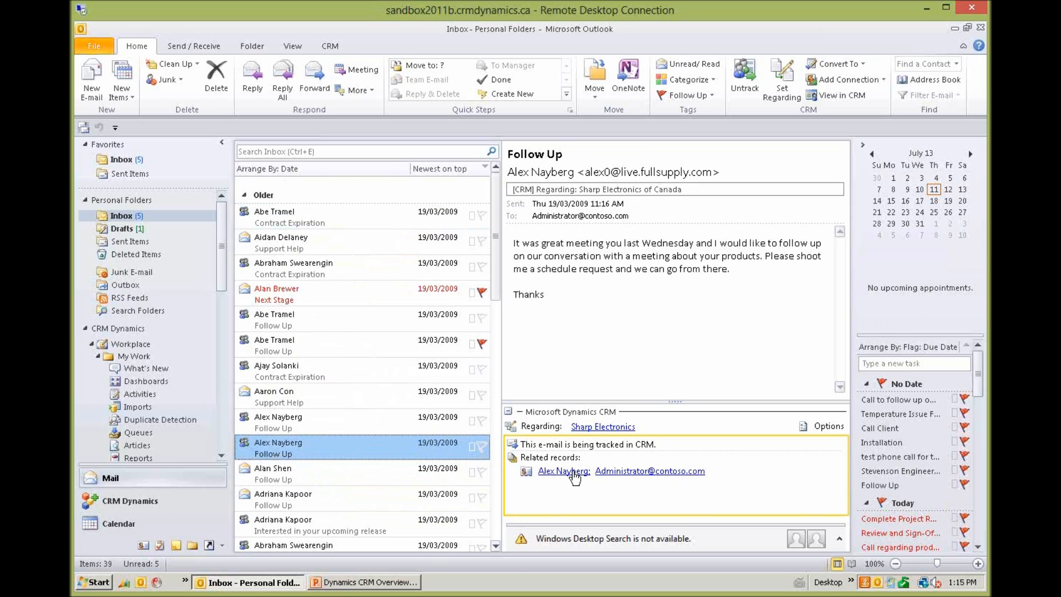
click(563, 471)
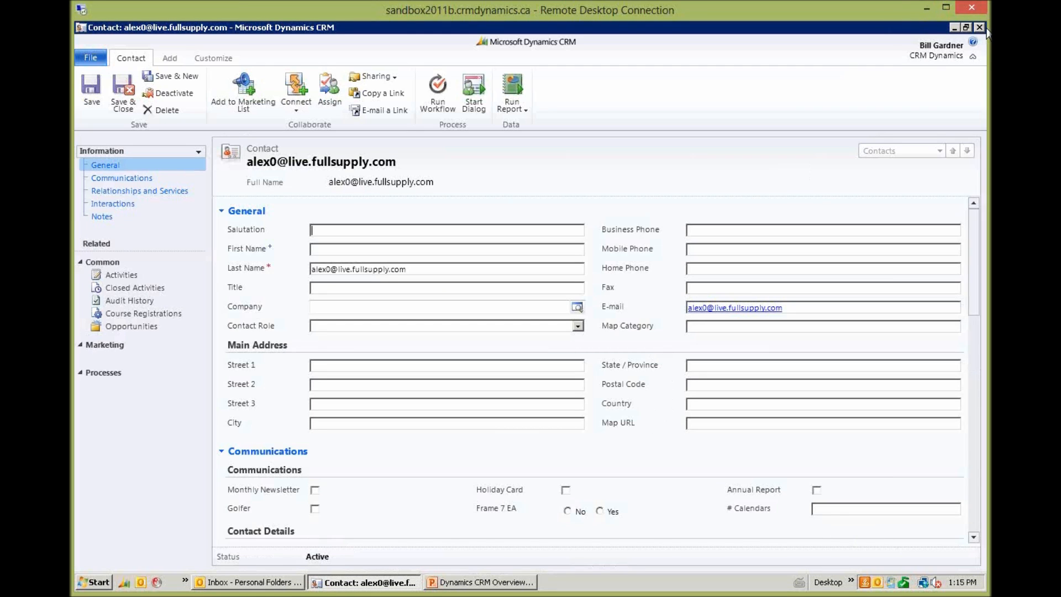
click(249, 583)
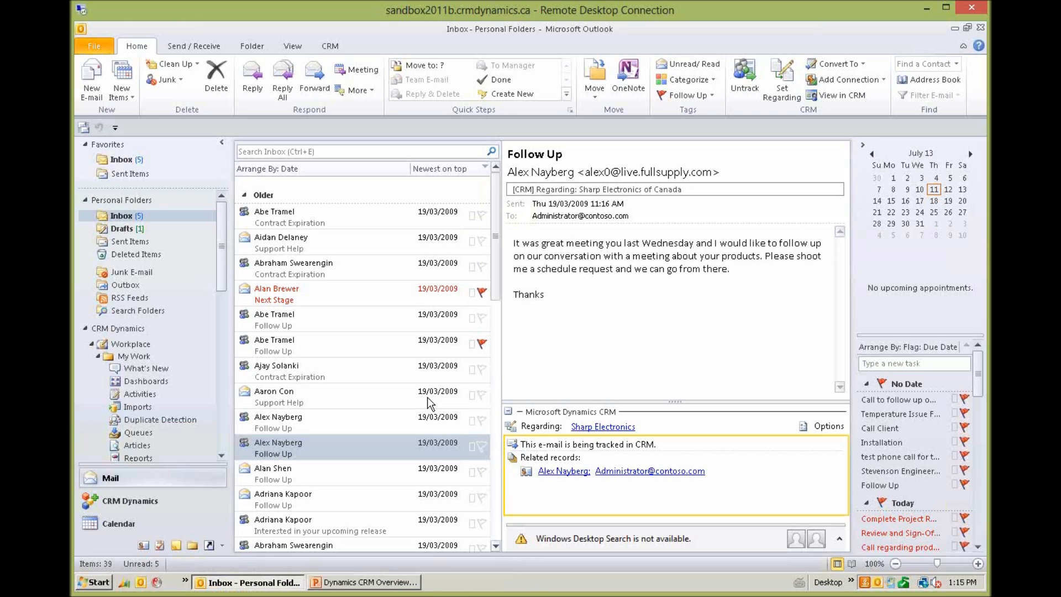
mouse_move(429, 421)
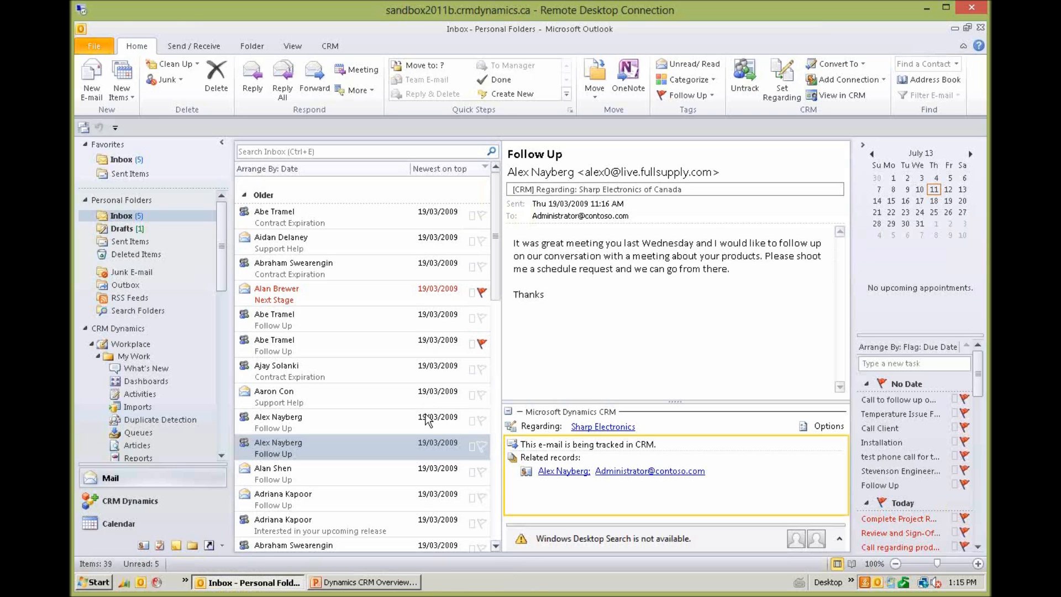
mouse_move(482, 344)
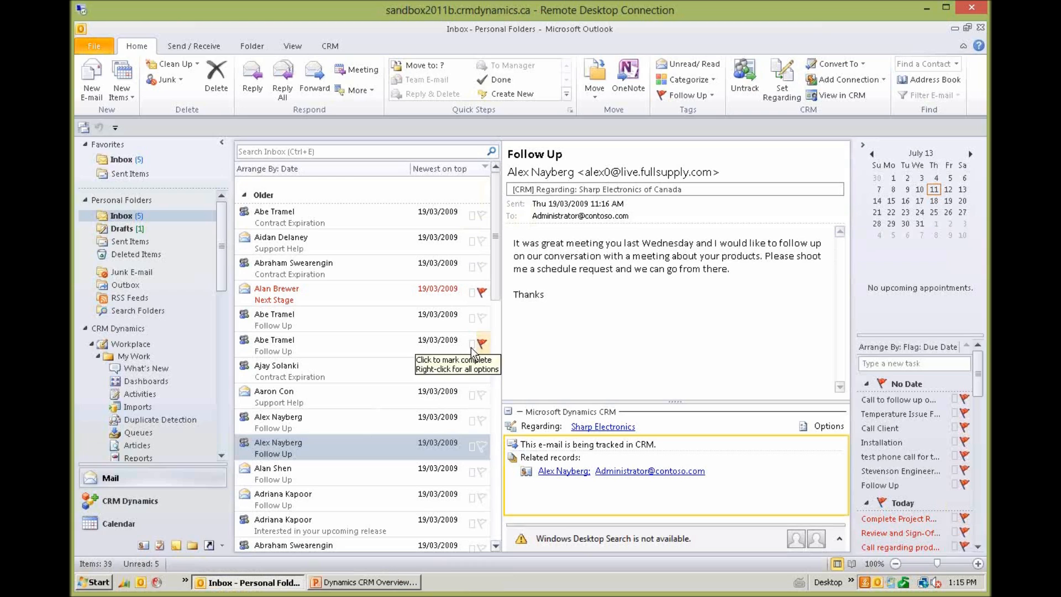
mouse_move(657, 285)
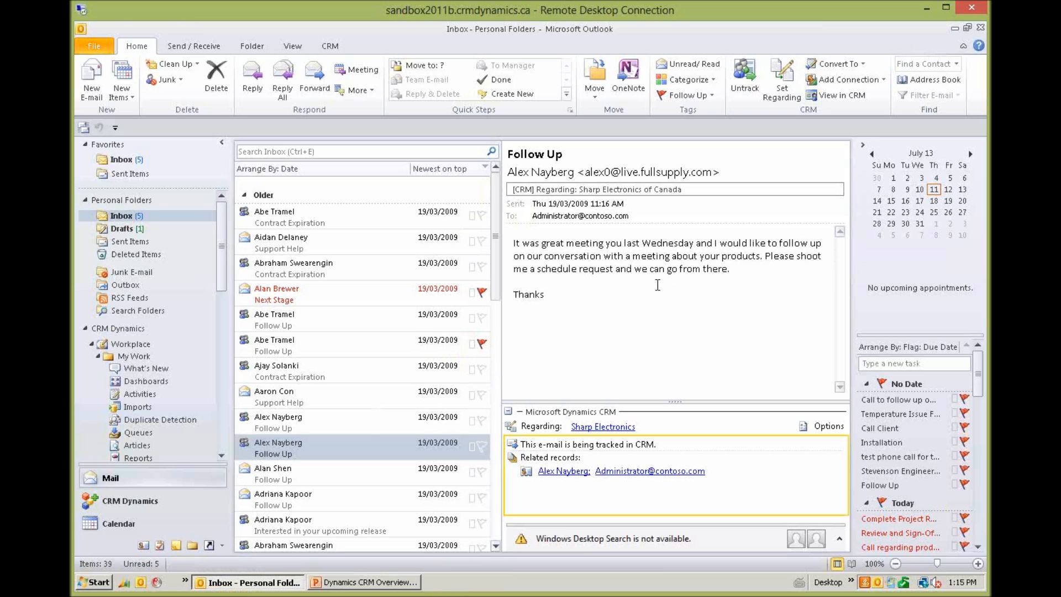
mouse_move(456, 427)
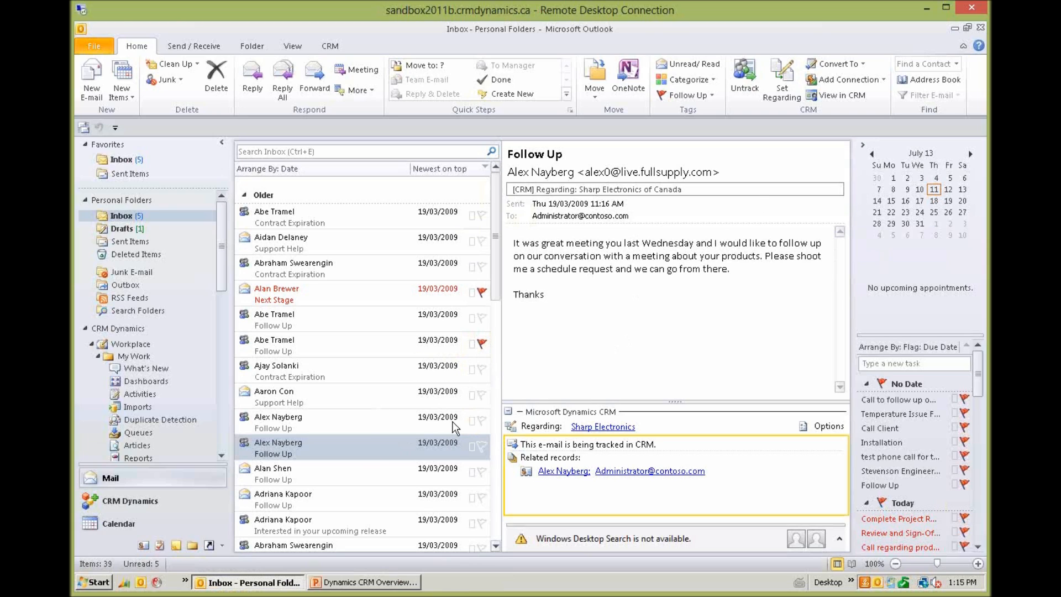
mouse_move(306, 452)
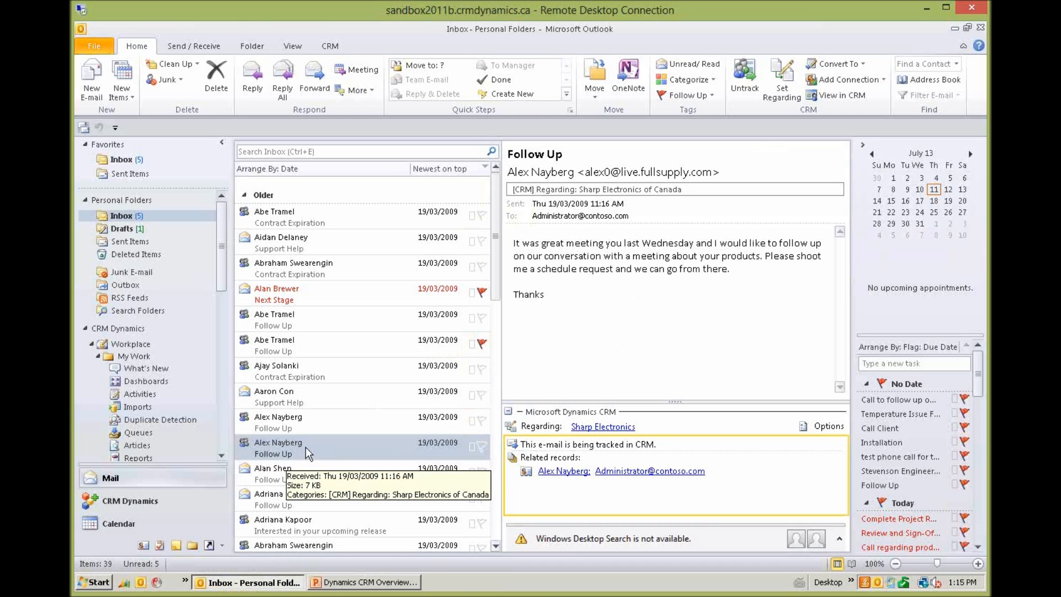
double_click(277, 447)
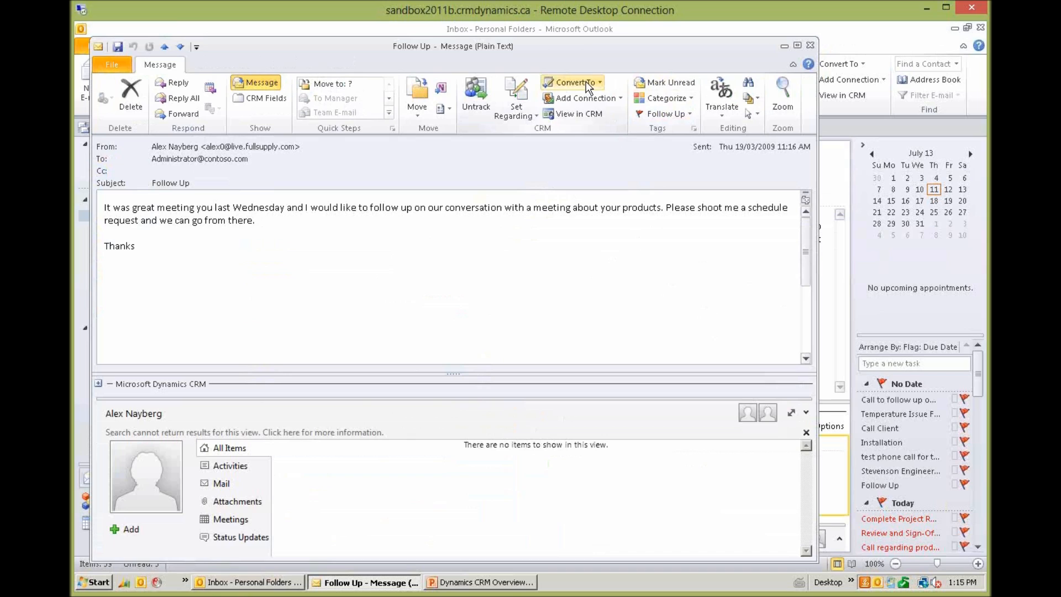
click(573, 82)
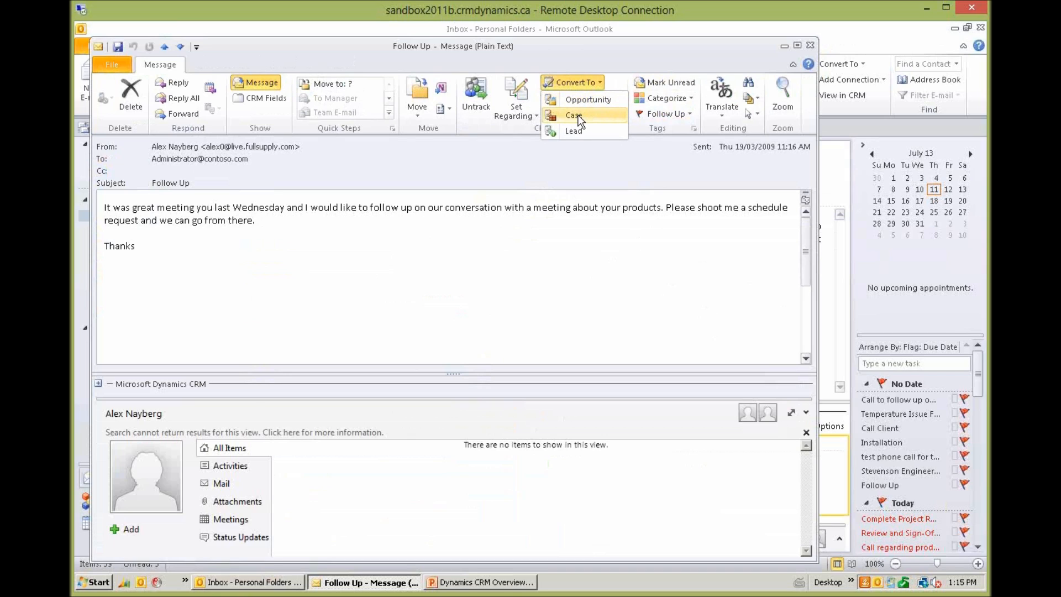
mouse_move(576, 130)
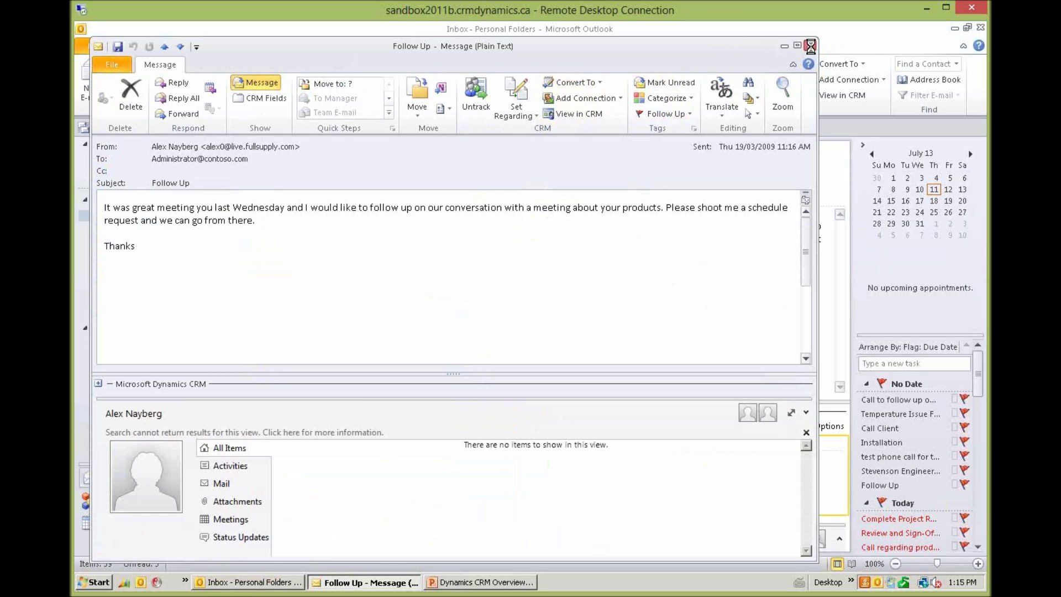
click(811, 46)
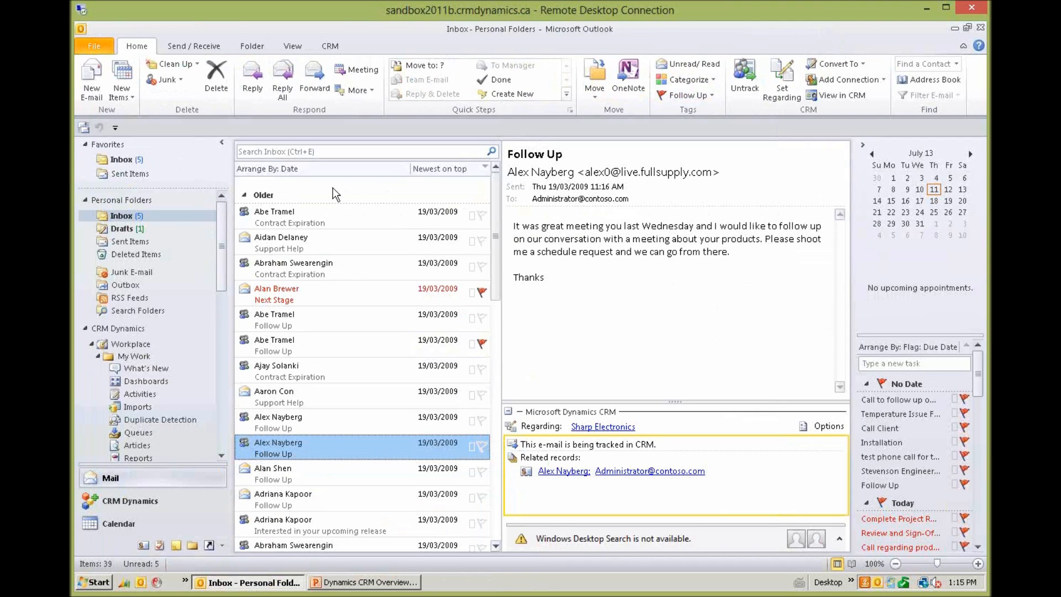
mouse_move(598, 443)
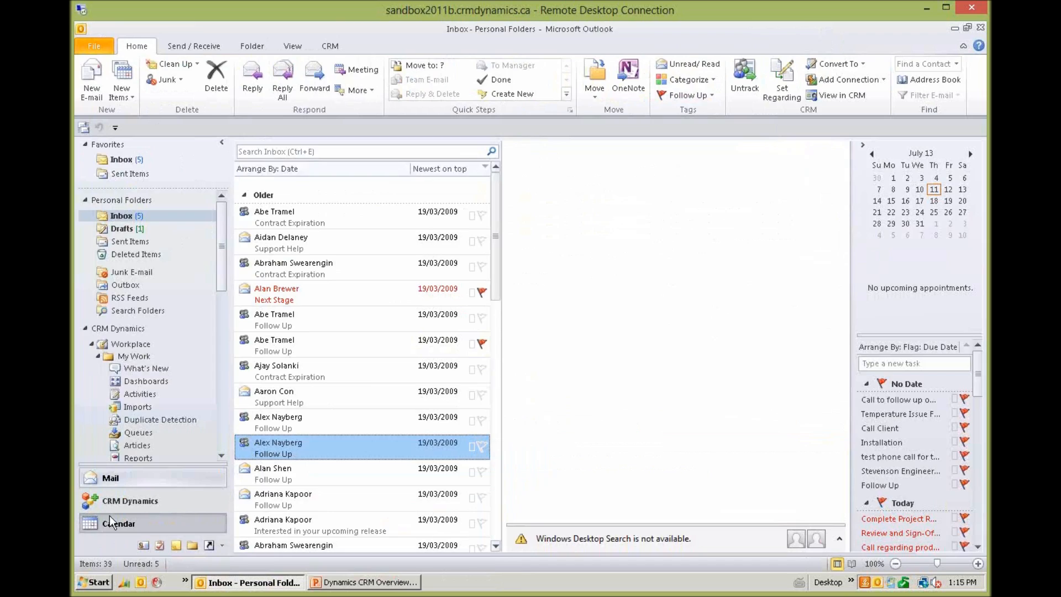
- Create a 'Sharp - Contract Meeting' calendar appointment and bring up its Track in CRM options
click(118, 523)
text(Sharp - Contrac)
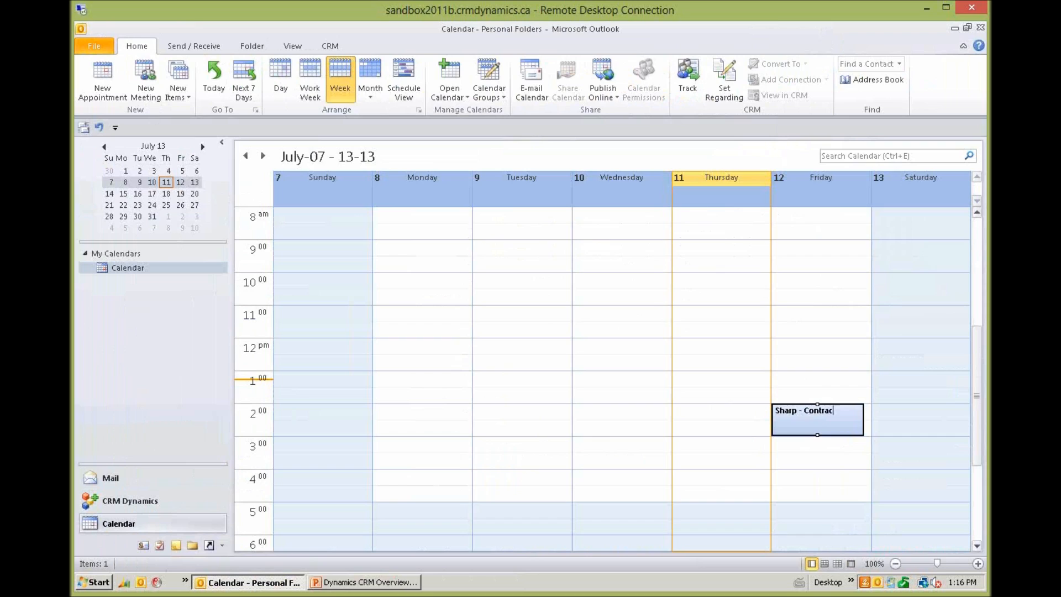
text(Meeting)
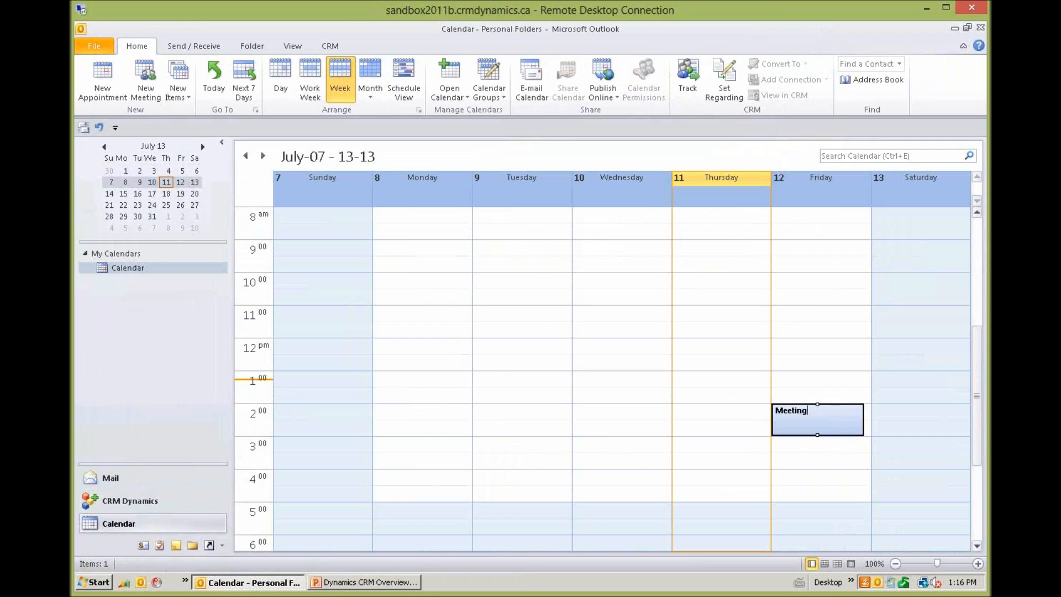
text(Sharp - Contract Meeting)
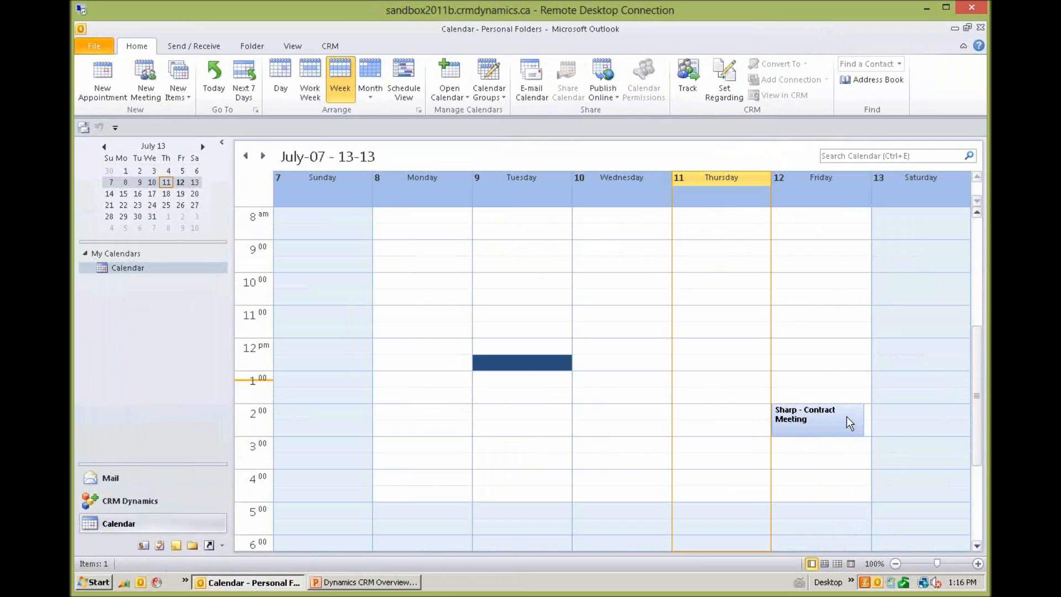
right_click(817, 417)
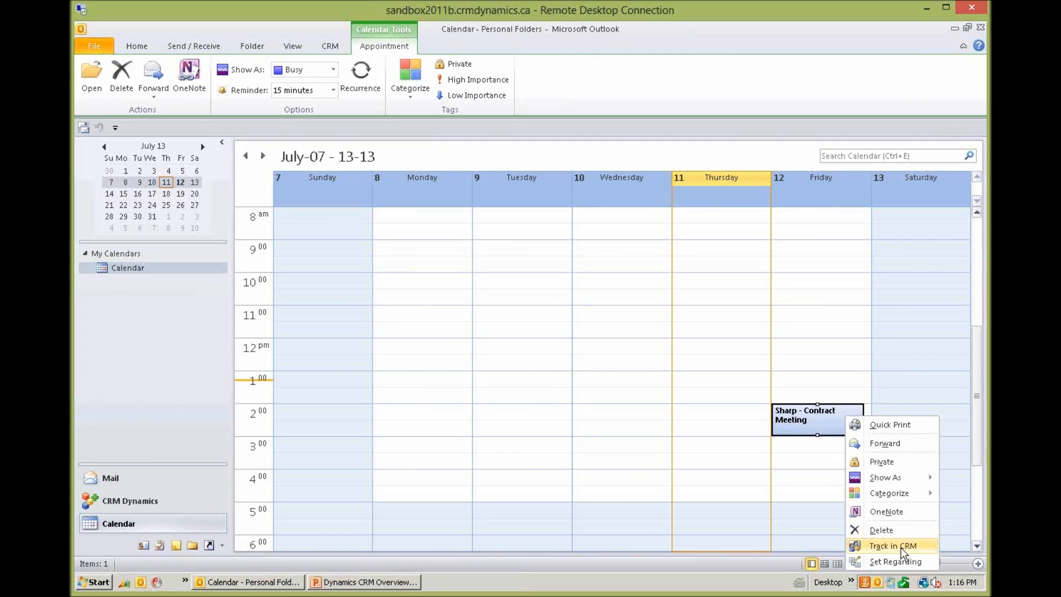
mouse_move(469, 456)
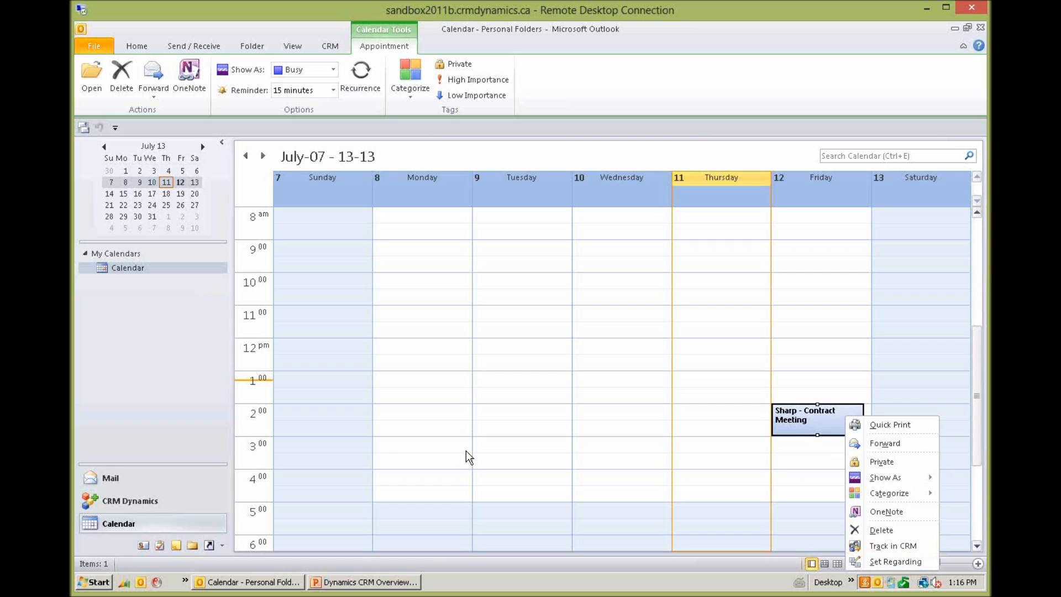
mouse_move(578, 375)
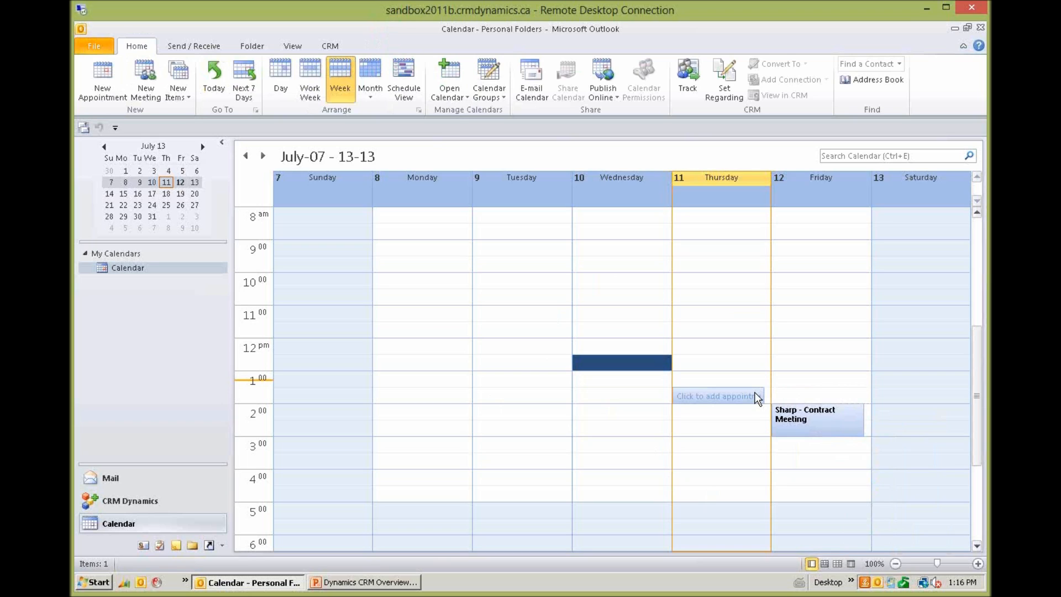
mouse_move(750, 403)
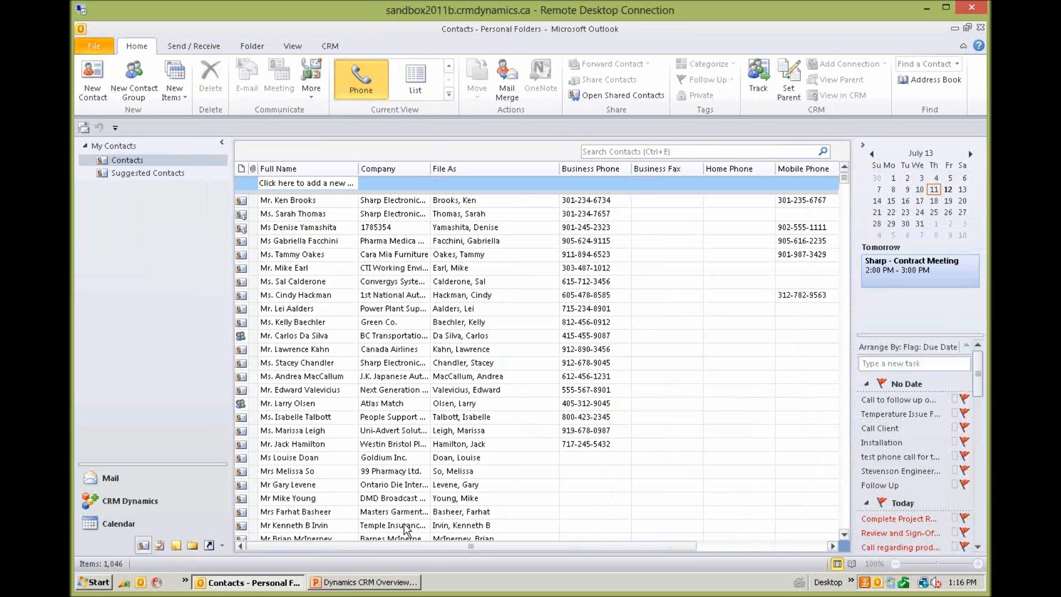
mouse_move(568, 490)
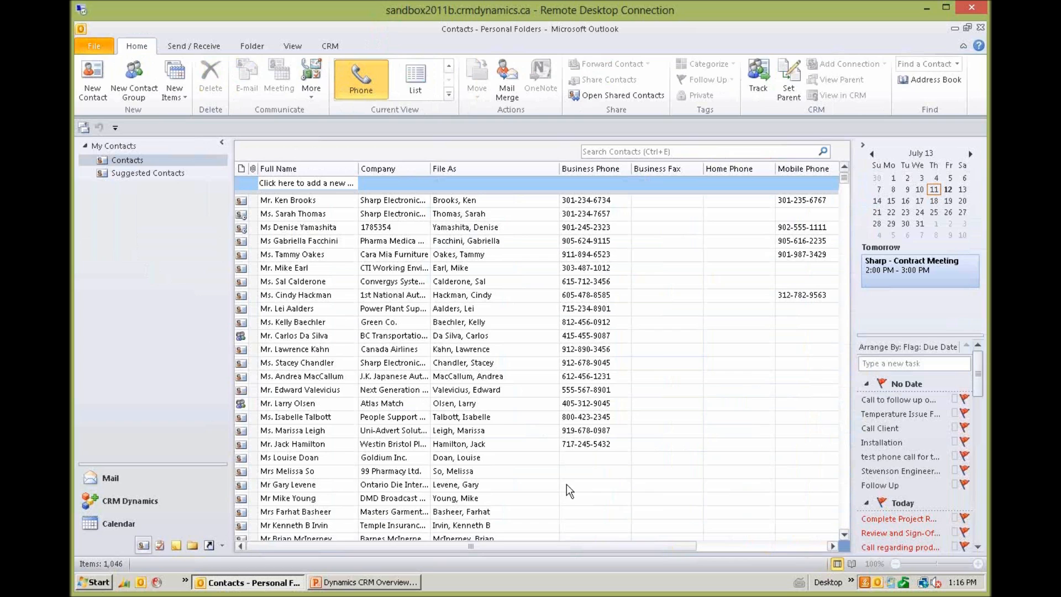
mouse_move(312, 408)
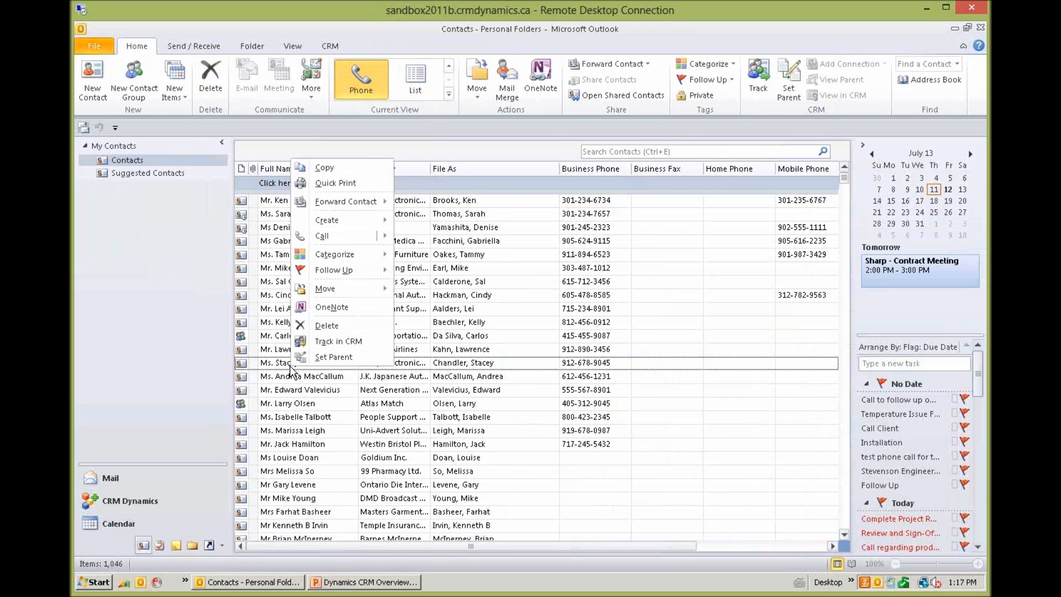
mouse_move(281, 421)
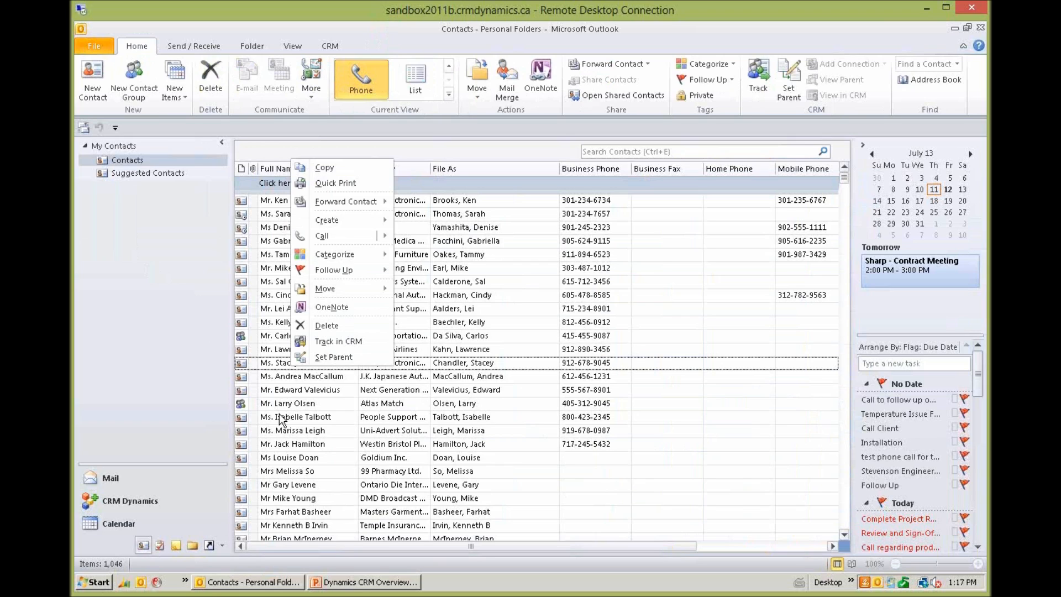
mouse_move(160, 551)
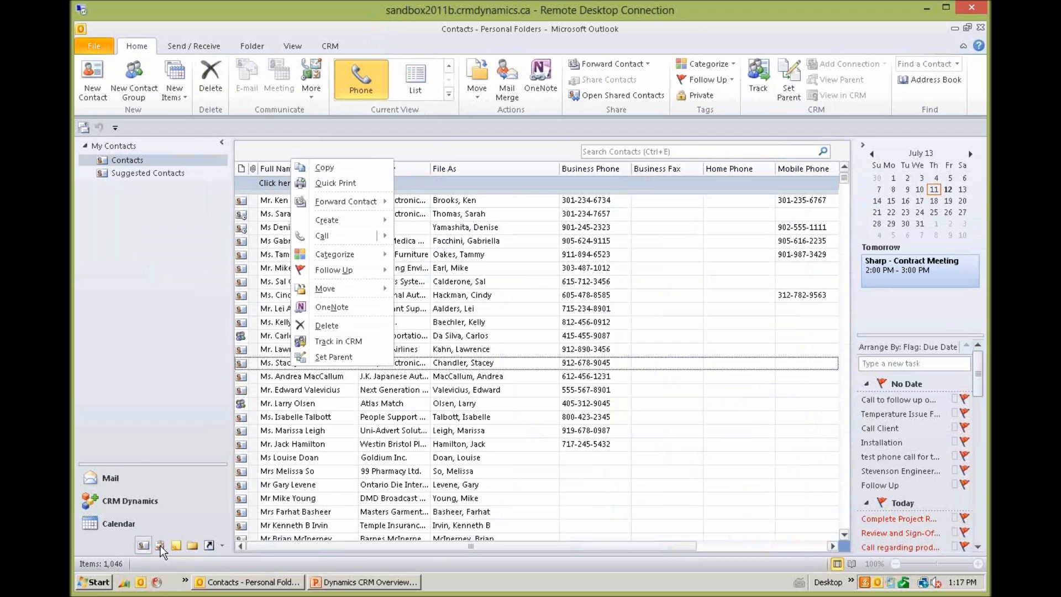
- Switch from Contacts to the mail Inbox showing tracked e-mails
click(159, 545)
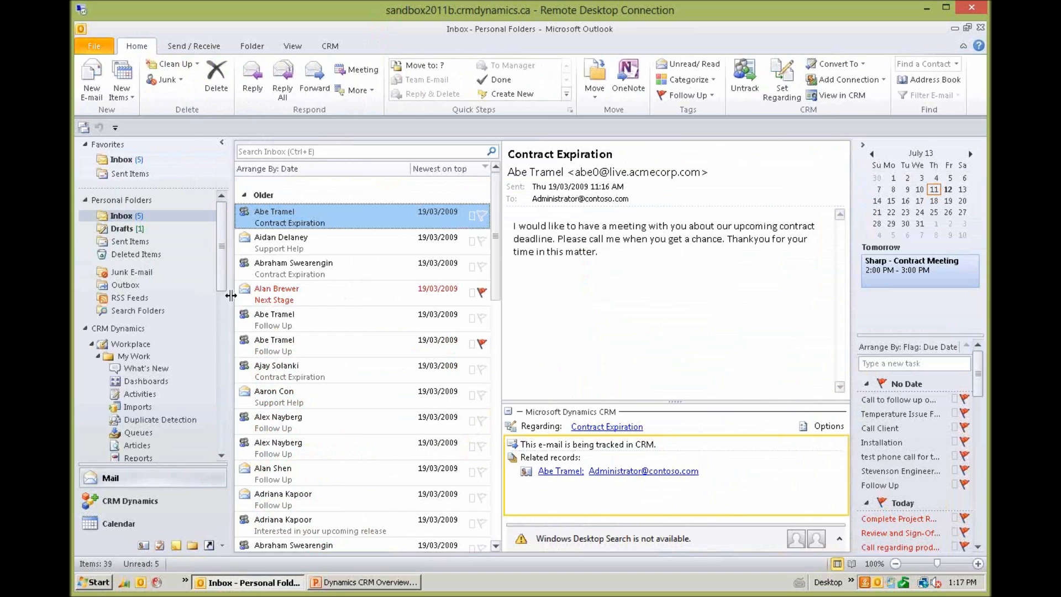
mouse_move(215, 330)
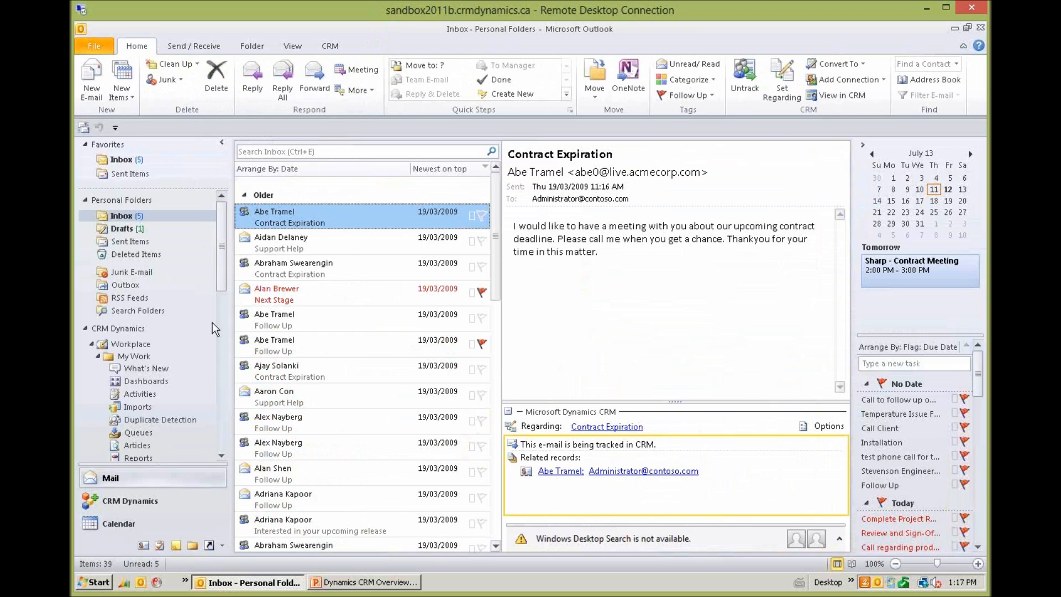
mouse_move(147, 385)
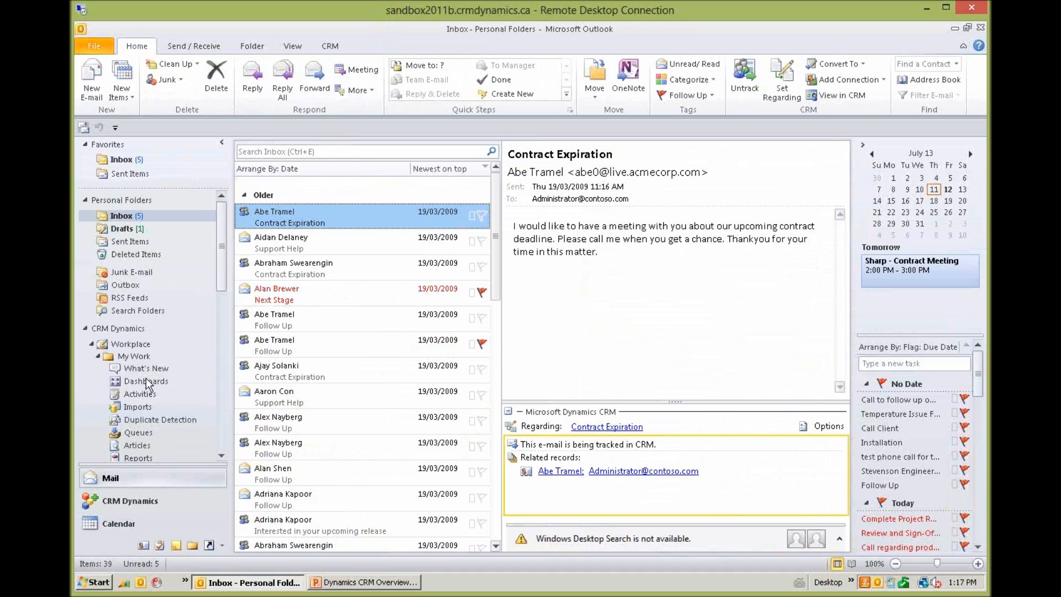
- Open Dashboards under My Work to show the Sales Dashboard charts
click(146, 382)
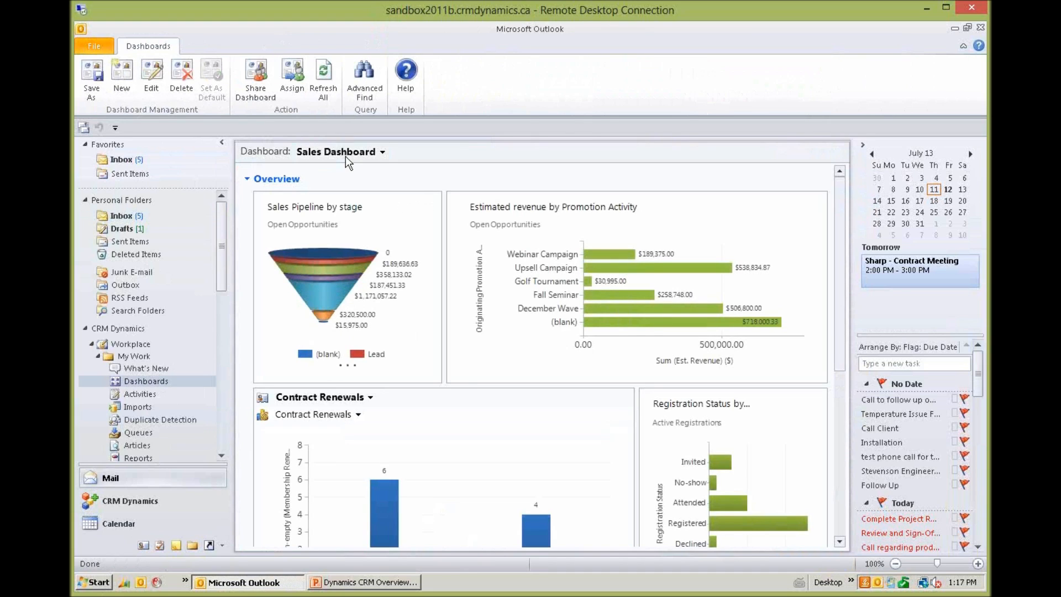
mouse_move(510, 237)
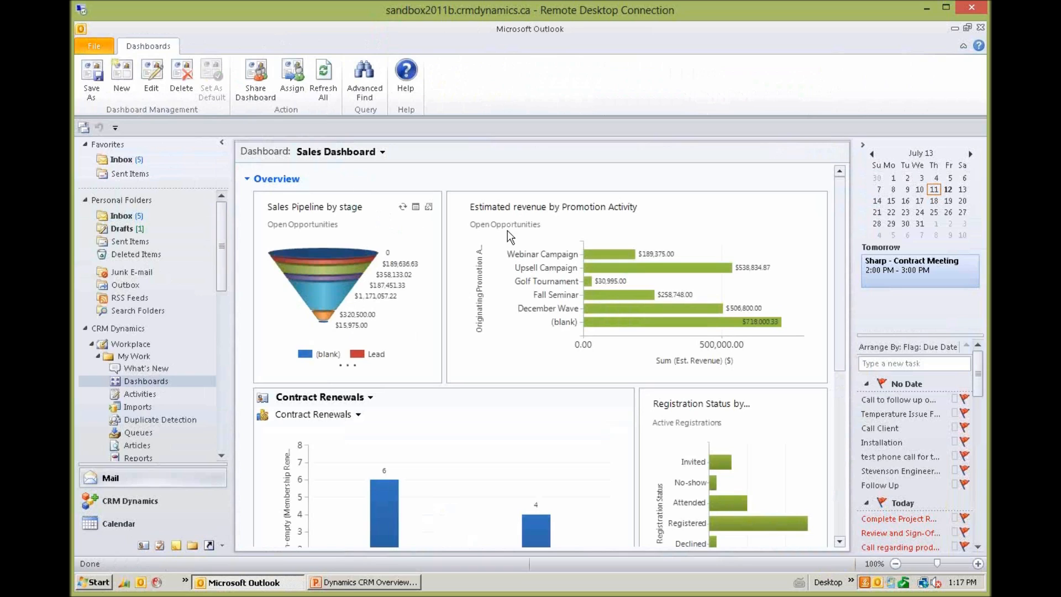
mouse_move(324, 234)
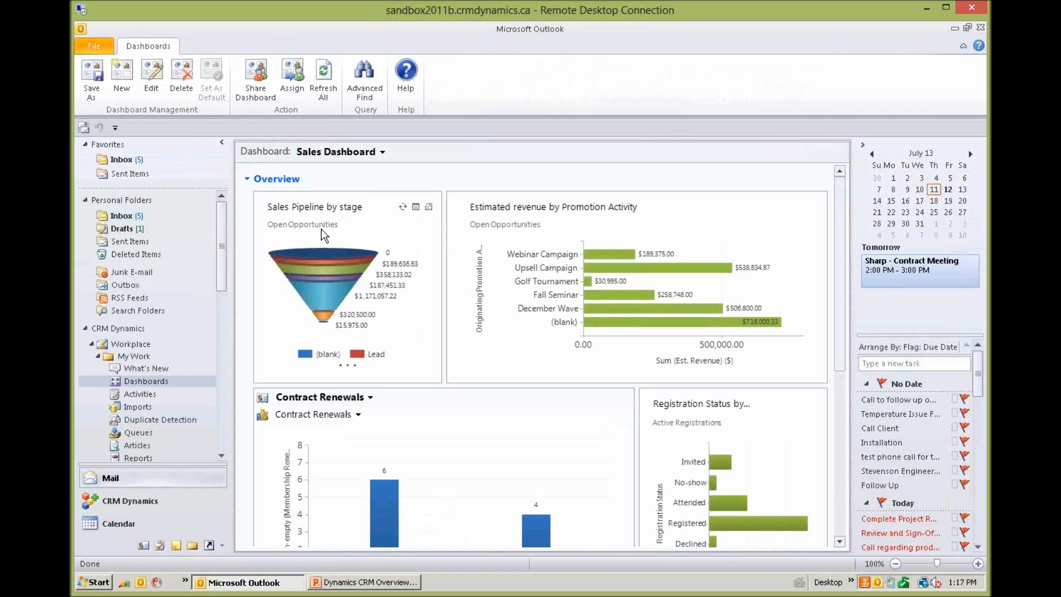
mouse_move(341, 224)
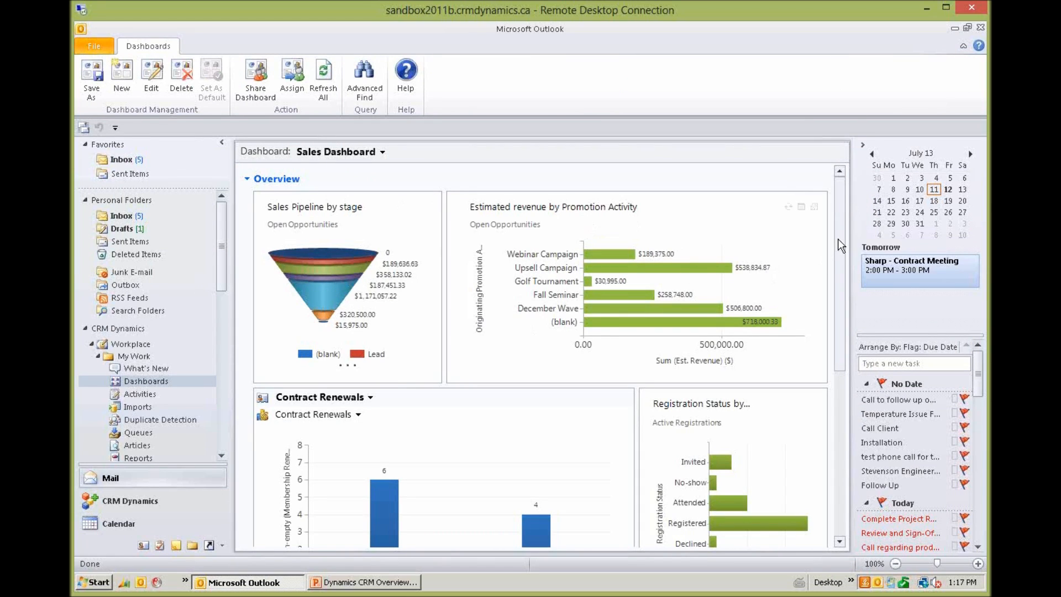
scroll(down, 3)
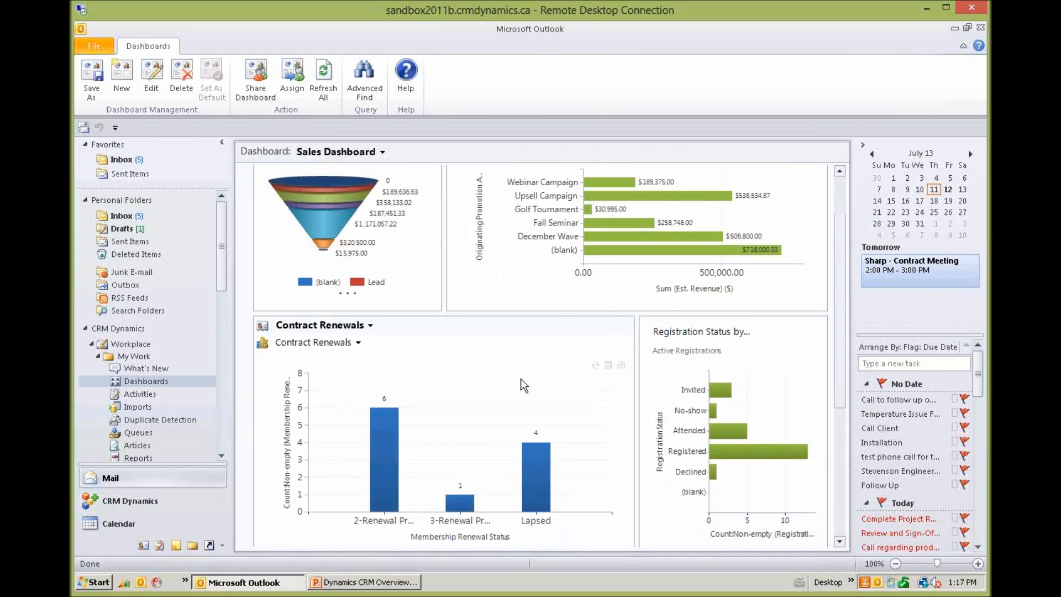
mouse_move(788, 364)
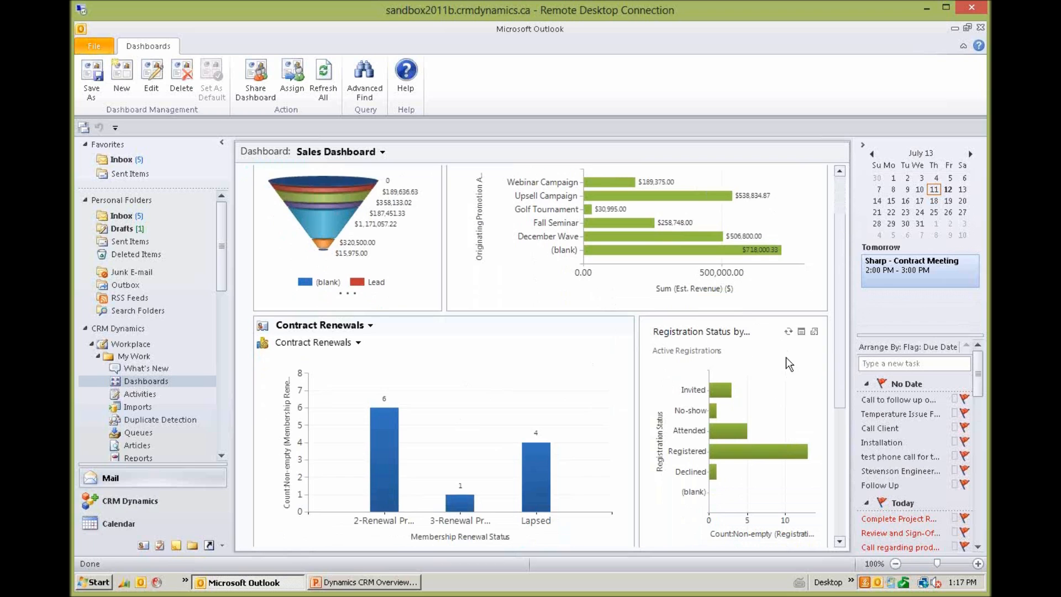
scroll(down, 3)
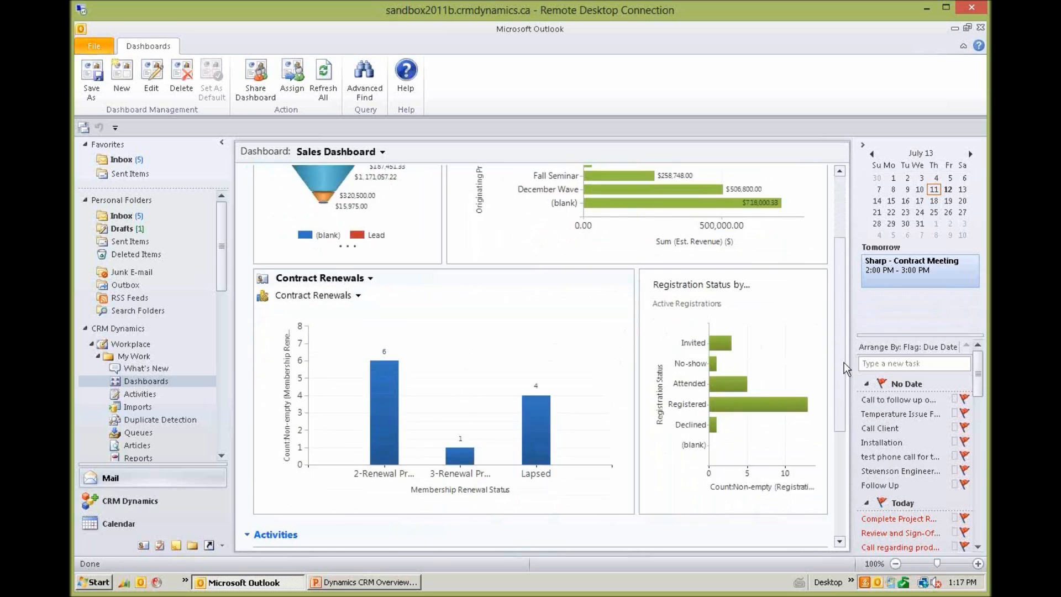
scroll(down, 3)
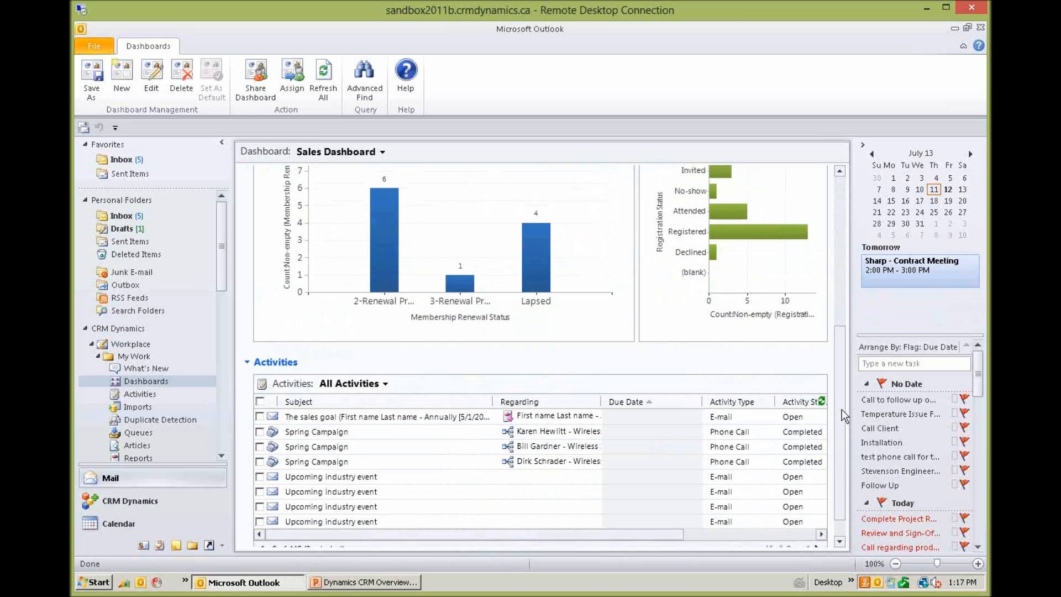
scroll(up, 3)
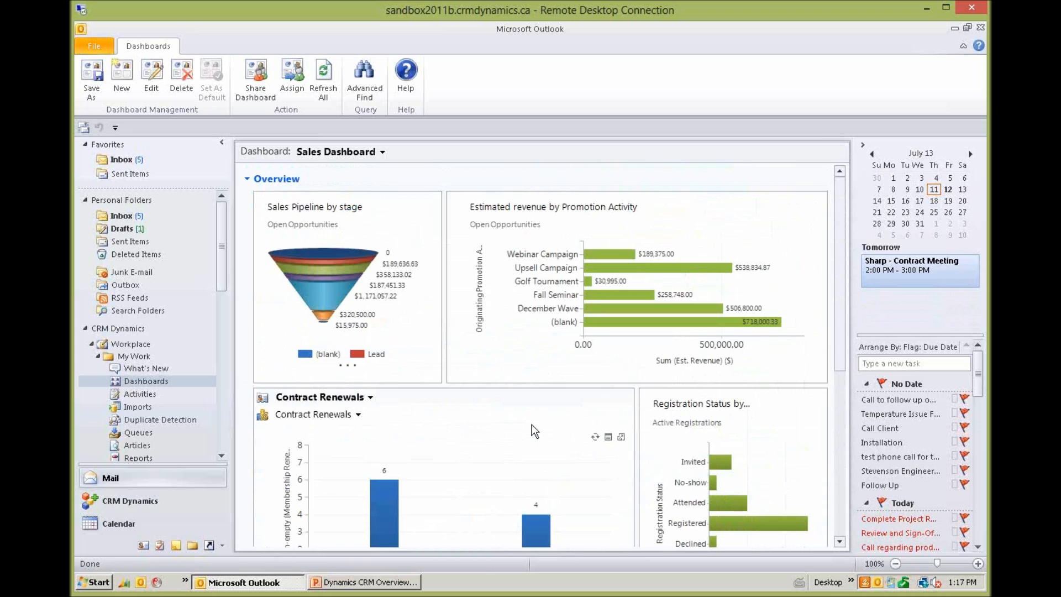
mouse_move(206, 319)
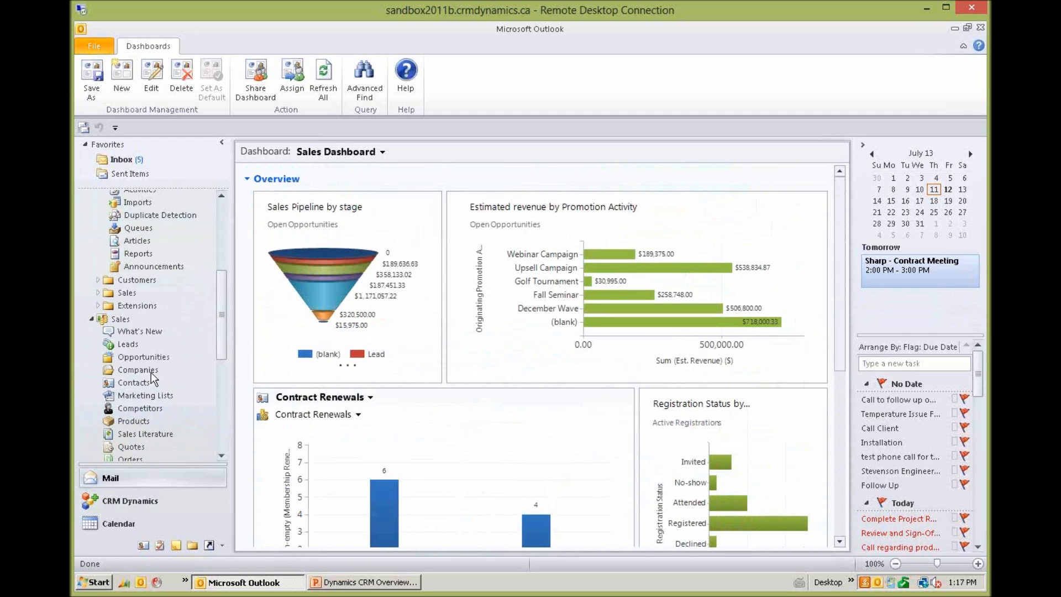
- Filter the Active Accounts companies list by 'sharp', leaving five Sharp companies
click(137, 369)
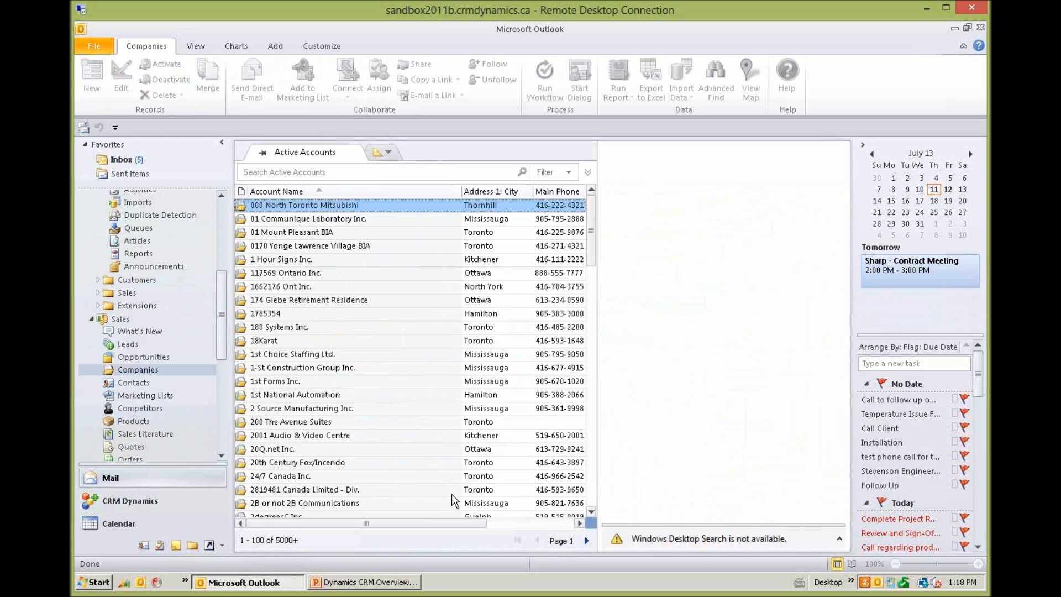
click(379, 171)
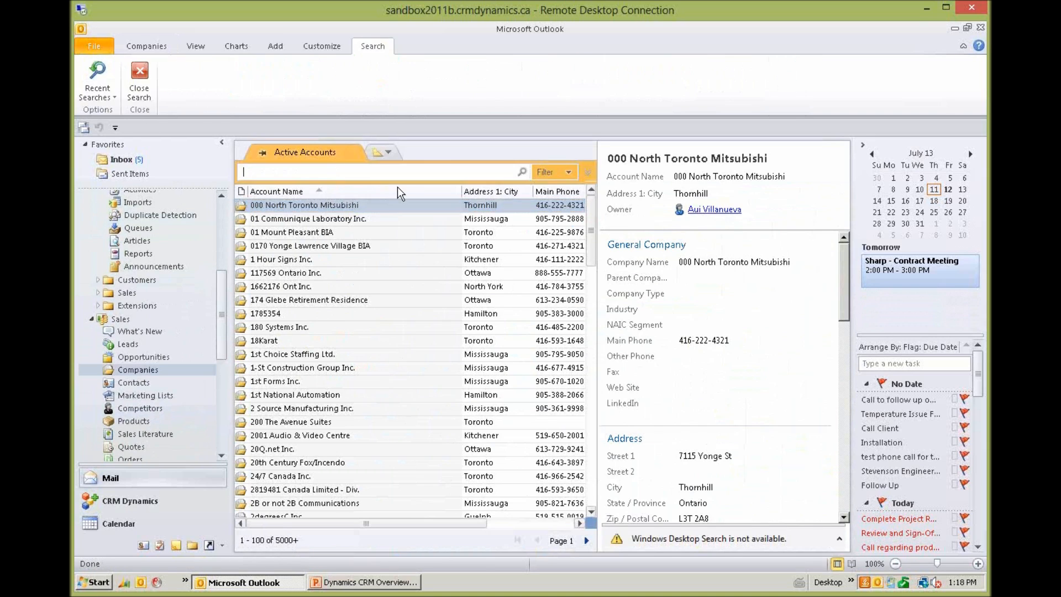
text(sha)
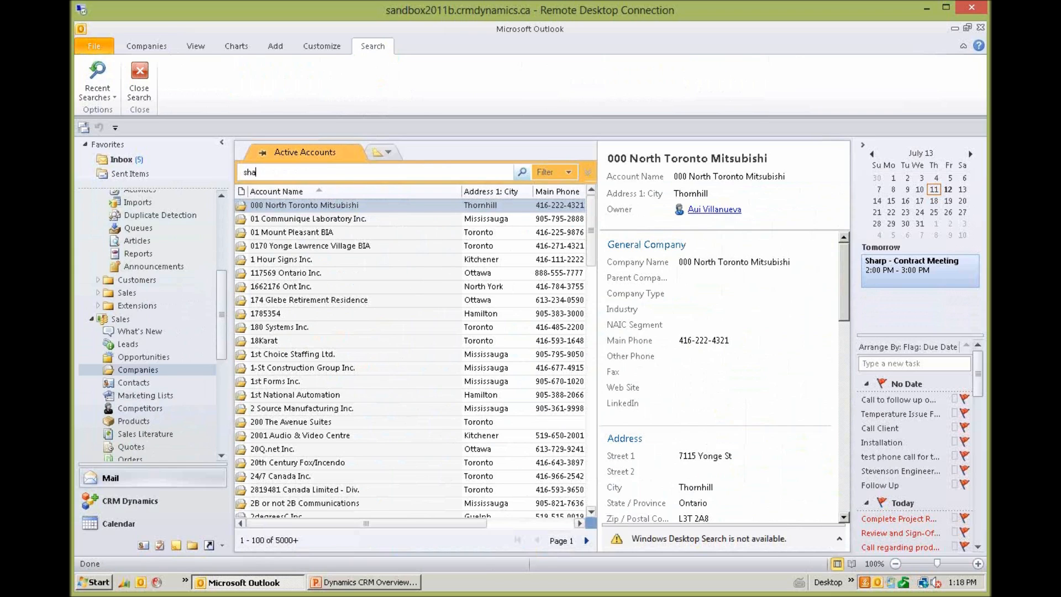
text(rp)
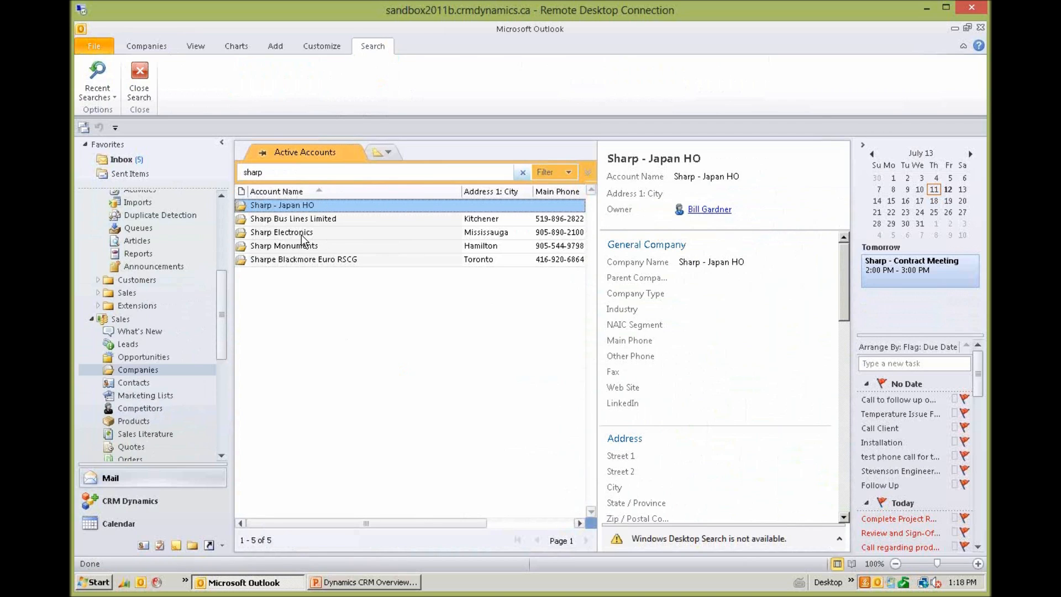
- Select Sharp Electronics to preview its parent, phone, website and Mississauga address
click(282, 232)
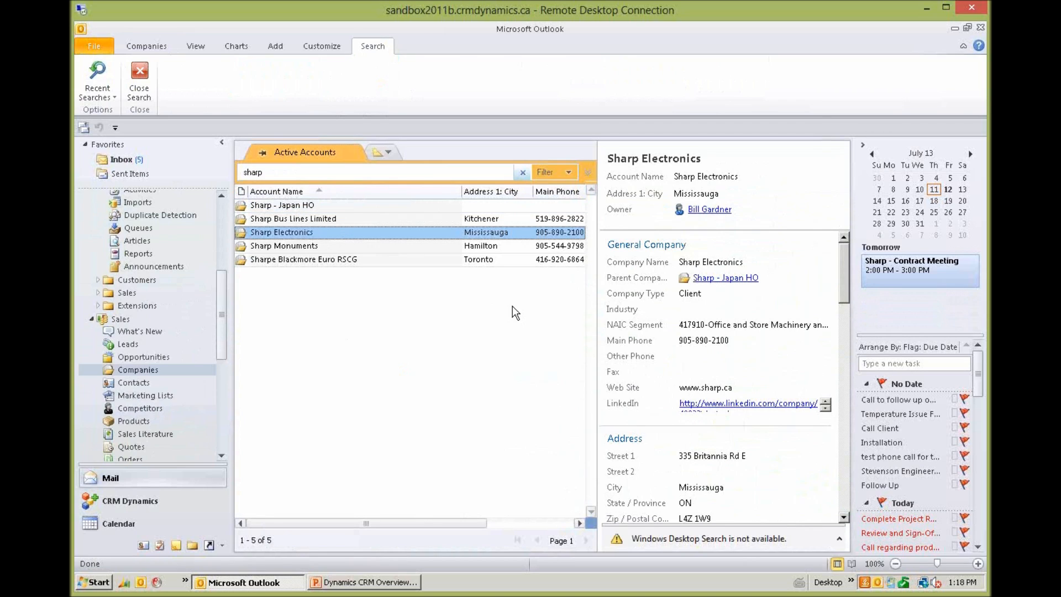
mouse_move(328, 330)
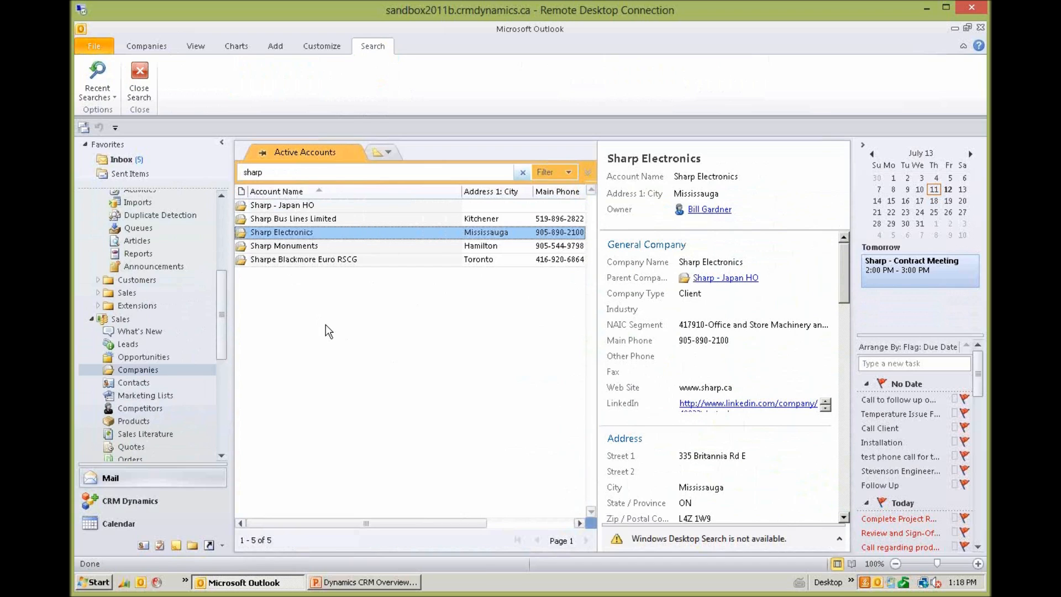
mouse_move(530, 388)
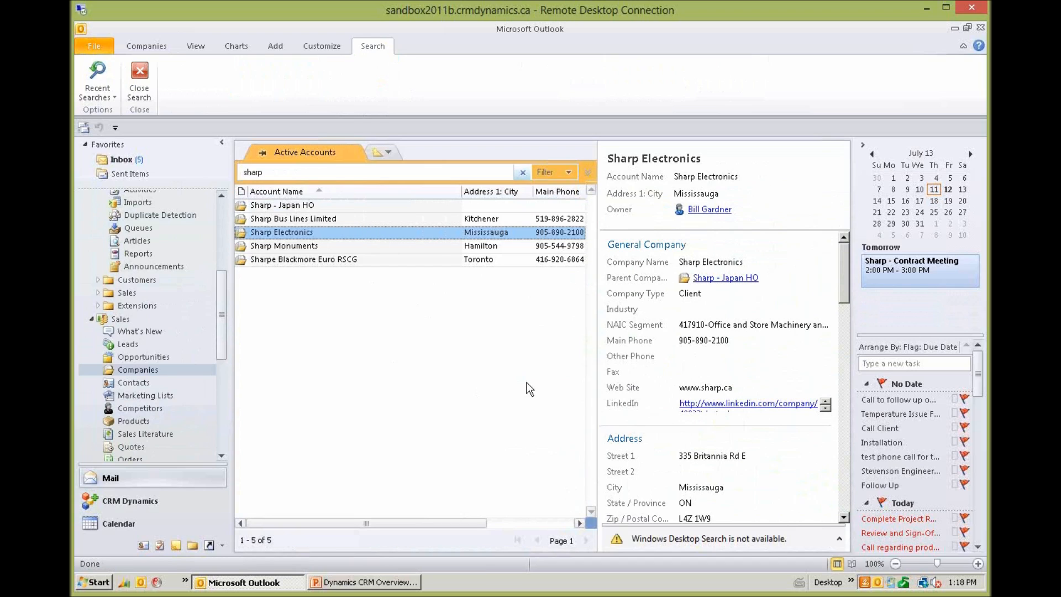
mouse_move(529, 418)
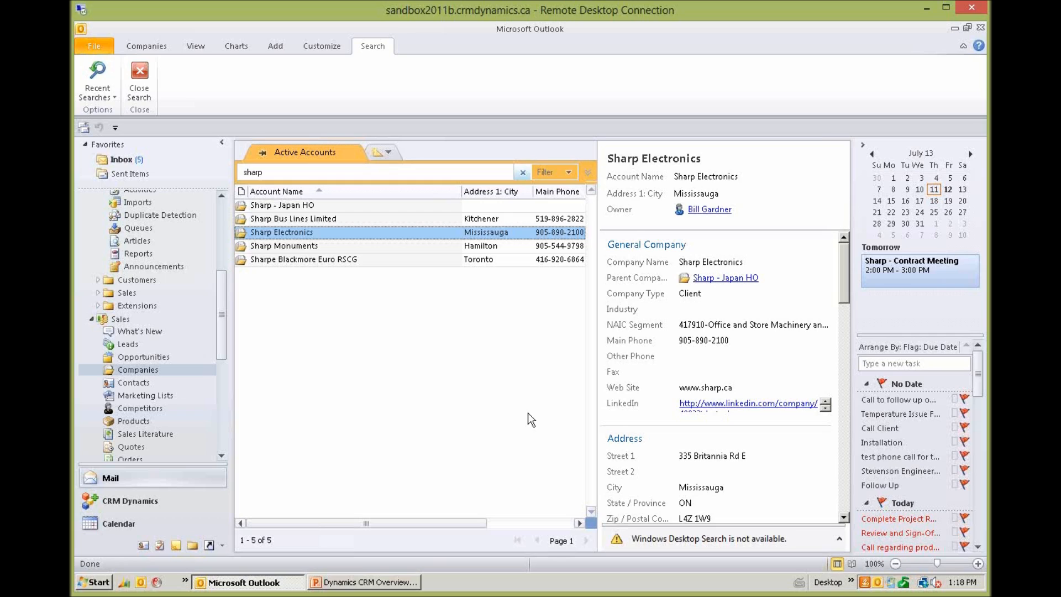
mouse_move(509, 411)
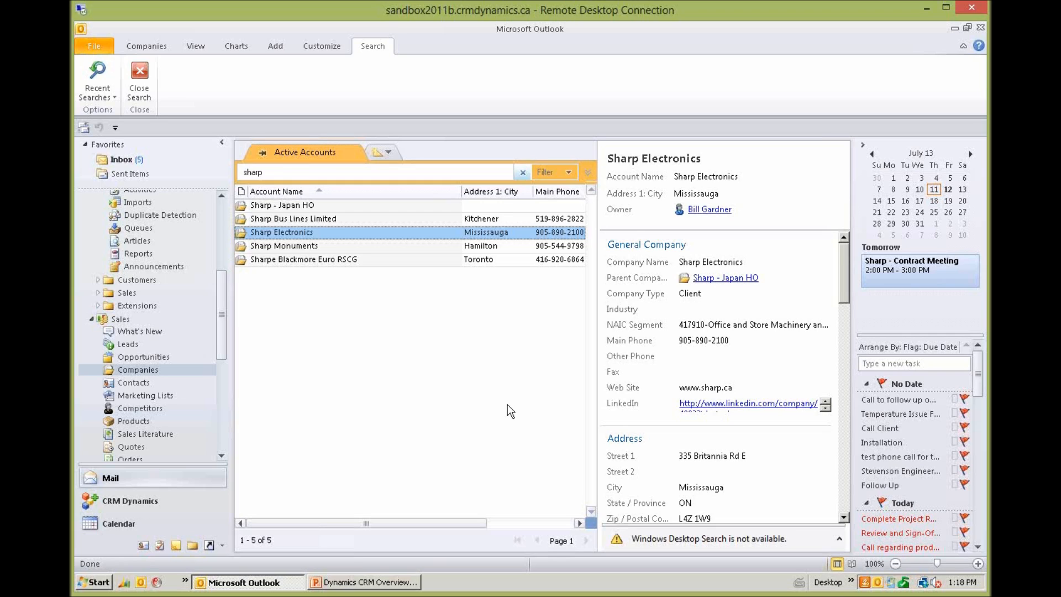
mouse_move(255, 351)
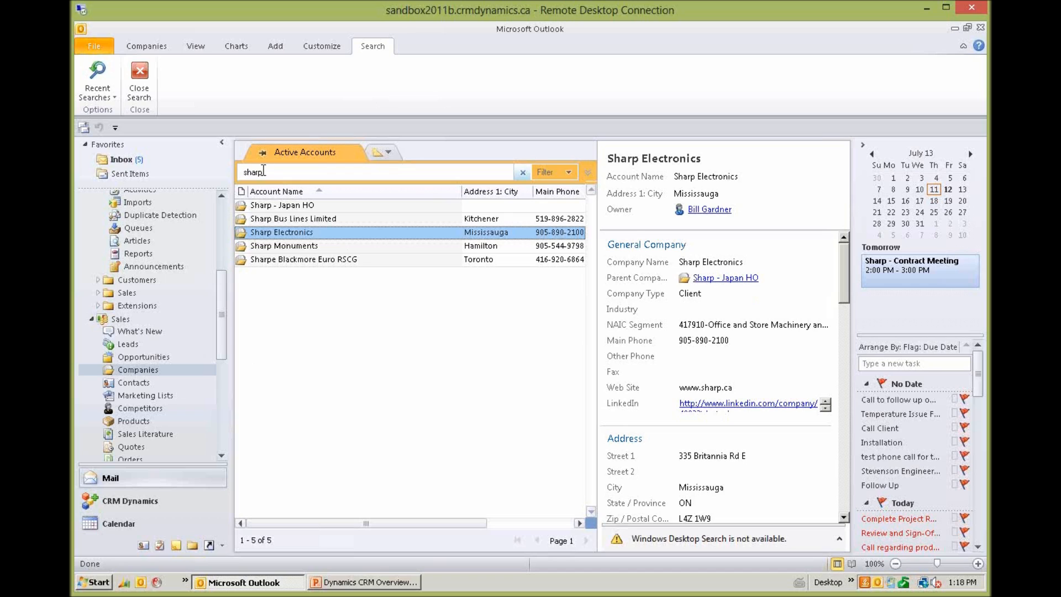
mouse_move(411, 242)
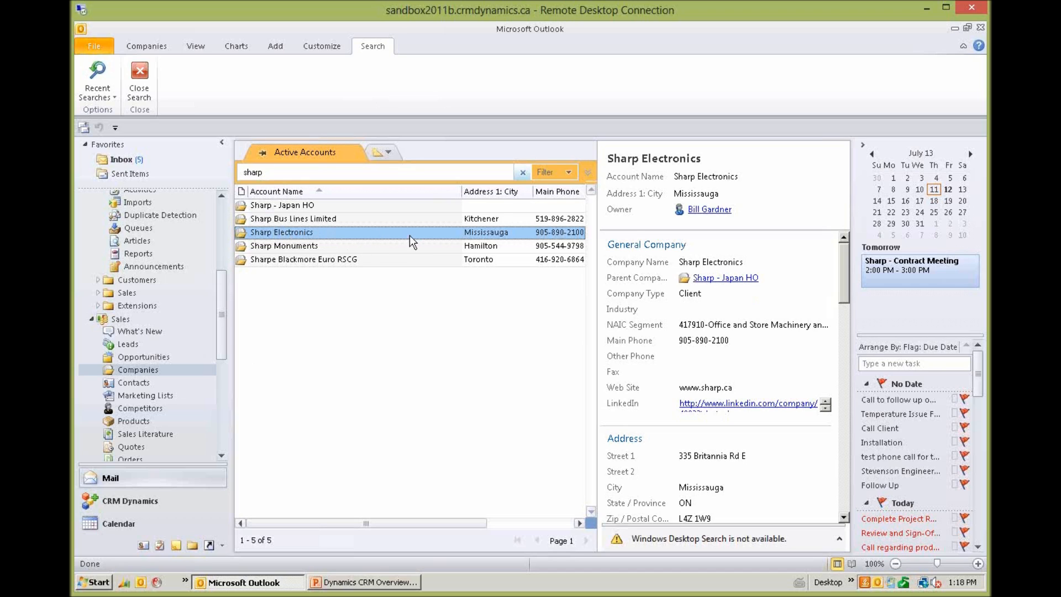
mouse_move(675, 426)
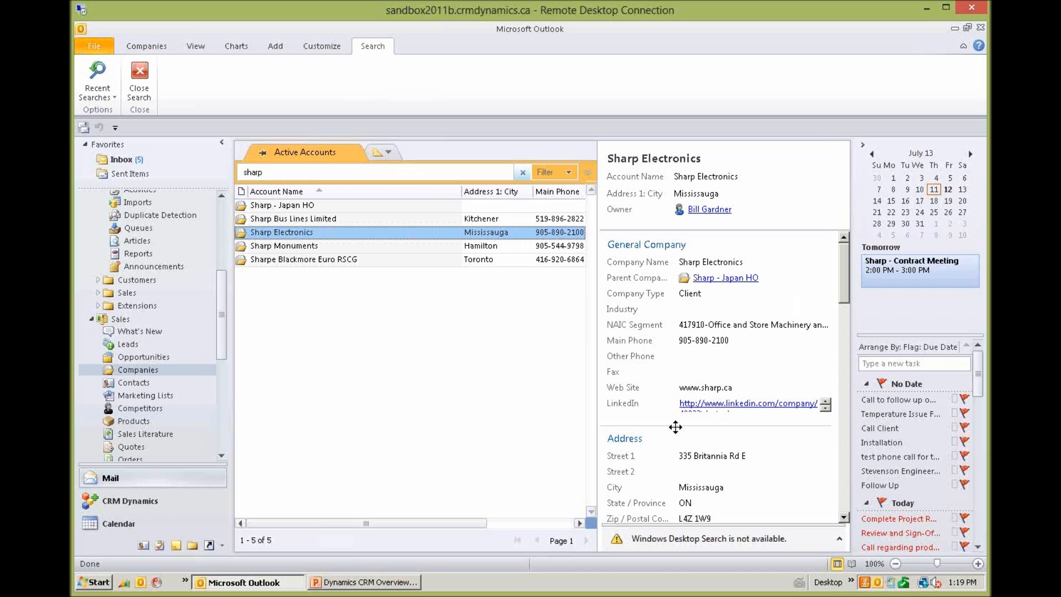
mouse_move(420, 466)
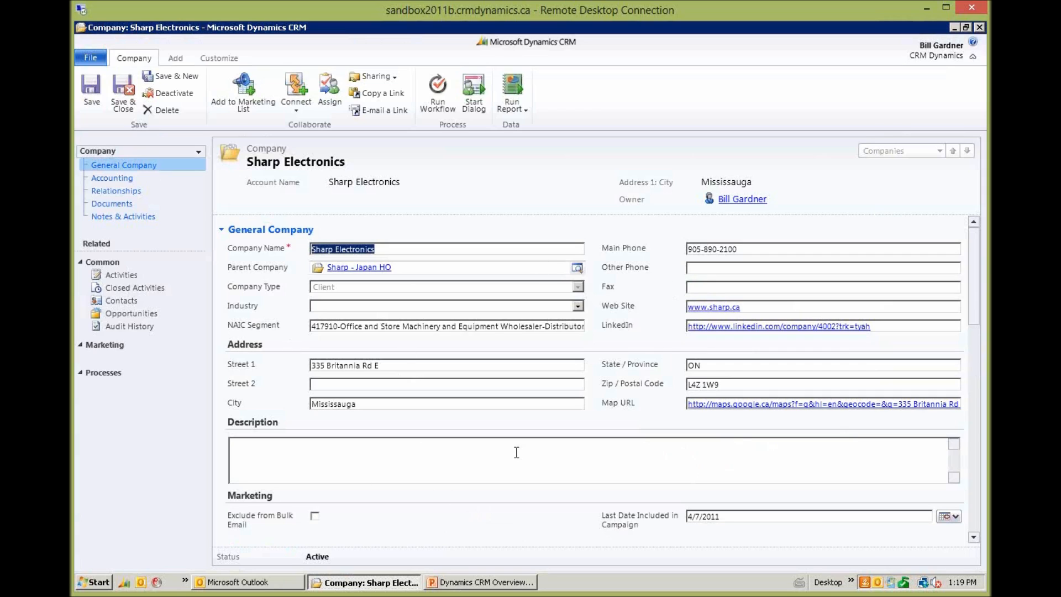
mouse_move(251, 224)
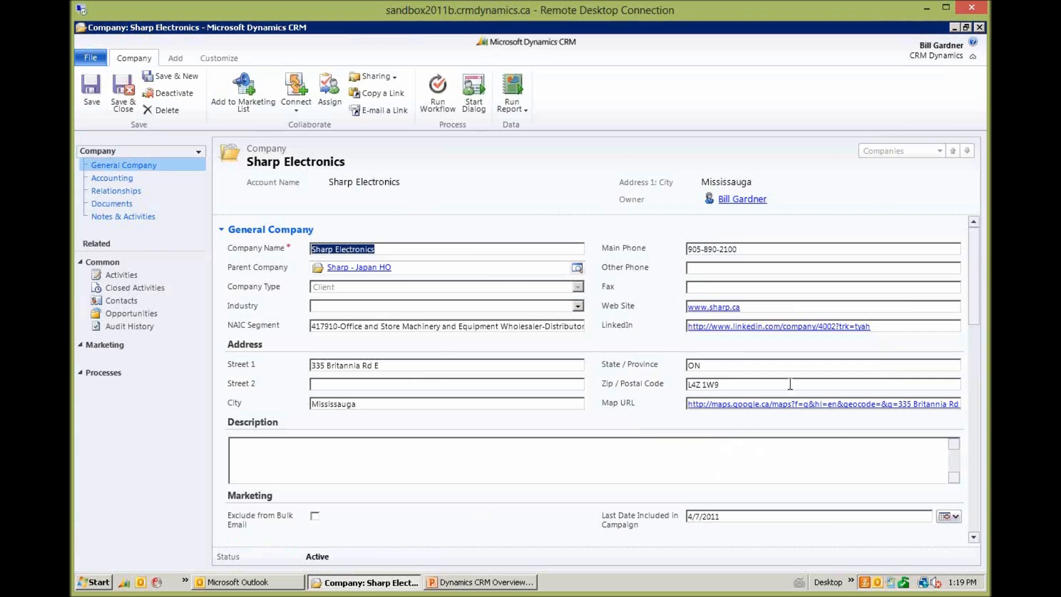
mouse_move(670, 424)
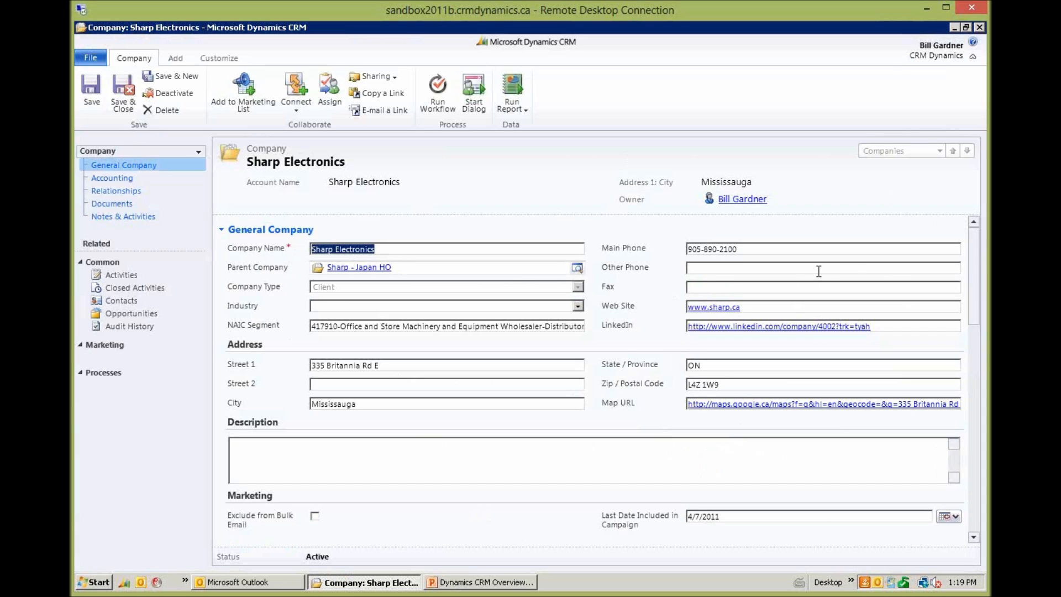
mouse_move(490, 286)
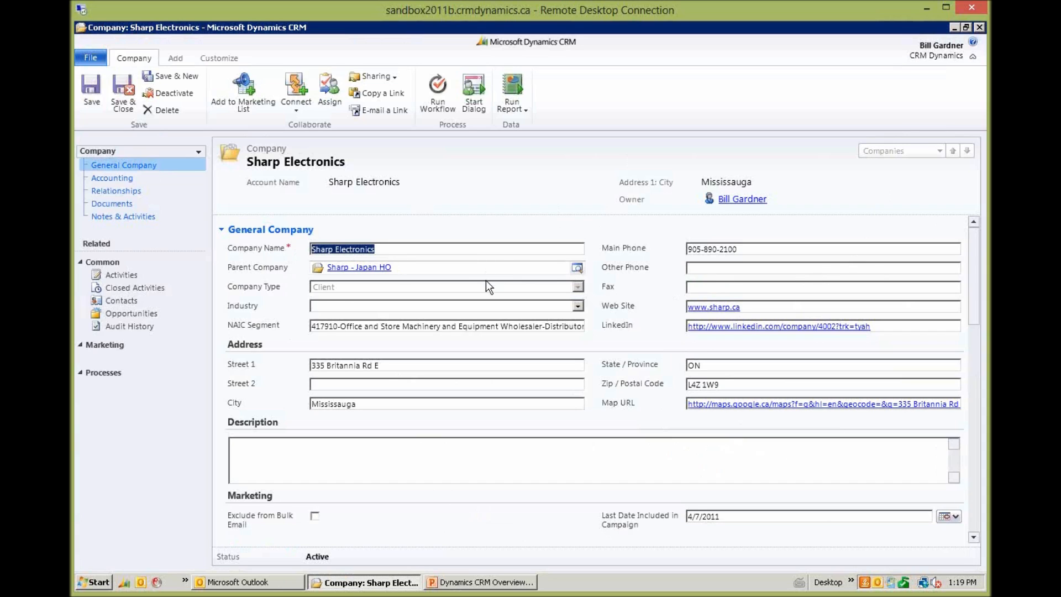
scroll(down, 3)
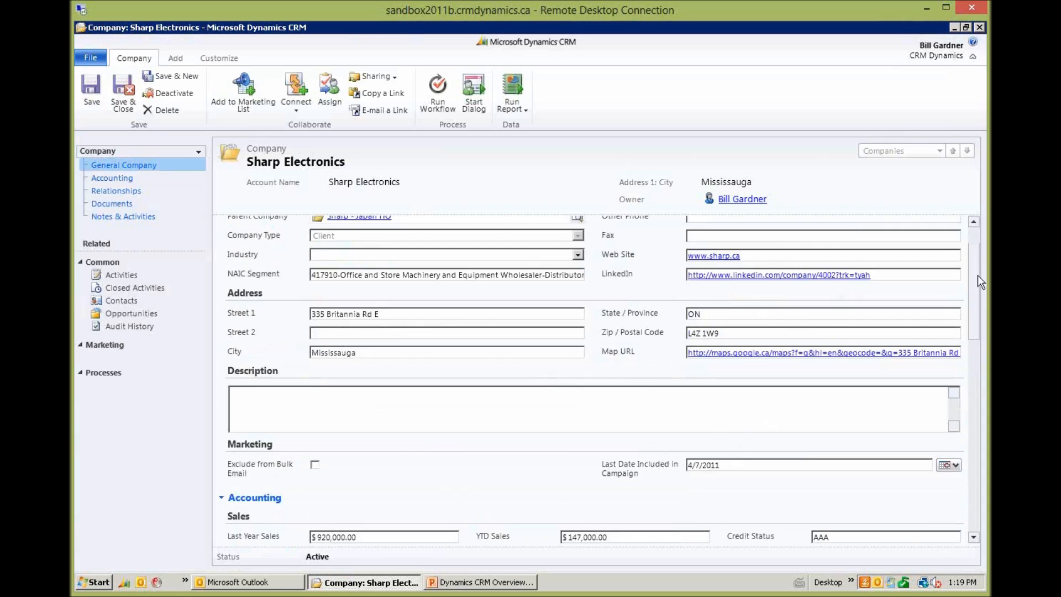
scroll(up, 3)
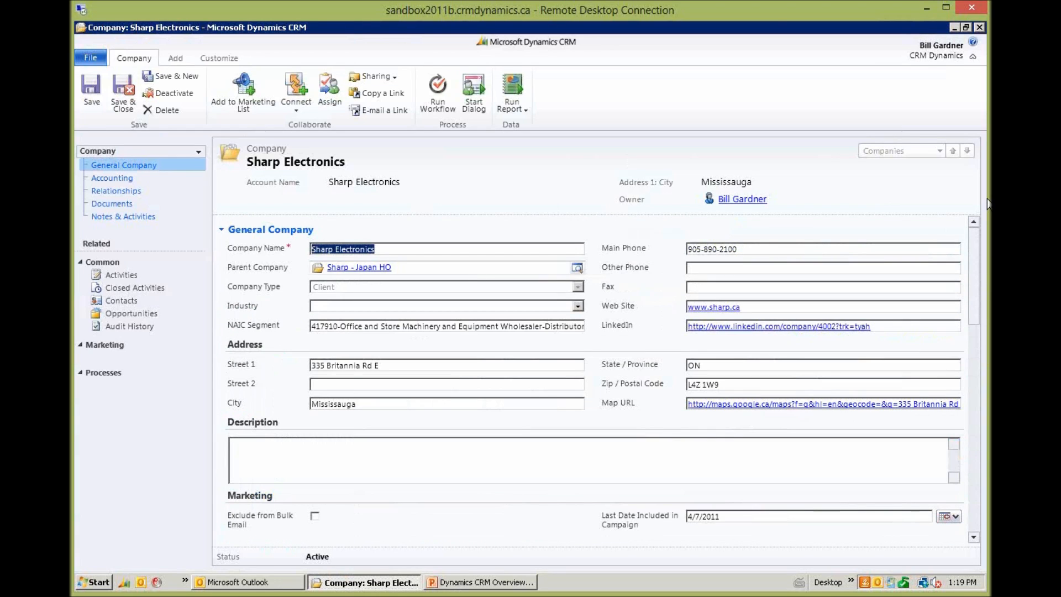
mouse_move(586, 249)
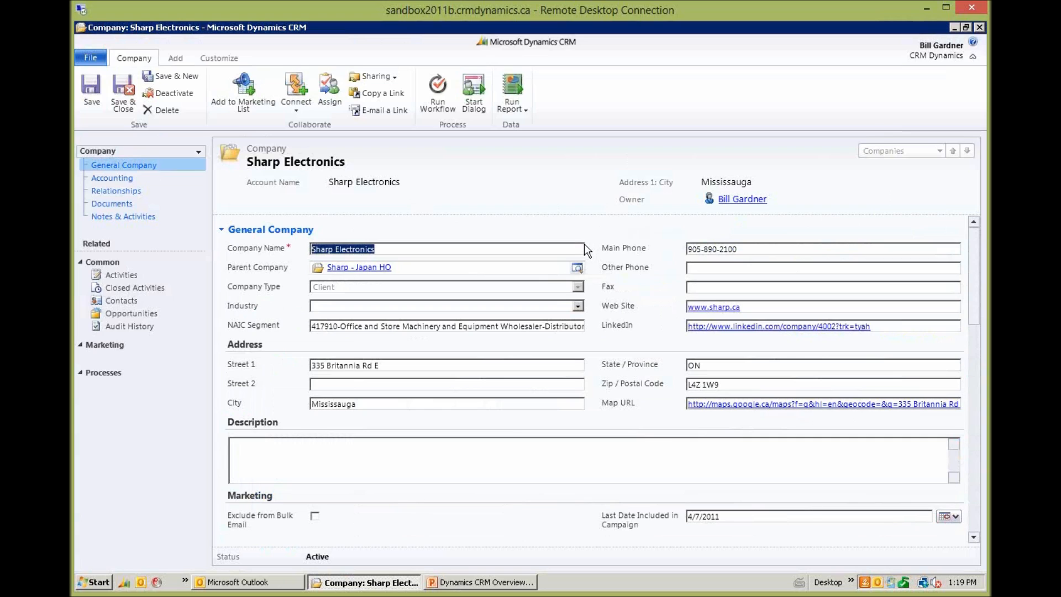
mouse_move(449, 233)
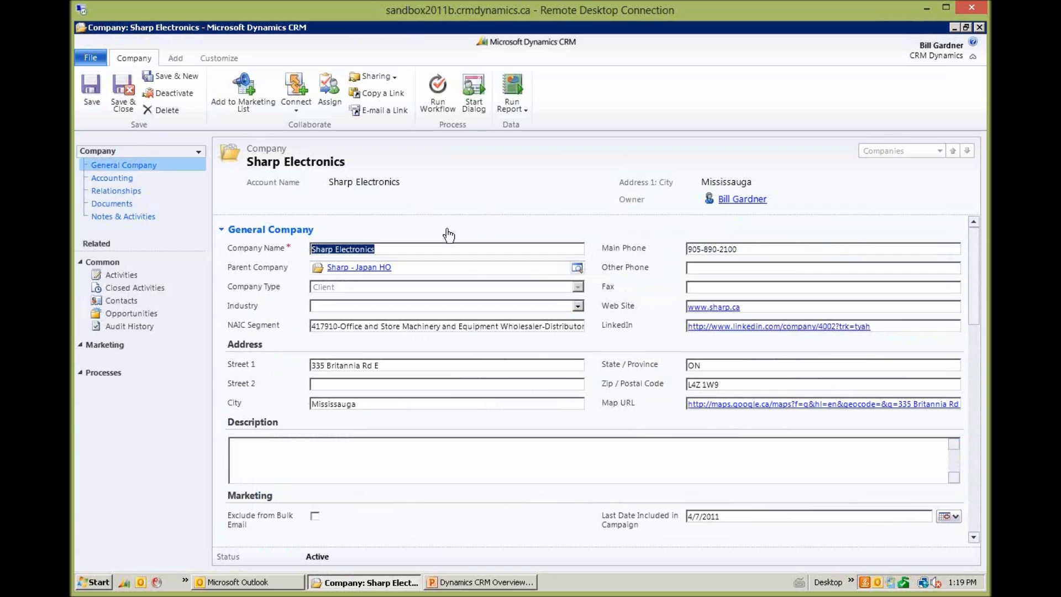
mouse_move(427, 221)
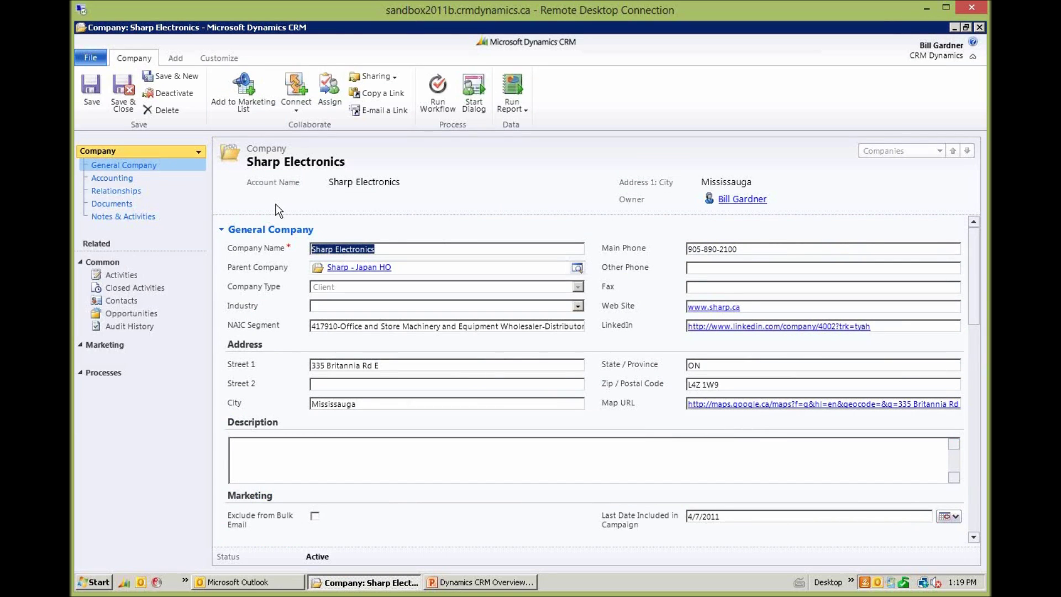
- Switch the Sharp Electronics record to the 6 Pints form with its sales chart
click(198, 152)
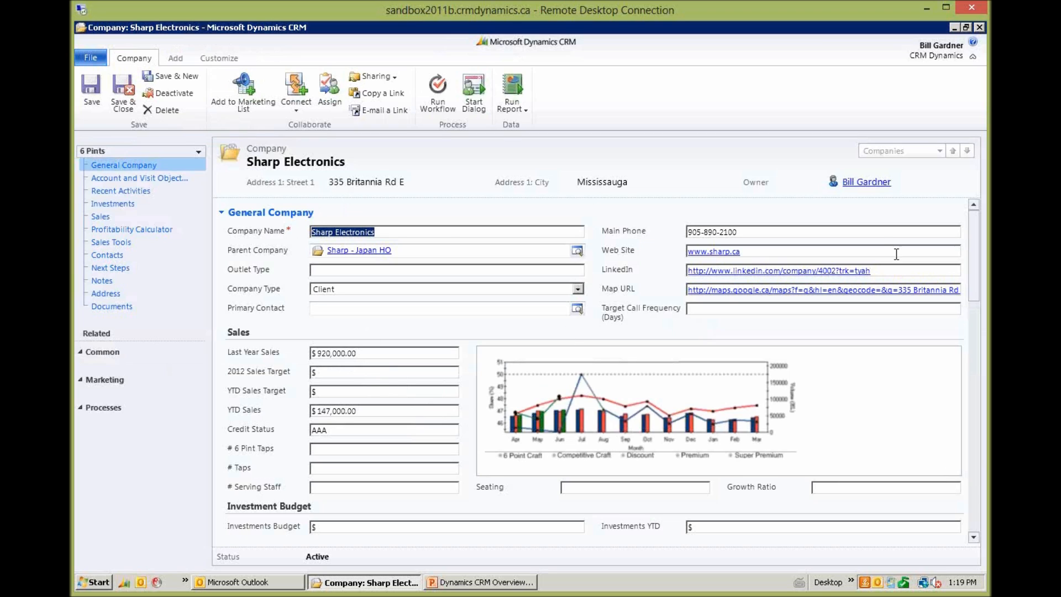
mouse_move(404, 433)
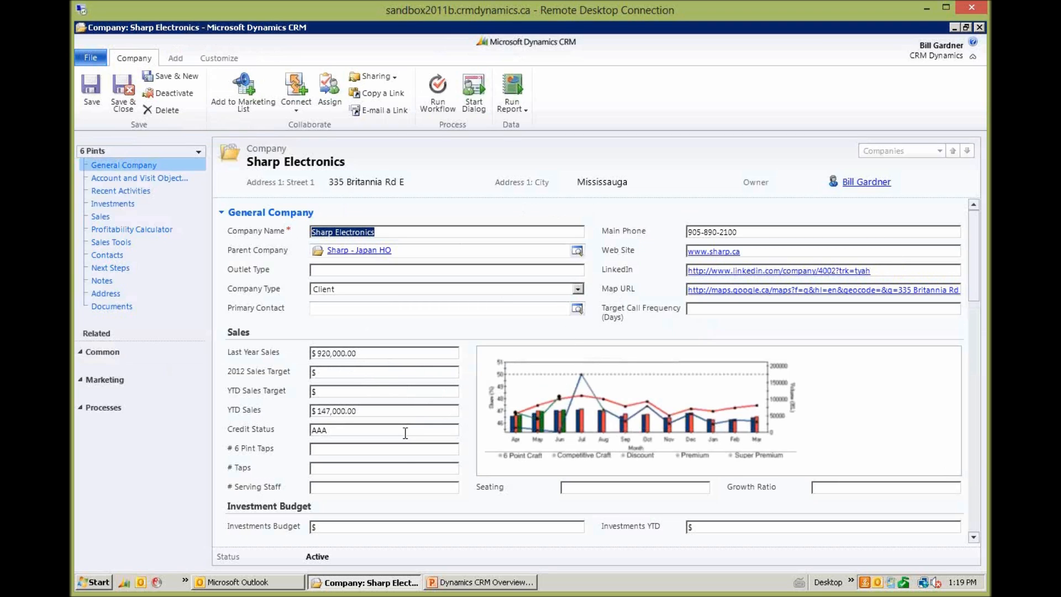
mouse_move(648, 414)
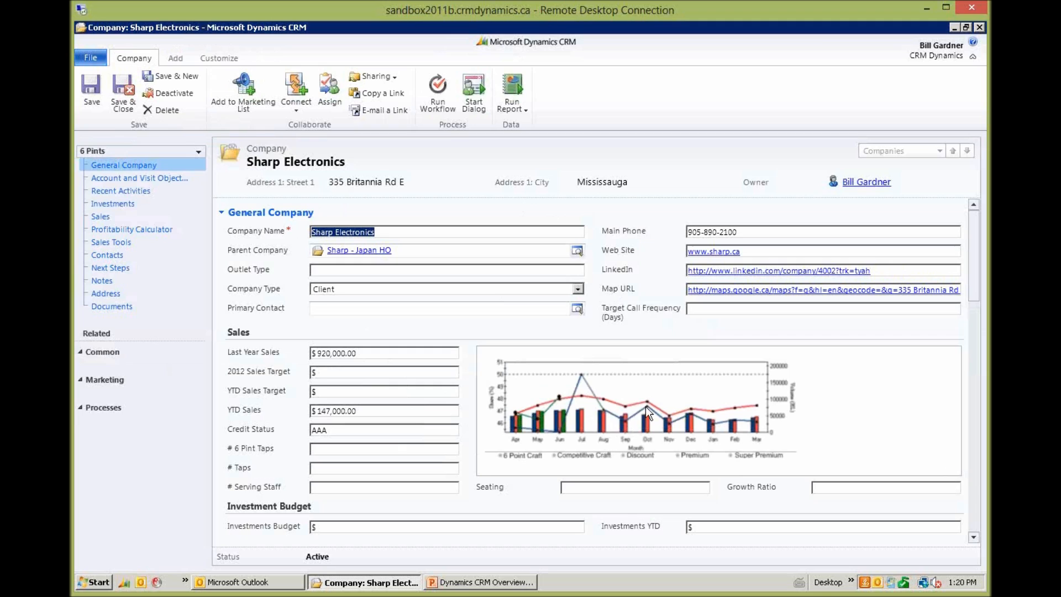
mouse_move(414, 128)
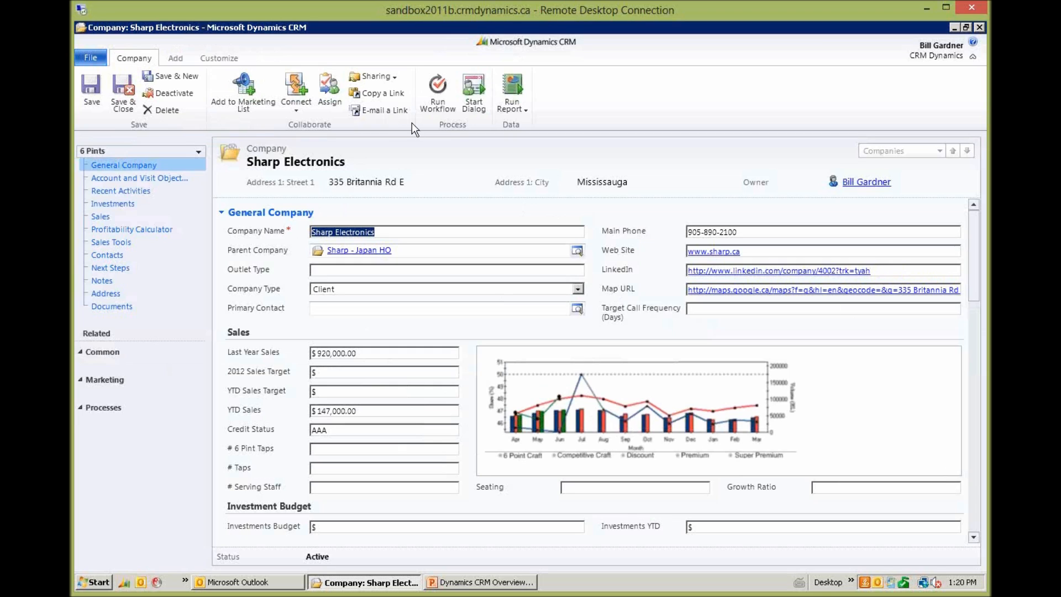
mouse_move(114, 151)
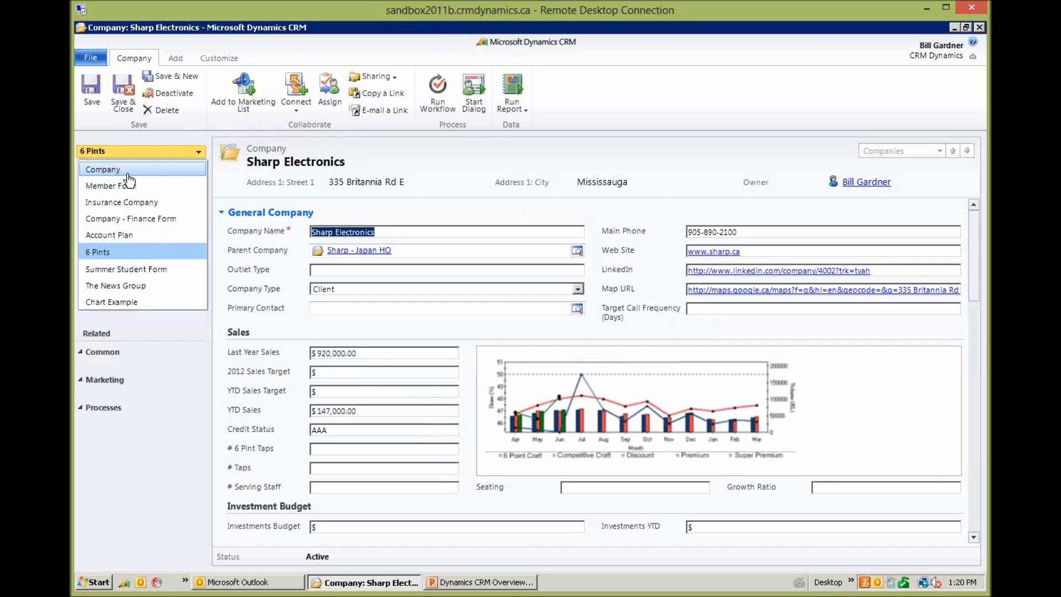
- Return the Sharp Electronics record to the standard Company form
click(103, 169)
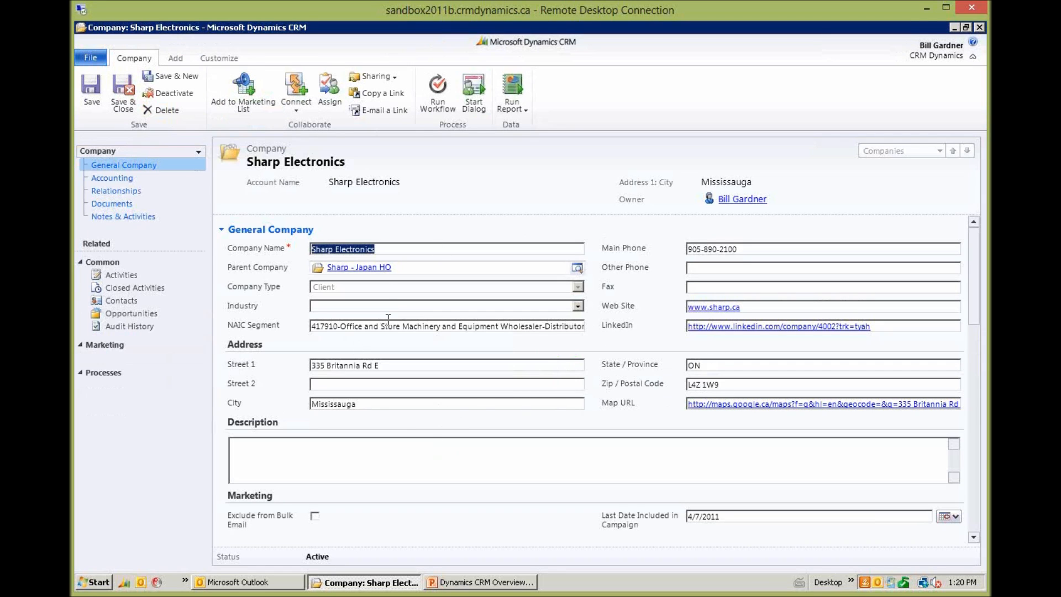
mouse_move(471, 339)
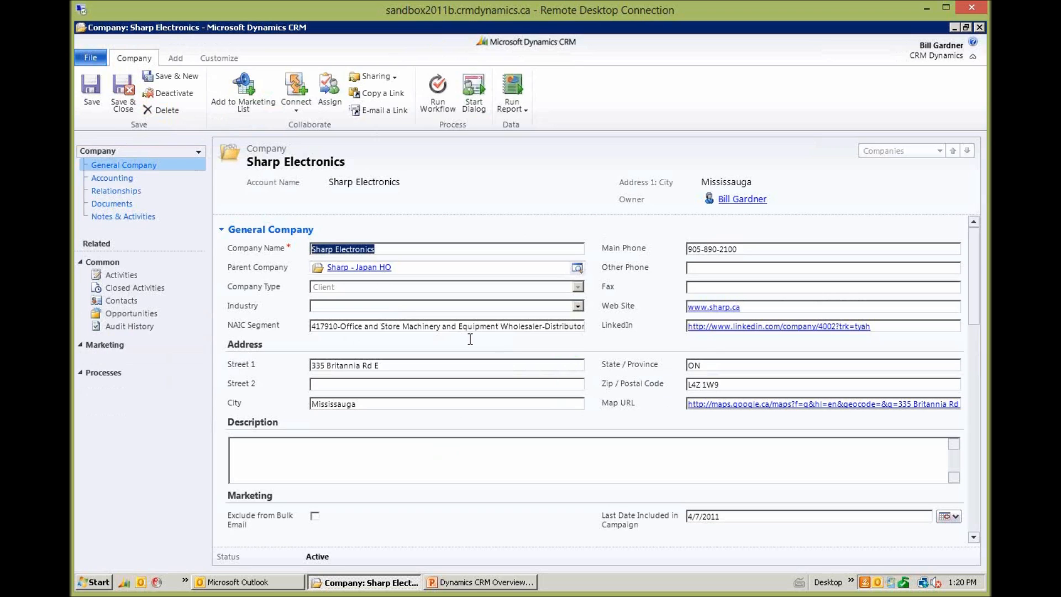
mouse_move(753, 334)
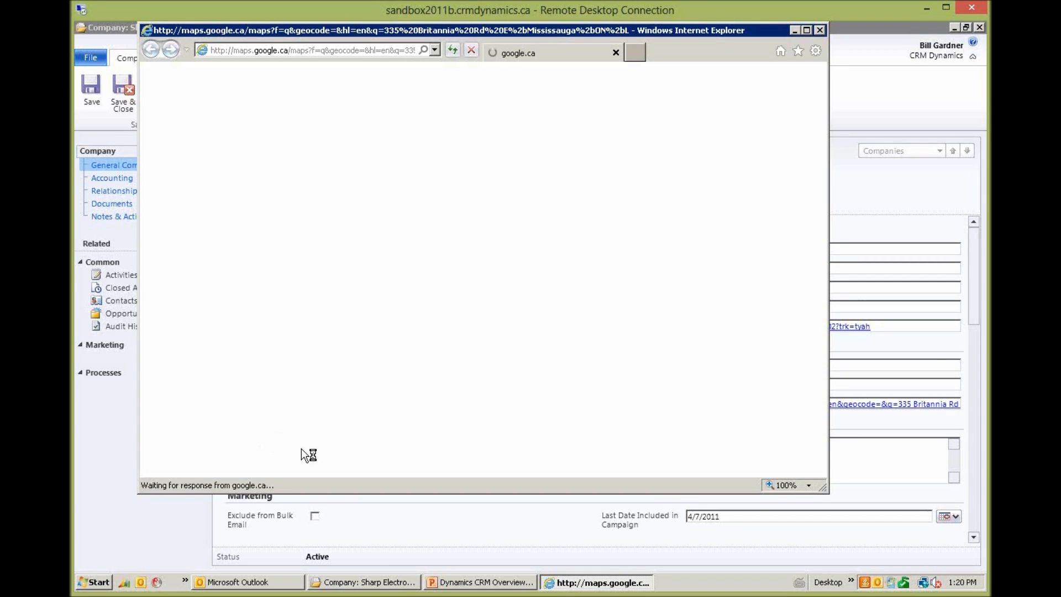
mouse_move(469, 476)
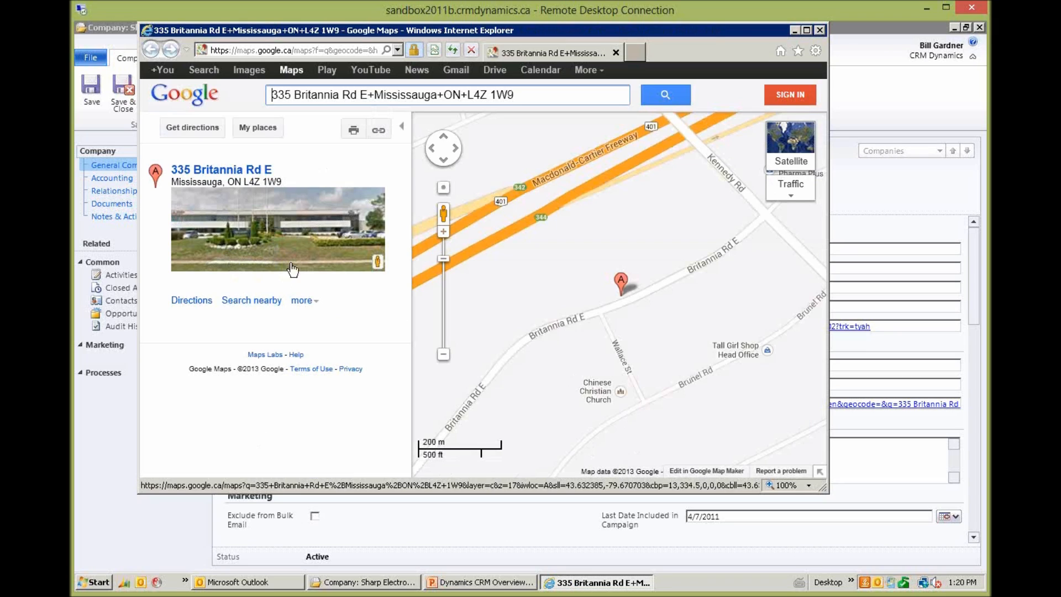
mouse_move(648, 283)
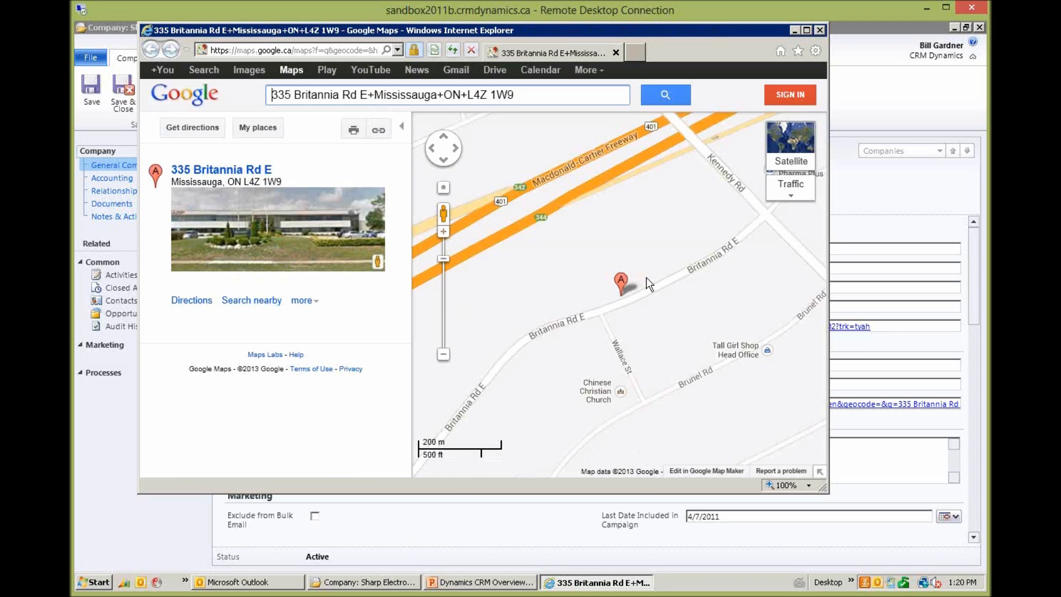
mouse_move(578, 342)
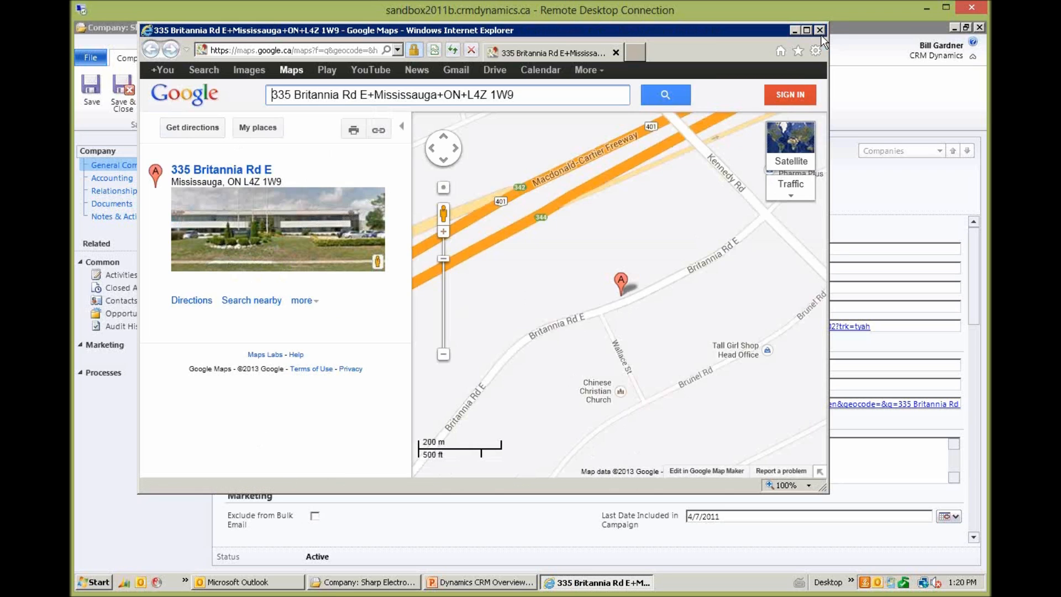
- Close the Google Maps browser window to get back to the Sharp Electronics record
click(820, 29)
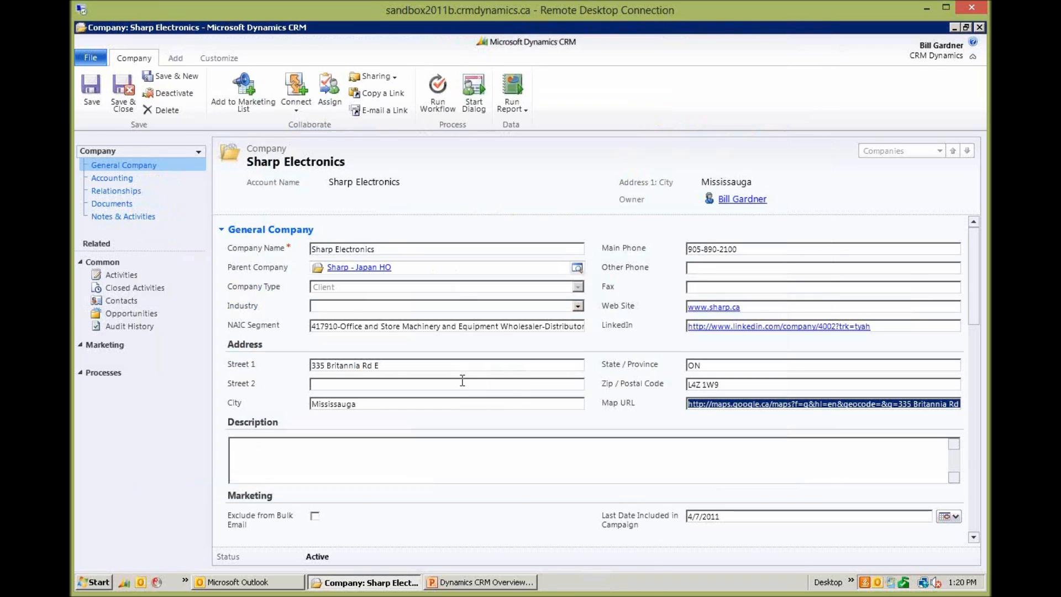
mouse_move(565, 418)
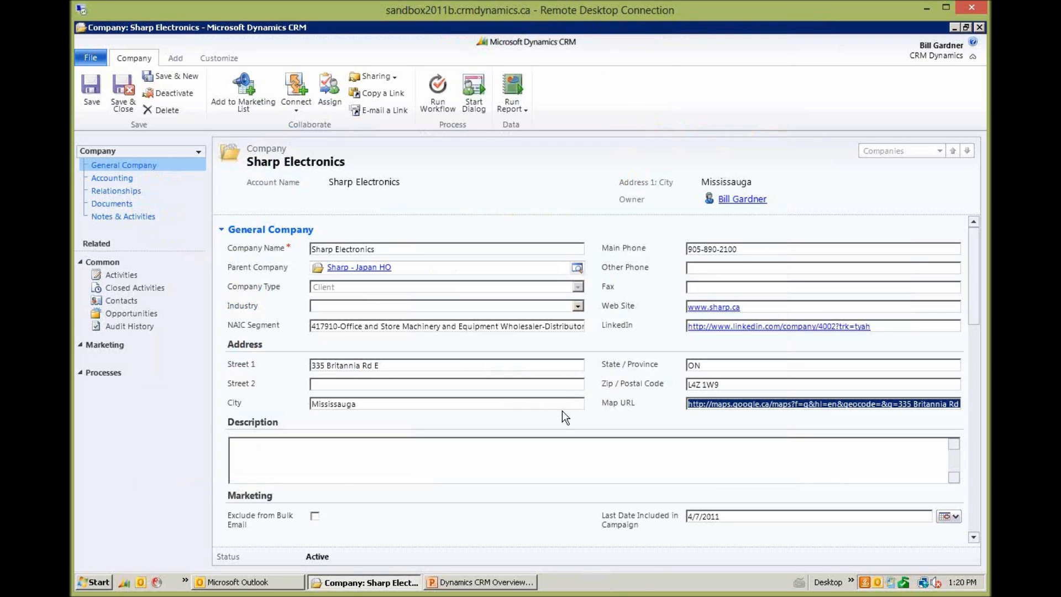
mouse_move(580, 437)
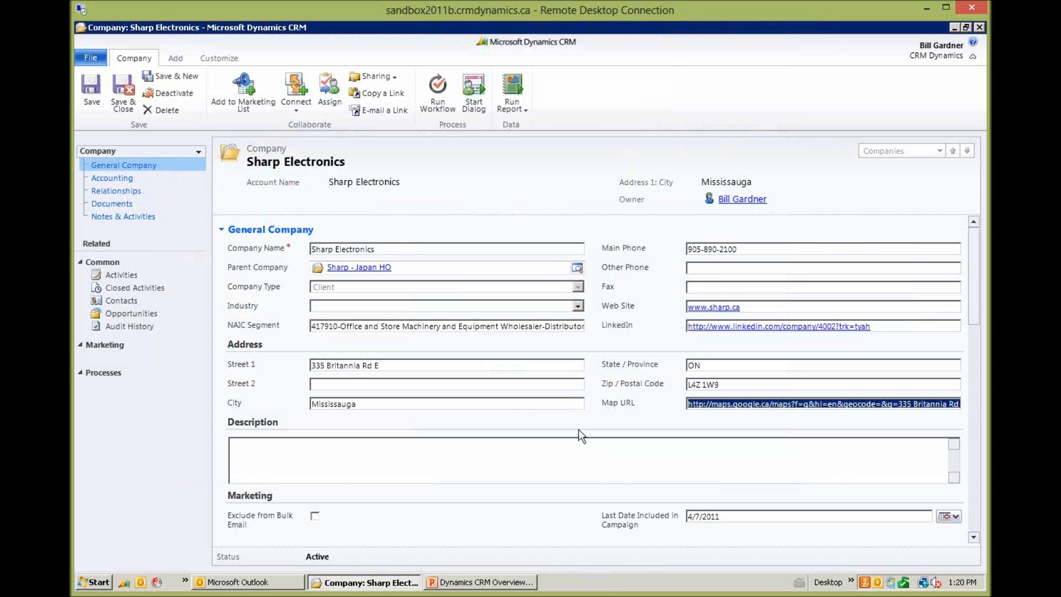
mouse_move(587, 429)
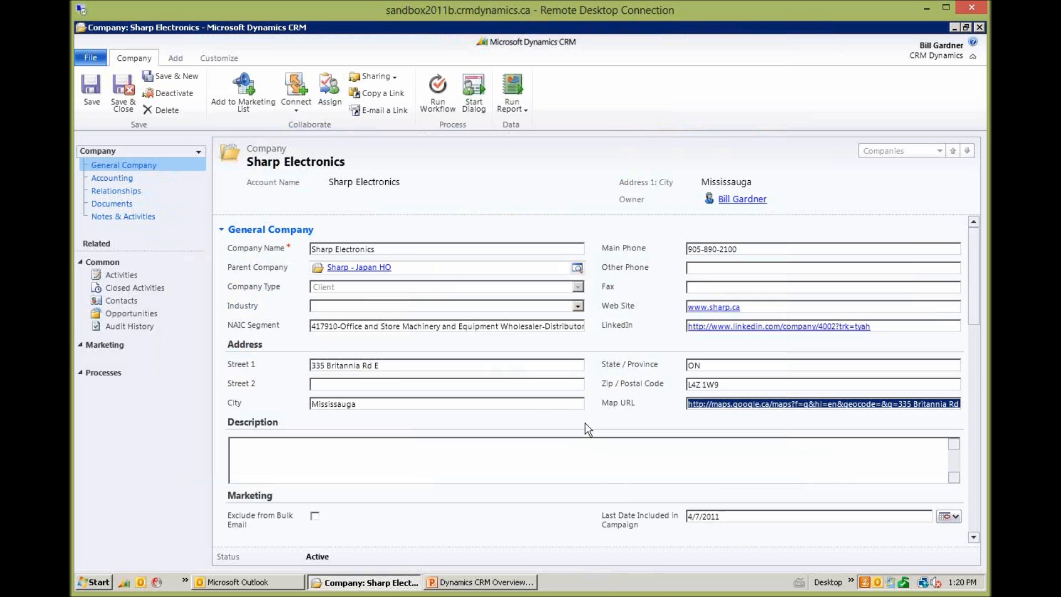
mouse_move(731, 418)
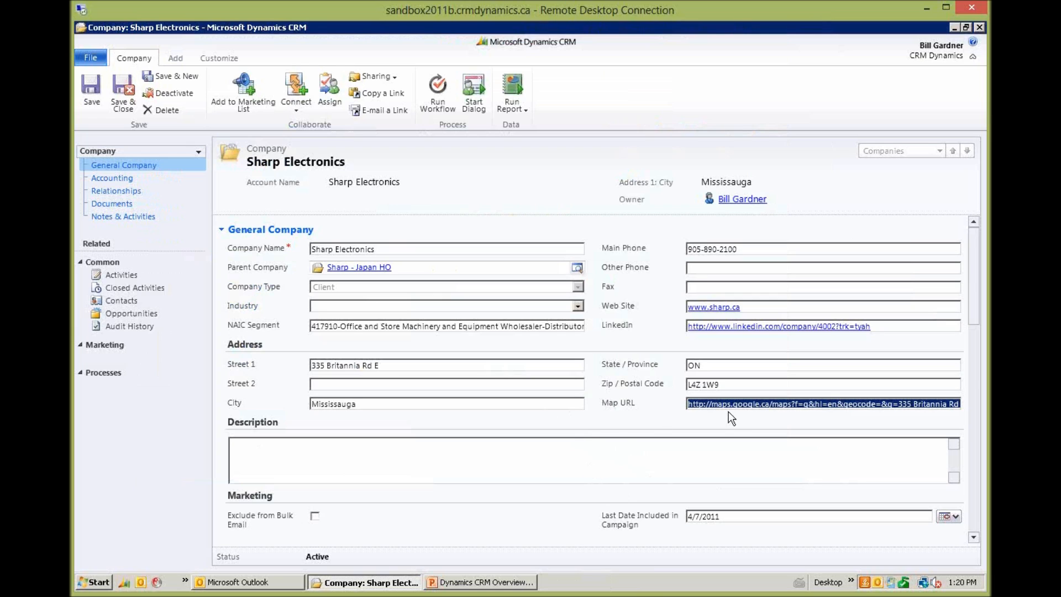
mouse_move(648, 353)
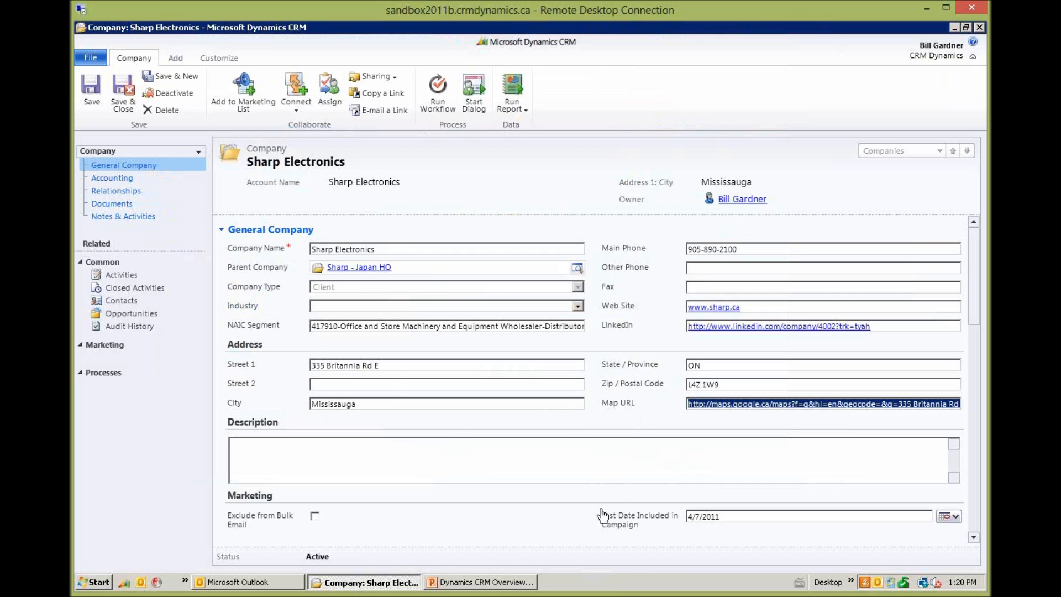
mouse_move(437, 233)
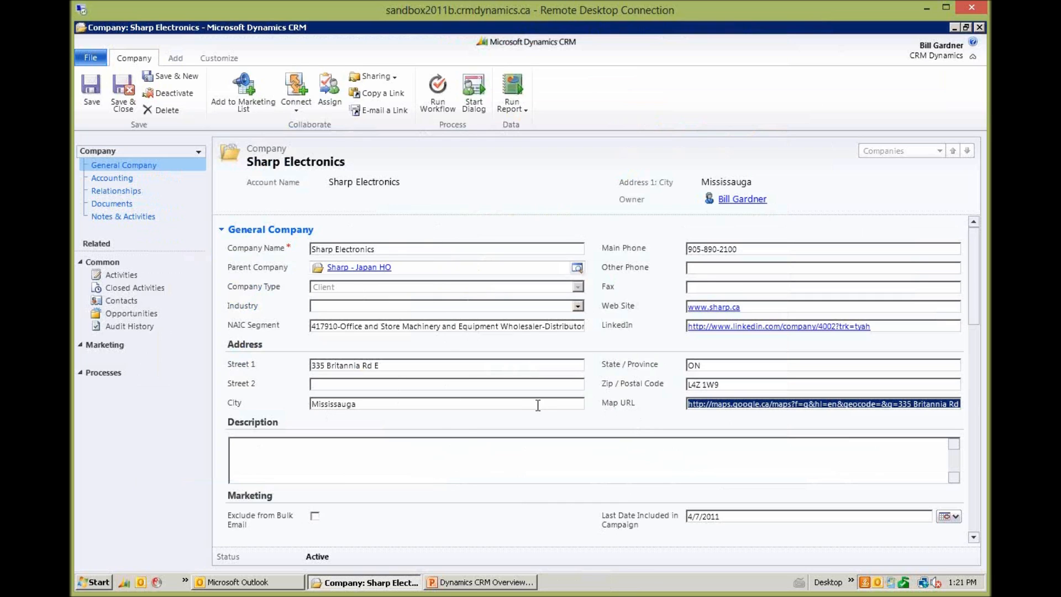
mouse_move(537, 434)
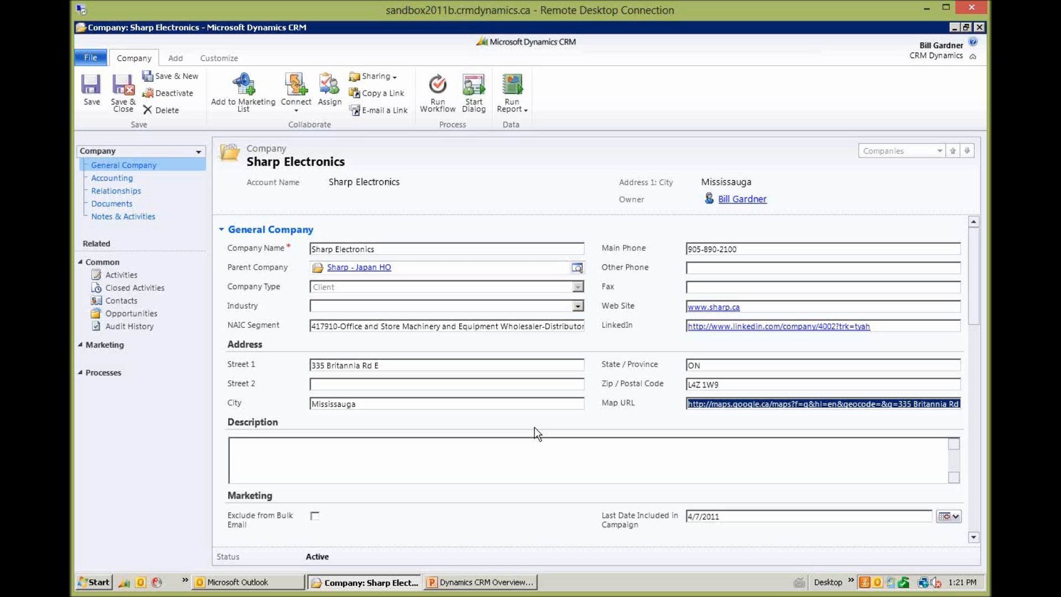
mouse_move(692, 376)
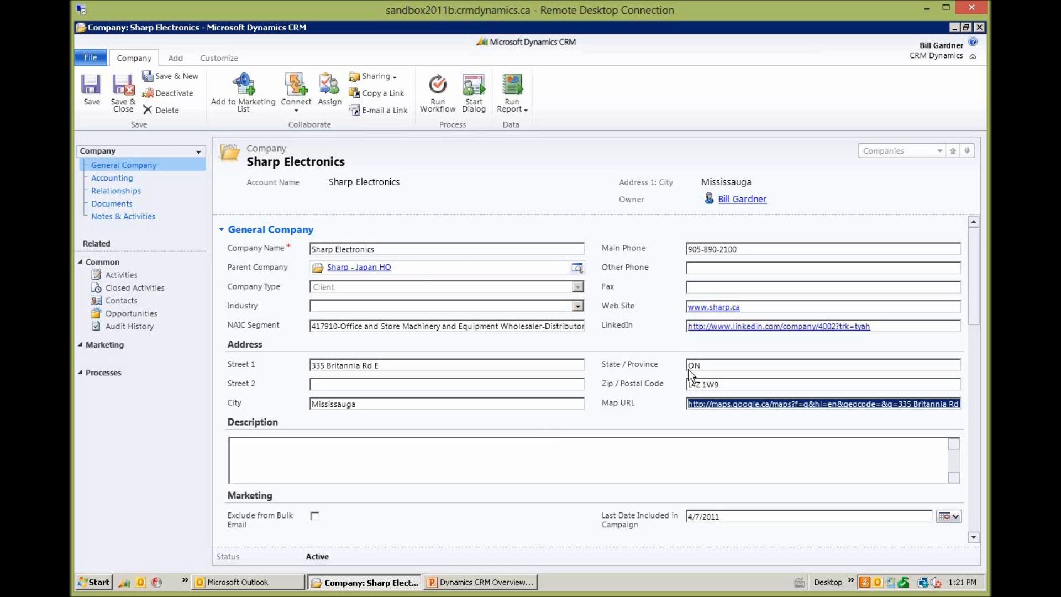
mouse_move(720, 305)
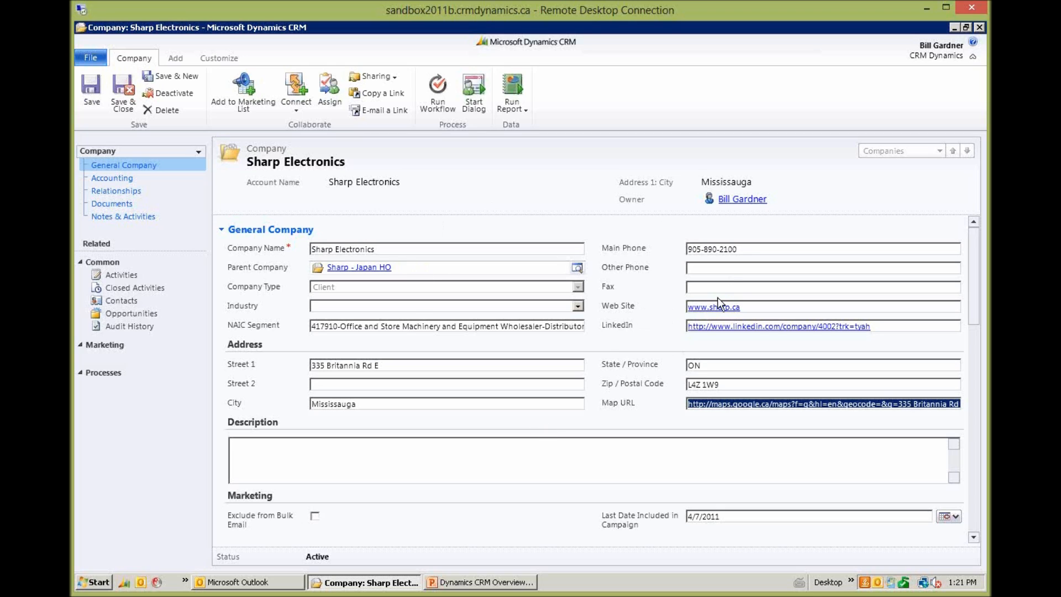
mouse_move(905, 351)
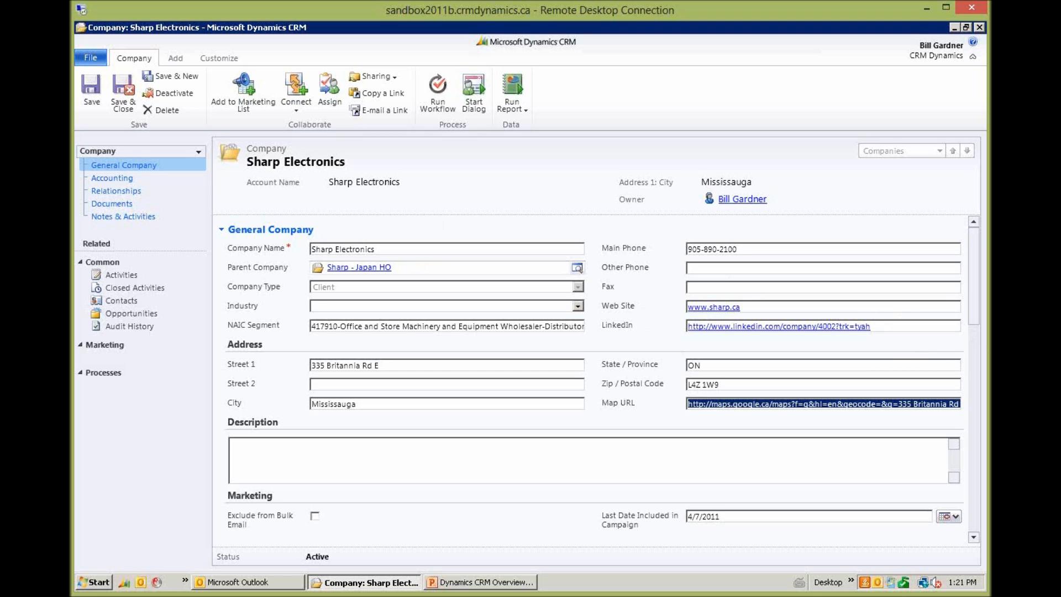
scroll(down, 3)
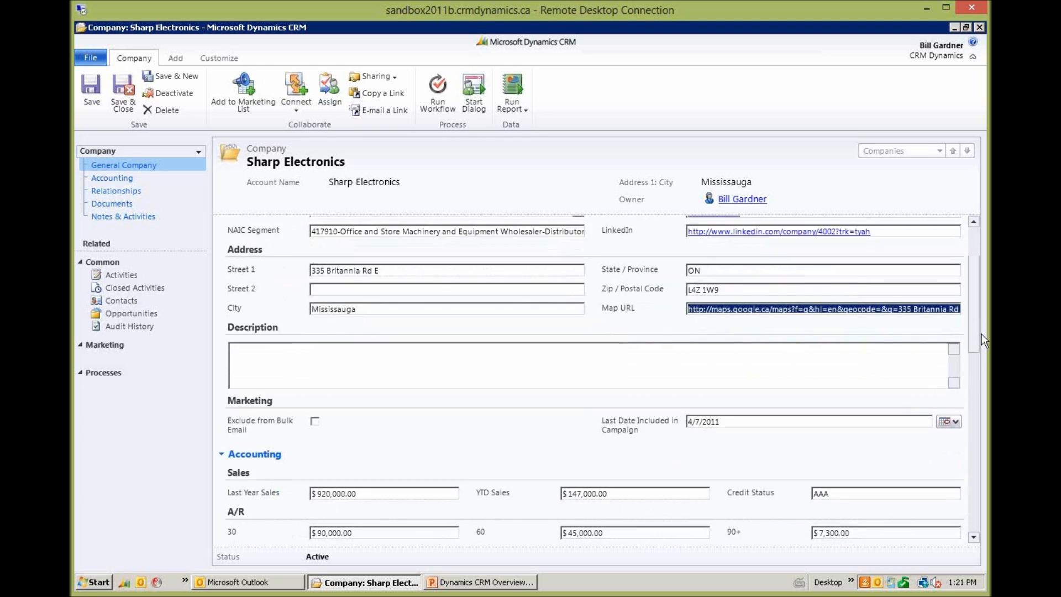
scroll(down, 3)
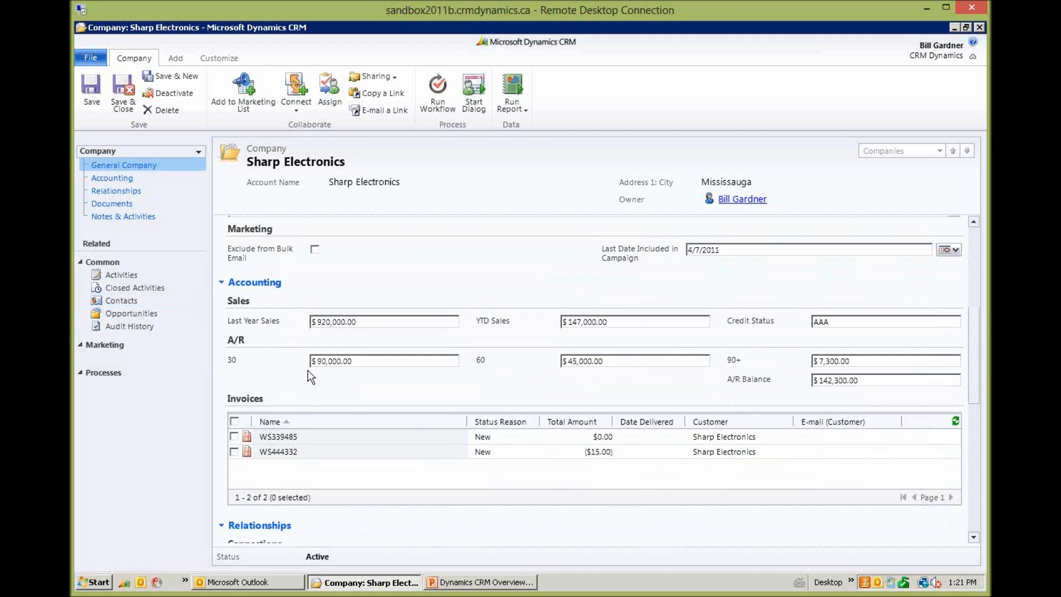
mouse_move(261, 342)
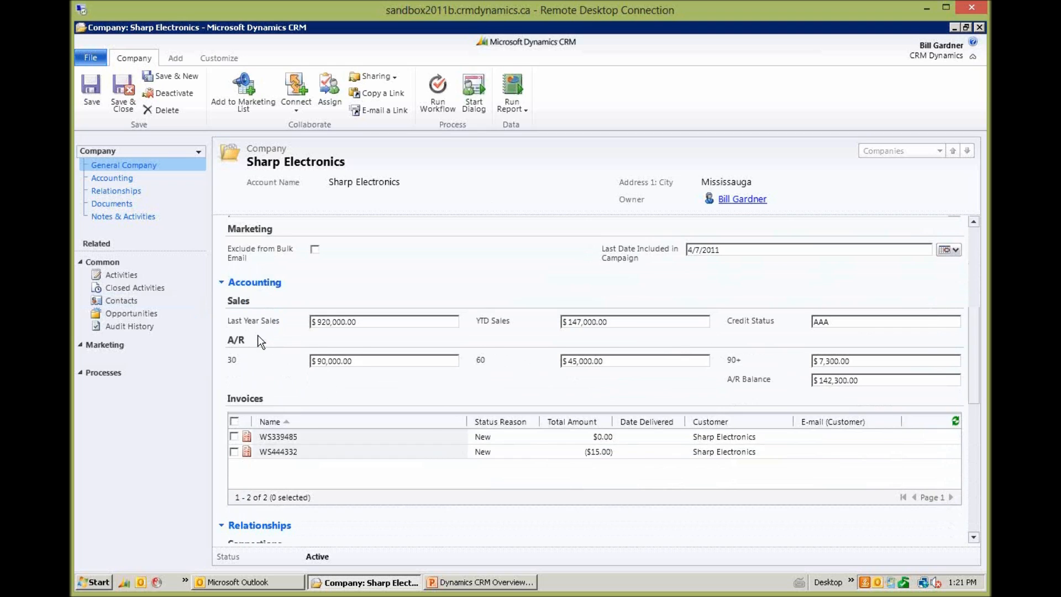
mouse_move(900, 347)
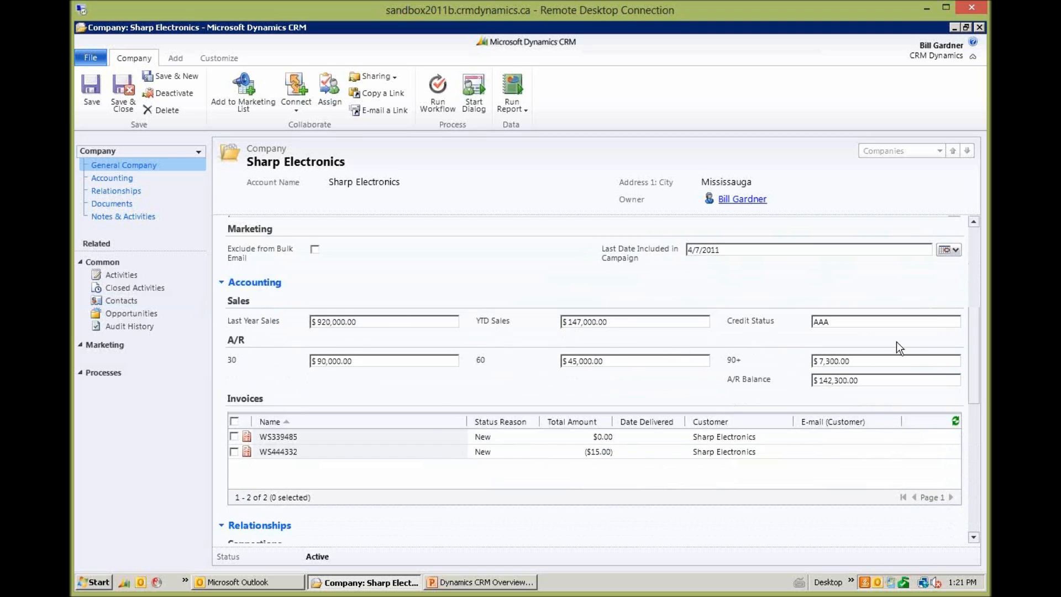
mouse_move(851, 412)
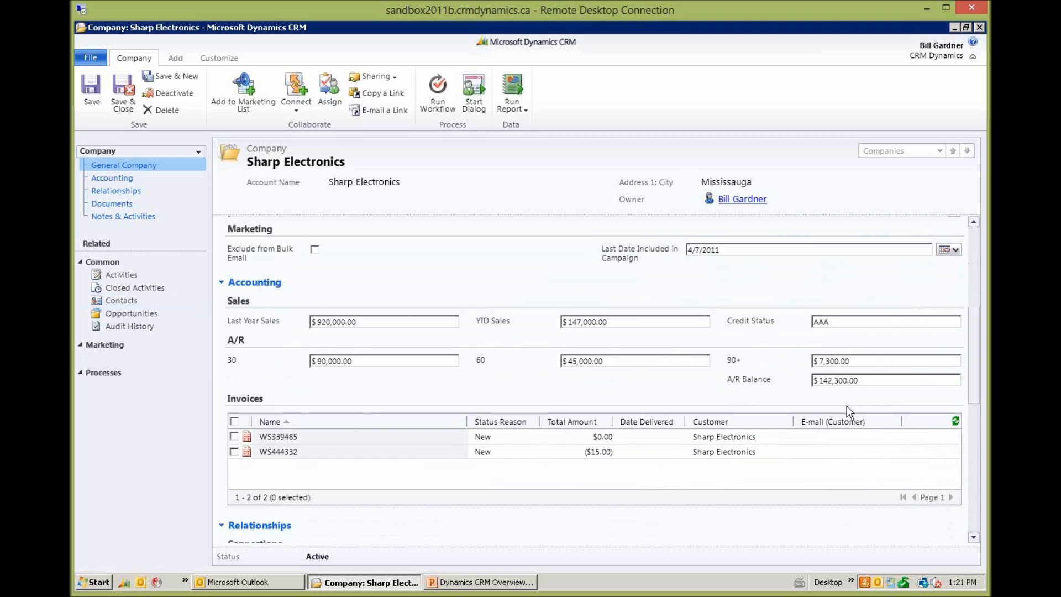
mouse_move(507, 324)
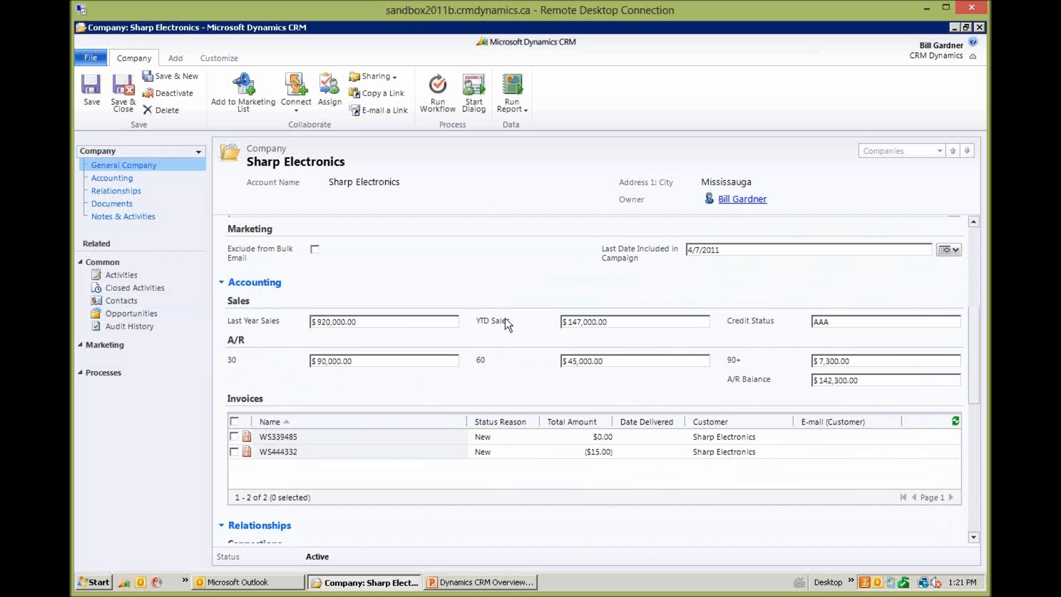
mouse_move(621, 375)
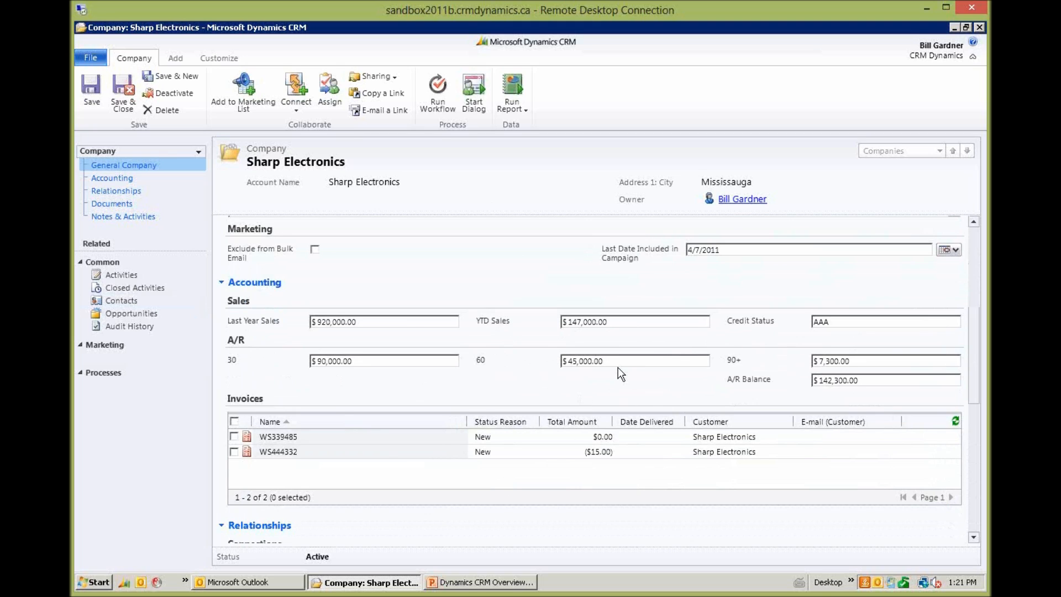
mouse_move(954, 363)
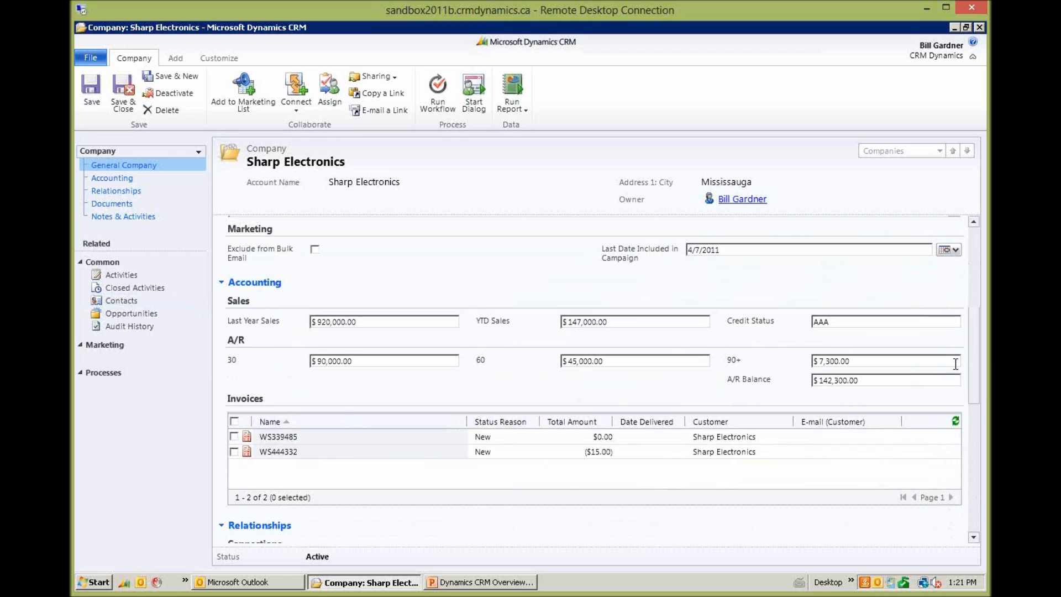
mouse_move(976, 375)
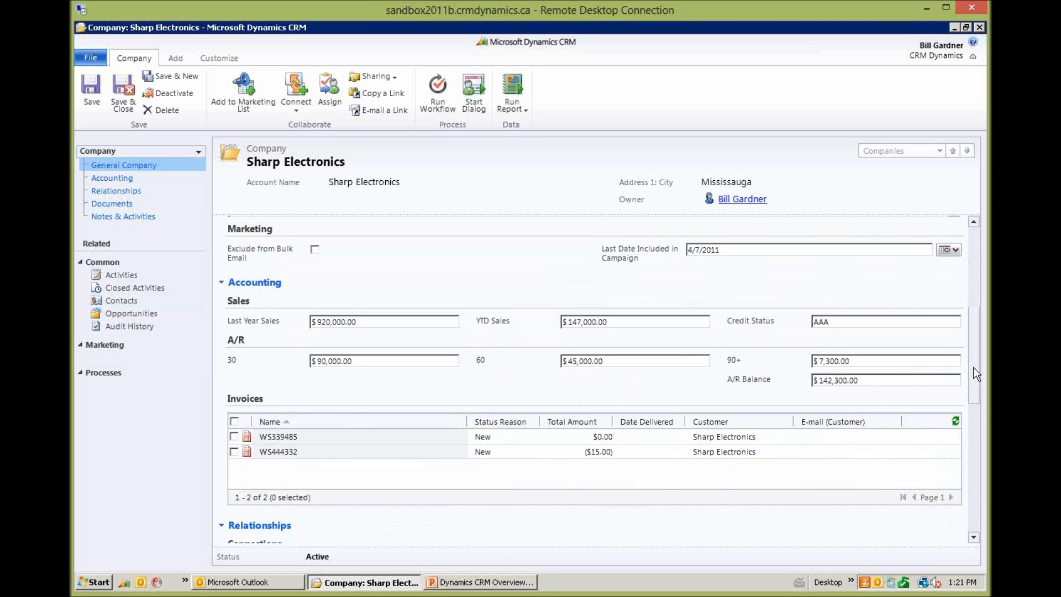
scroll(down, 3)
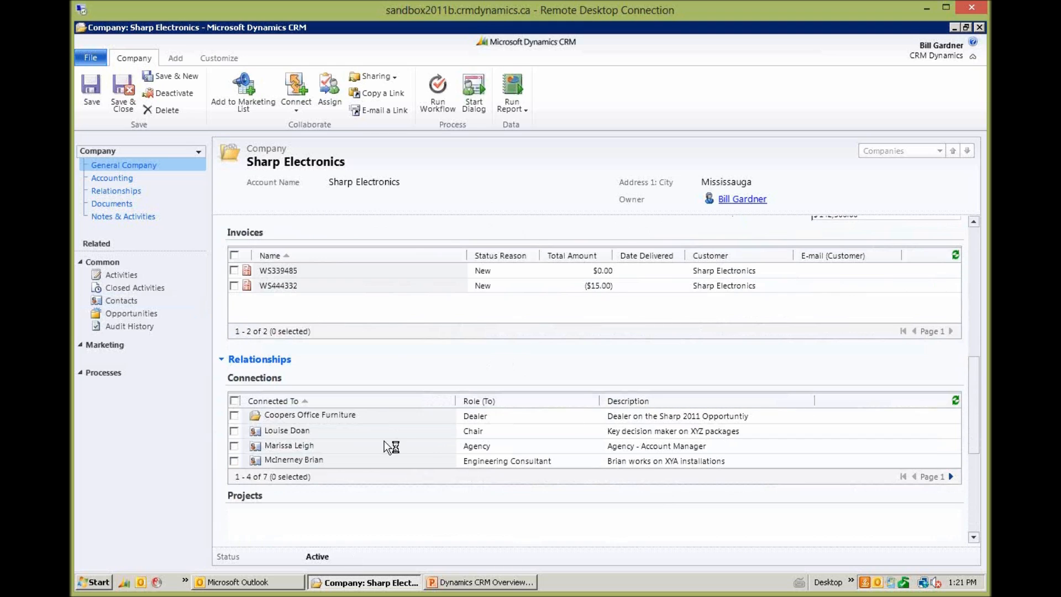
mouse_move(447, 521)
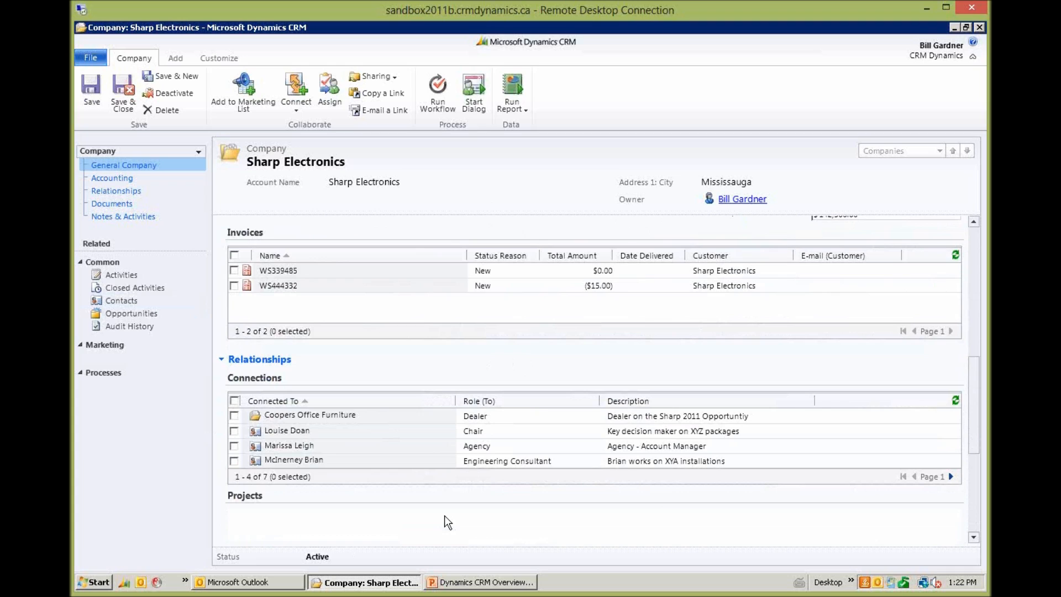
mouse_move(445, 499)
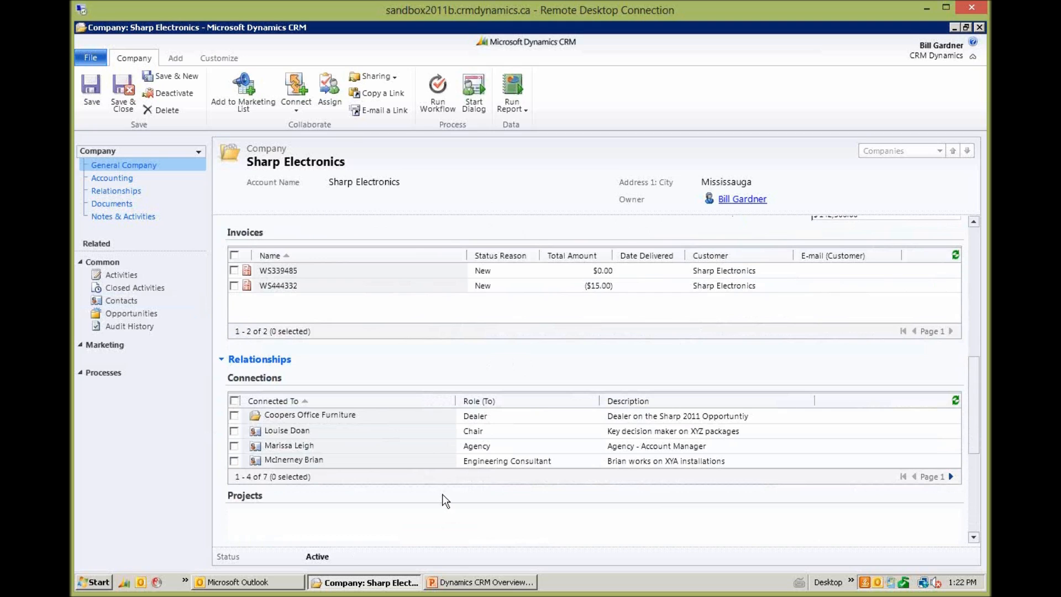
mouse_move(386, 544)
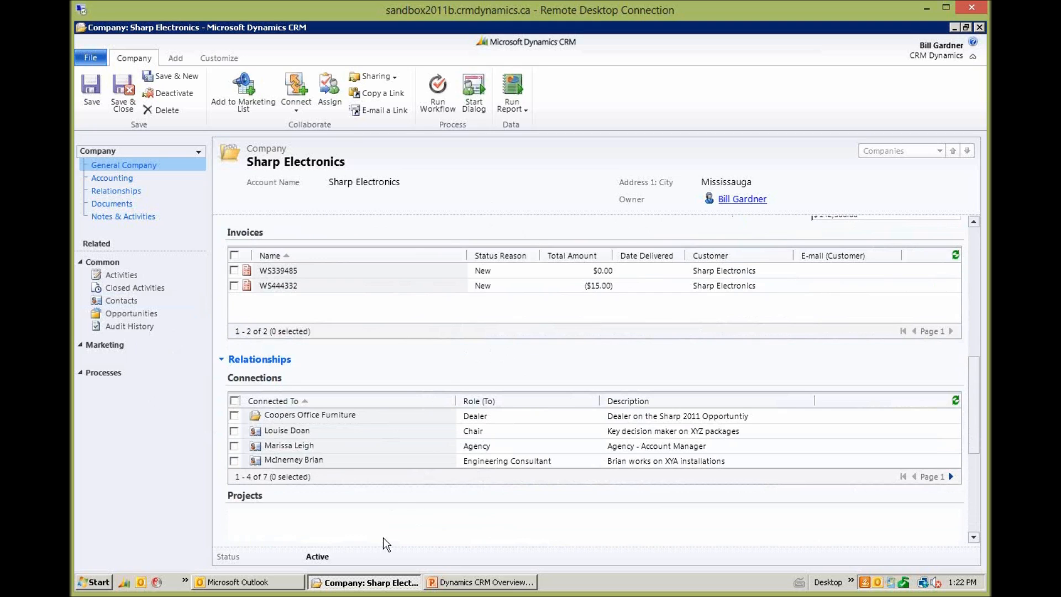
mouse_move(401, 496)
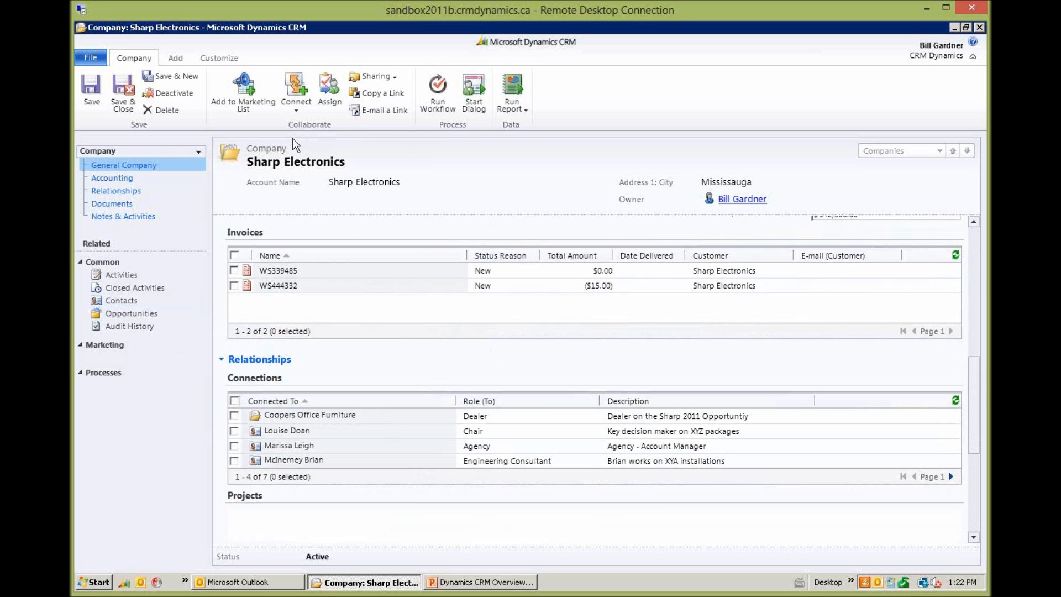
mouse_move(841, 401)
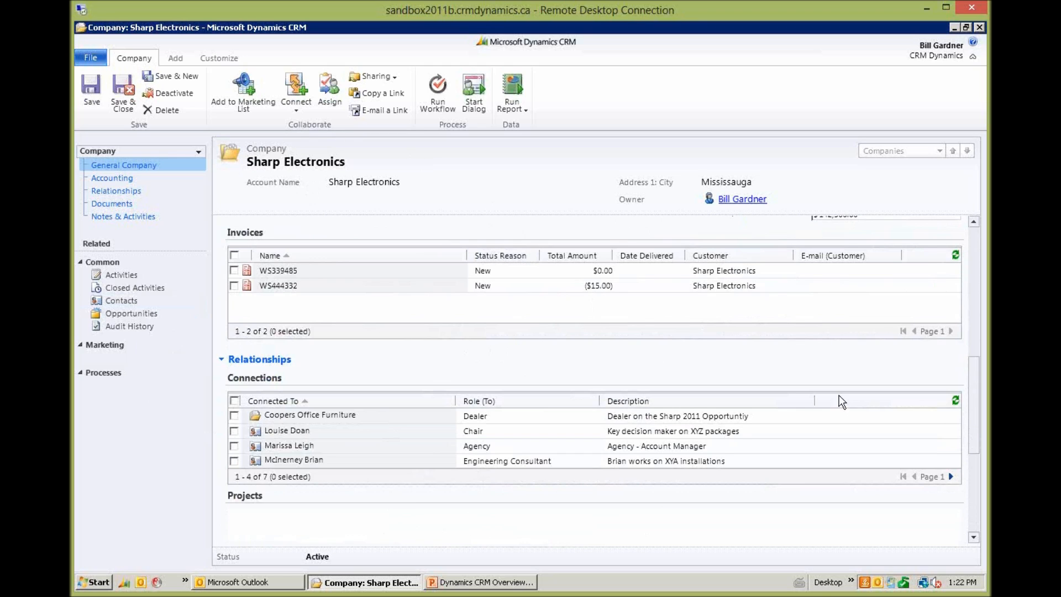
mouse_move(505, 370)
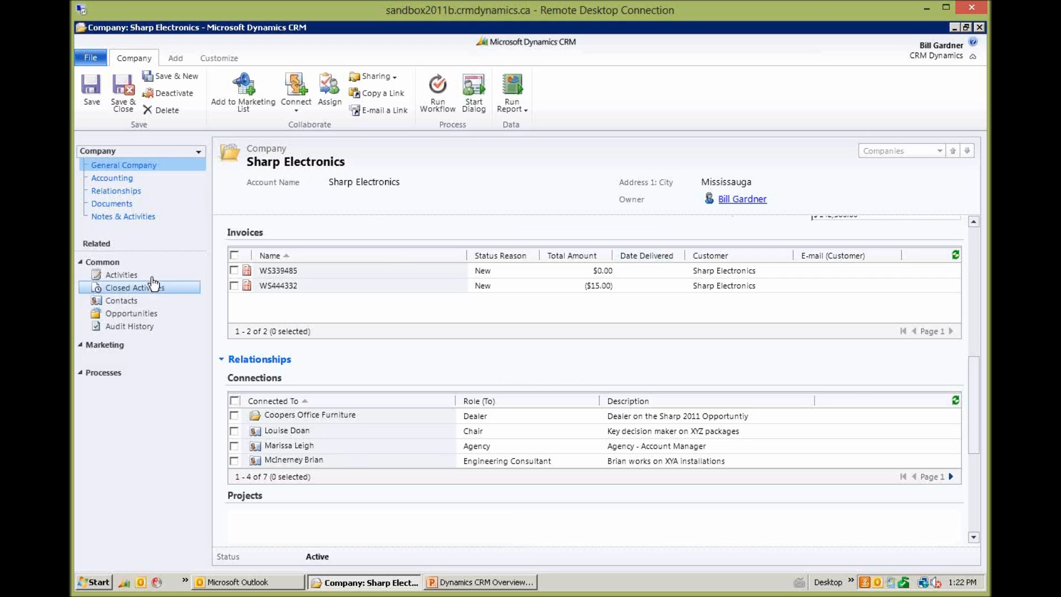
mouse_move(974, 405)
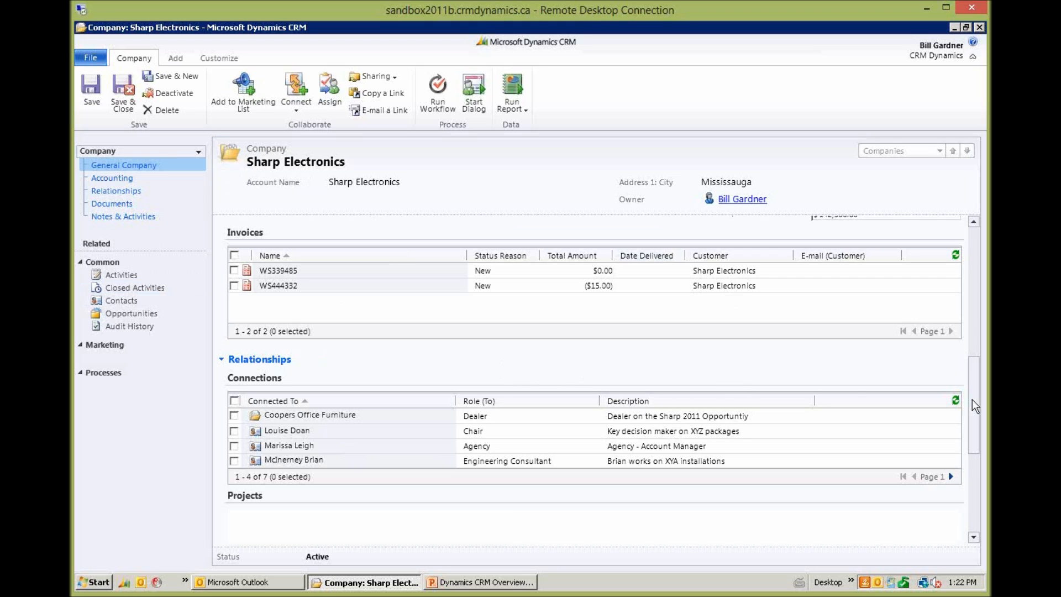
- Scroll the Sharp Electronics form down to its Documents SharePoint link and created/modified details
scroll(down, 3)
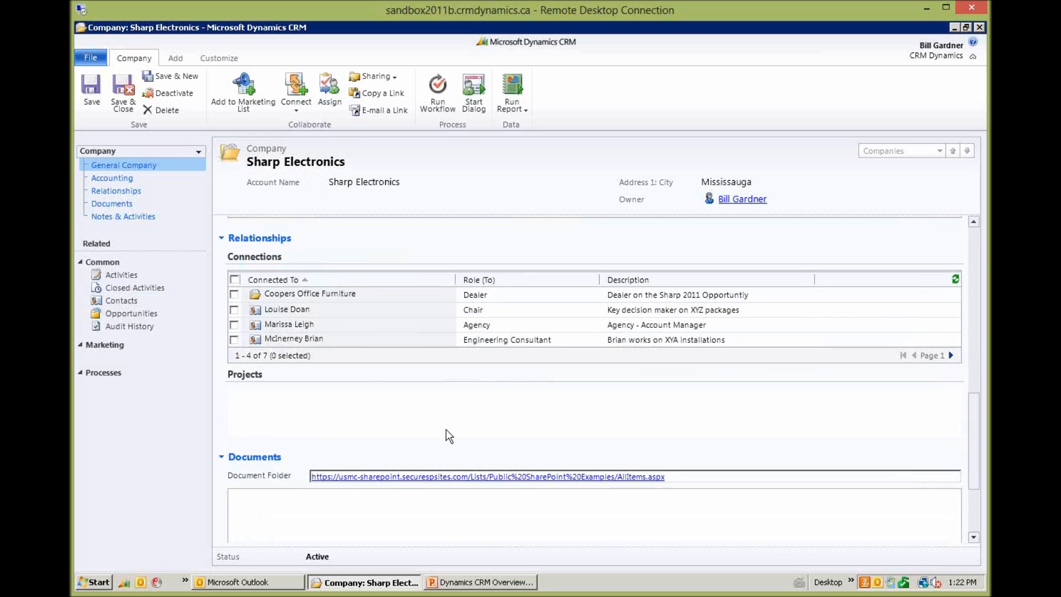
mouse_move(500, 463)
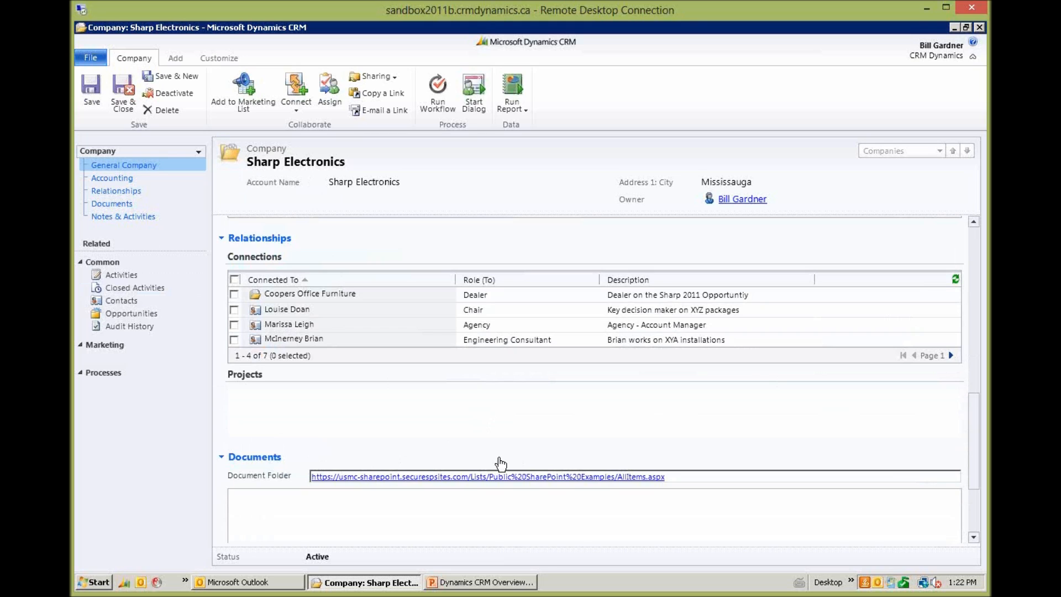
mouse_move(827, 463)
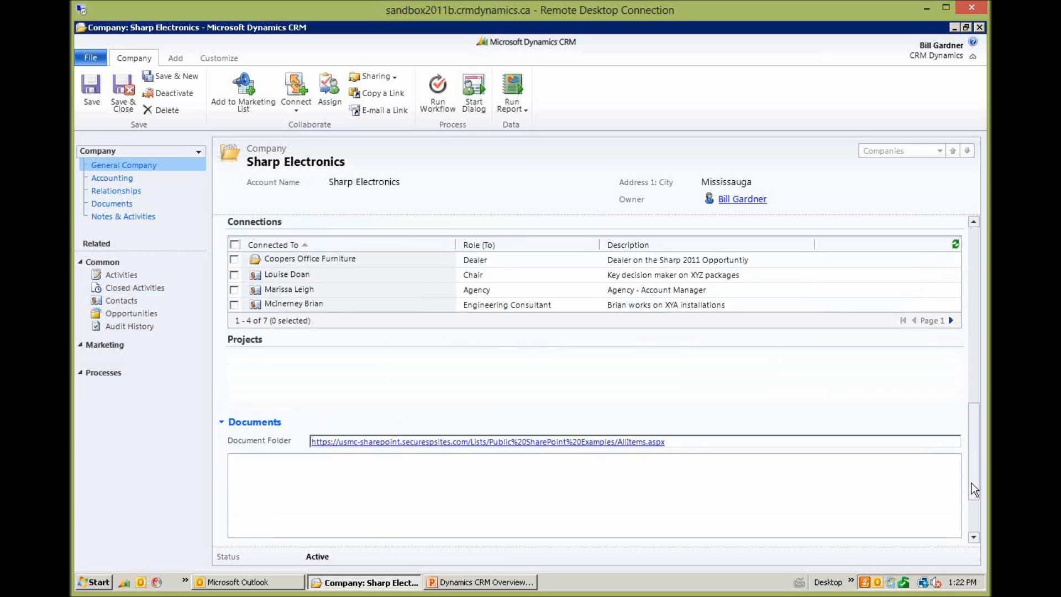
scroll(down, 3)
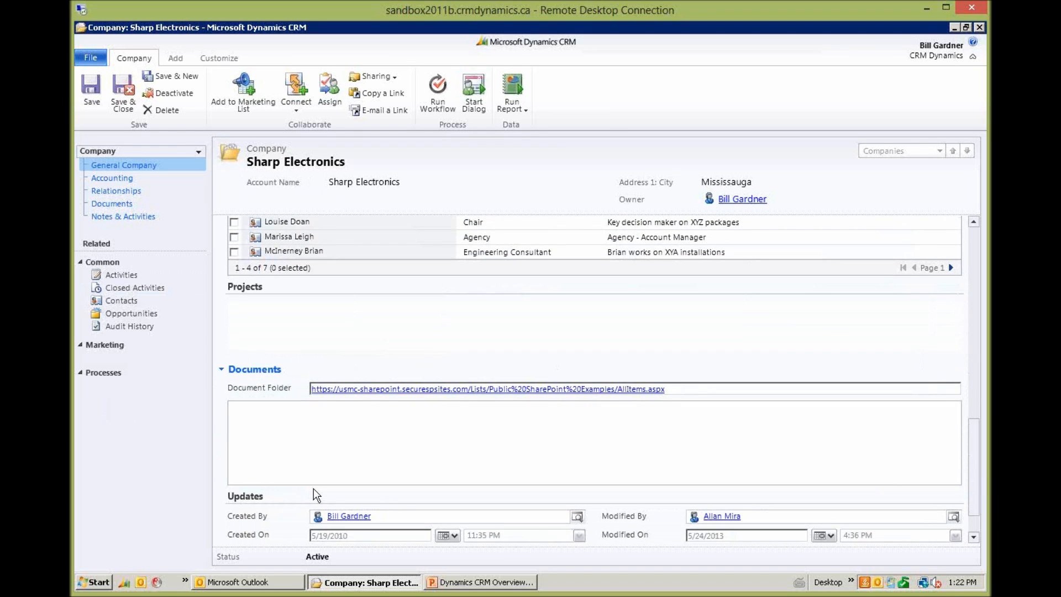
mouse_move(275, 171)
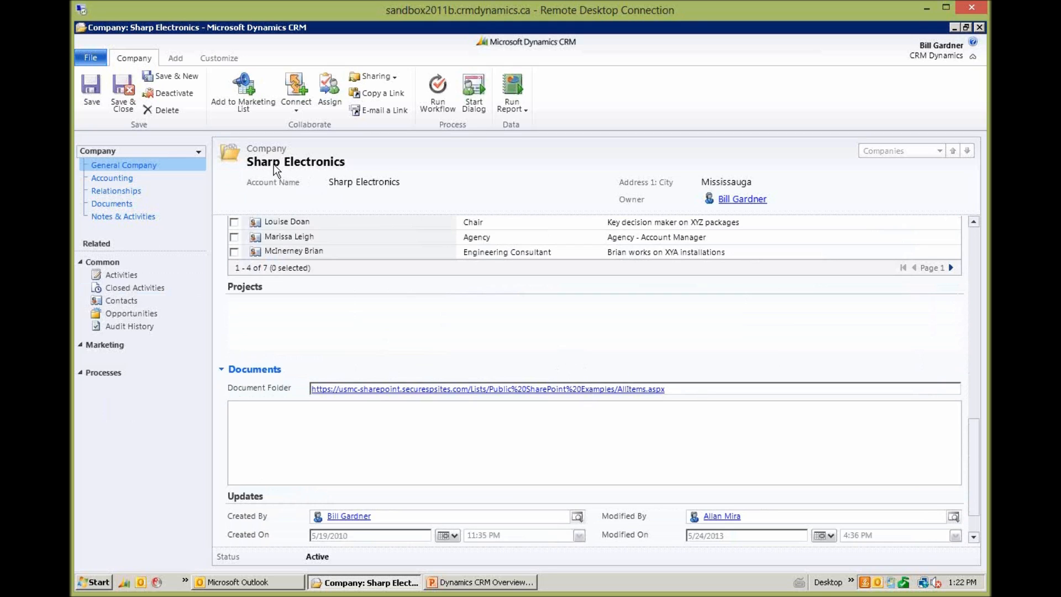
mouse_move(279, 434)
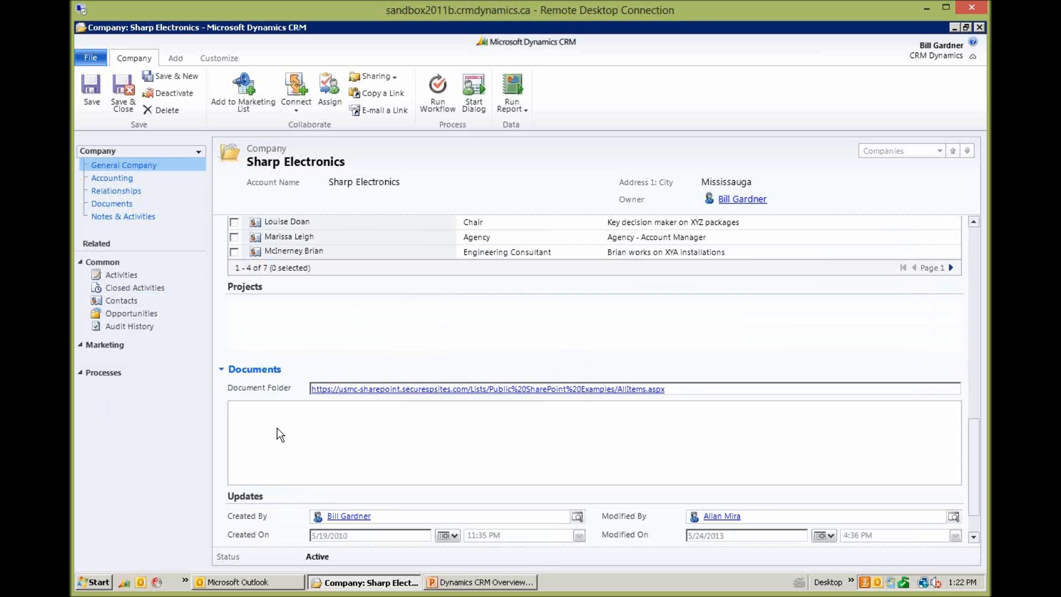
mouse_move(558, 482)
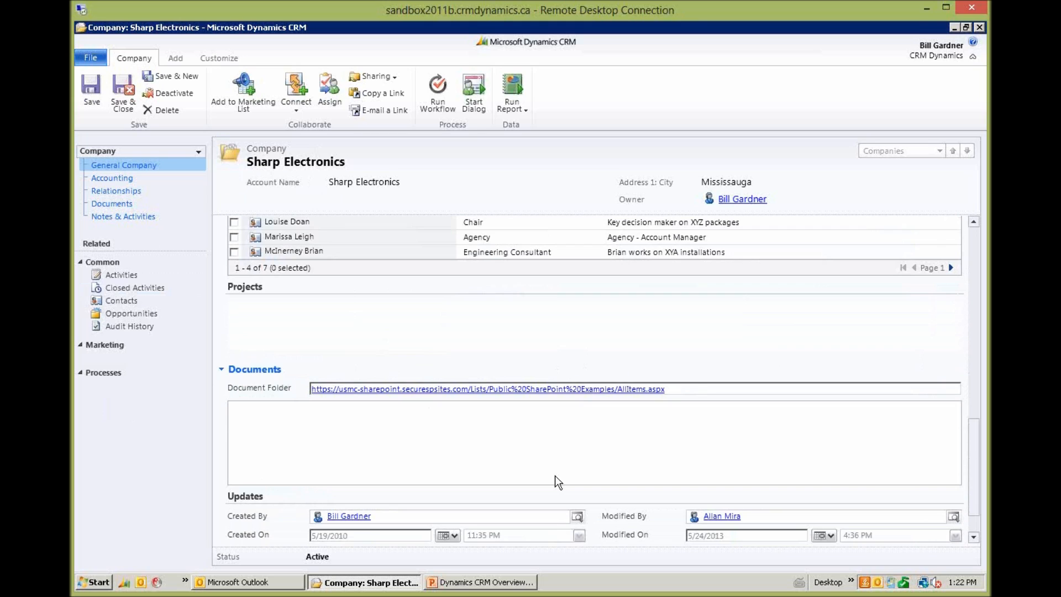
mouse_move(351, 453)
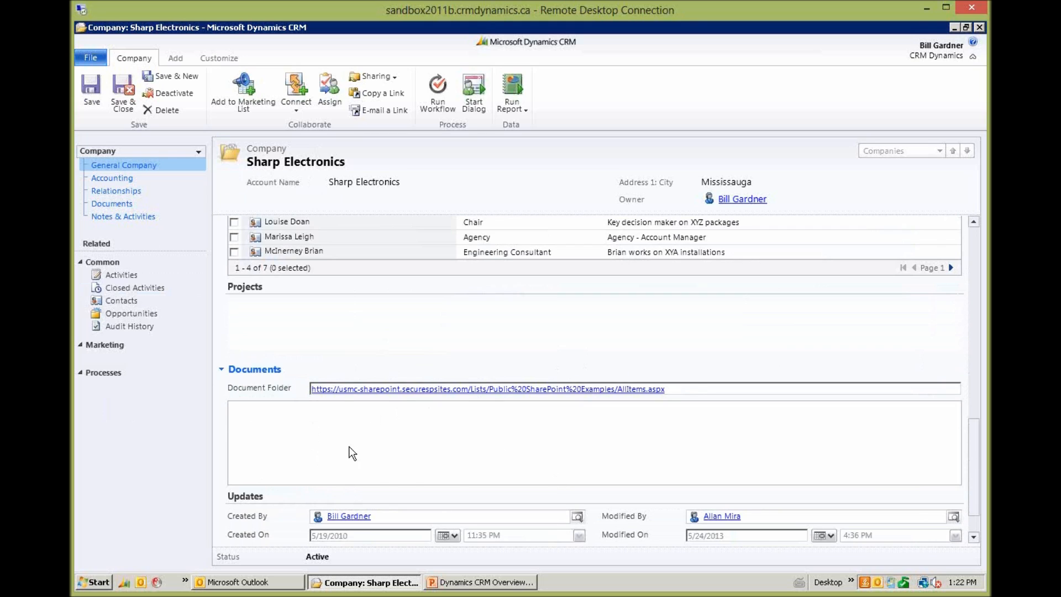
mouse_move(410, 484)
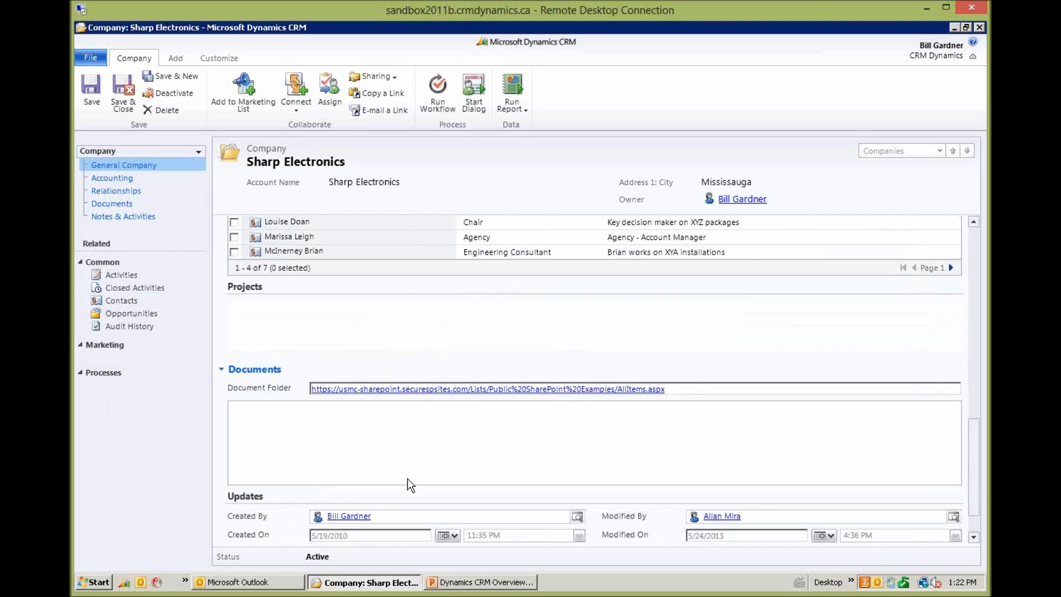
mouse_move(673, 482)
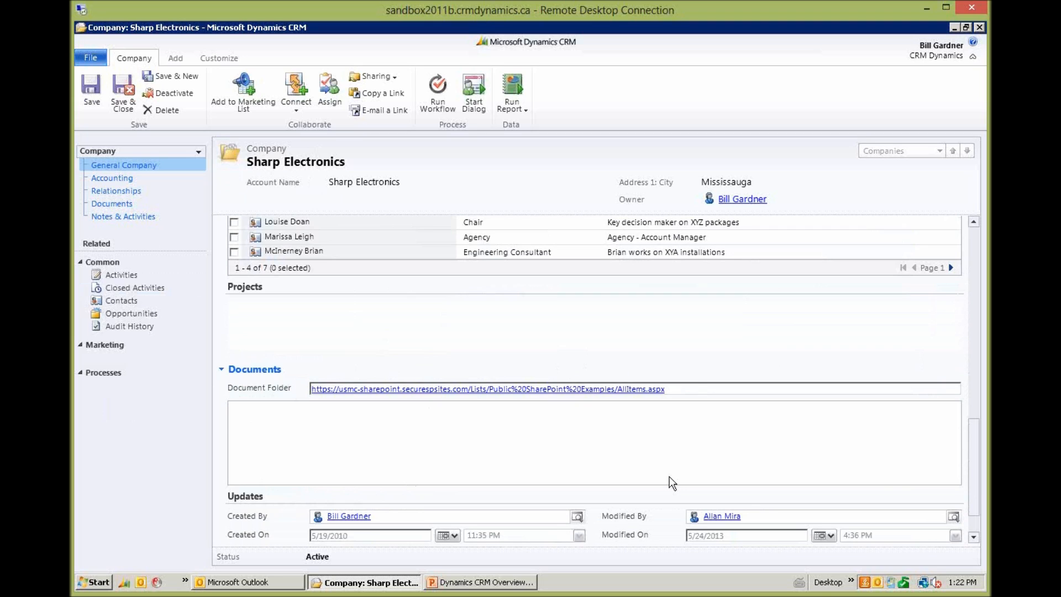
mouse_move(978, 480)
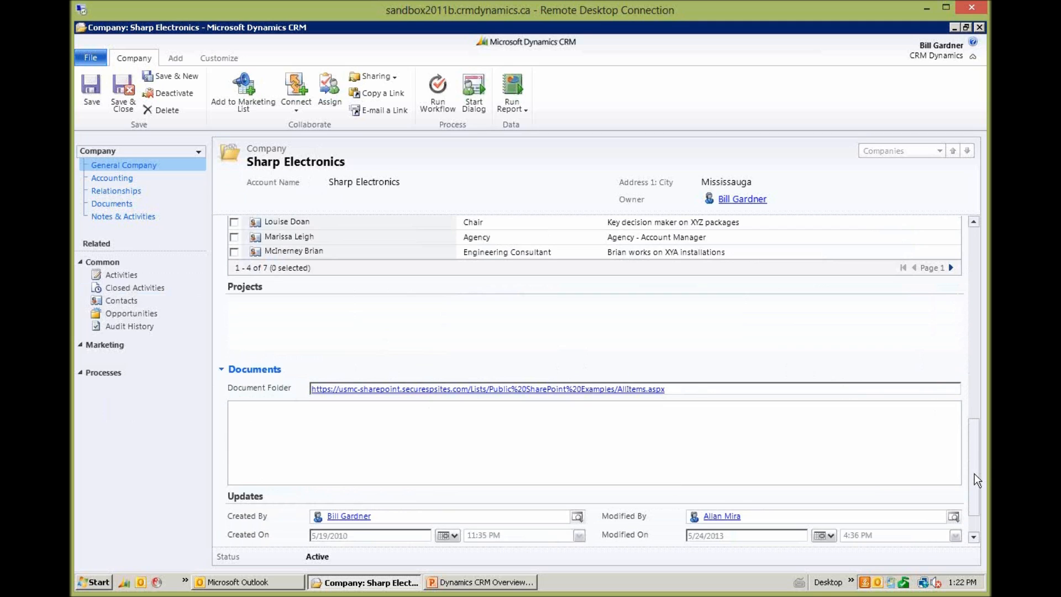
- Scroll down to the Notes & Activities section listing notes with attached PDF and Word files
scroll(down, 3)
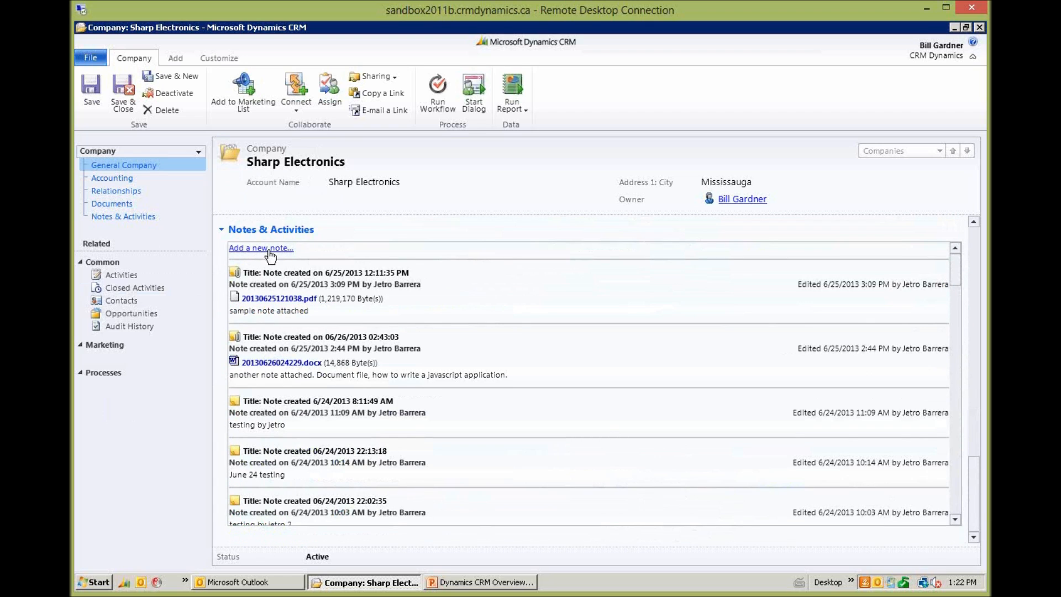
mouse_move(393, 309)
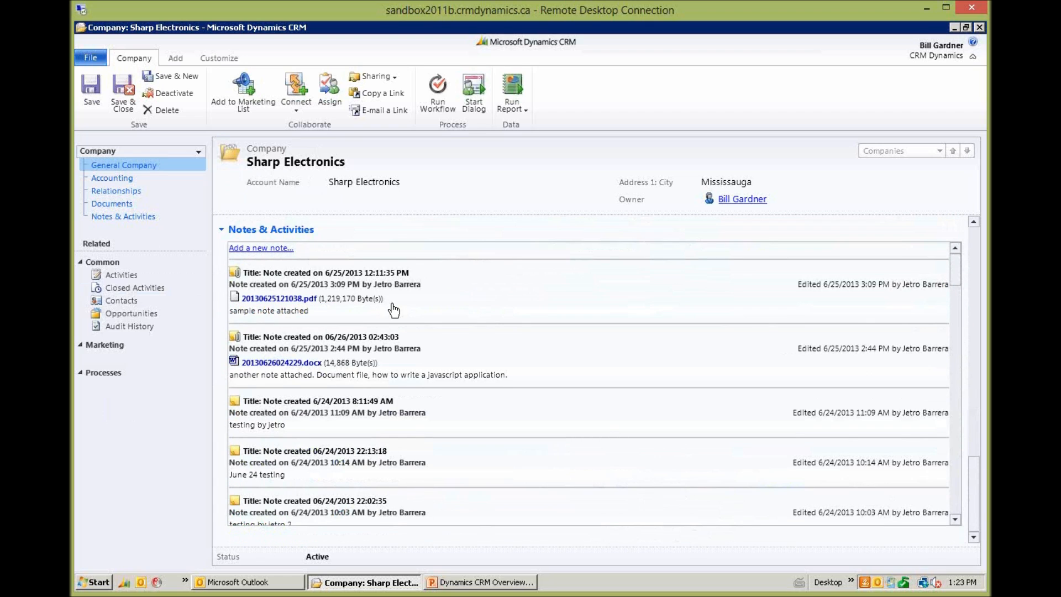
mouse_move(442, 281)
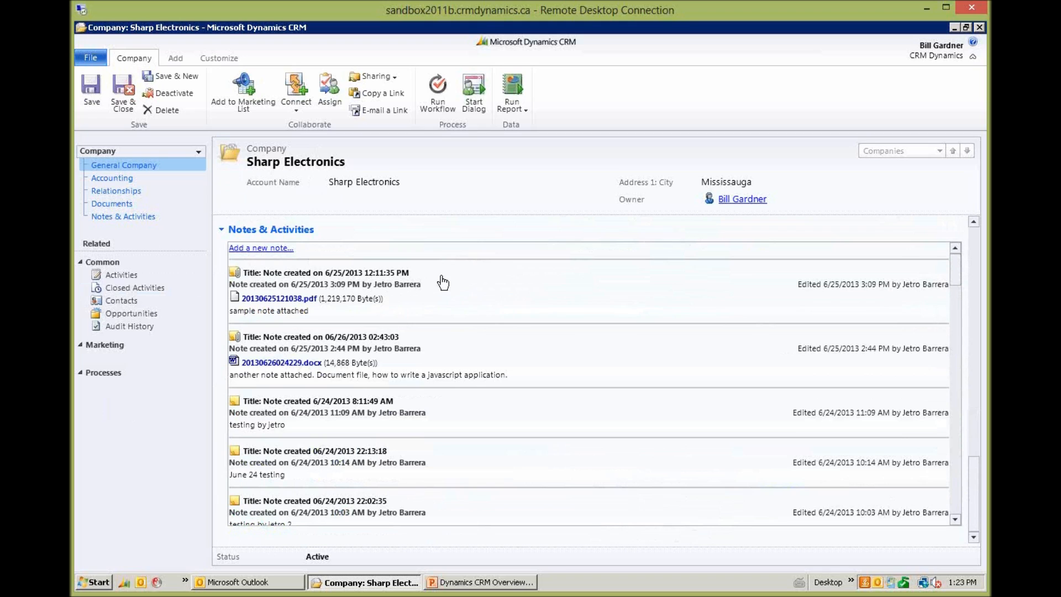
mouse_move(287, 227)
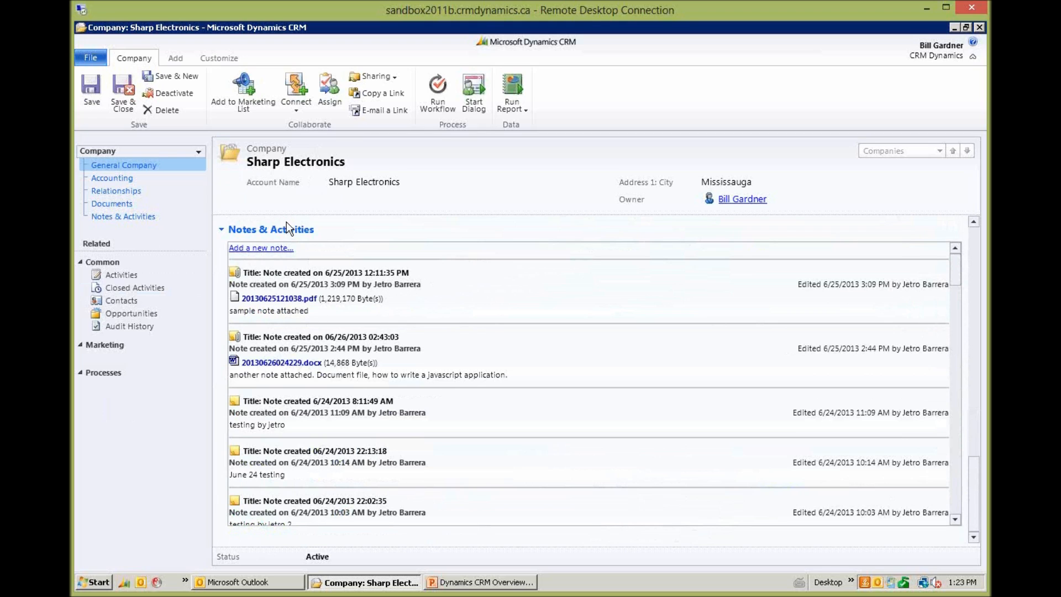
mouse_move(430, 309)
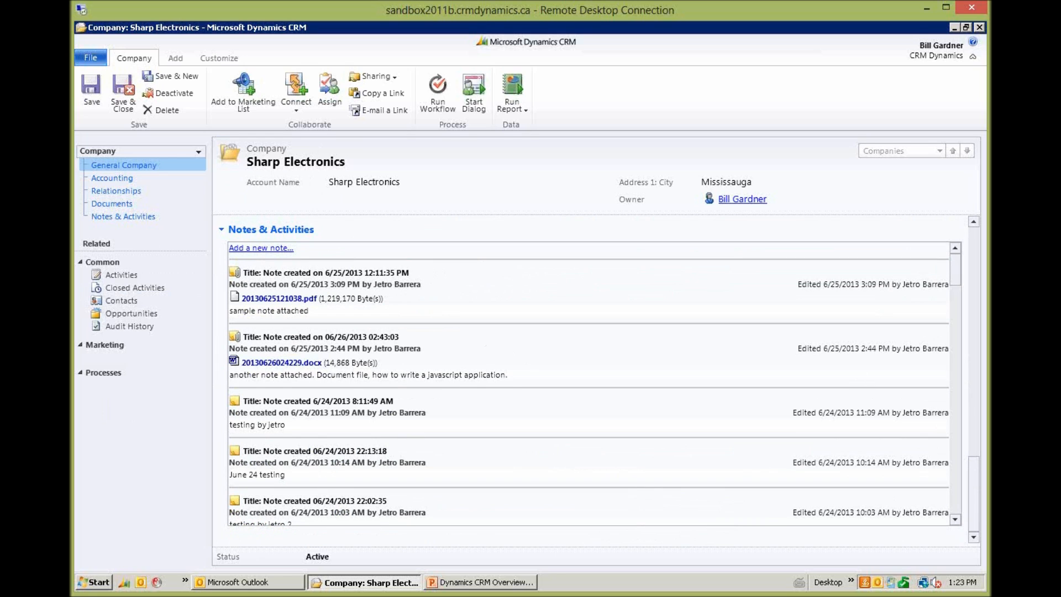
scroll(down, 3)
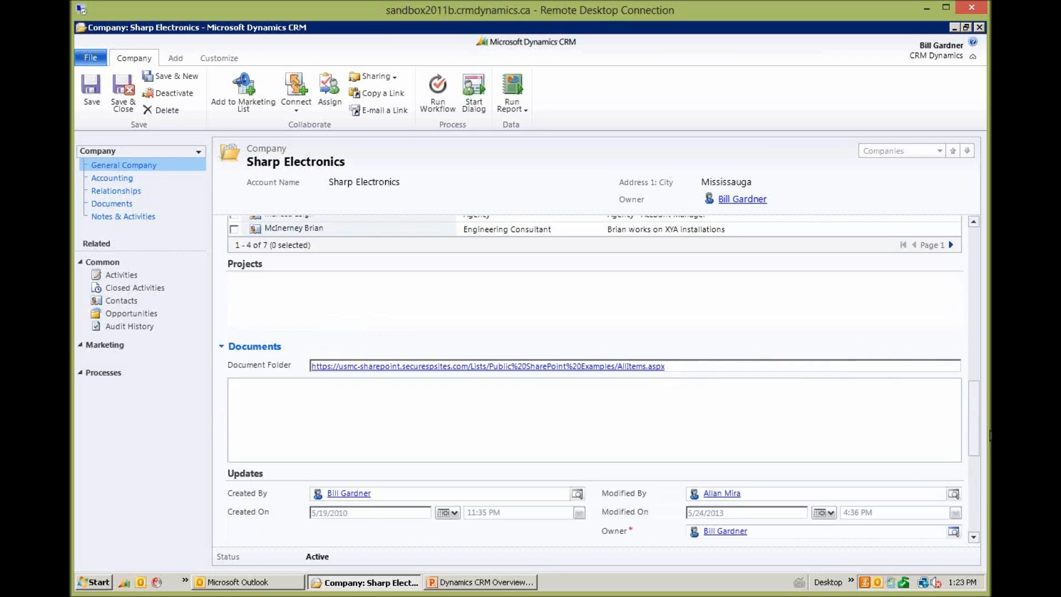
scroll(up, 3)
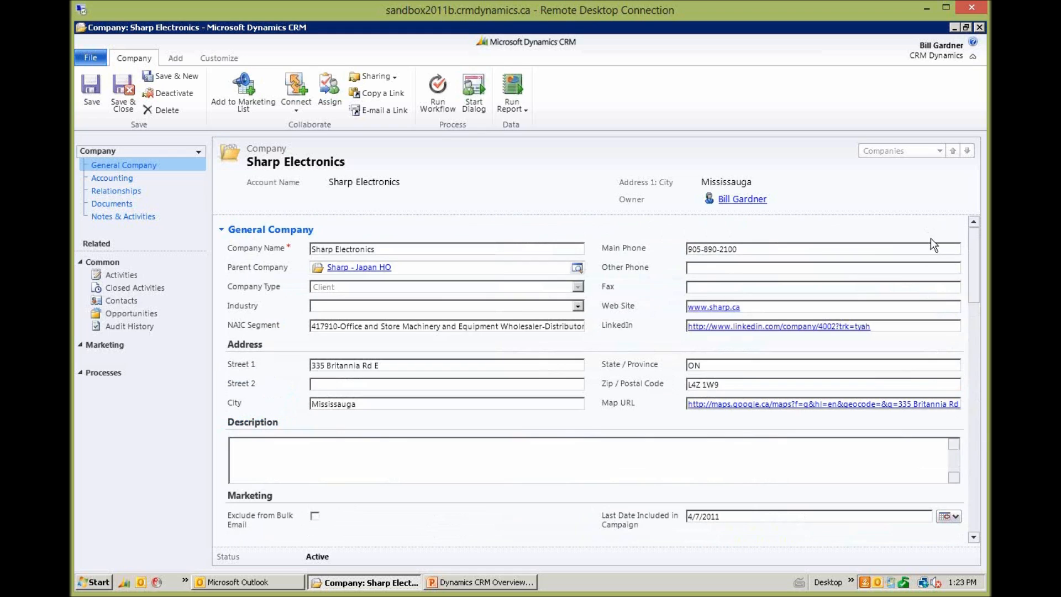
mouse_move(371, 343)
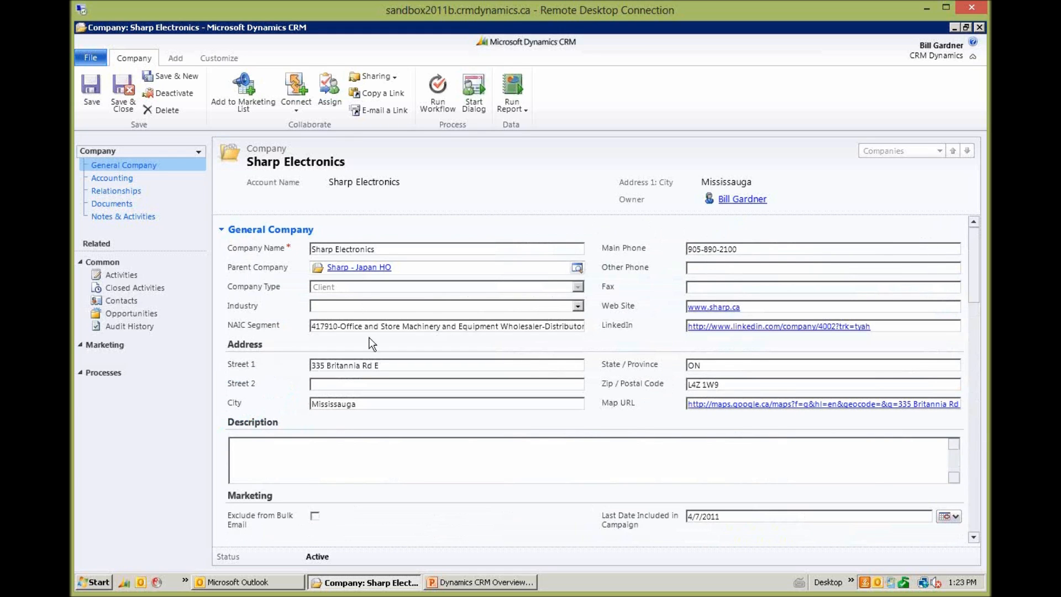
mouse_move(111, 278)
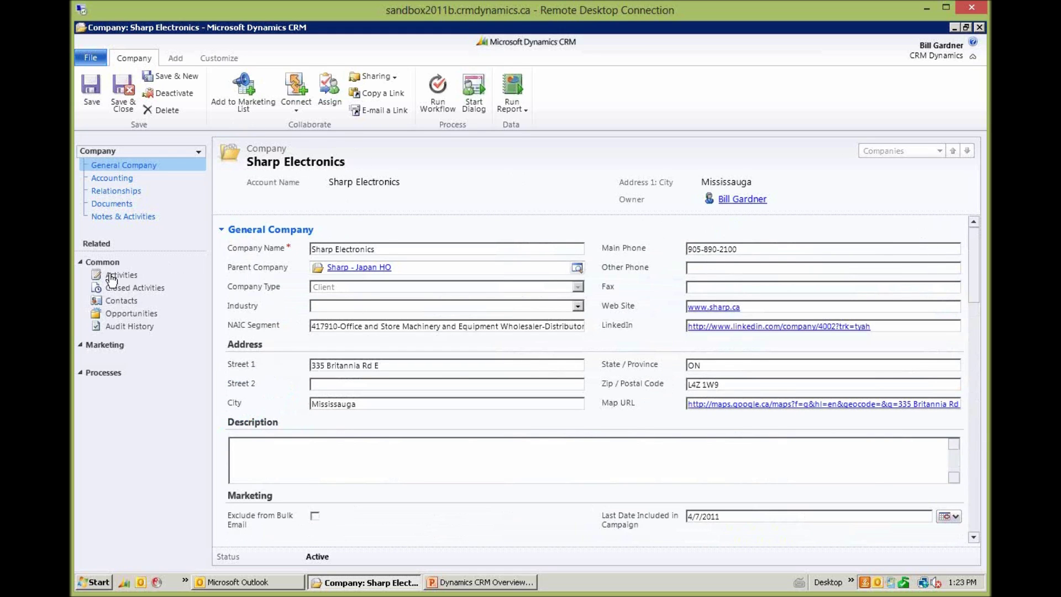
click(122, 275)
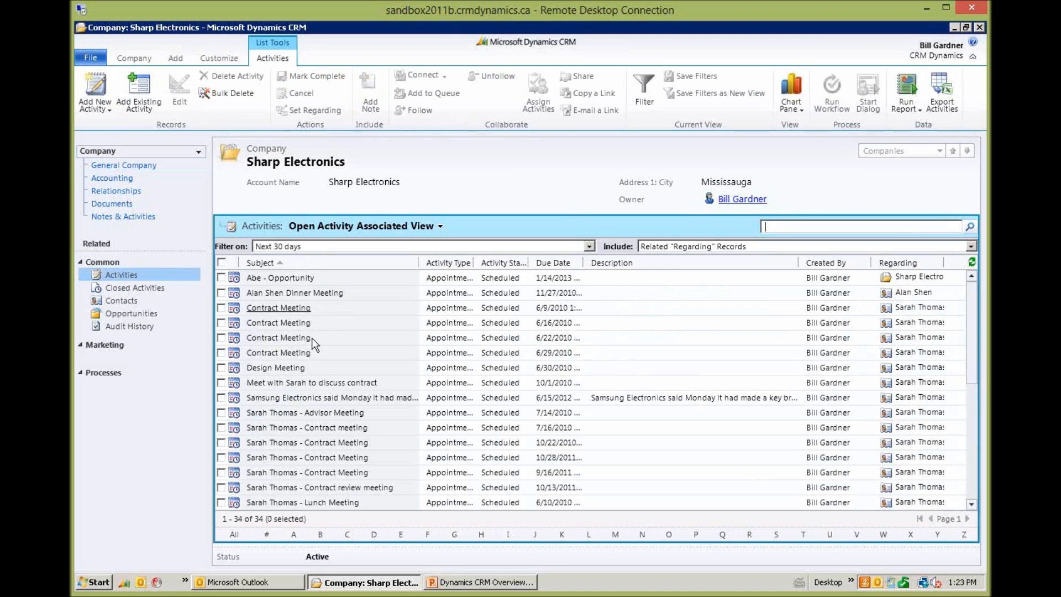
mouse_move(974, 329)
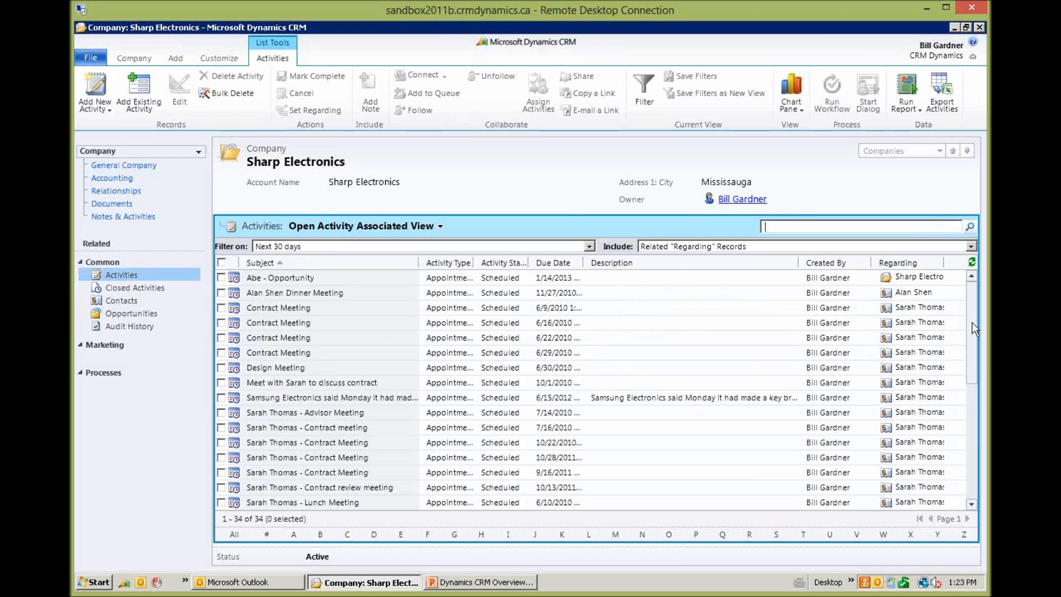
scroll(down, 3)
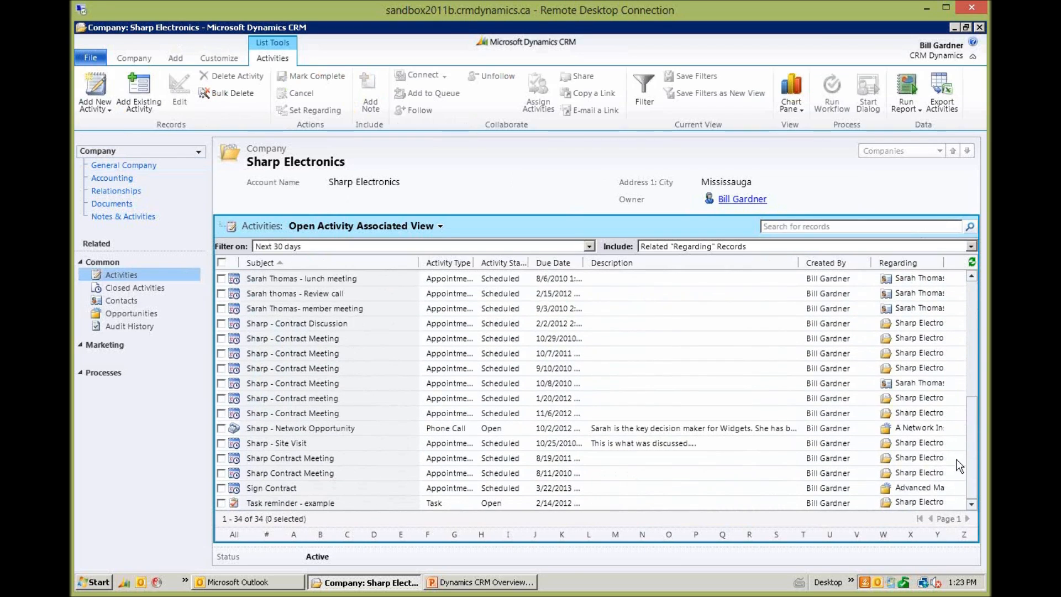
mouse_move(475, 303)
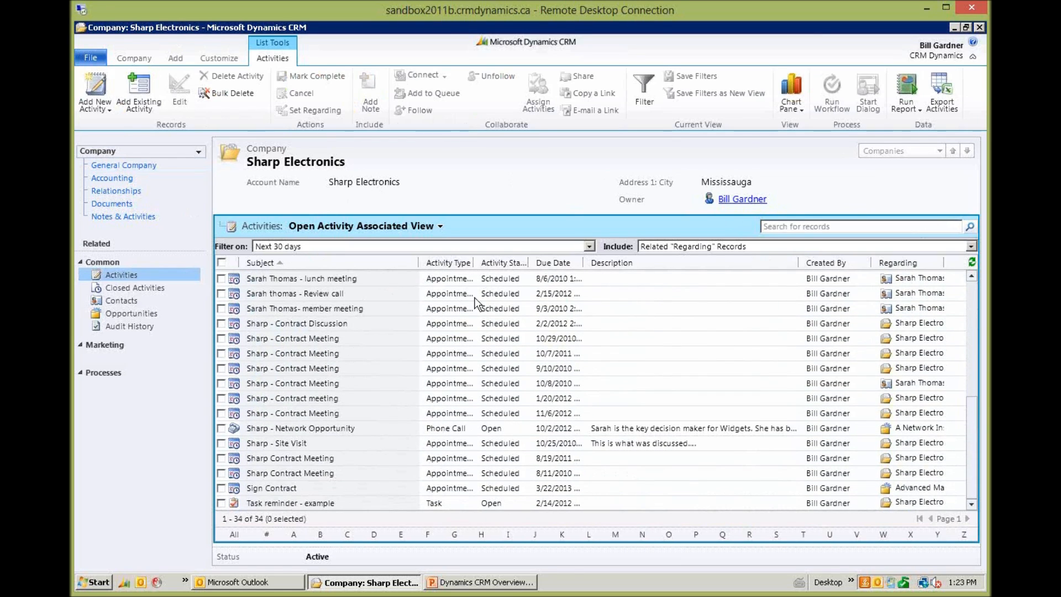
mouse_move(471, 440)
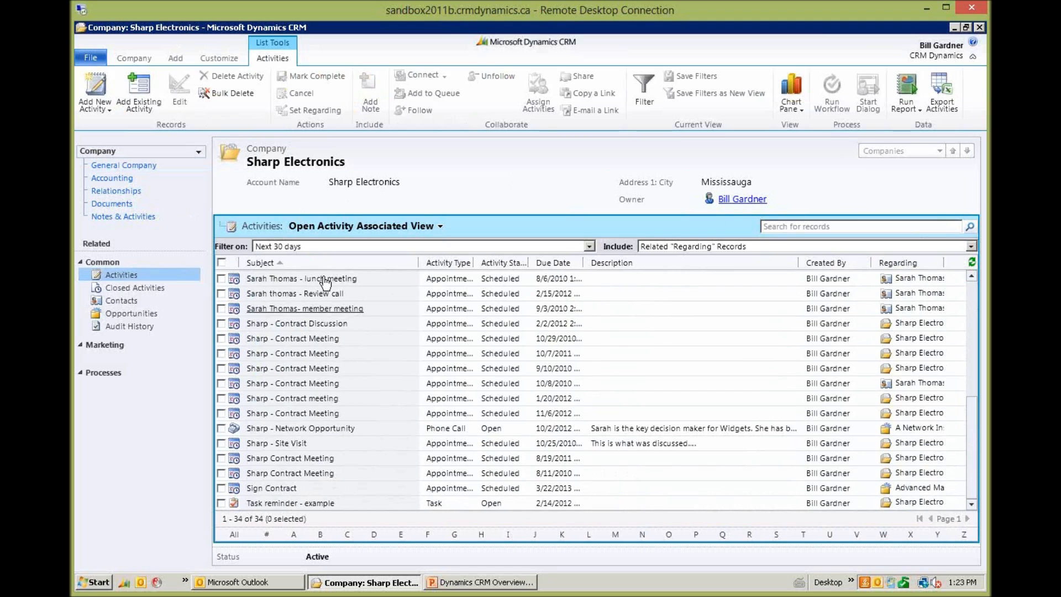
mouse_move(377, 341)
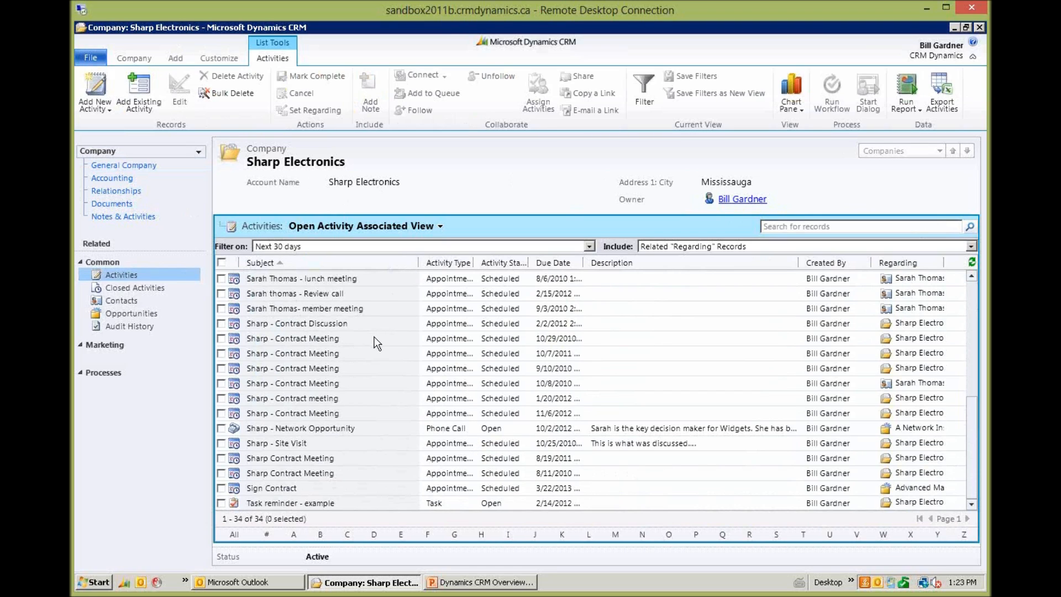
mouse_move(377, 341)
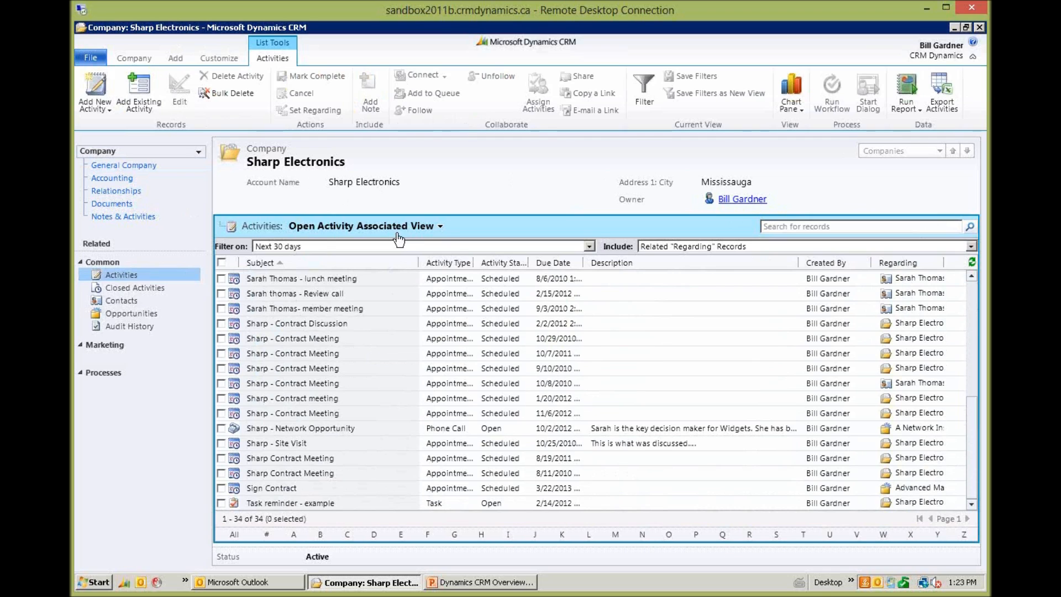
click(260, 263)
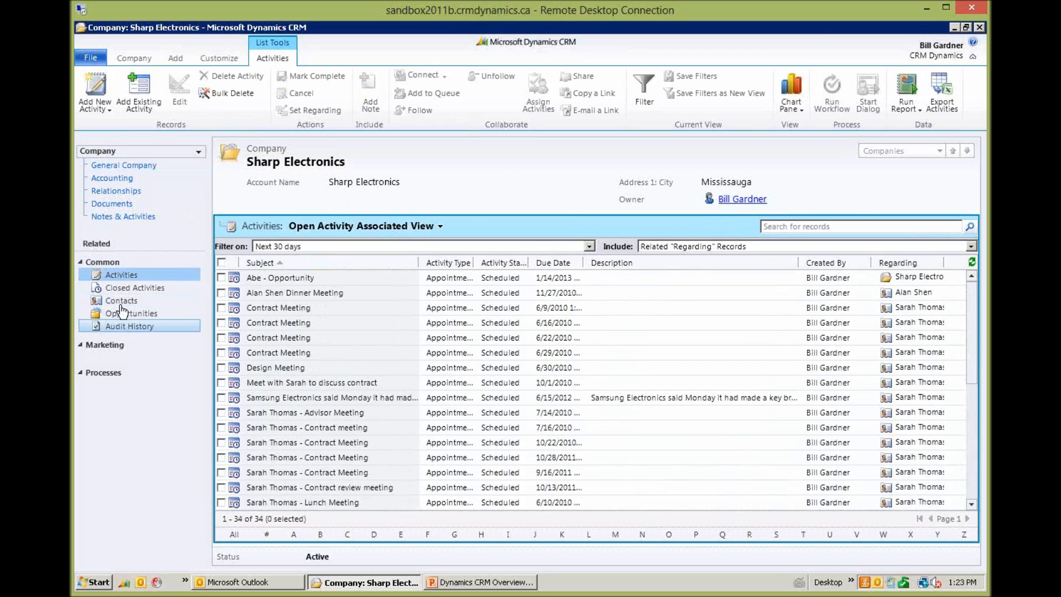
click(122, 299)
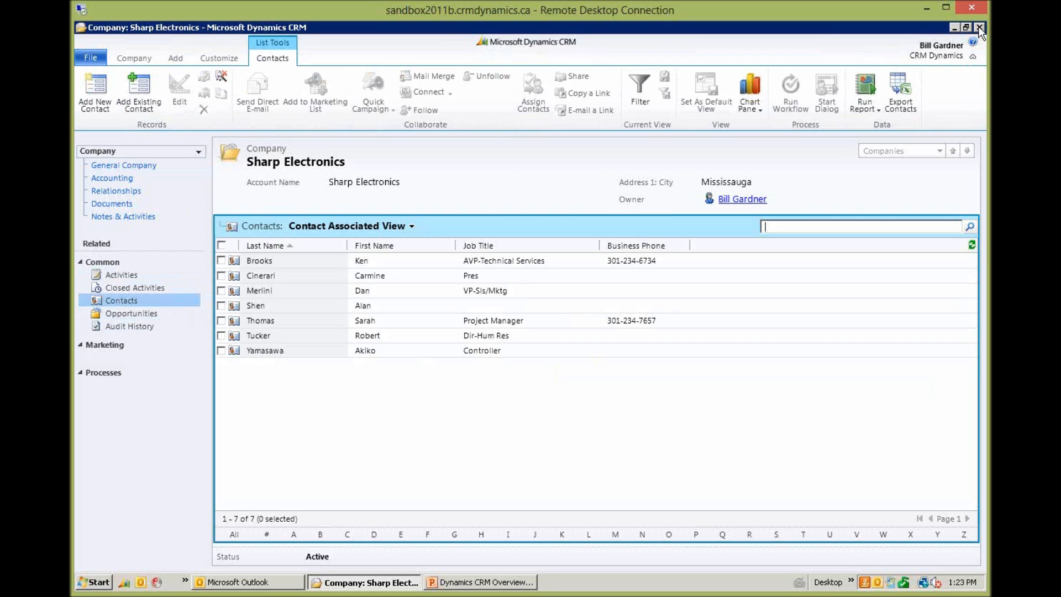
click(979, 28)
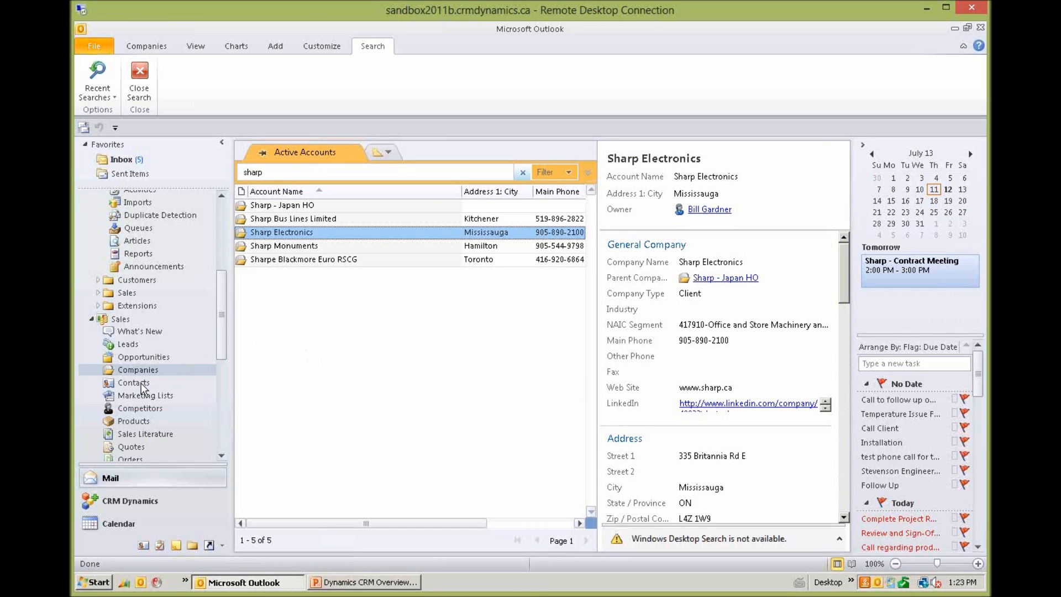
click(137, 369)
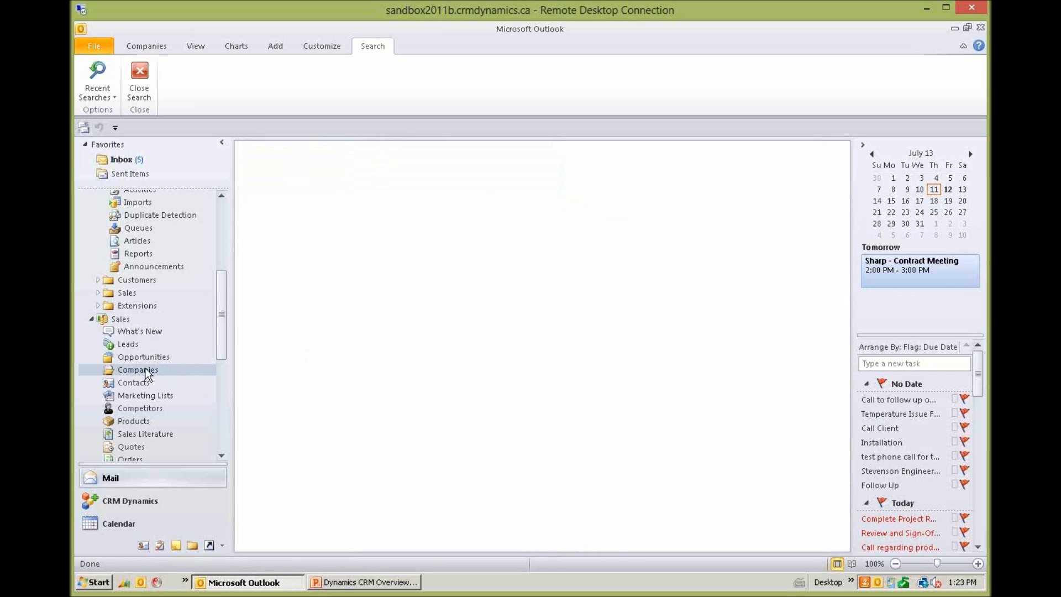
click(134, 383)
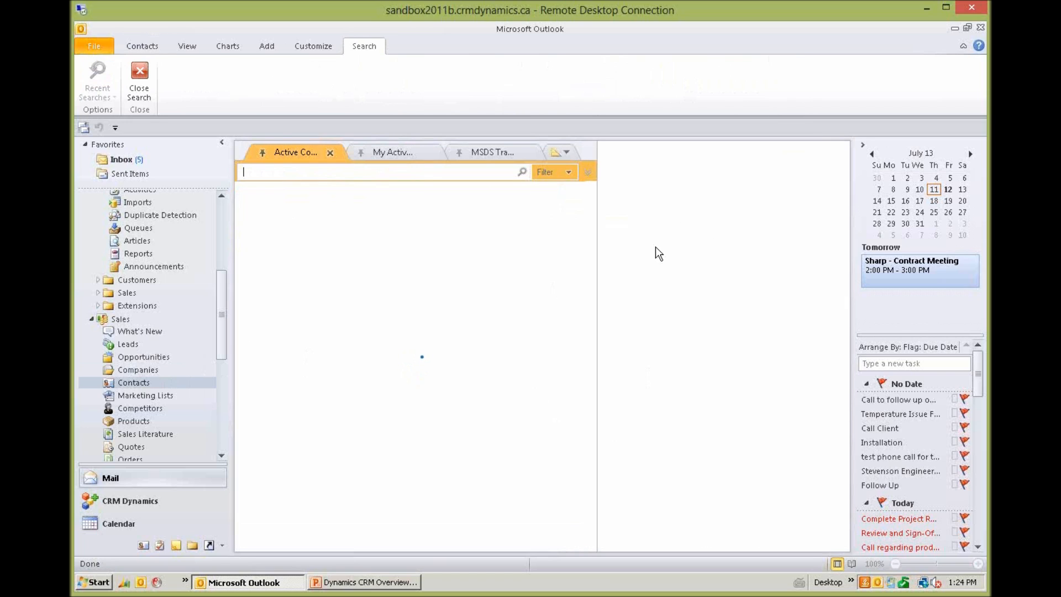
text(sarah thomas)
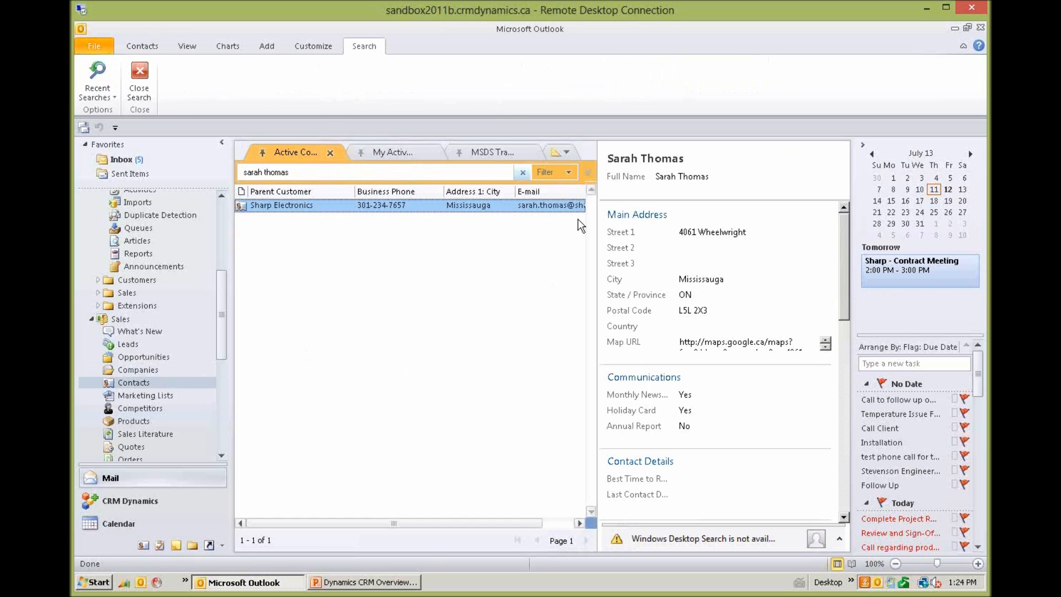
mouse_move(396, 312)
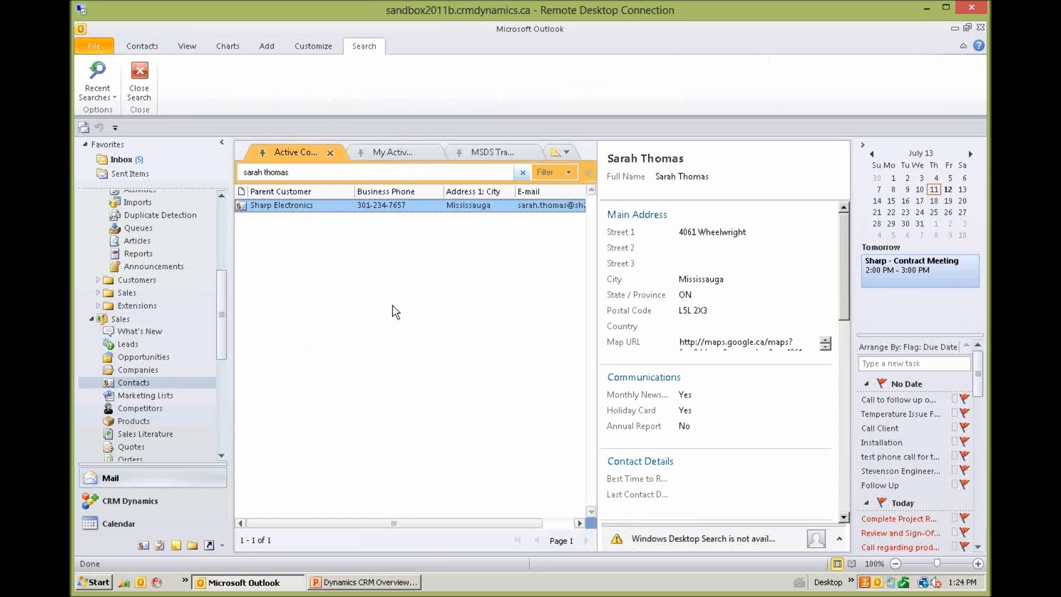
mouse_move(388, 284)
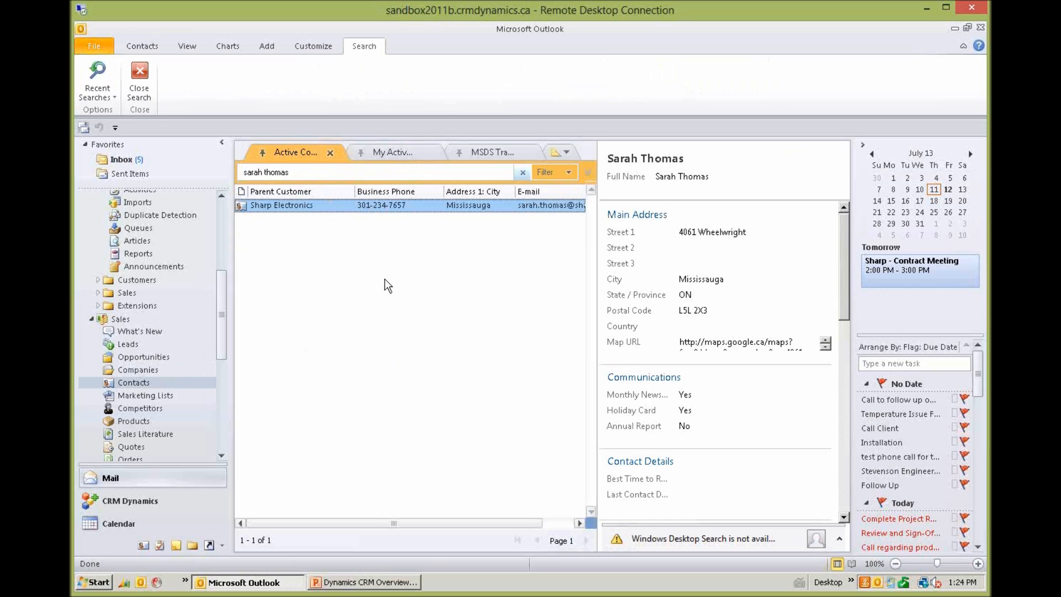
mouse_move(981, 28)
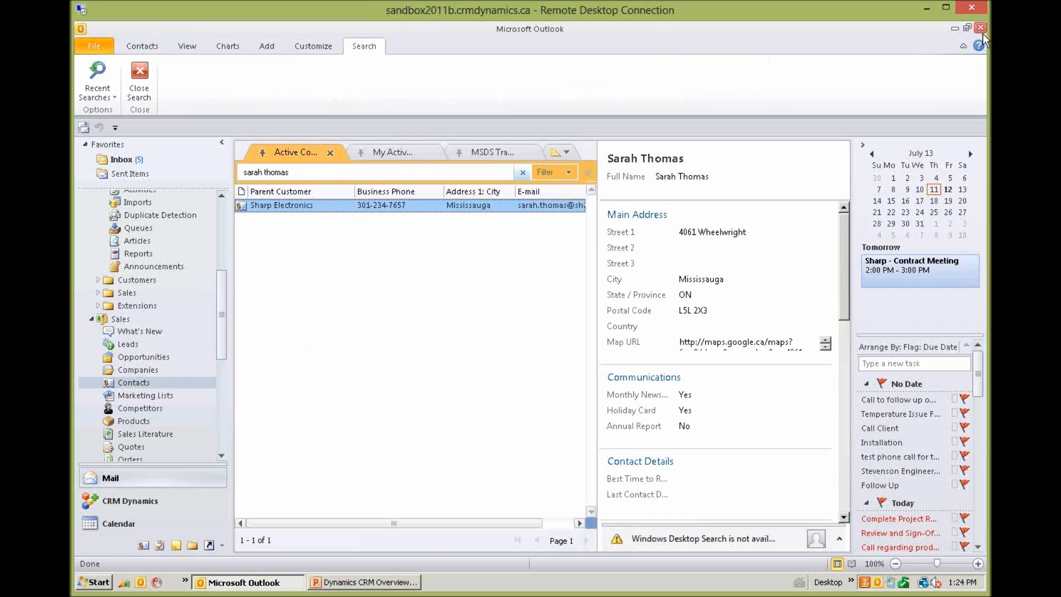
- Close Outlook, confirming the browser prompt, leaving the CRM web client's Active Accounts list
click(955, 28)
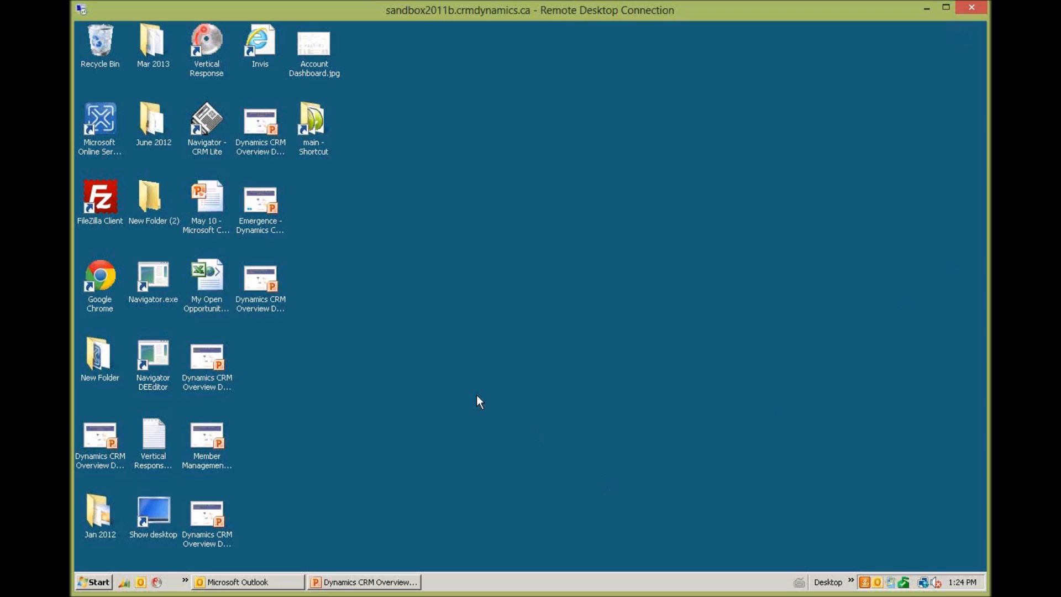
mouse_move(129, 583)
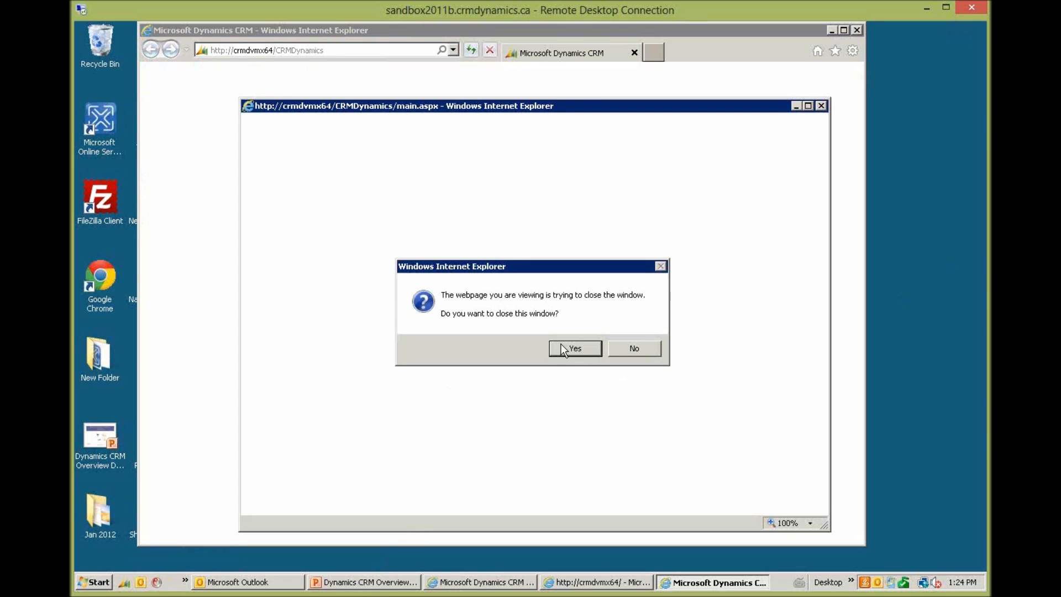
click(575, 348)
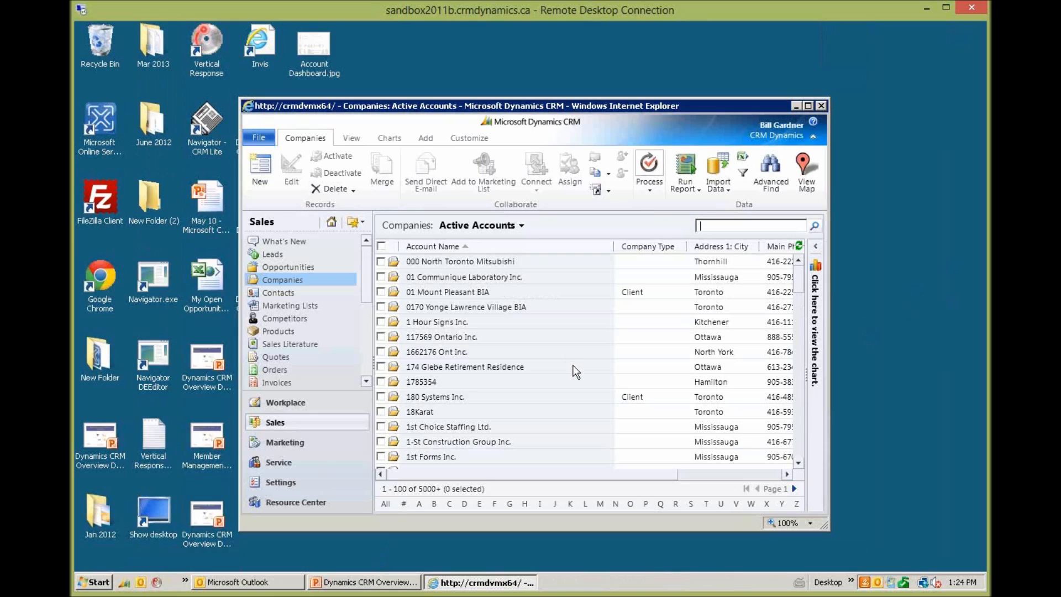
mouse_move(595, 519)
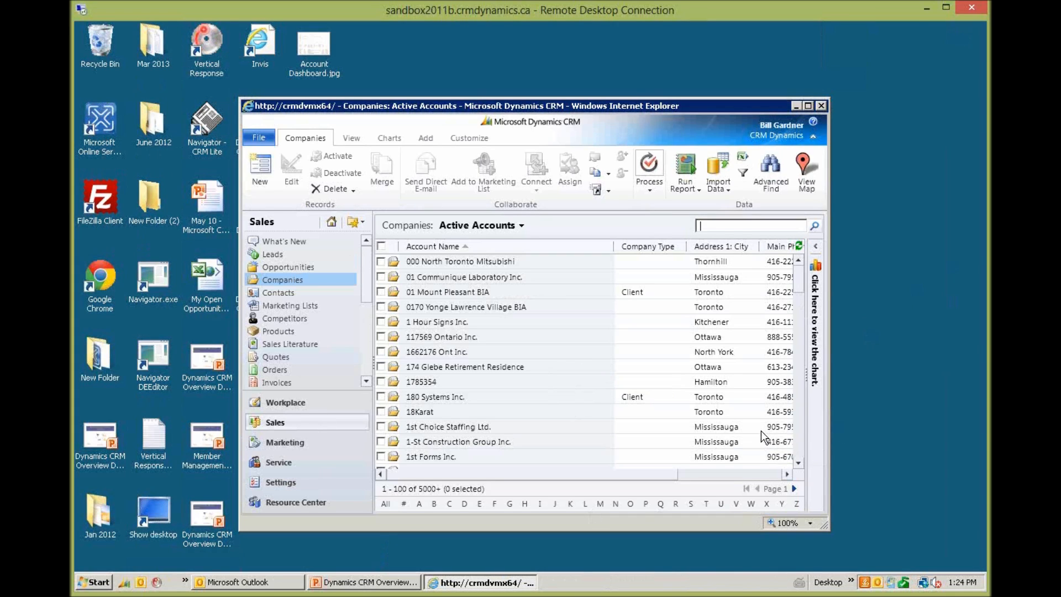
mouse_move(738, 412)
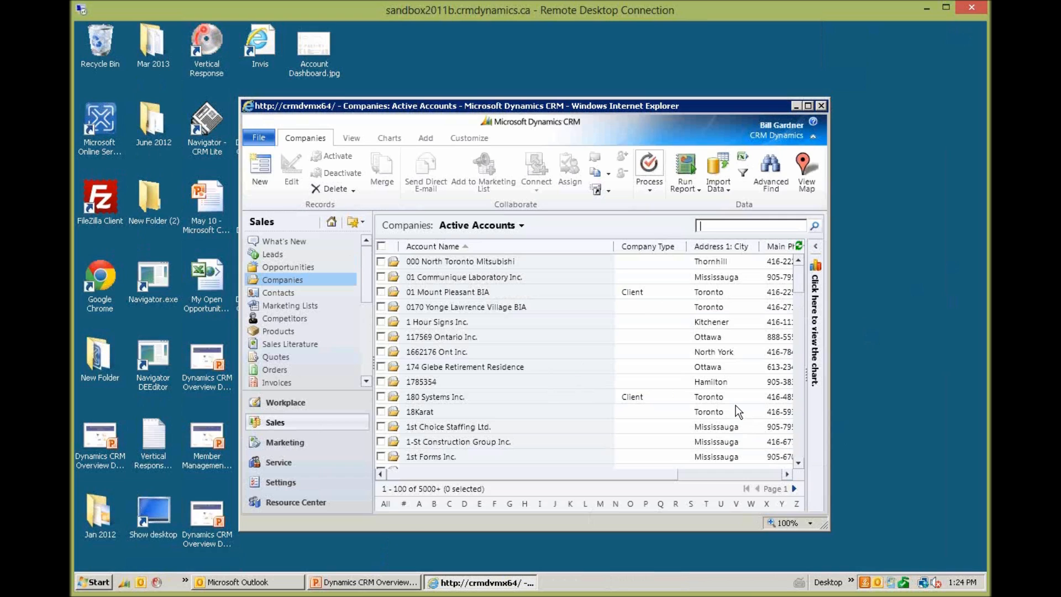
mouse_move(490, 358)
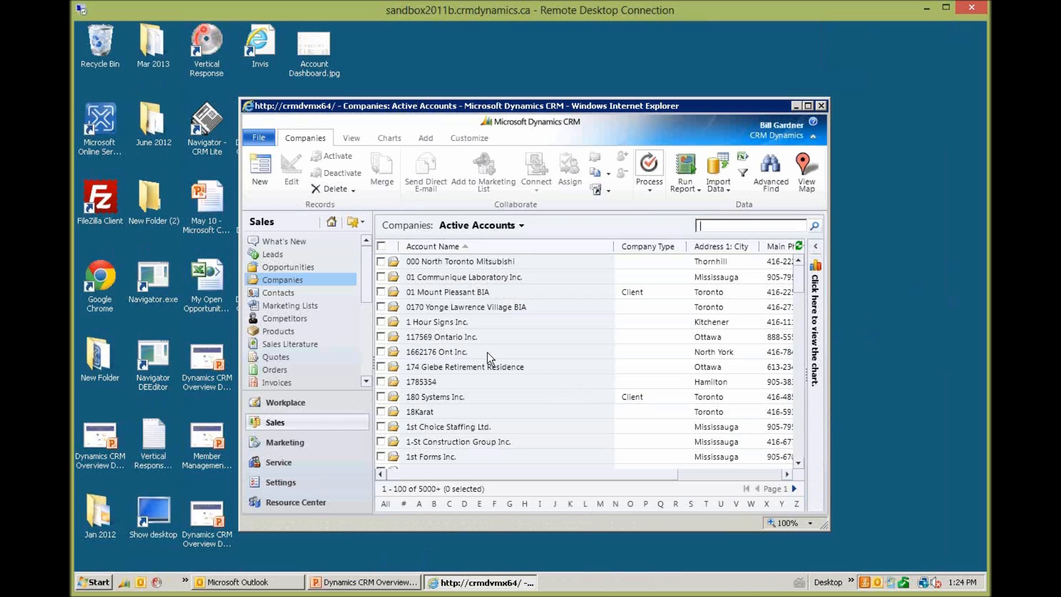
mouse_move(504, 331)
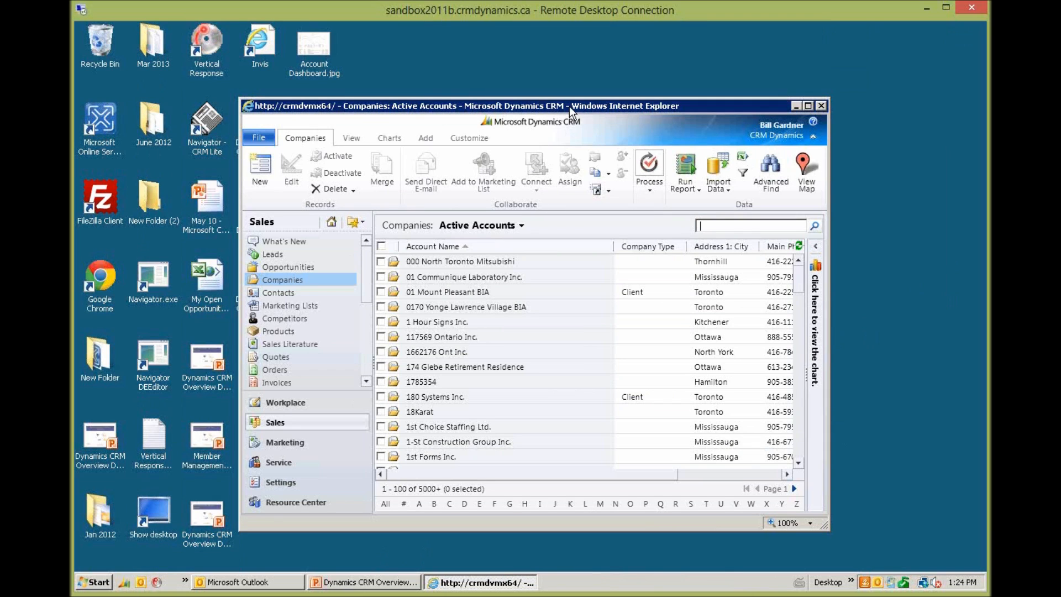
click(807, 106)
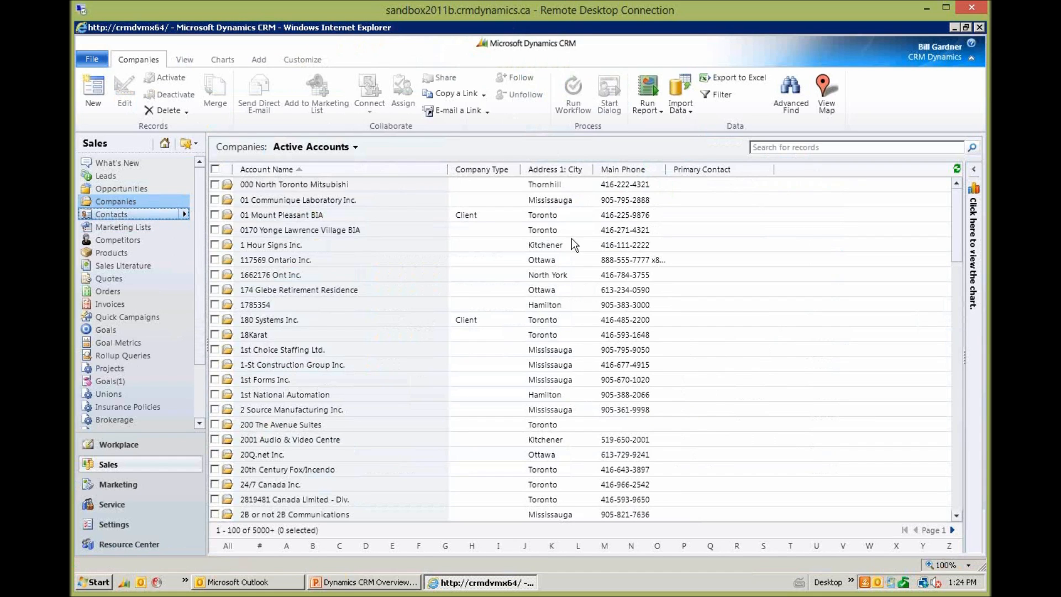
click(110, 214)
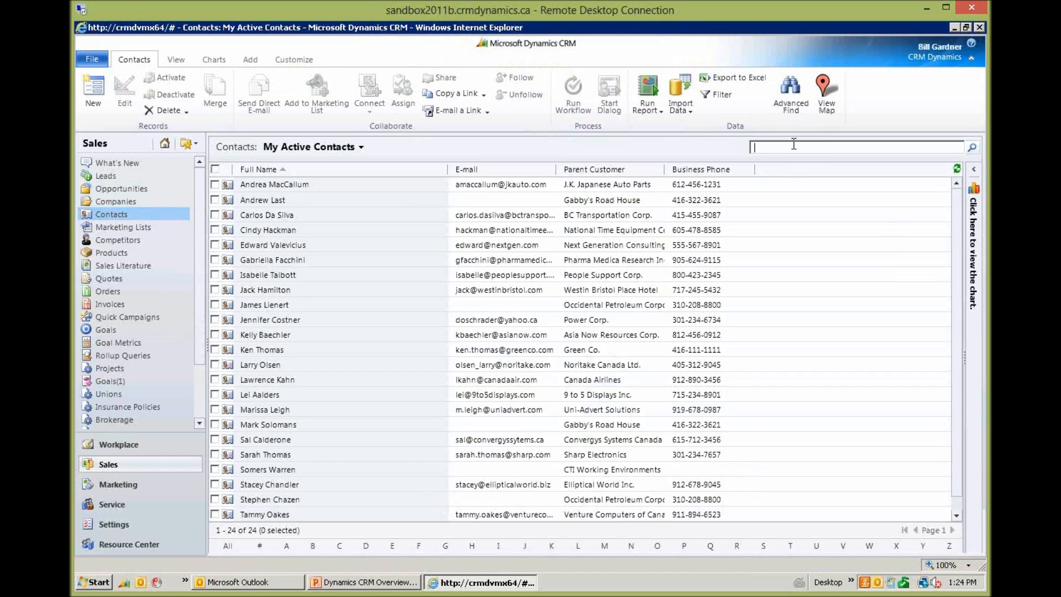
text(sarah thomas)
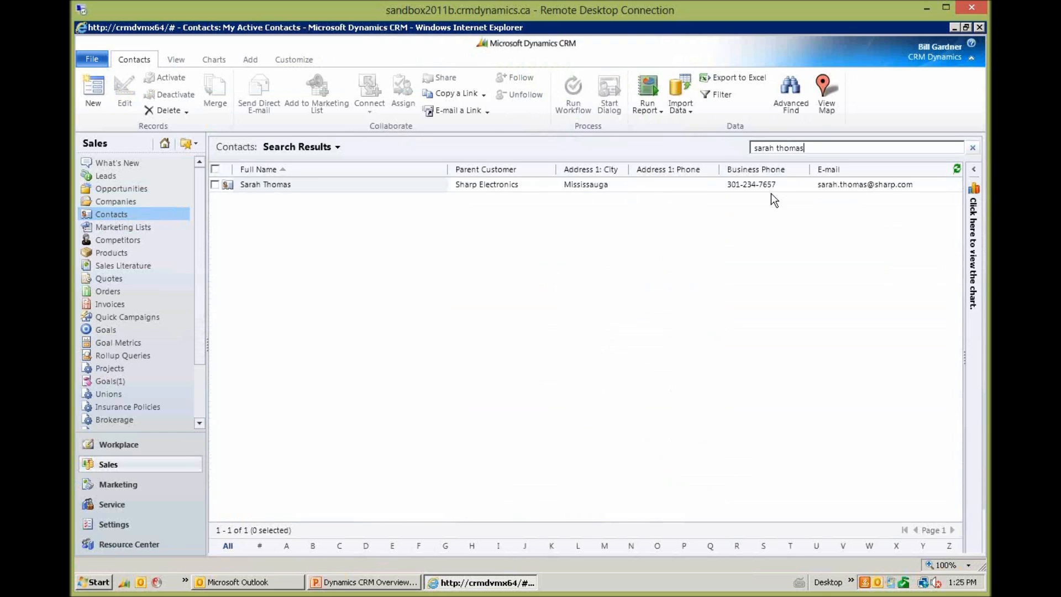
click(266, 185)
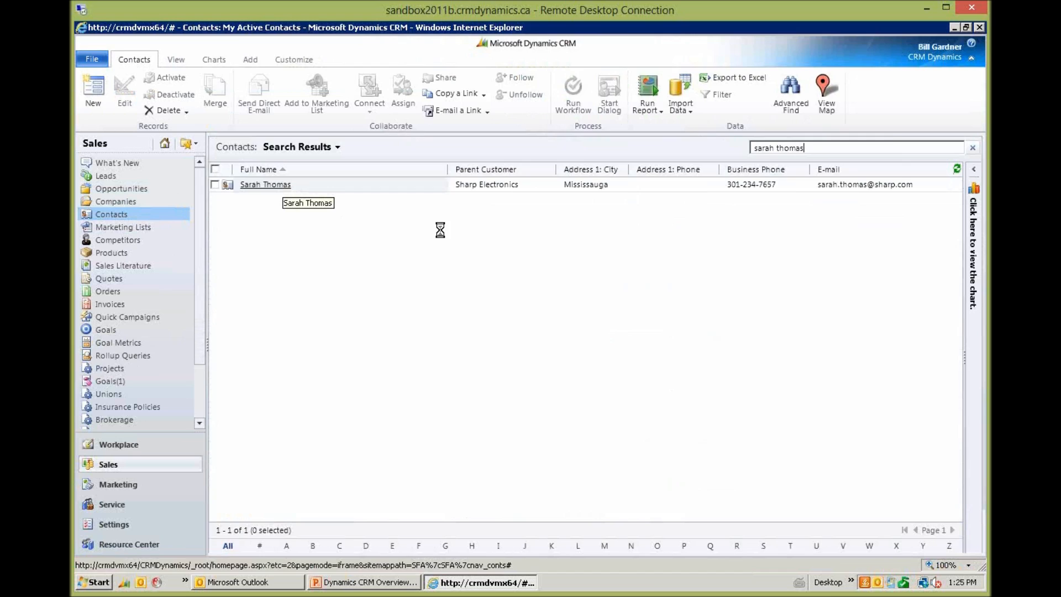
double_click(264, 185)
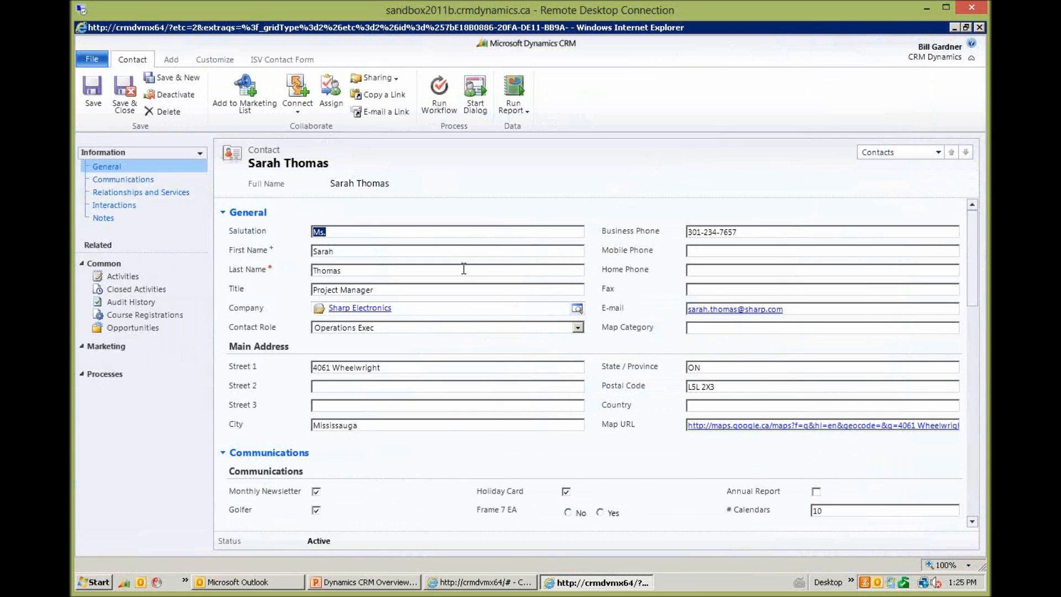
mouse_move(421, 338)
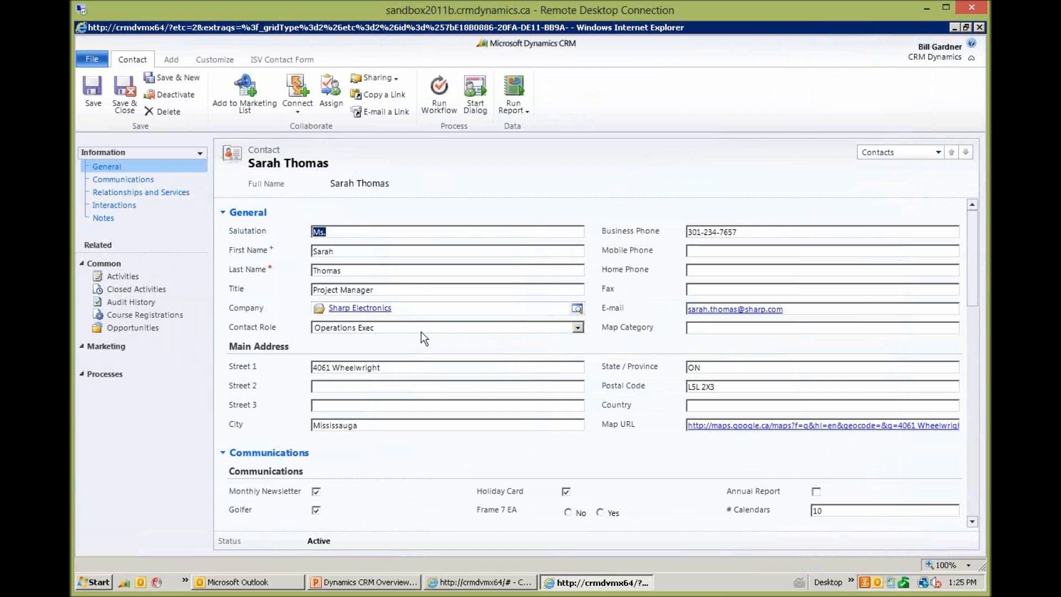
mouse_move(637, 326)
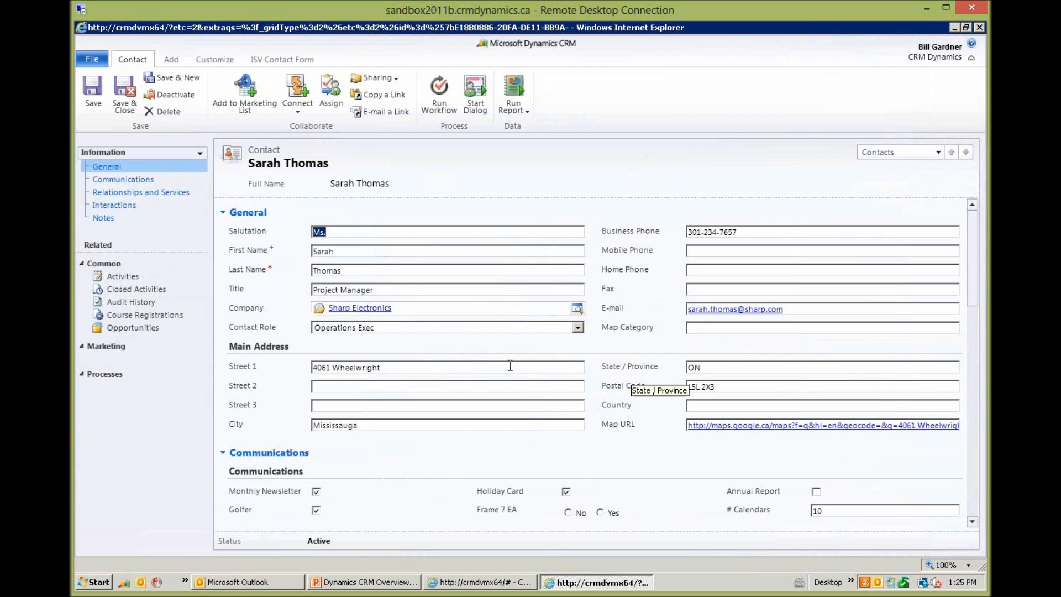
mouse_move(638, 338)
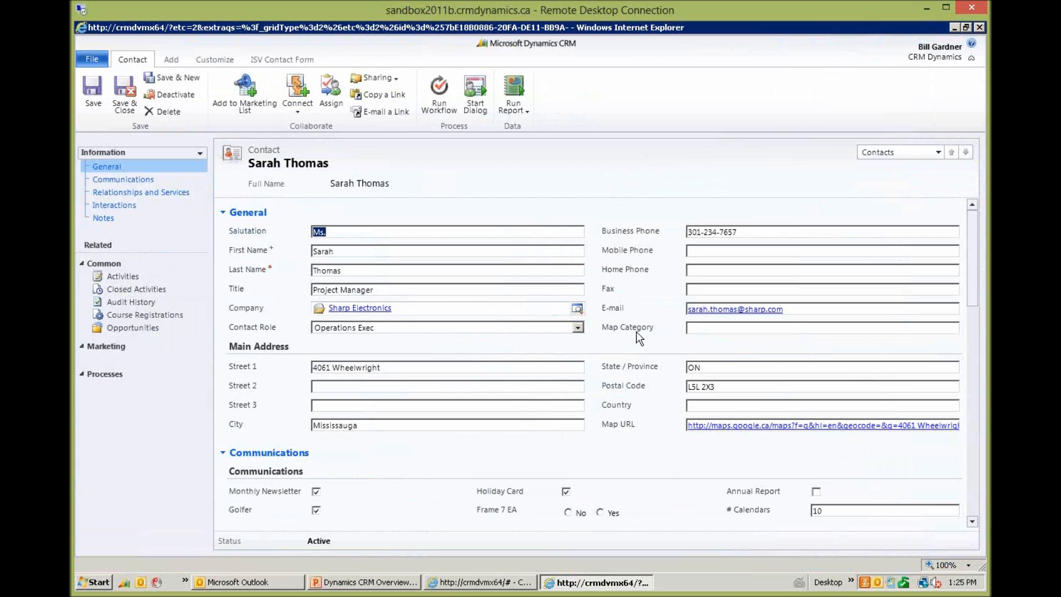
mouse_move(978, 302)
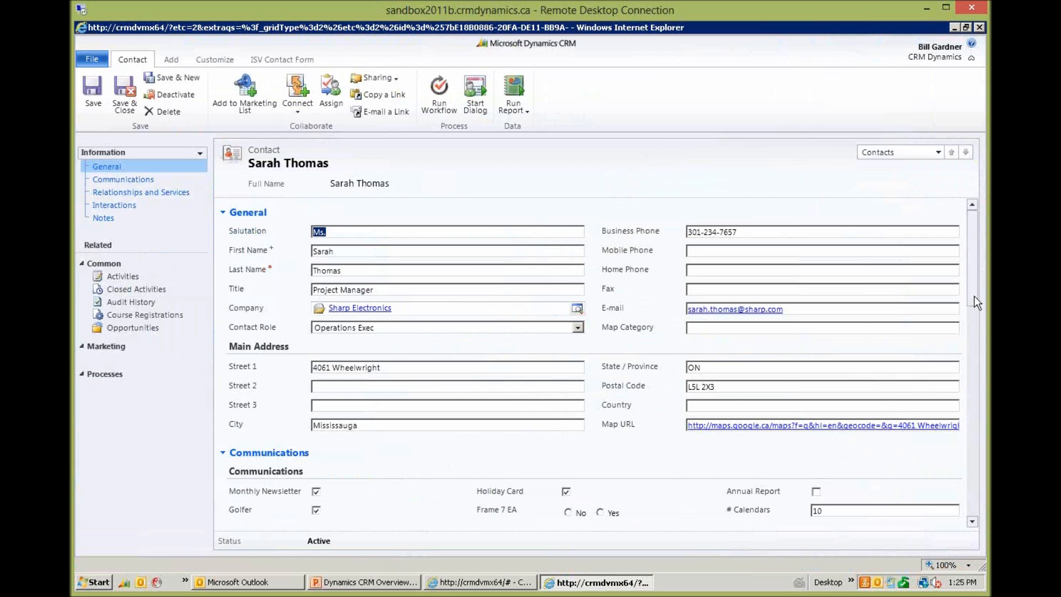
scroll(down, 3)
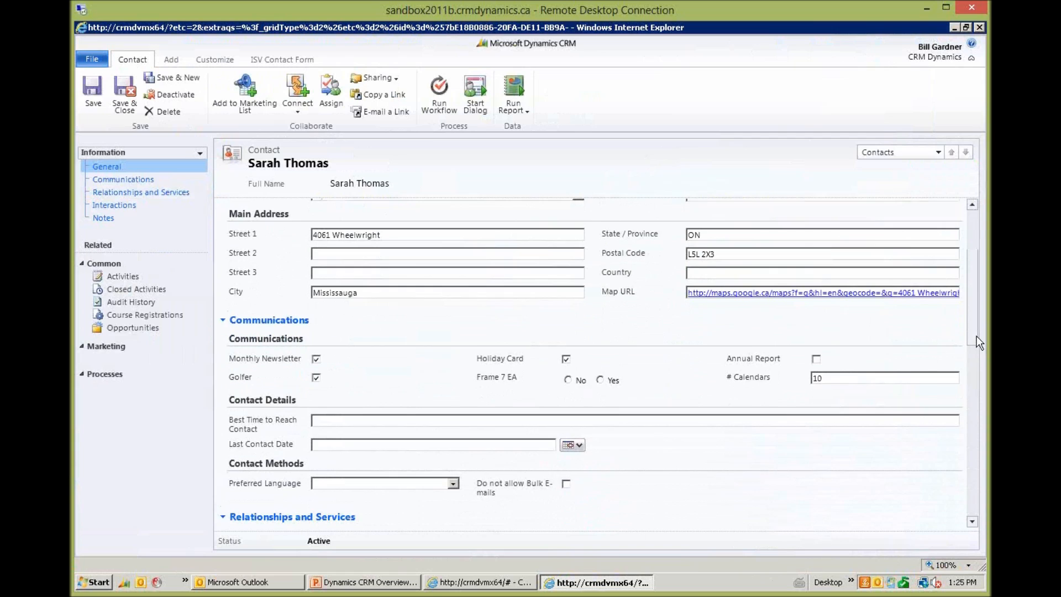
scroll(up, 3)
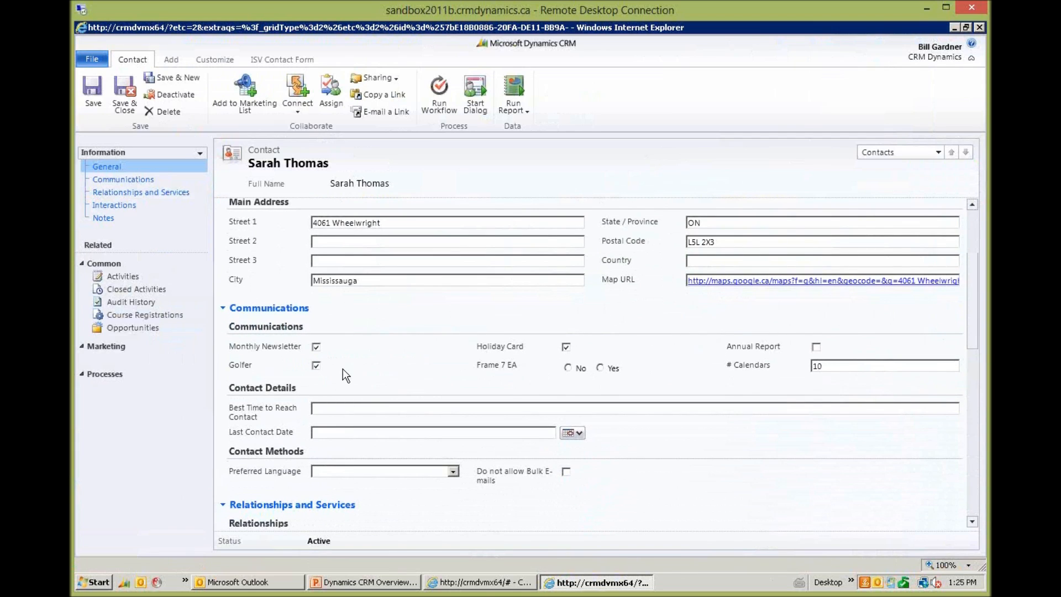
mouse_move(856, 403)
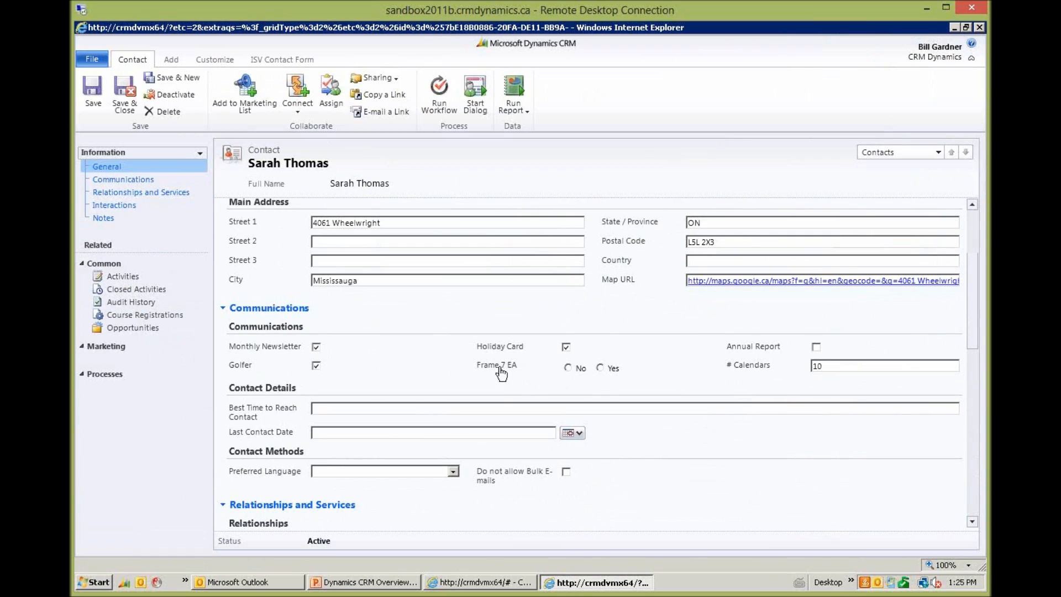
mouse_move(452, 374)
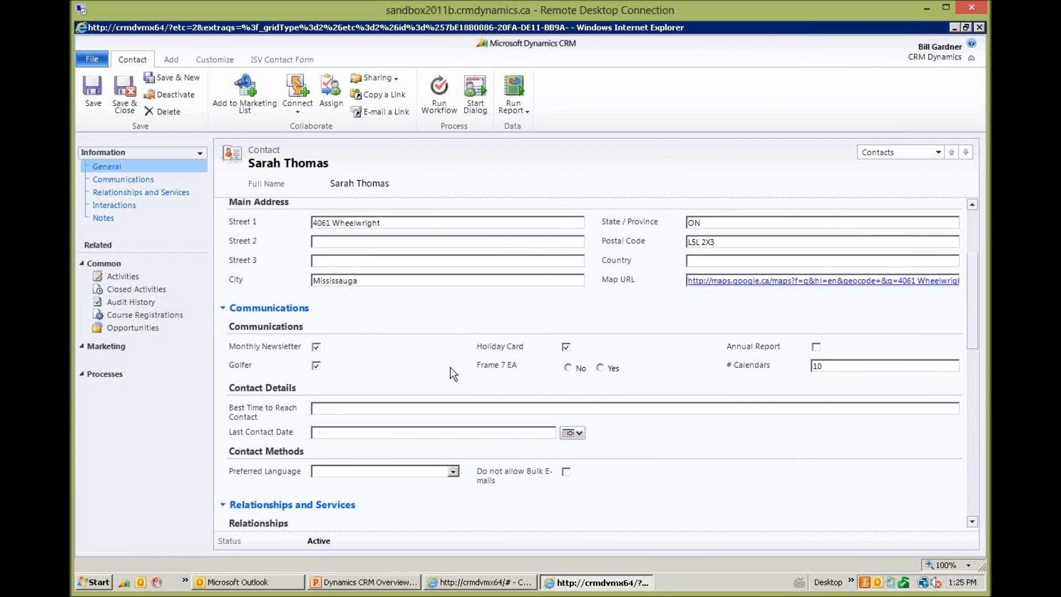
mouse_move(561, 389)
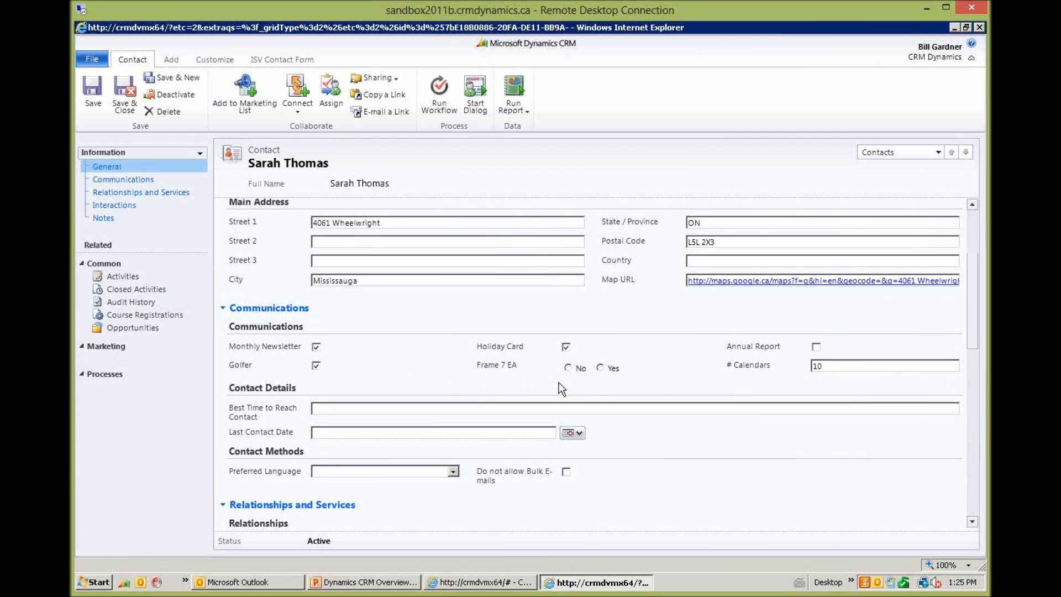
mouse_move(632, 391)
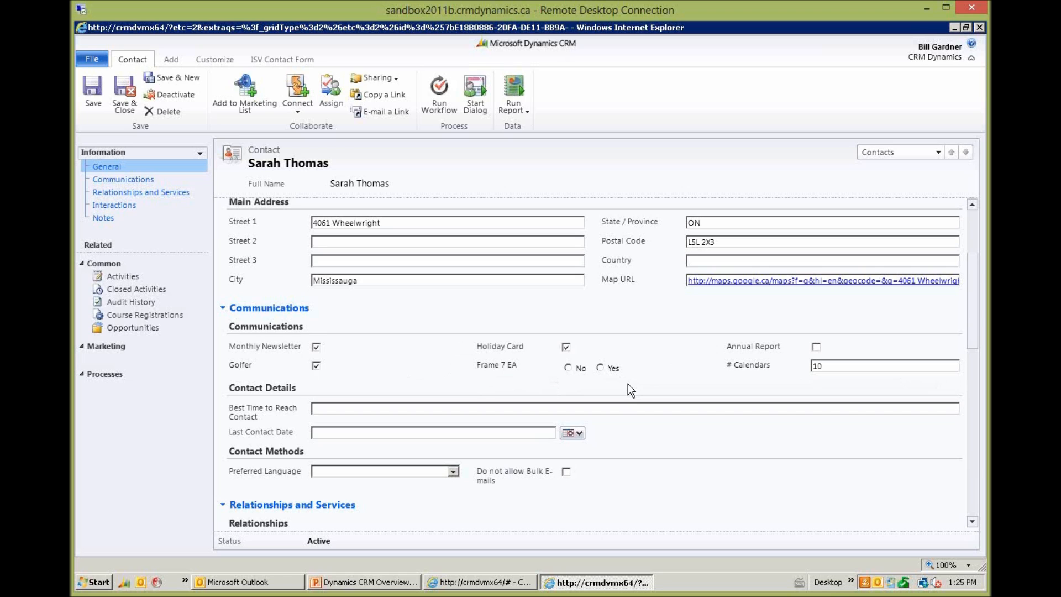
mouse_move(622, 388)
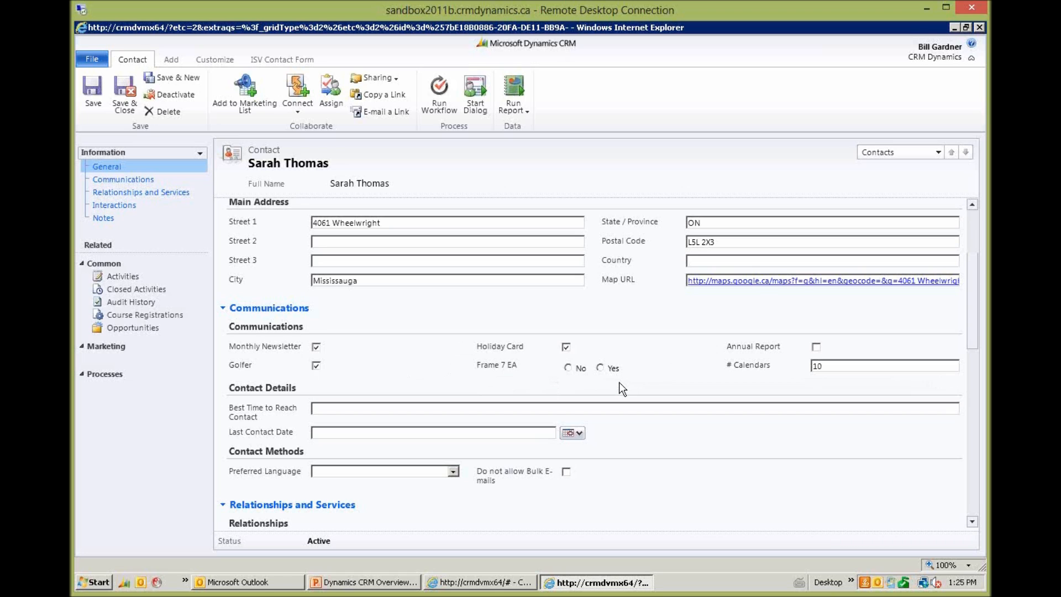
mouse_move(530, 368)
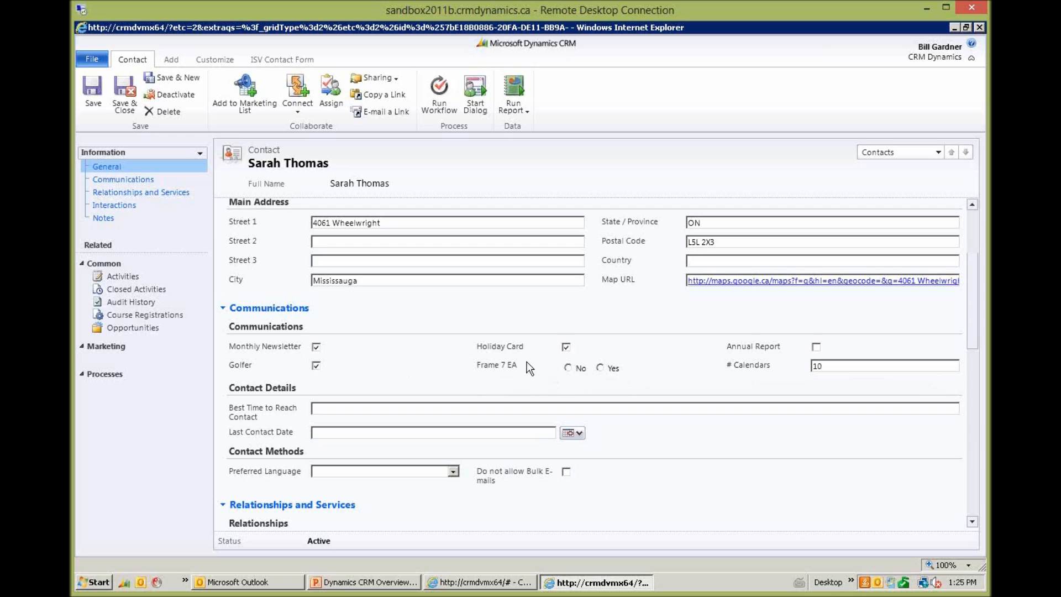
mouse_move(571, 358)
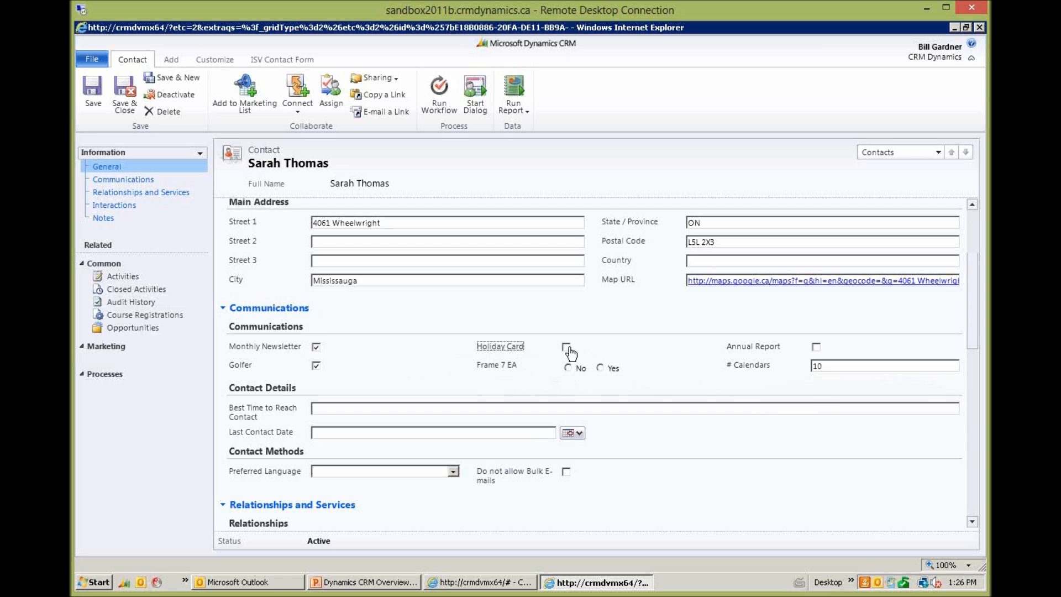
click(565, 346)
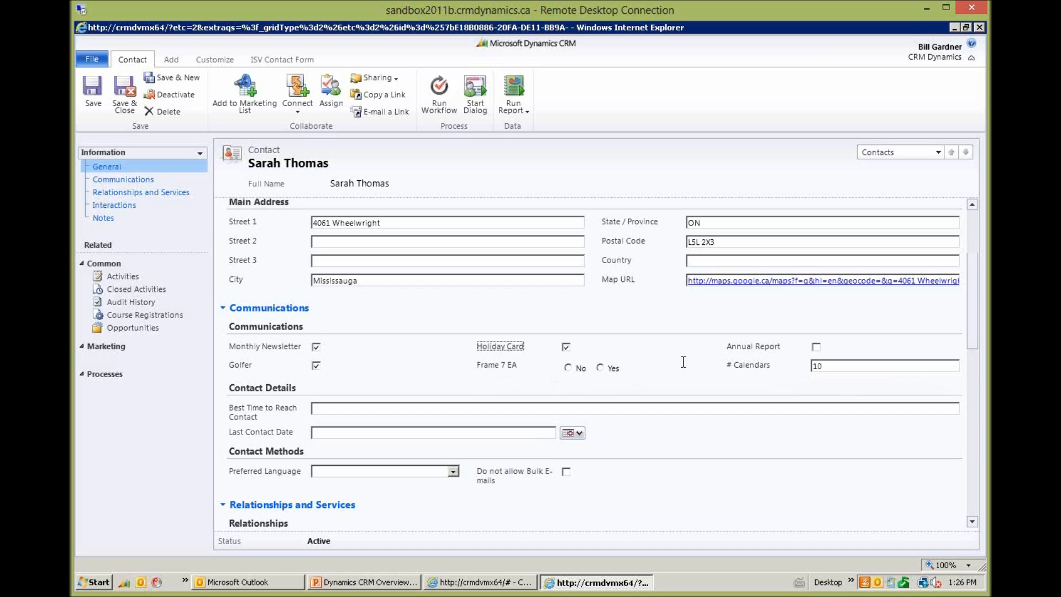
mouse_move(352, 353)
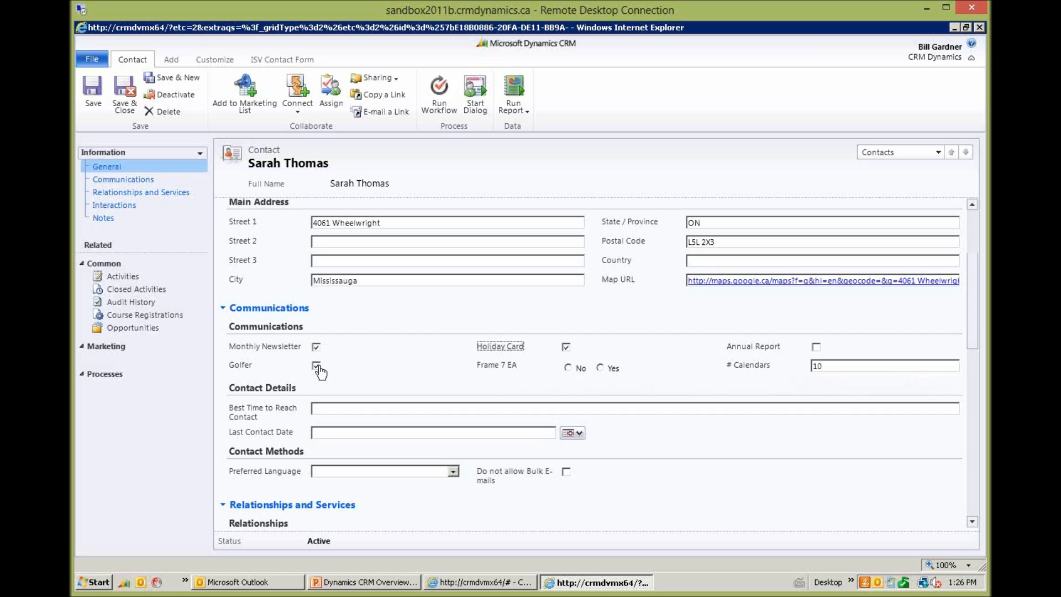
click(316, 365)
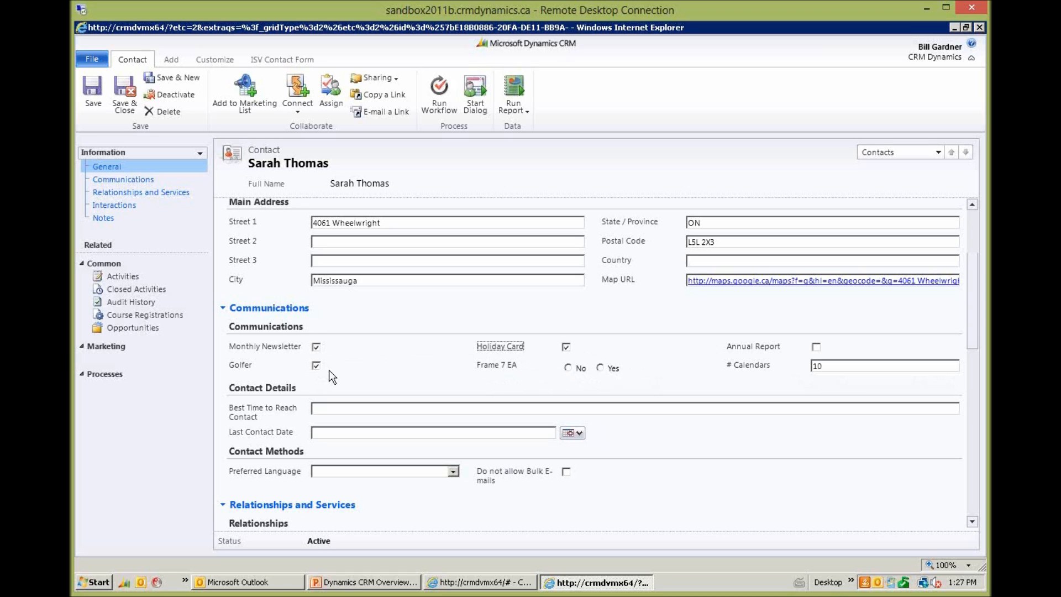
mouse_move(408, 414)
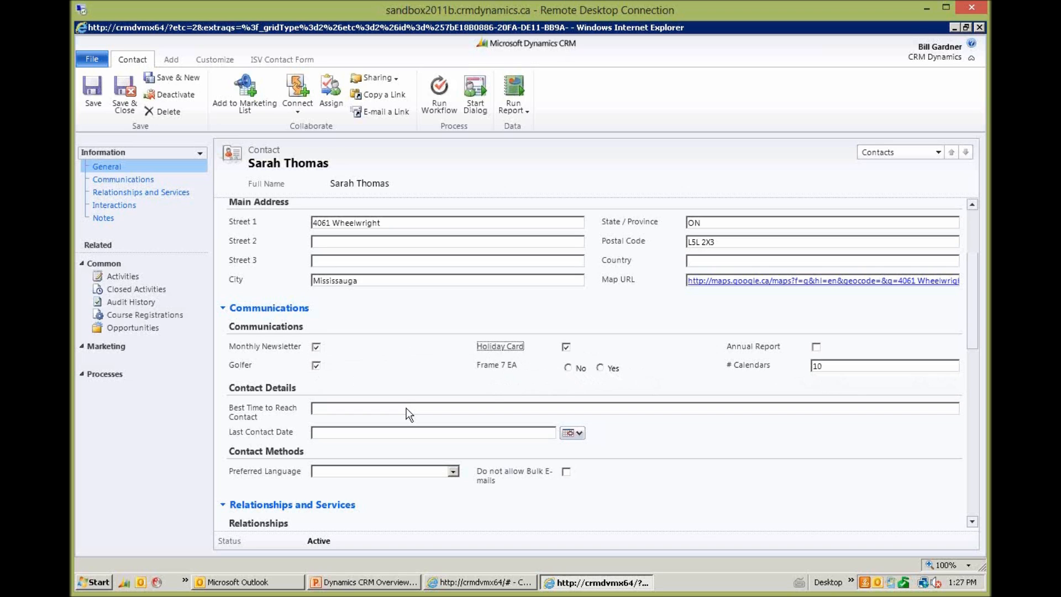
mouse_move(483, 396)
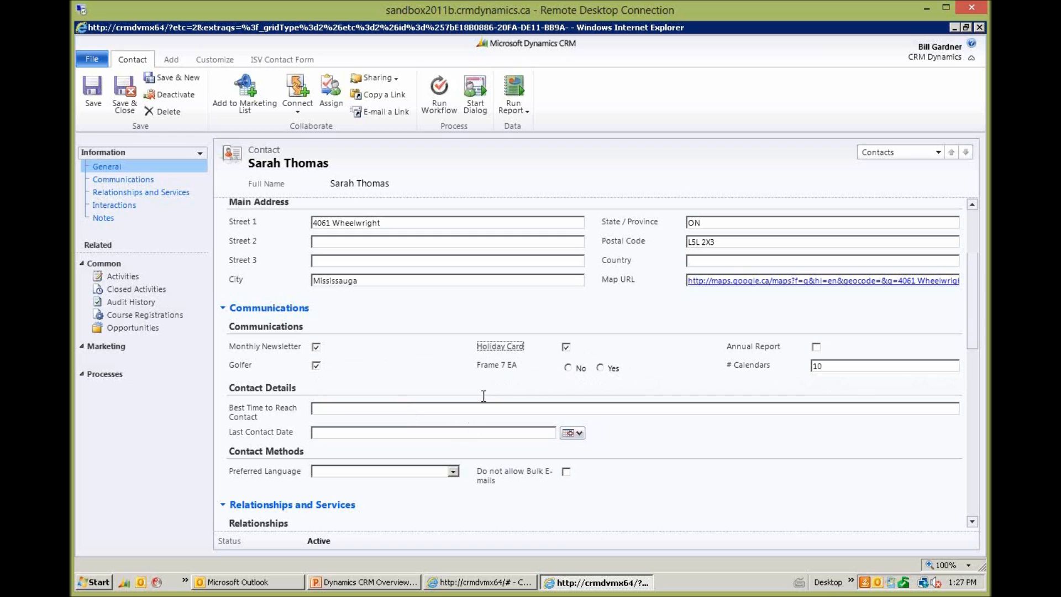
mouse_move(247, 459)
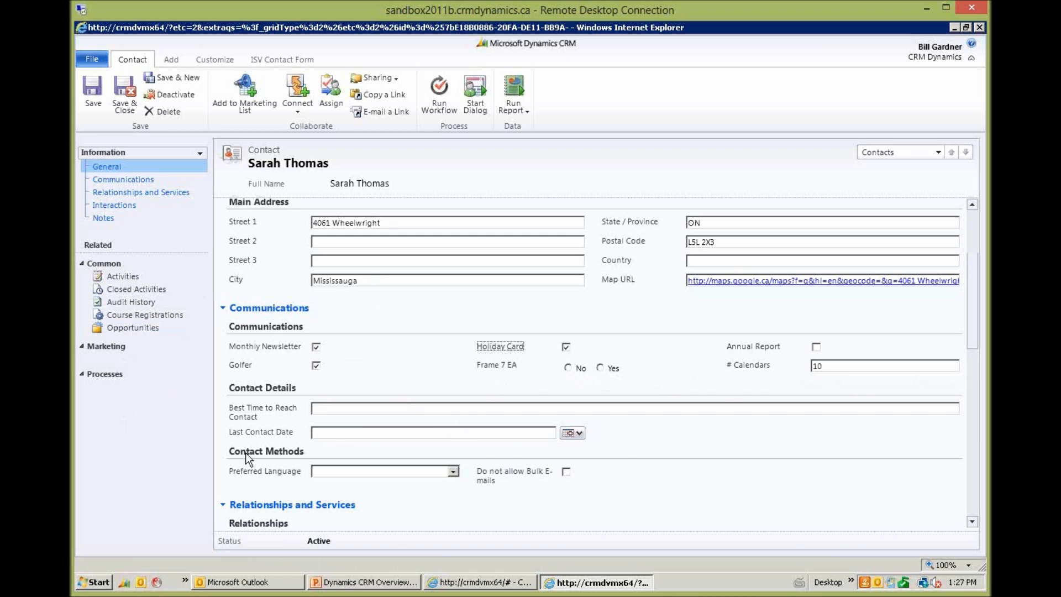
mouse_move(672, 465)
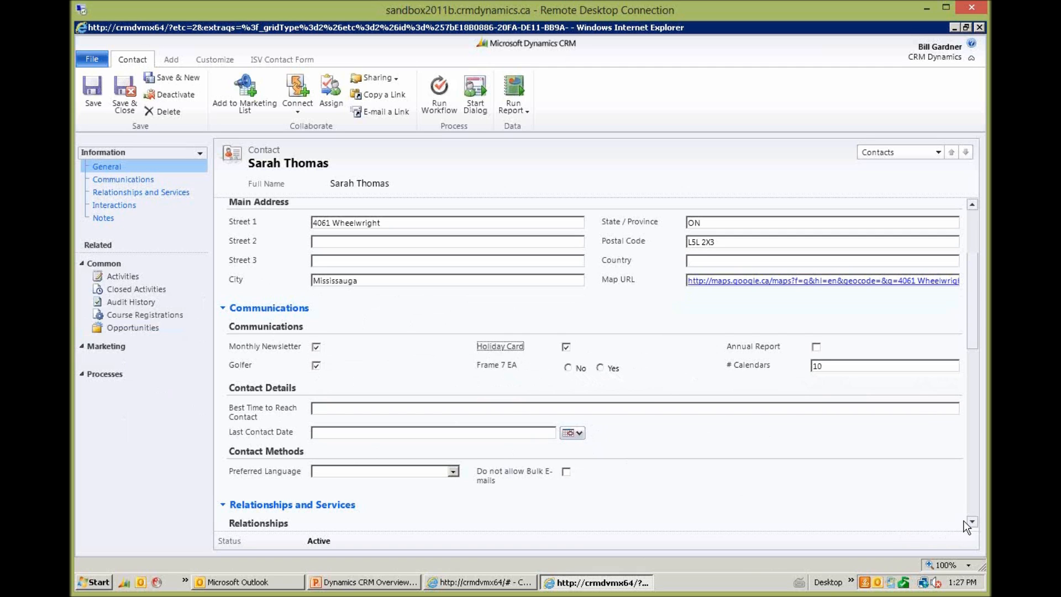
scroll(down, 3)
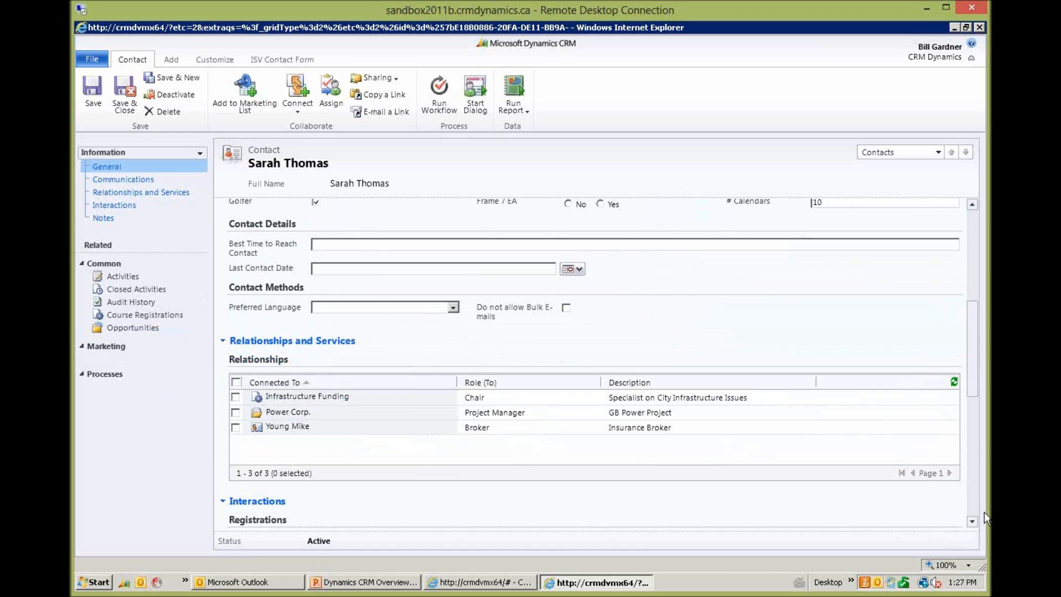
scroll(down, 3)
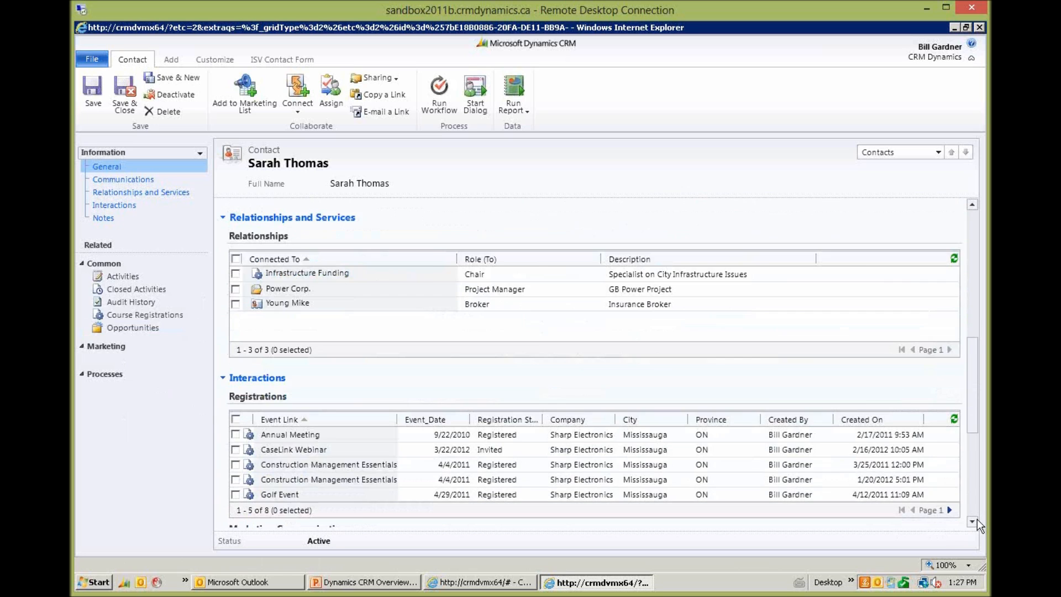
scroll(down, 3)
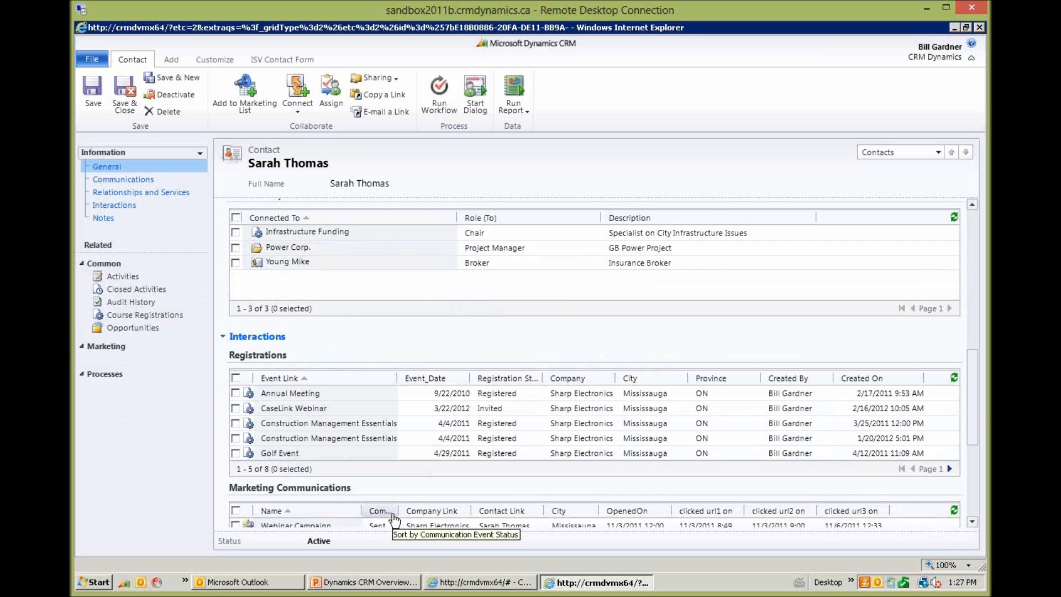
mouse_move(431, 510)
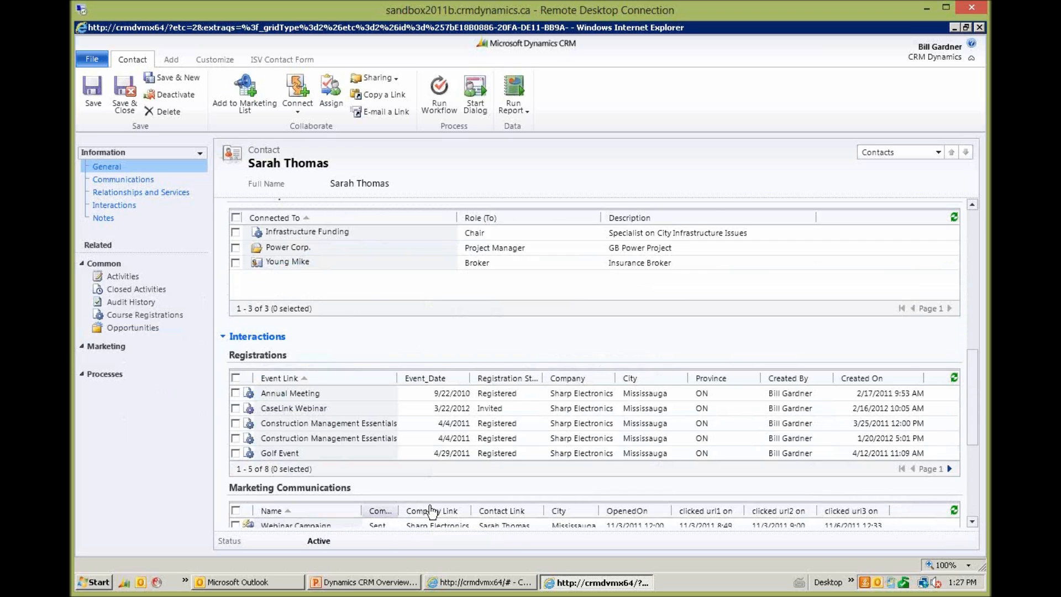
mouse_move(328, 438)
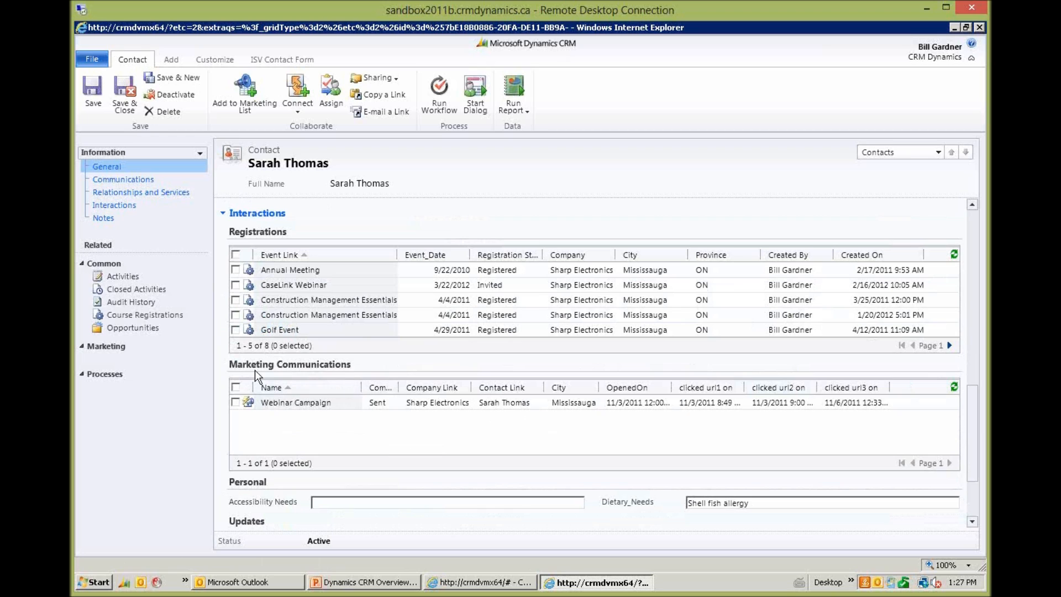
mouse_move(372, 447)
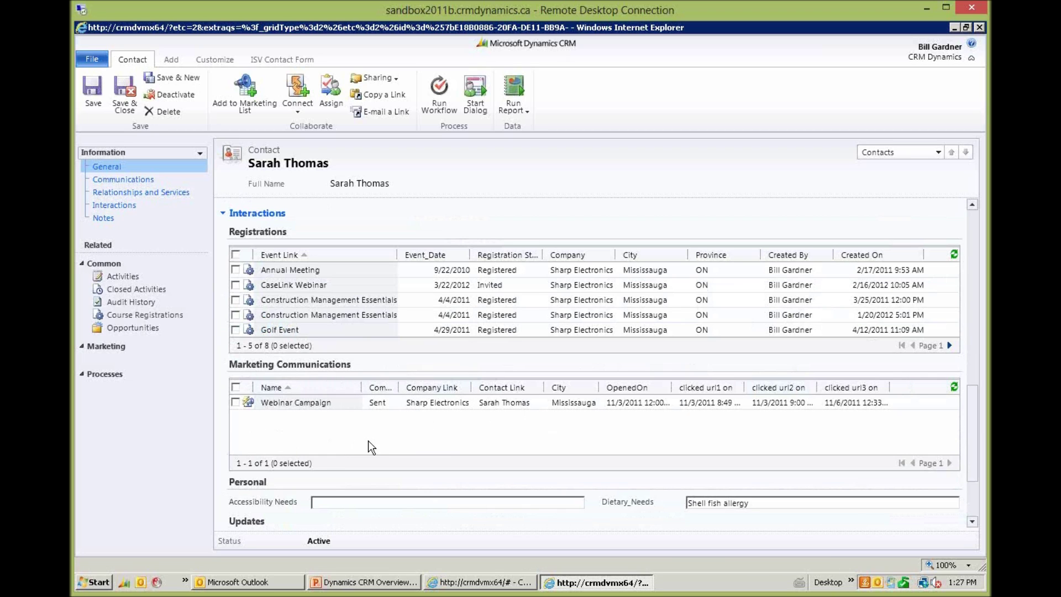
mouse_move(590, 403)
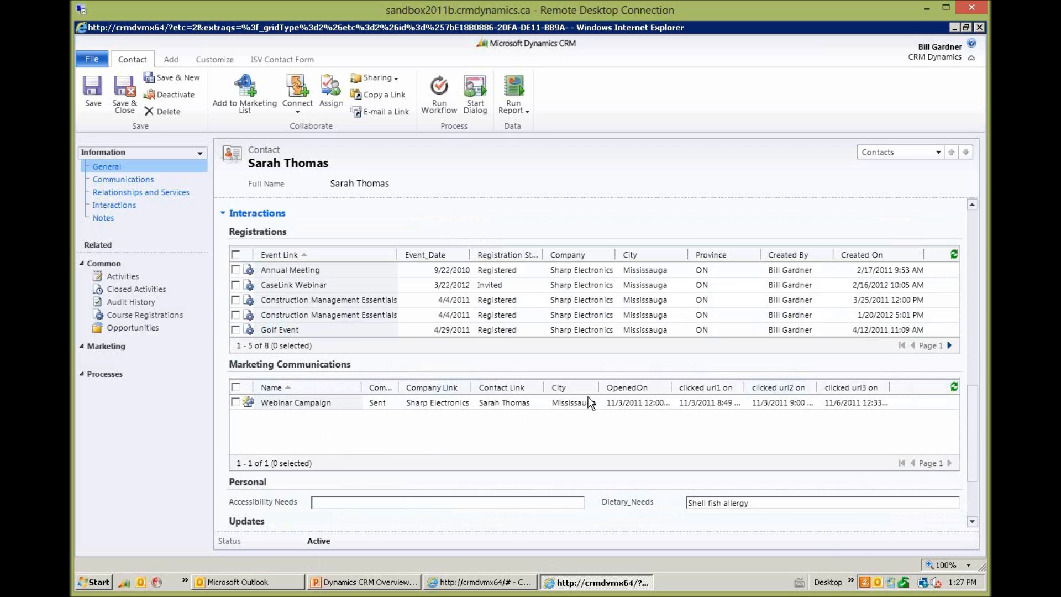
mouse_move(817, 458)
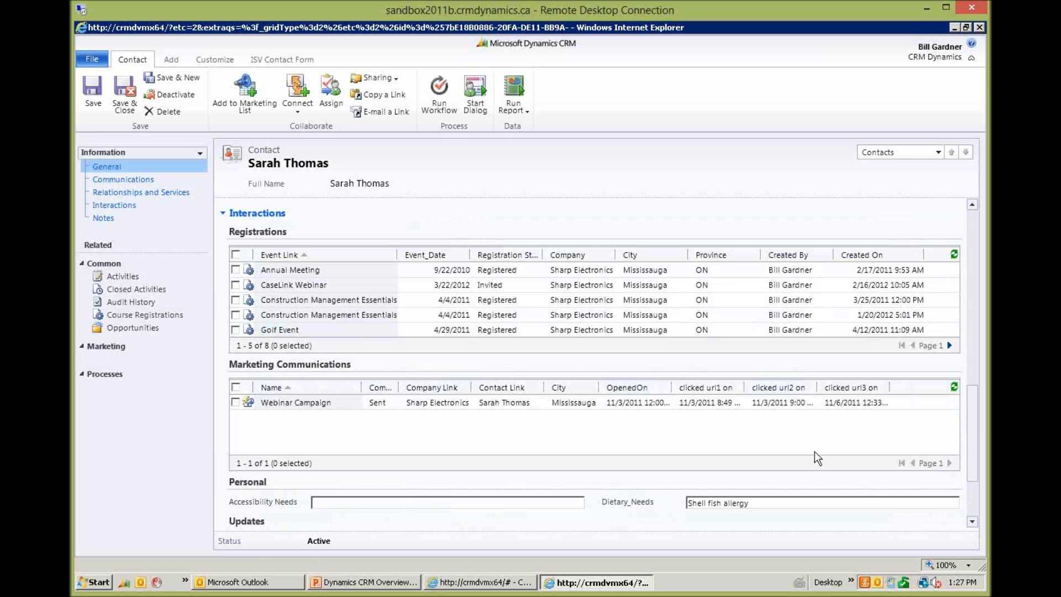
mouse_move(975, 529)
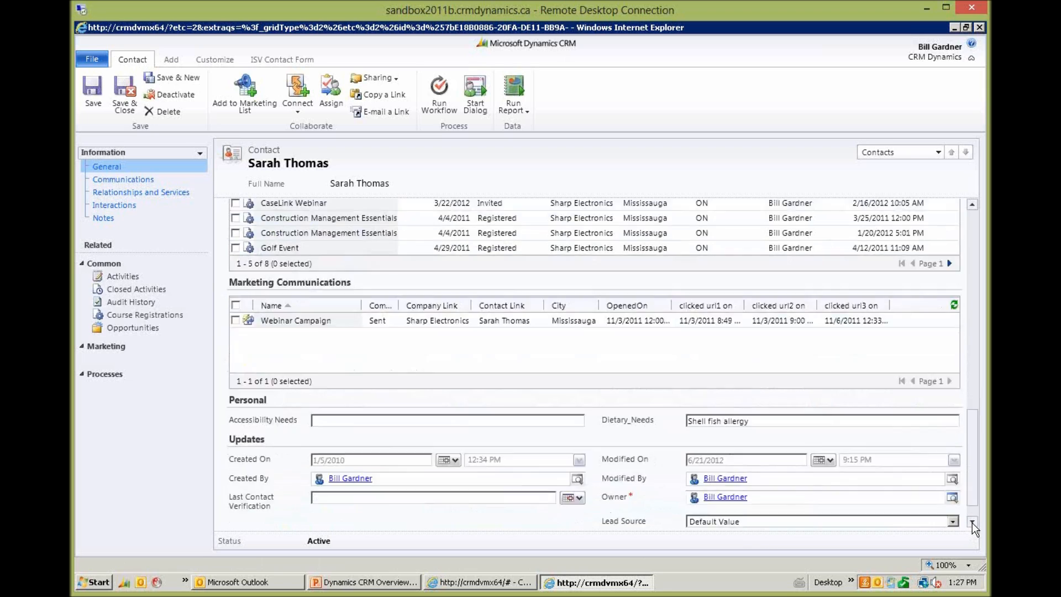
scroll(down, 3)
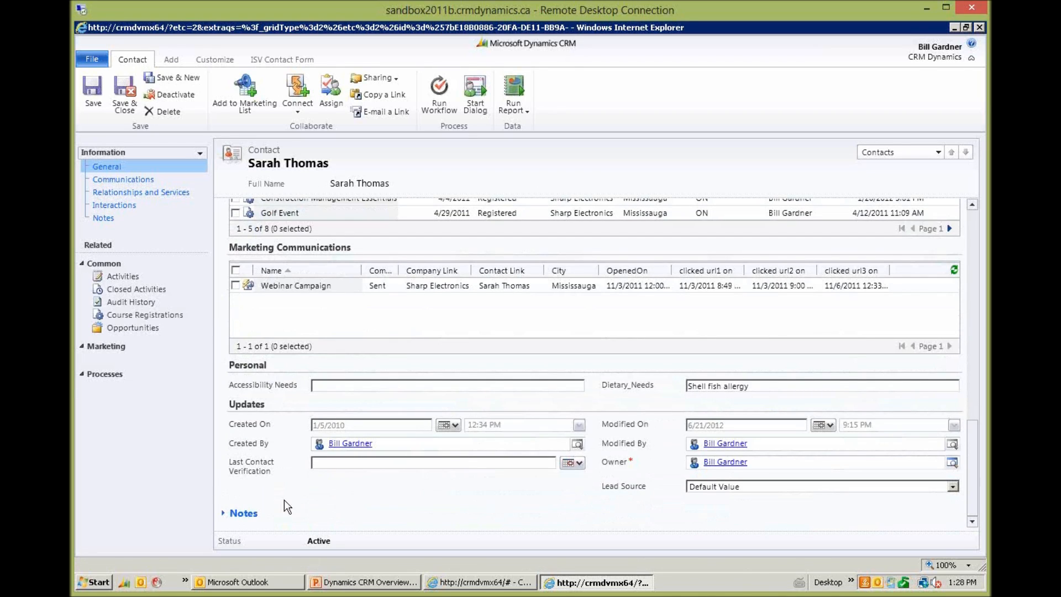
mouse_move(121, 276)
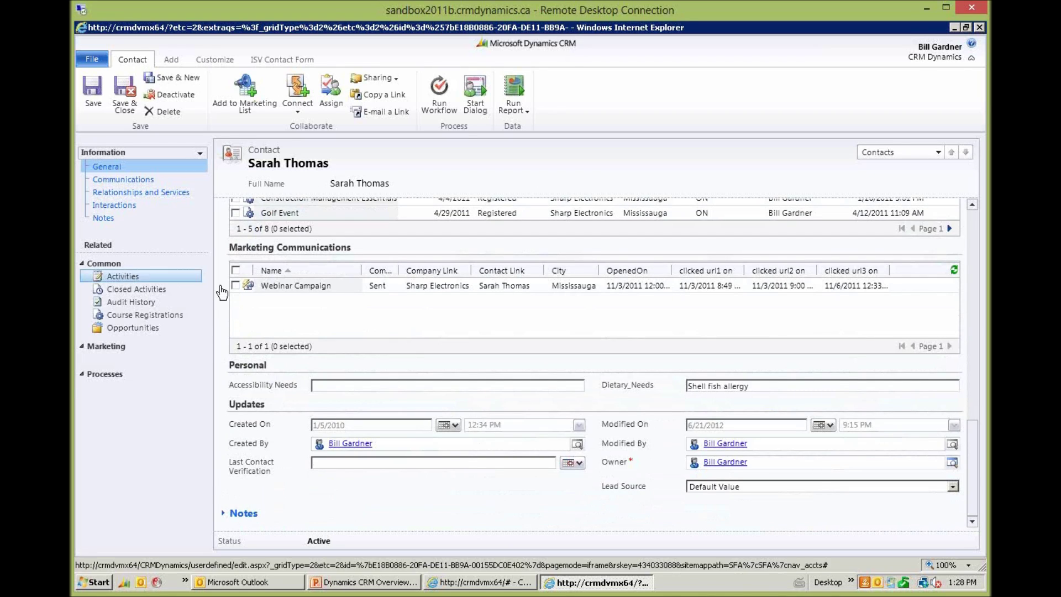
click(130, 302)
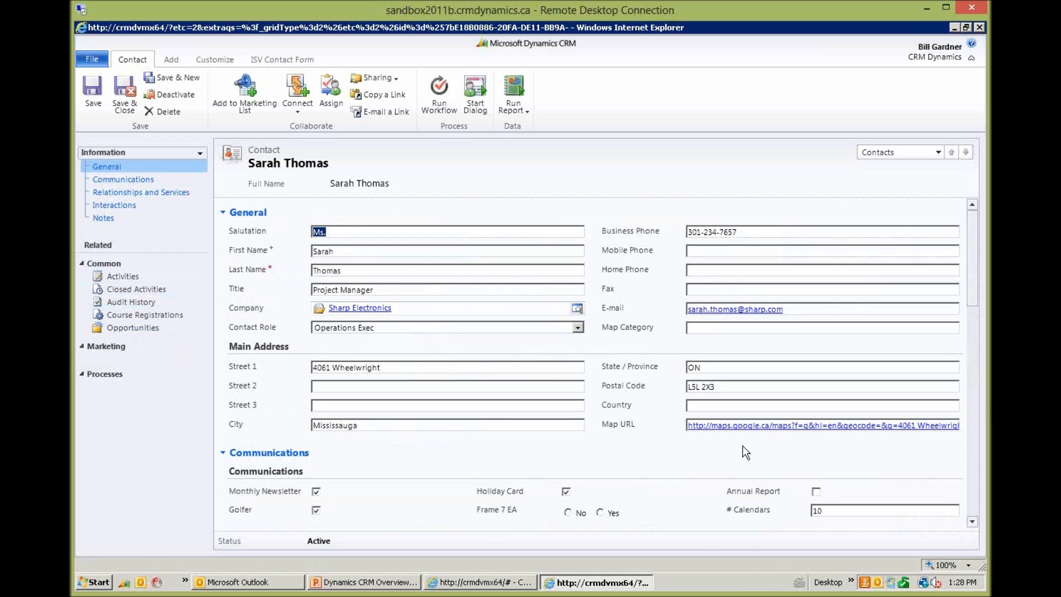
mouse_move(979, 32)
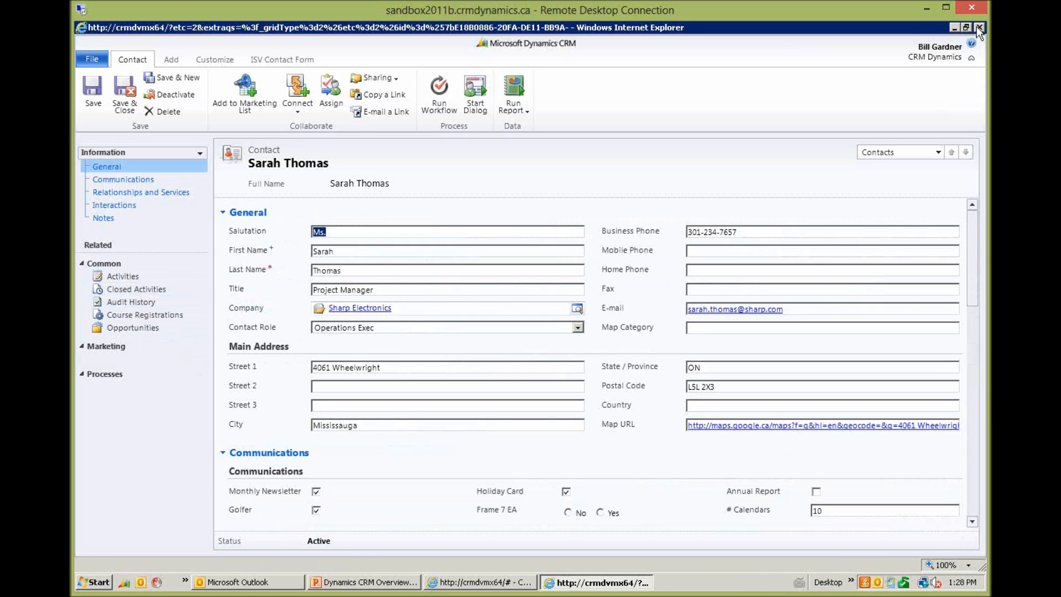
mouse_move(980, 27)
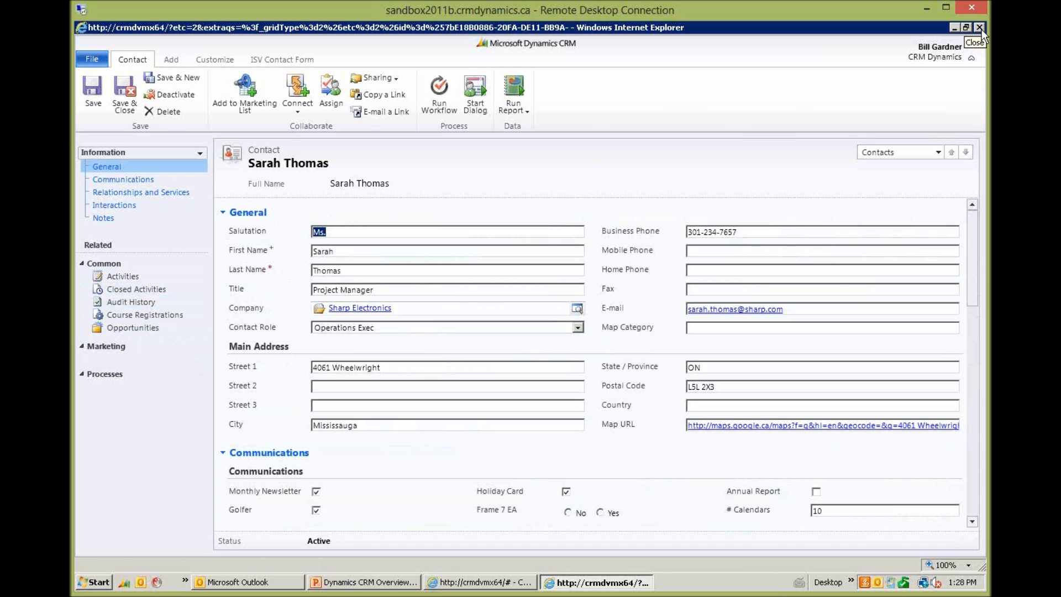
click(980, 27)
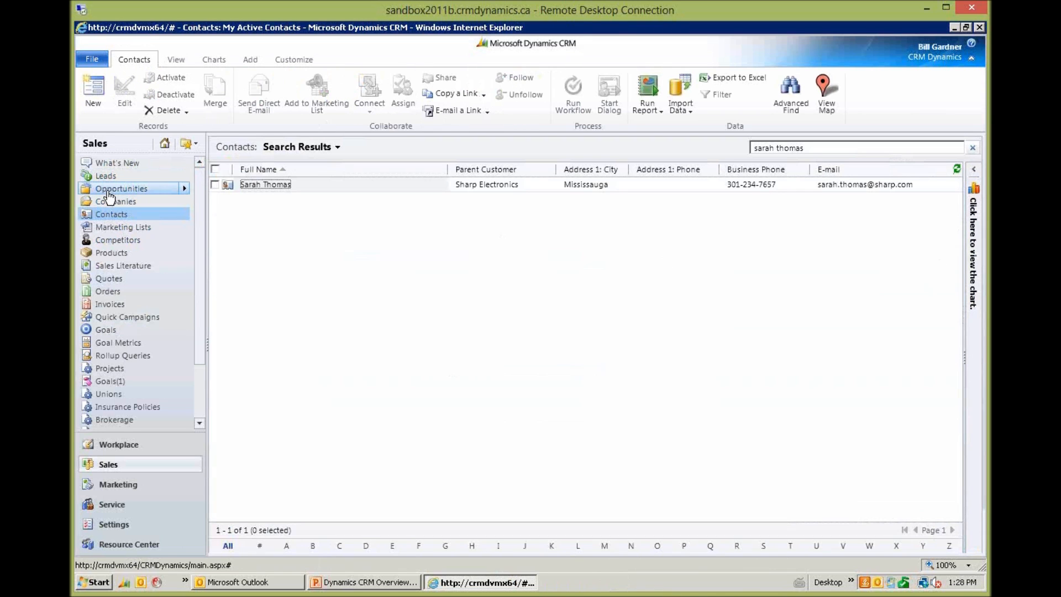
click(121, 188)
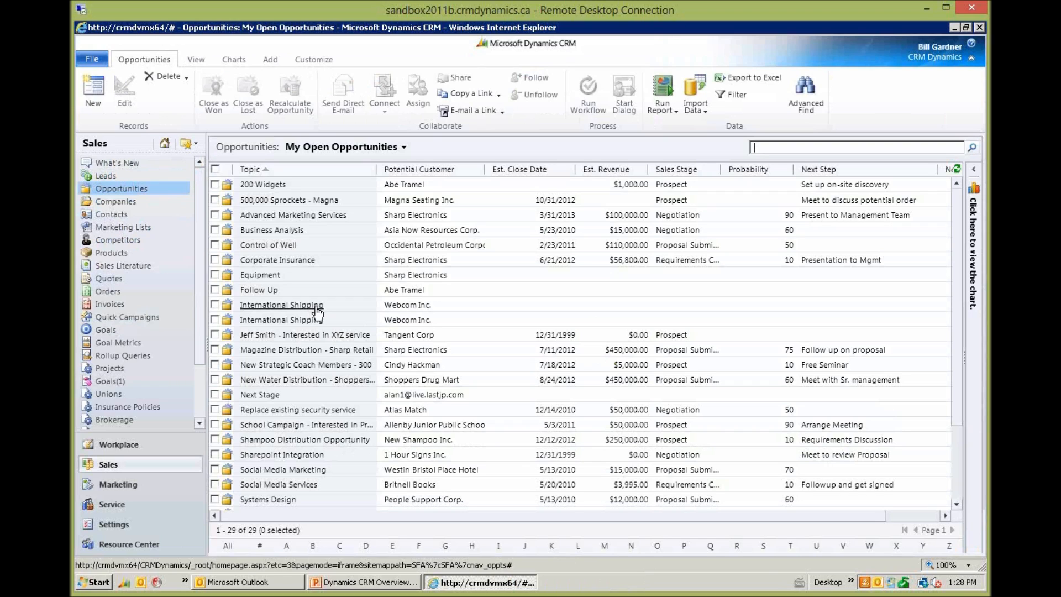
mouse_move(529, 409)
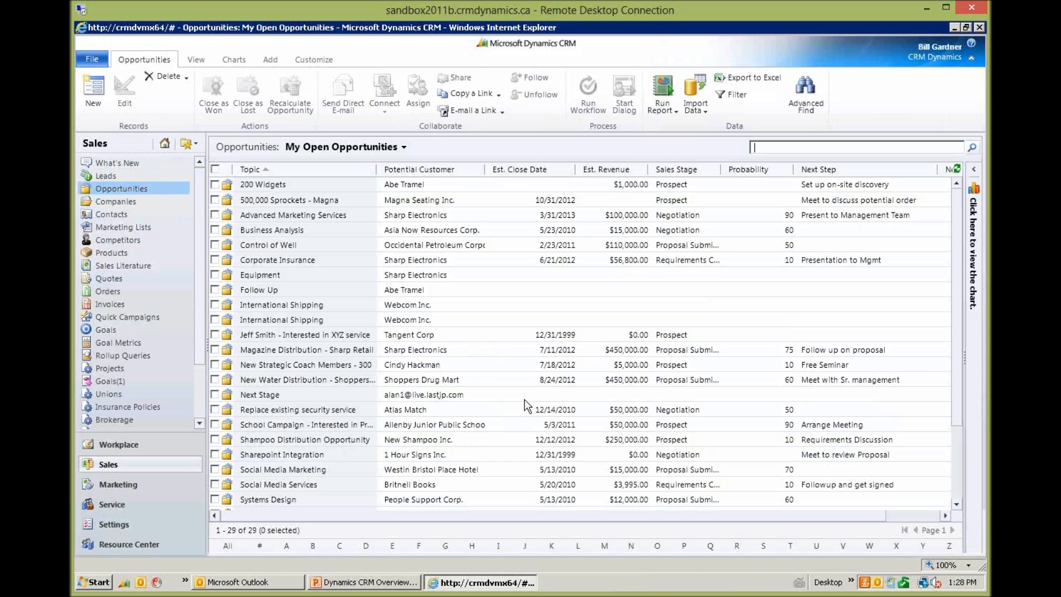
mouse_move(472, 343)
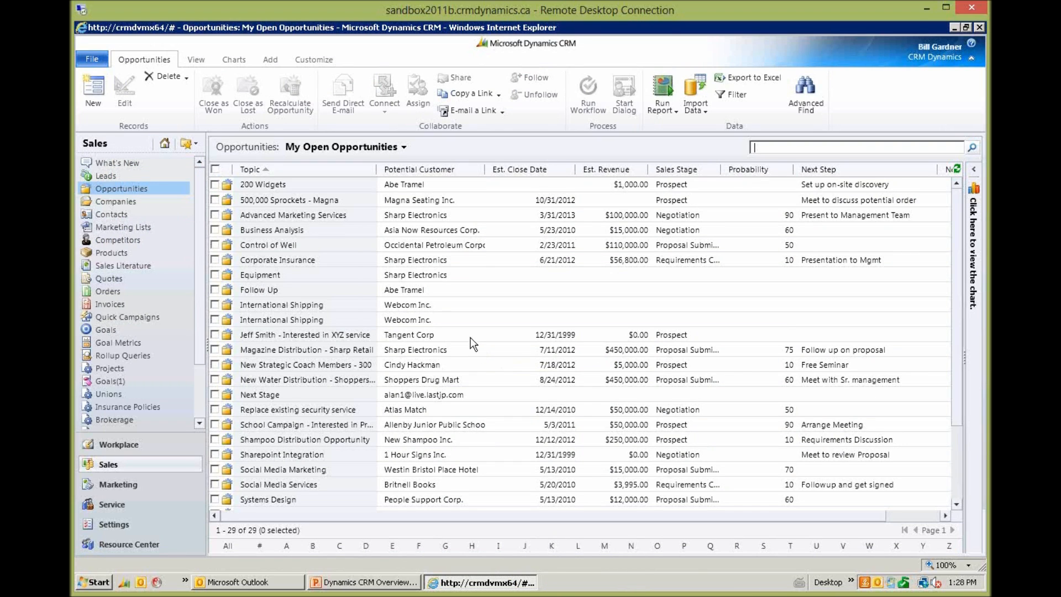
mouse_move(292, 214)
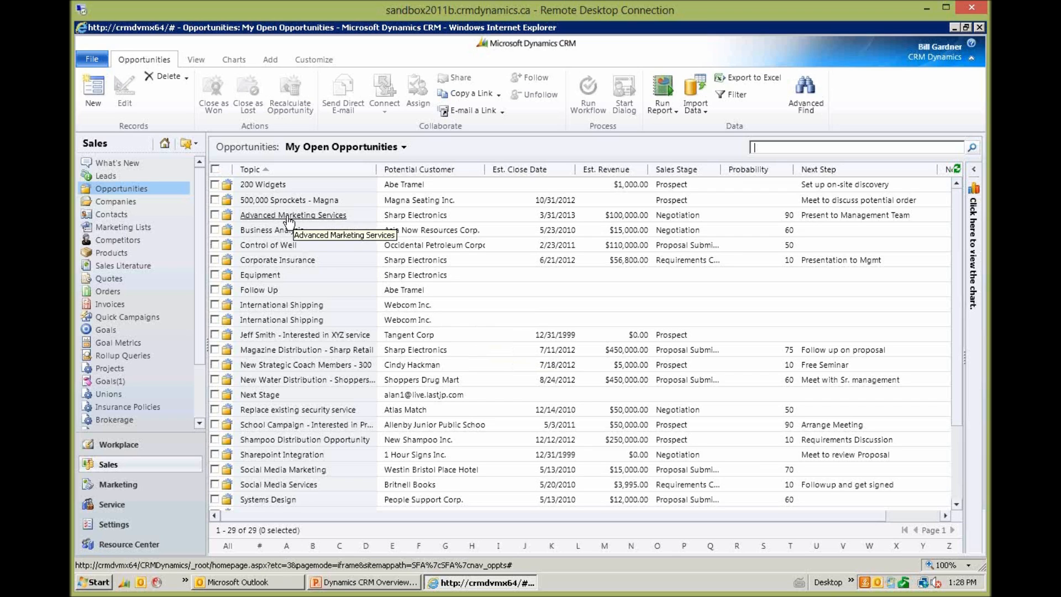
mouse_move(233, 223)
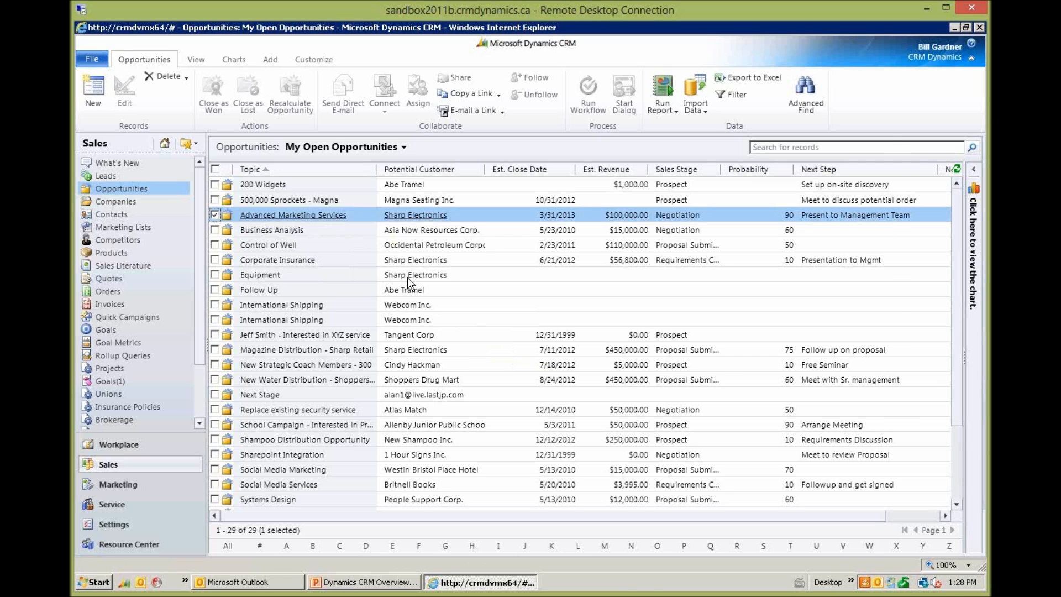
- Open the Advanced Marketing Services opportunity and scroll through revenue, qualification and products sections
double_click(293, 214)
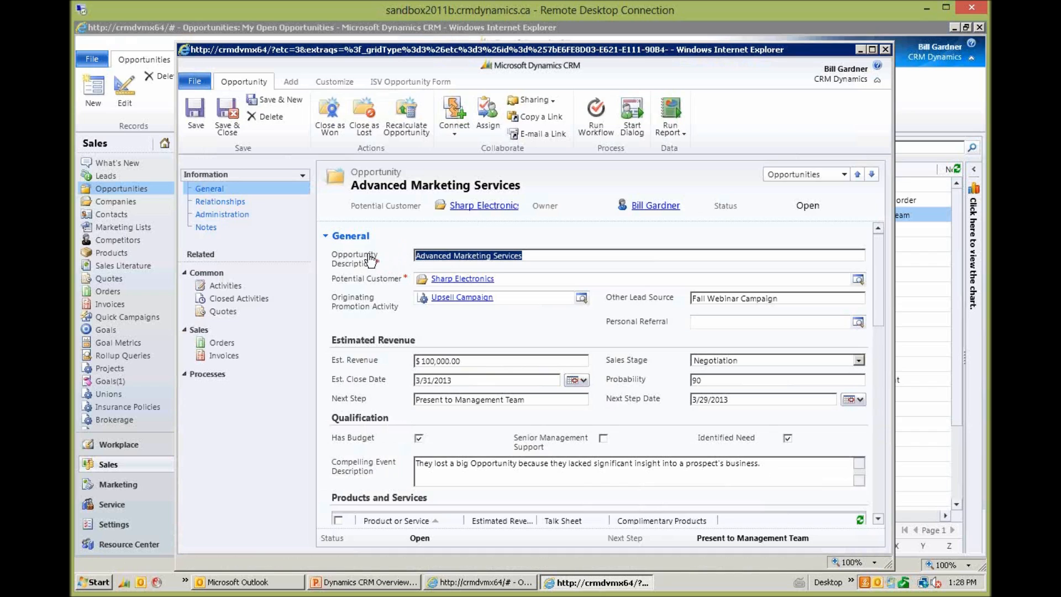
mouse_move(426, 280)
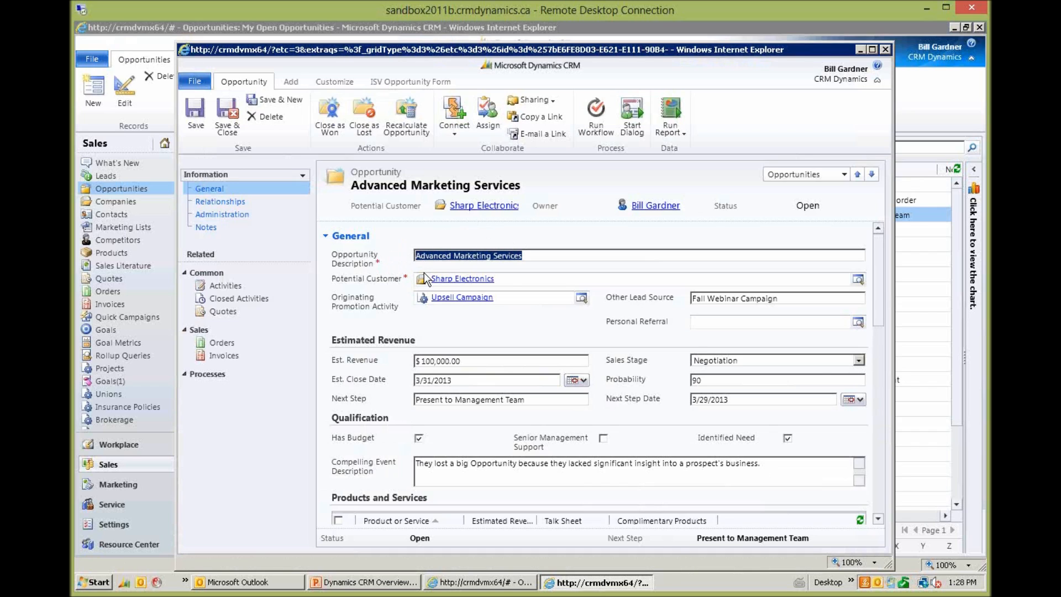
mouse_move(534, 283)
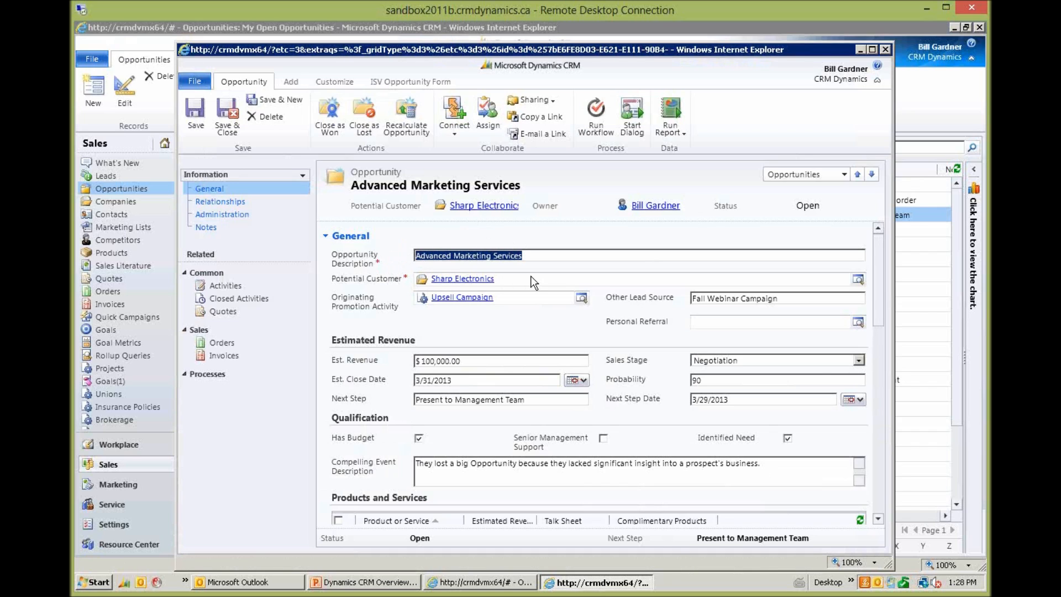
mouse_move(357, 319)
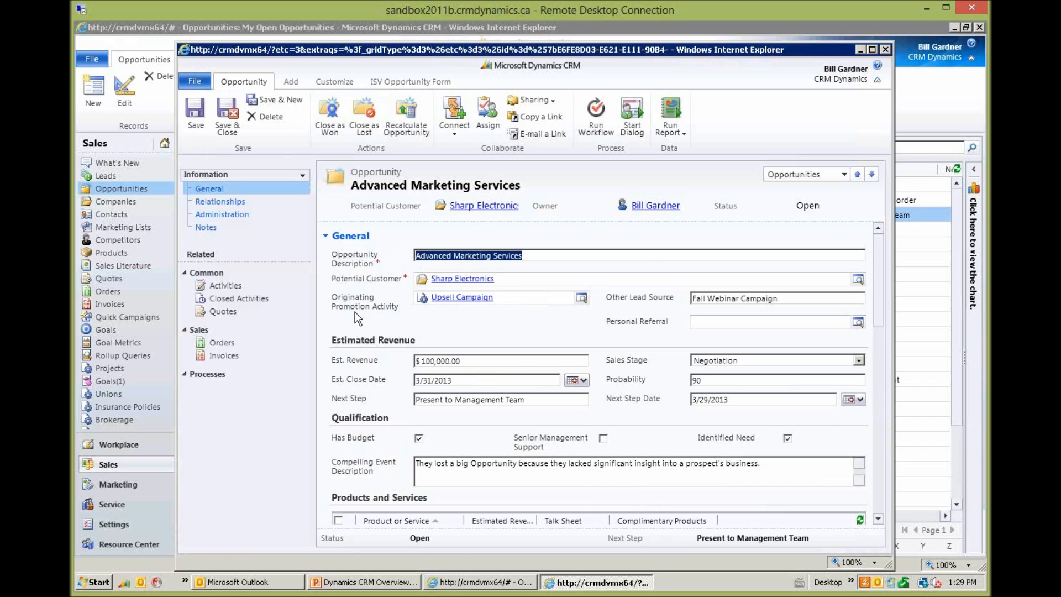
mouse_move(535, 305)
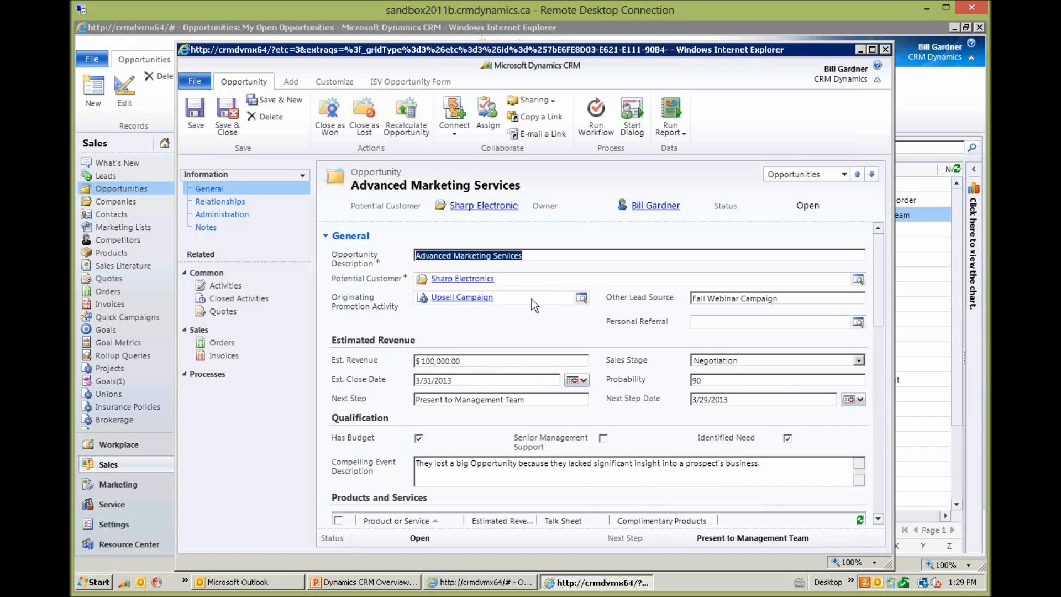
mouse_move(521, 316)
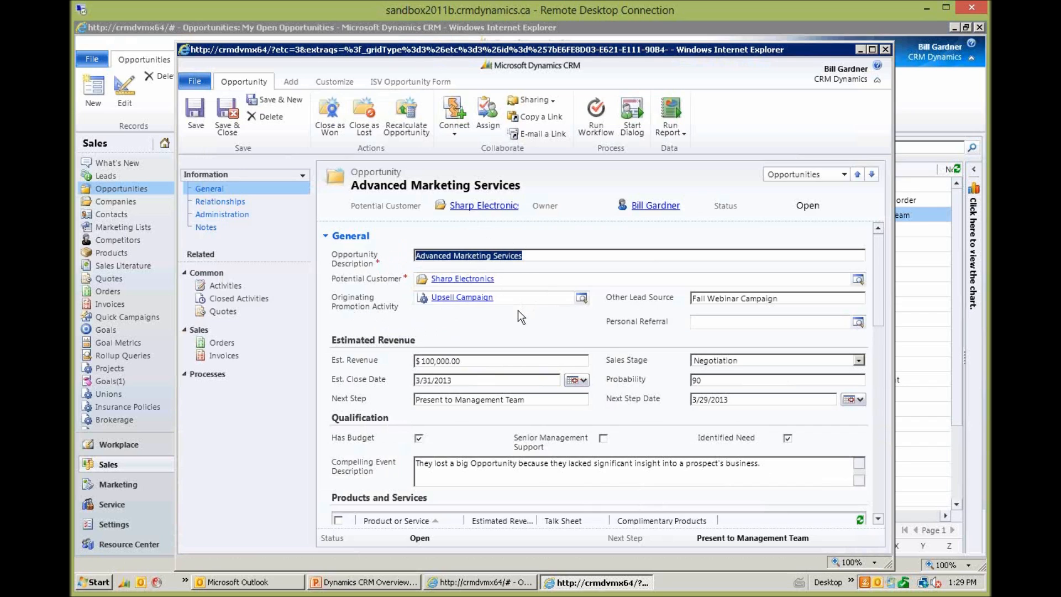
mouse_move(749, 312)
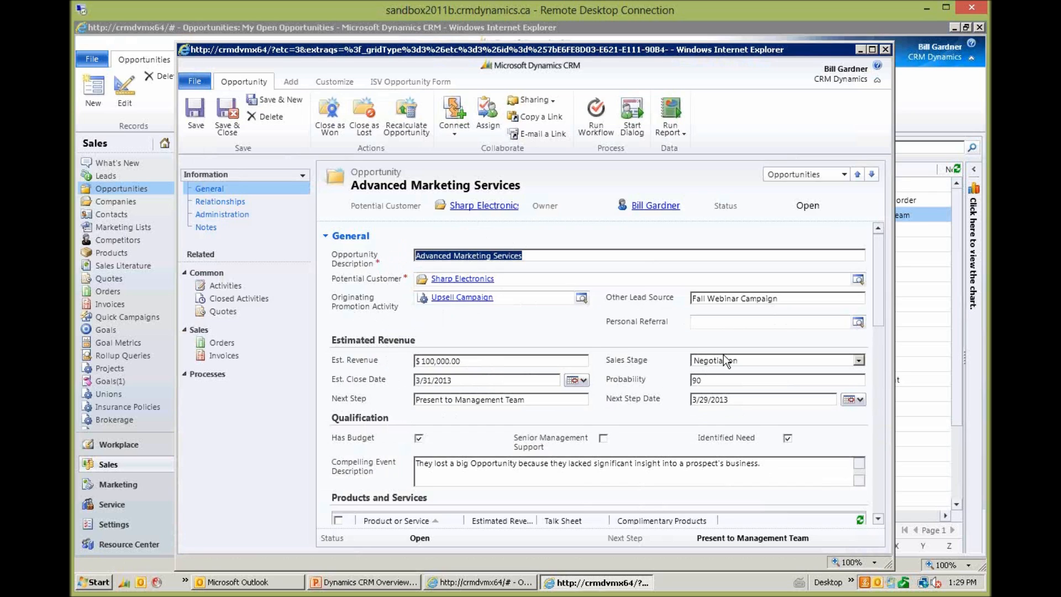
mouse_move(576, 379)
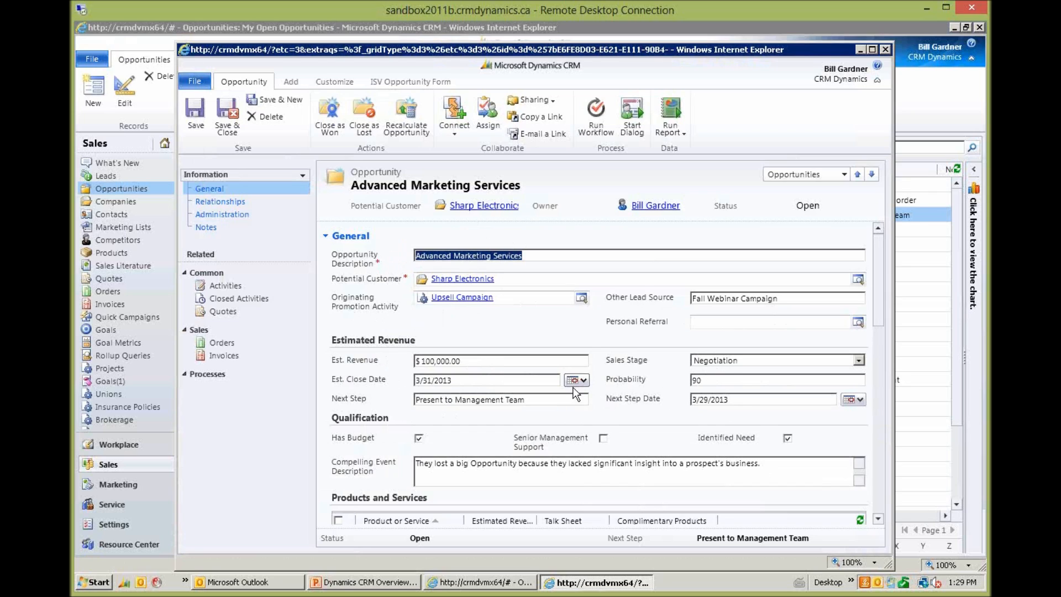
mouse_move(608, 408)
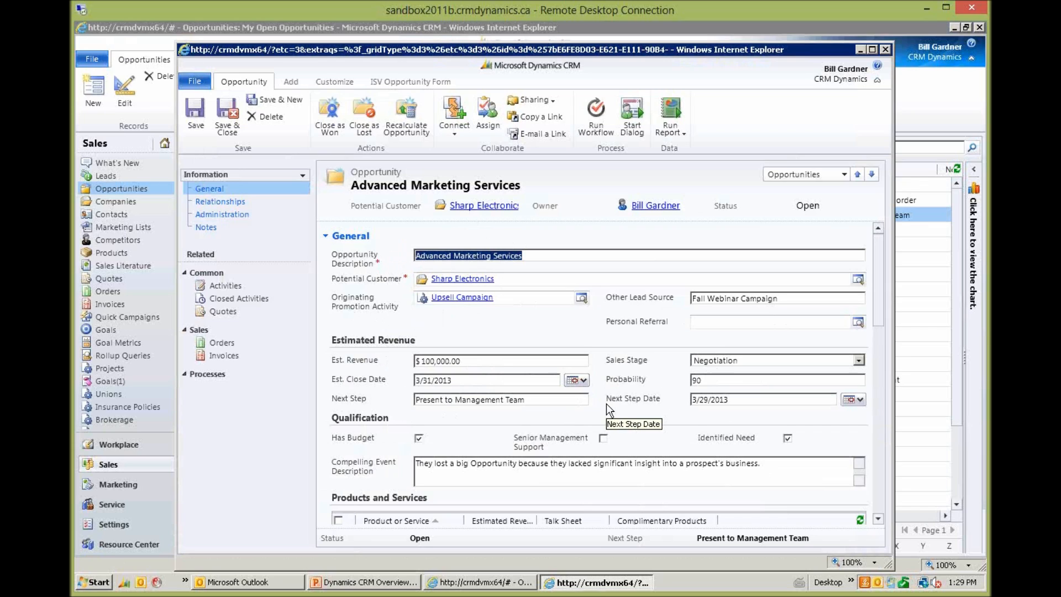
mouse_move(608, 406)
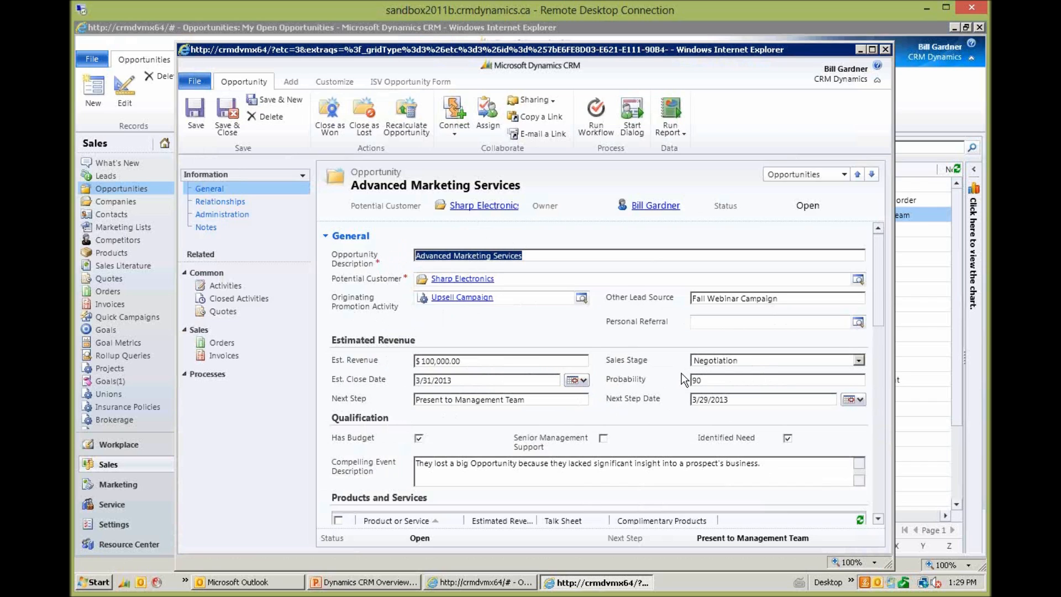
mouse_move(616, 429)
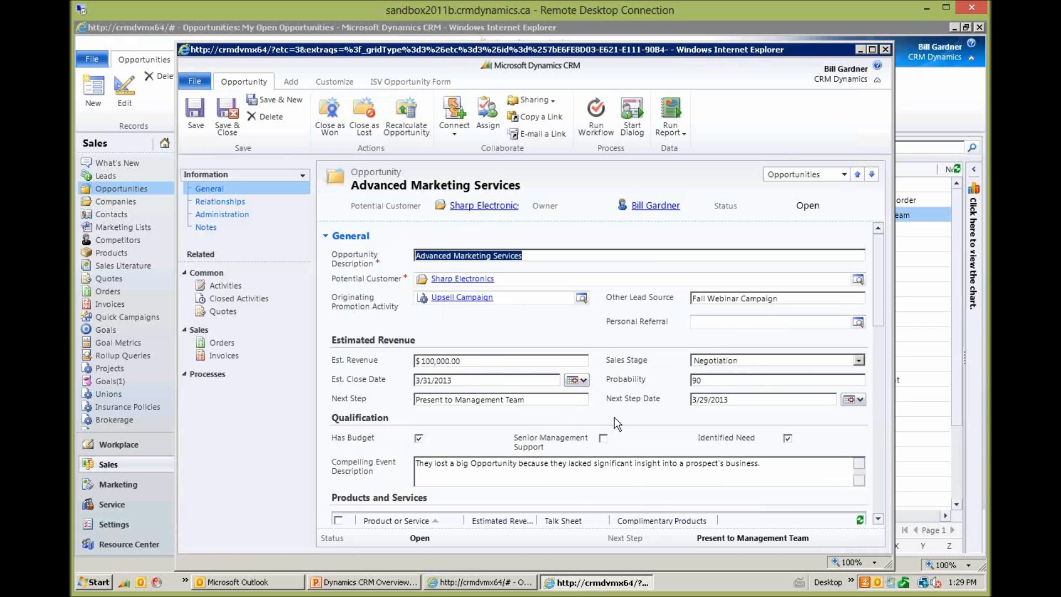
mouse_move(526, 459)
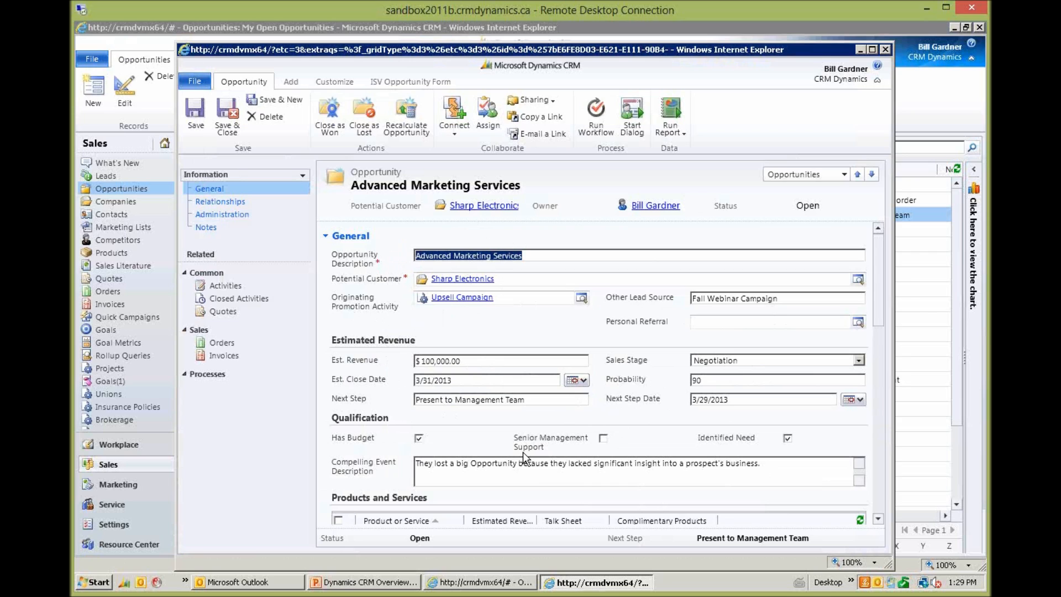
mouse_move(395, 418)
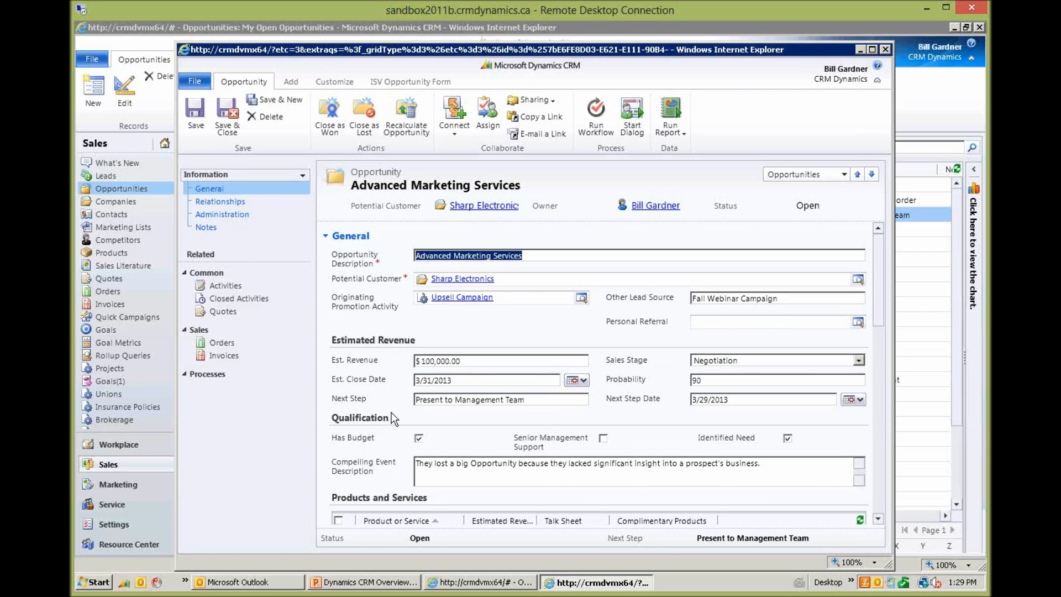
mouse_move(511, 452)
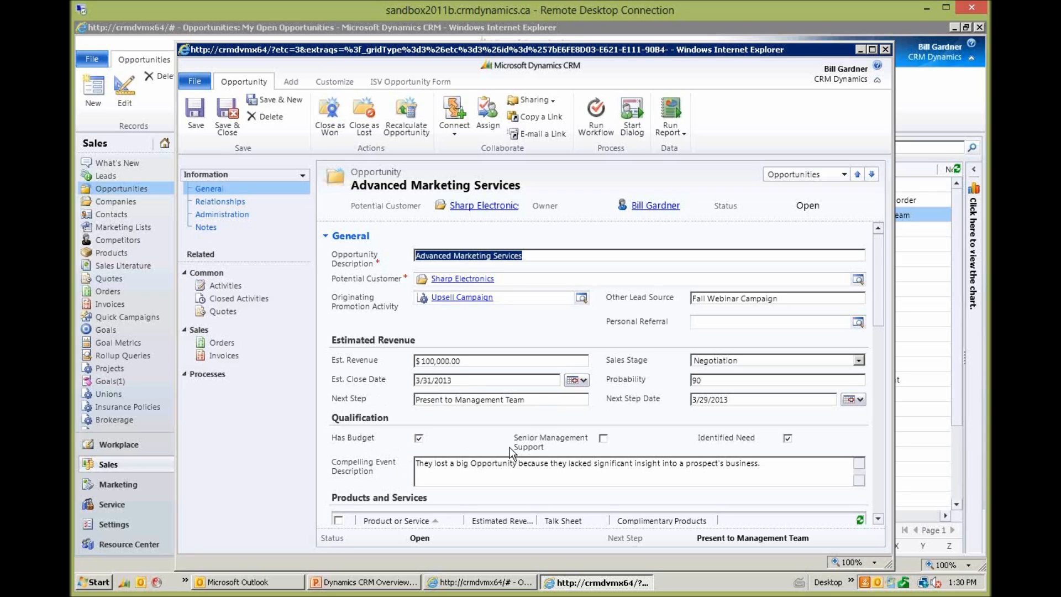
mouse_move(575, 441)
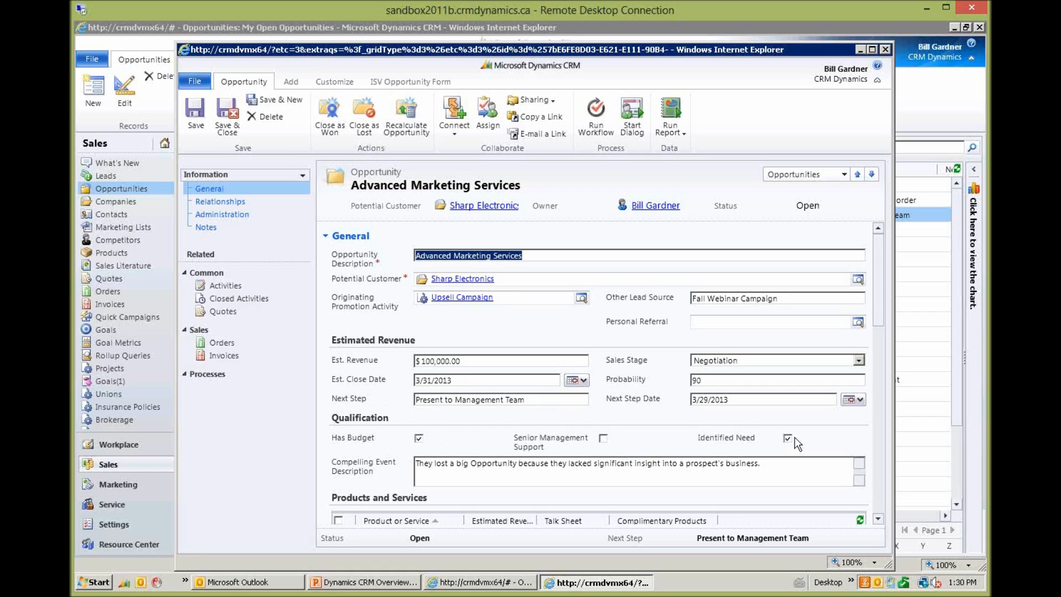
mouse_move(798, 427)
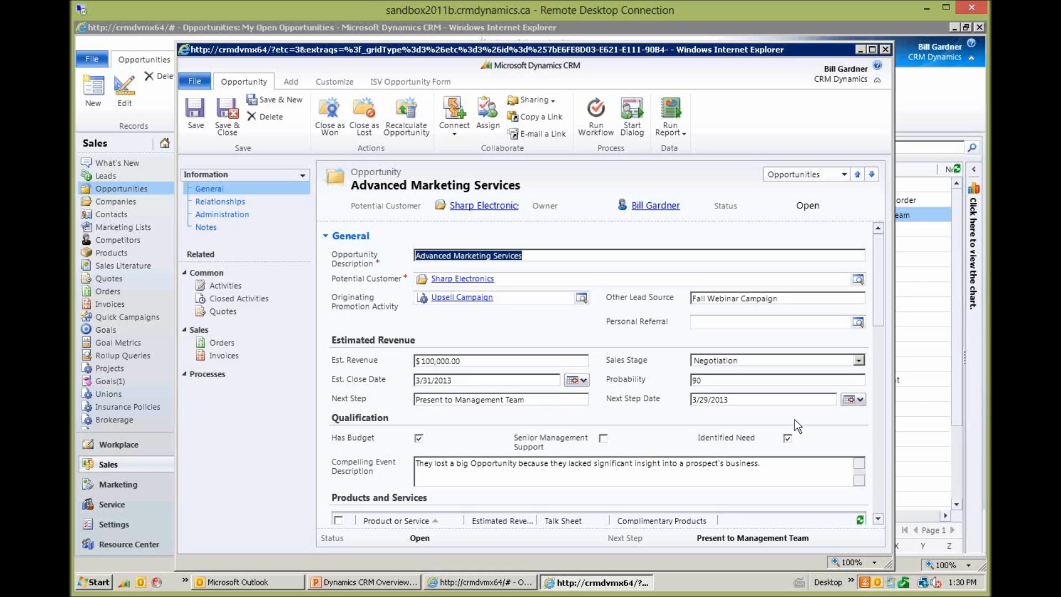
mouse_move(586, 443)
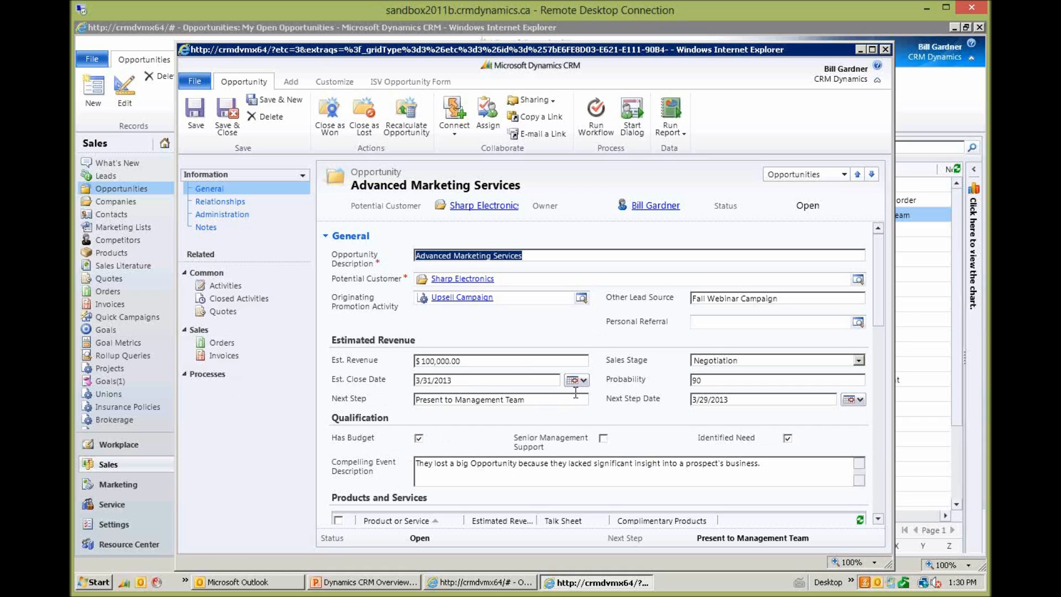
mouse_move(626, 389)
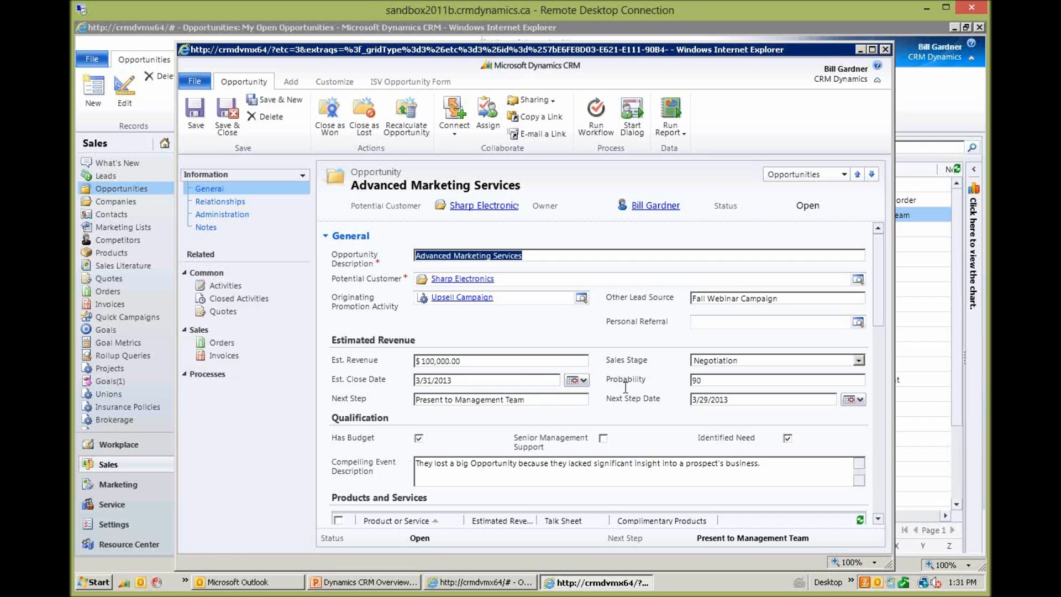
scroll(down, 3)
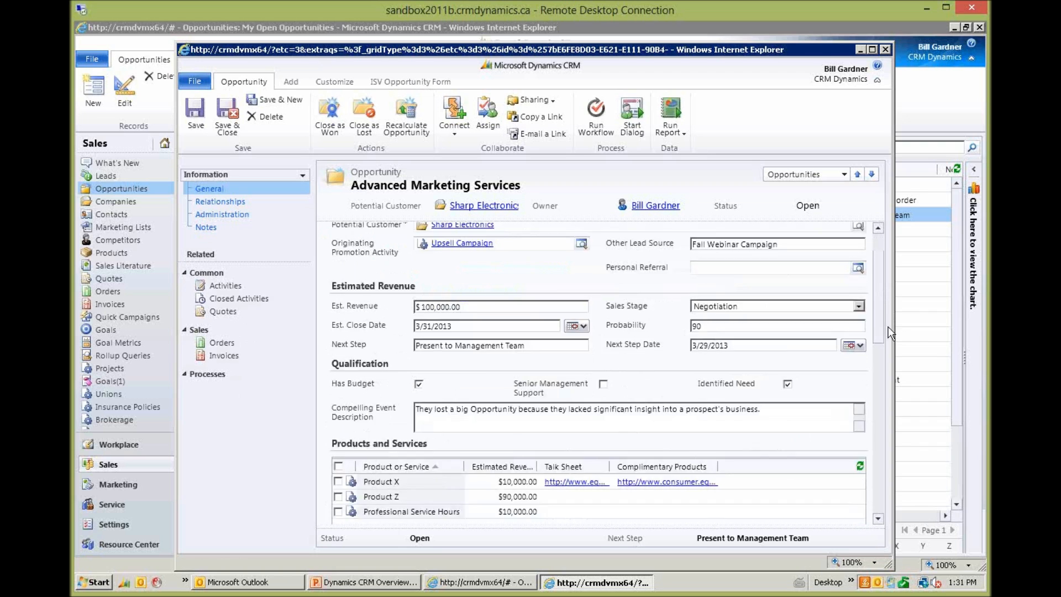
scroll(down, 3)
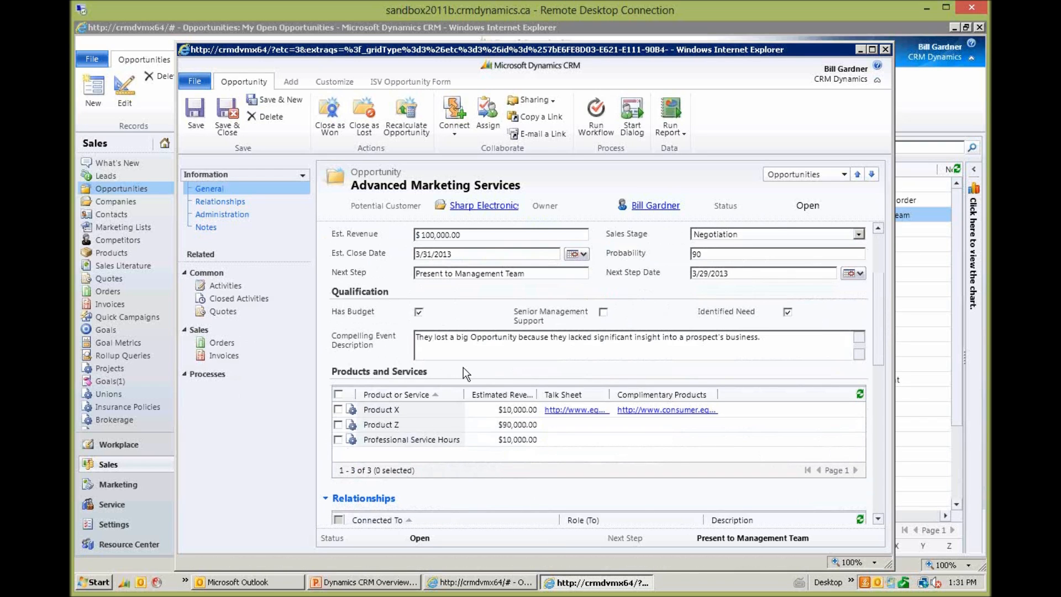
mouse_move(465, 456)
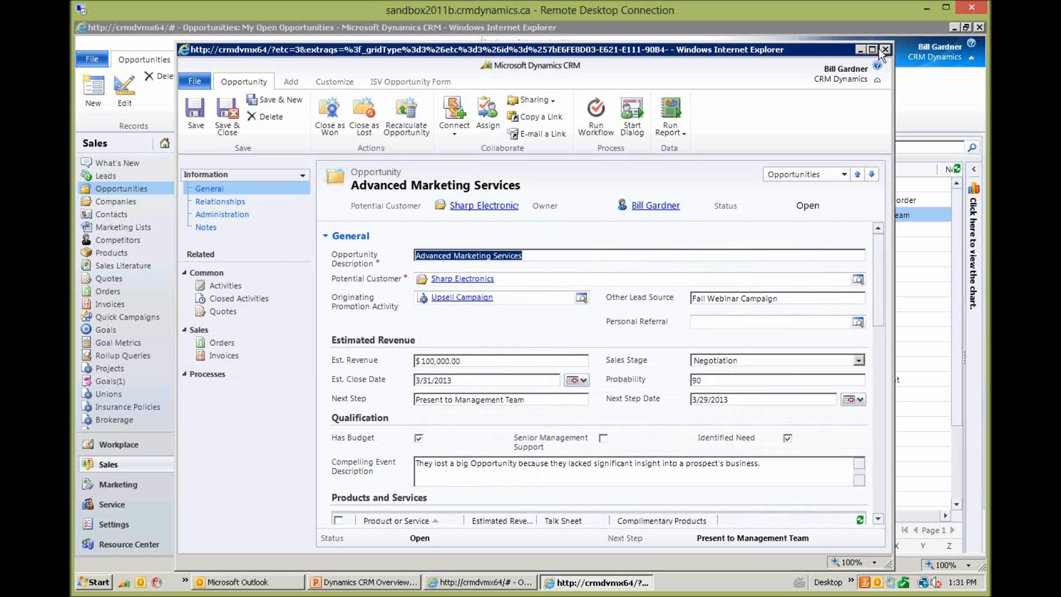
- Close the opportunity, reload My Open Opportunities and select all 29 records for Excel export
click(885, 48)
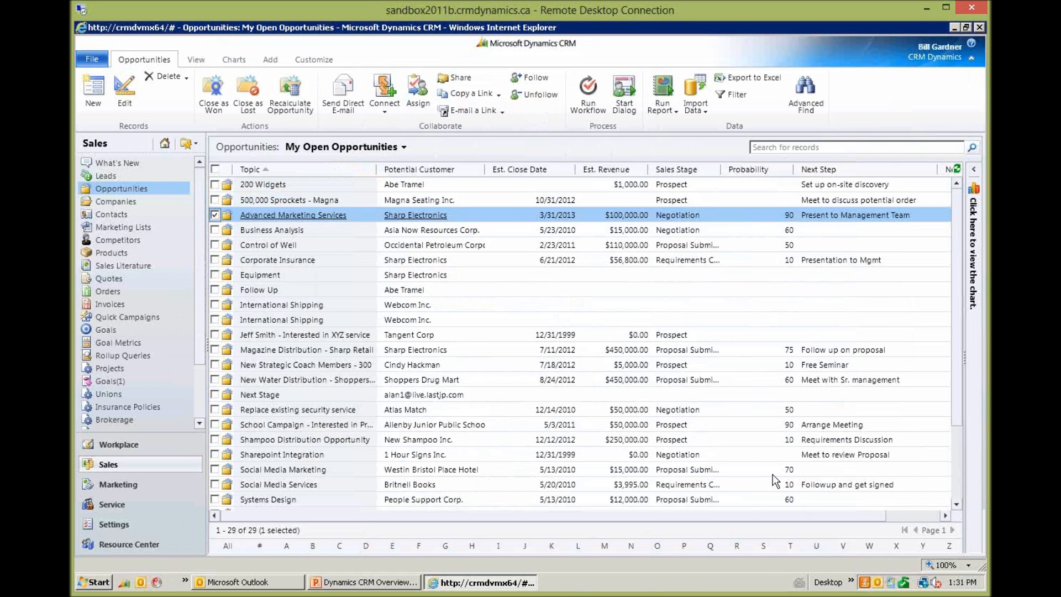
mouse_move(504, 438)
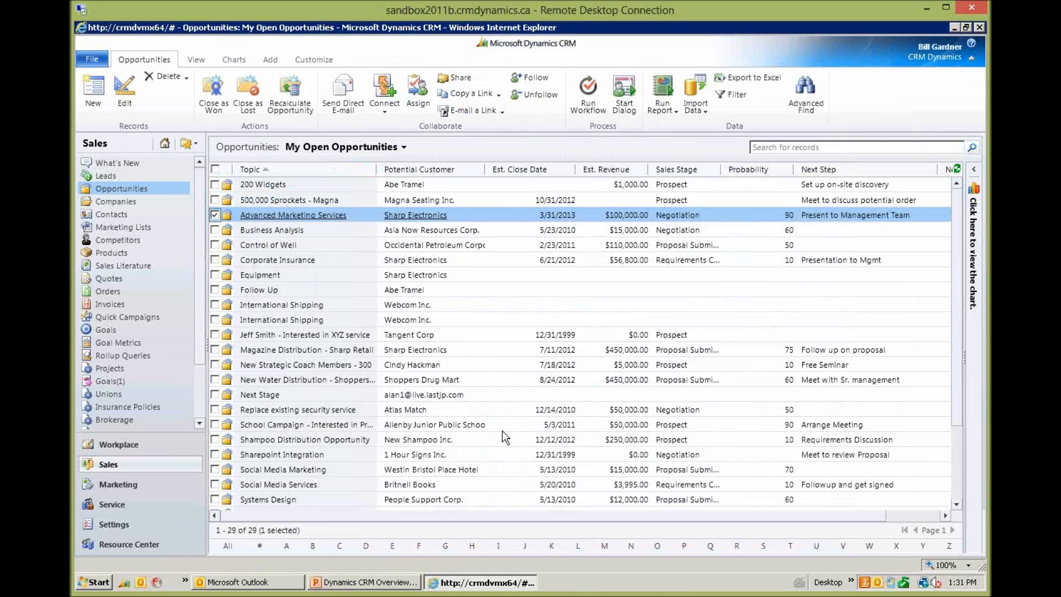
mouse_move(561, 449)
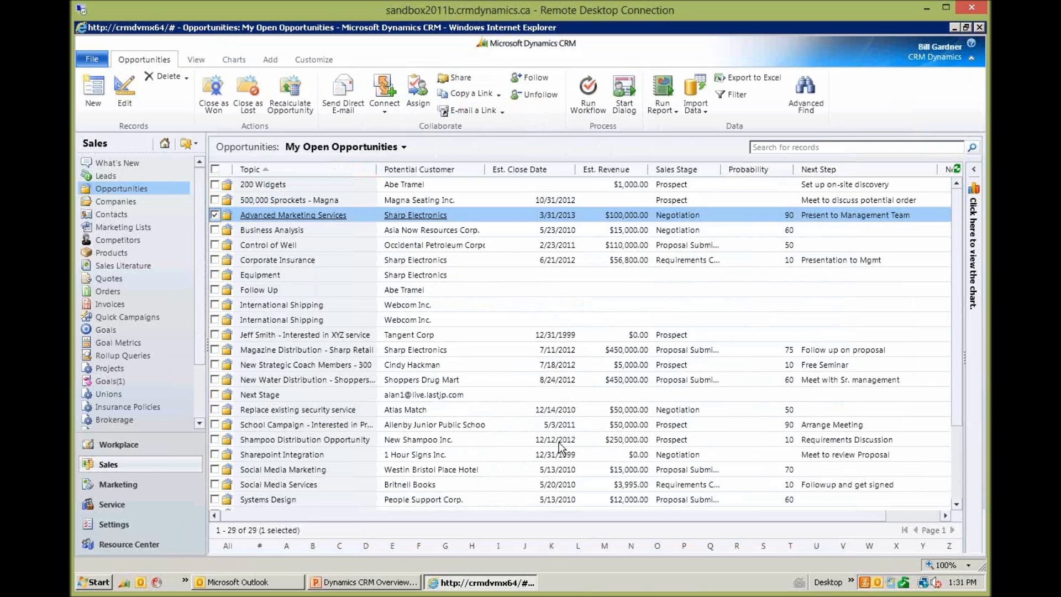
mouse_move(297, 409)
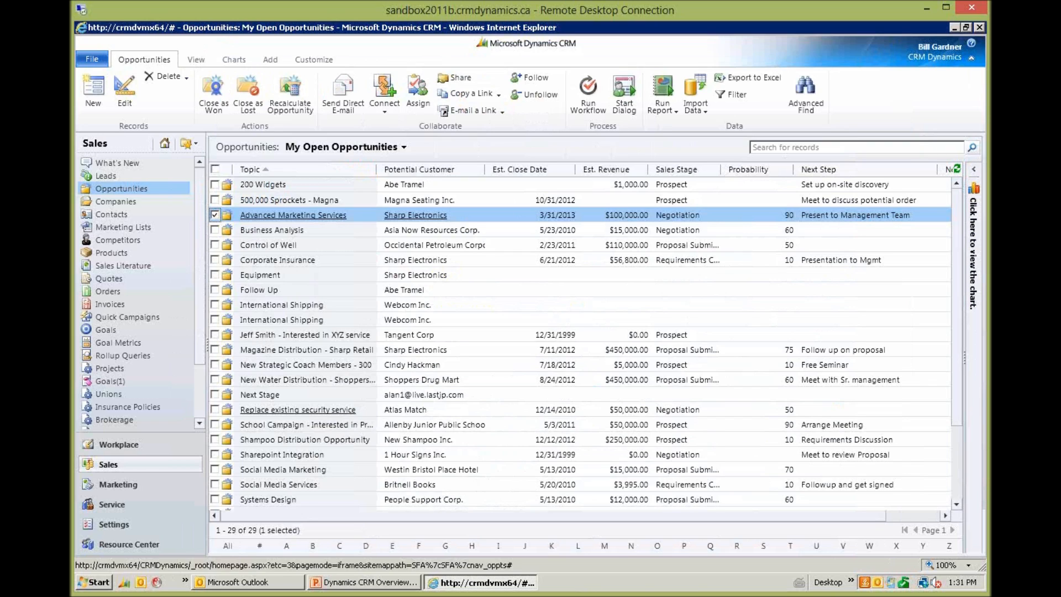
mouse_move(532, 181)
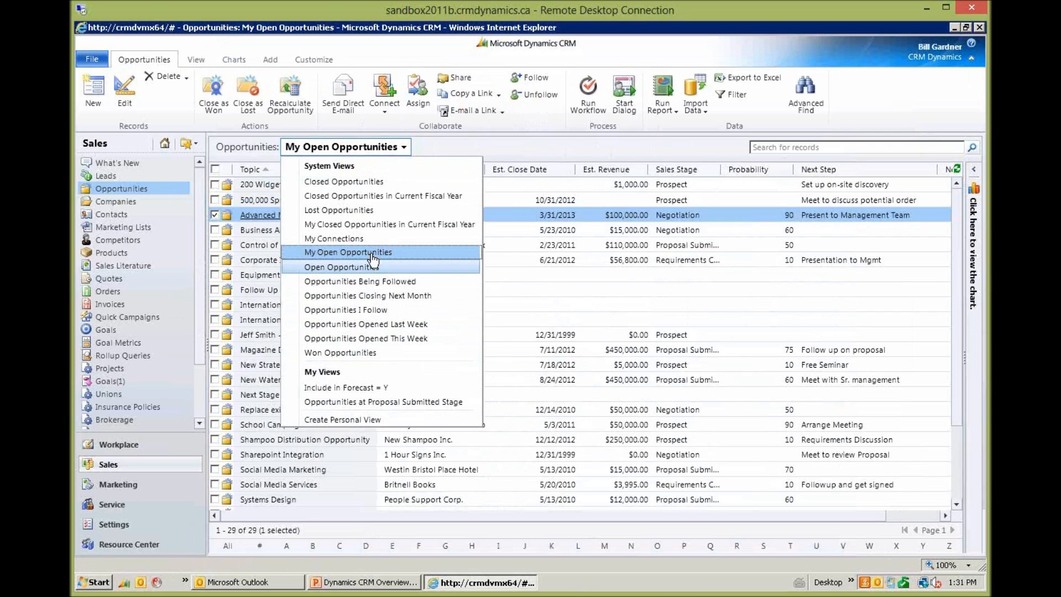
mouse_move(396, 256)
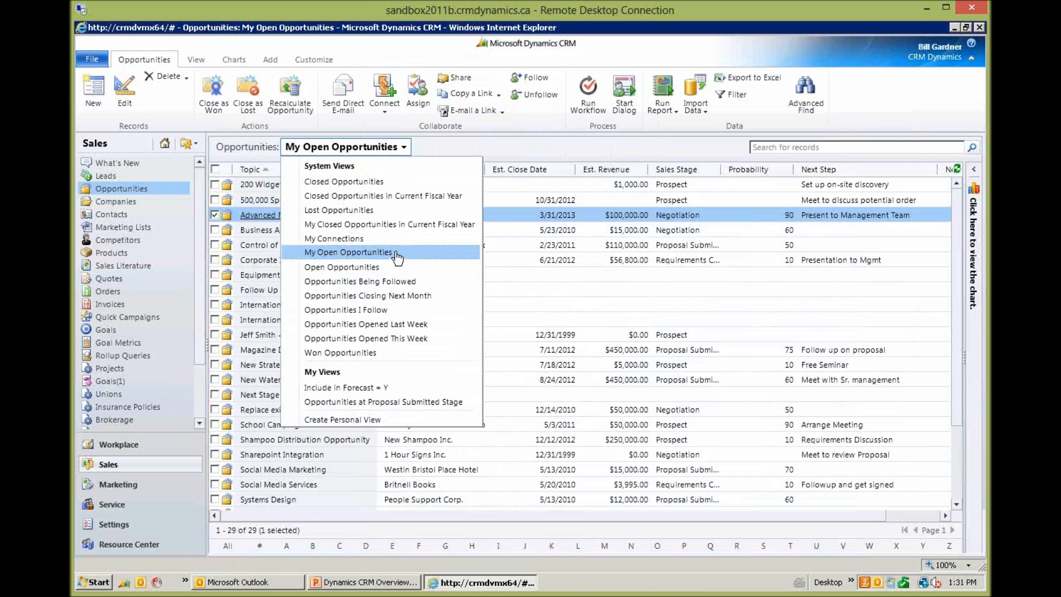
click(351, 252)
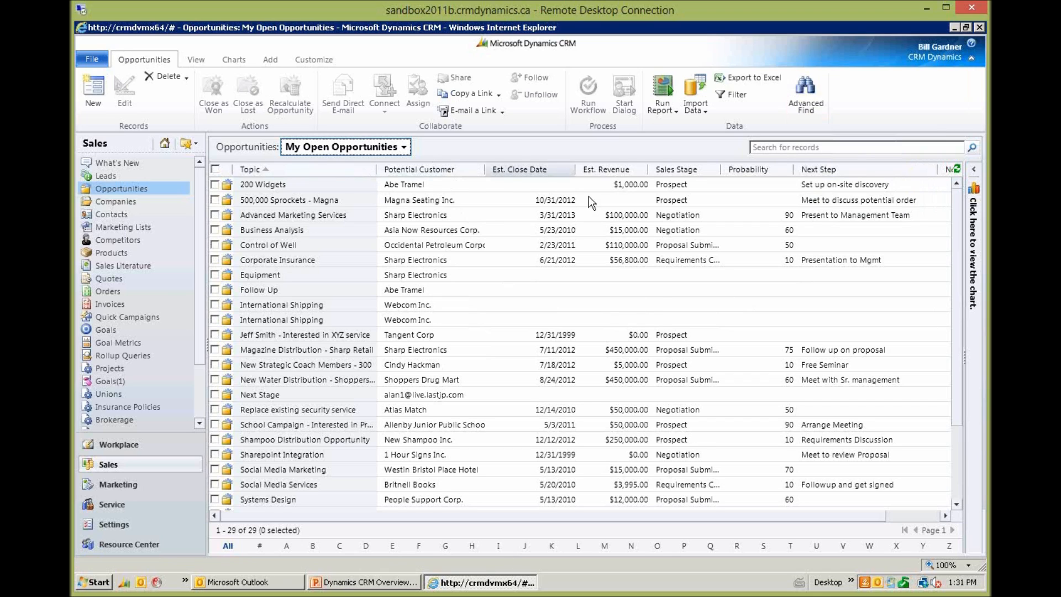
mouse_move(794, 198)
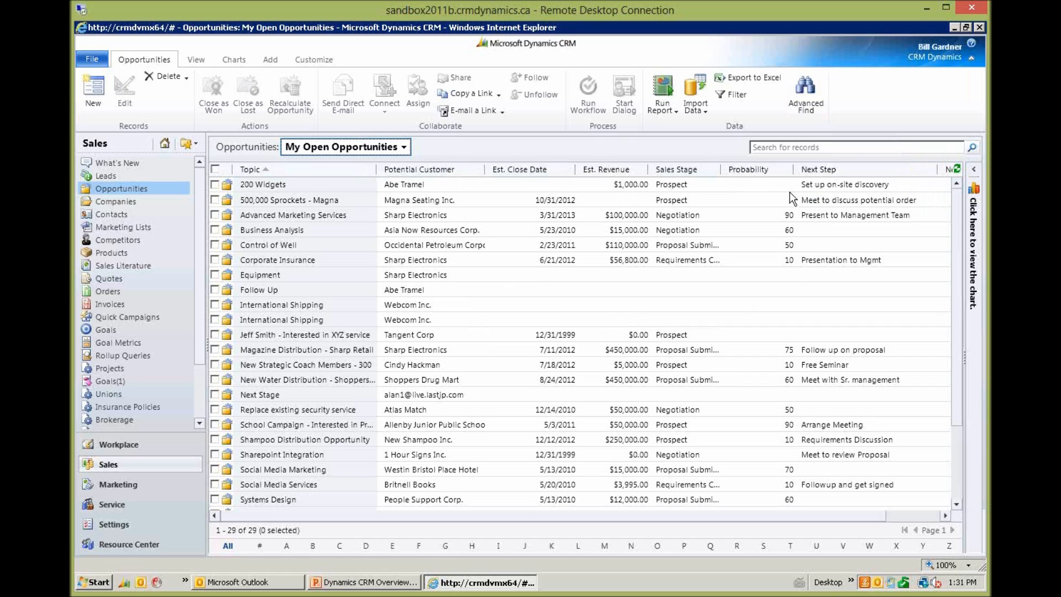
mouse_move(794, 219)
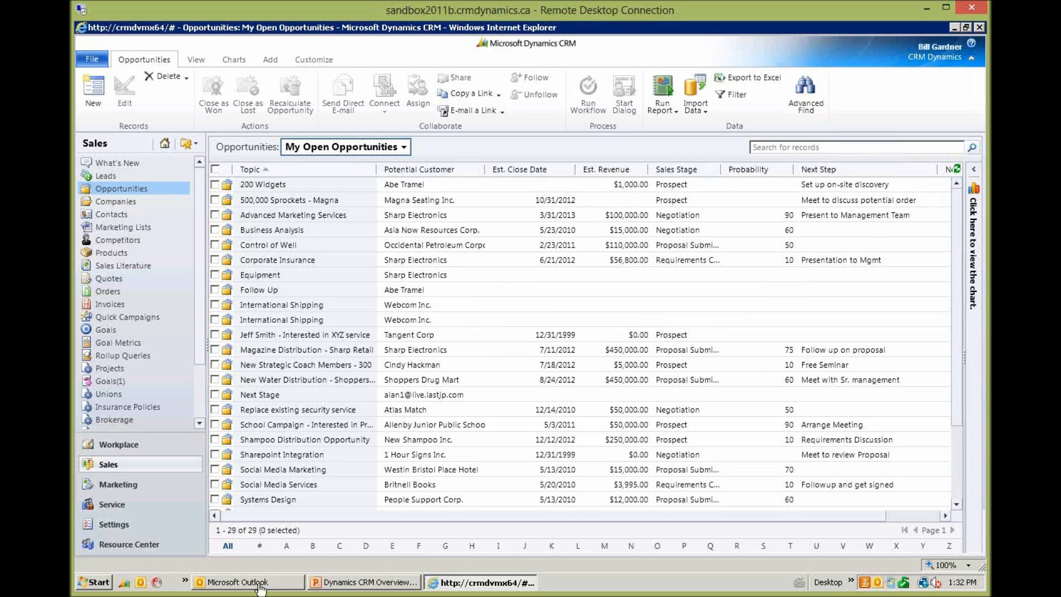
mouse_move(542, 399)
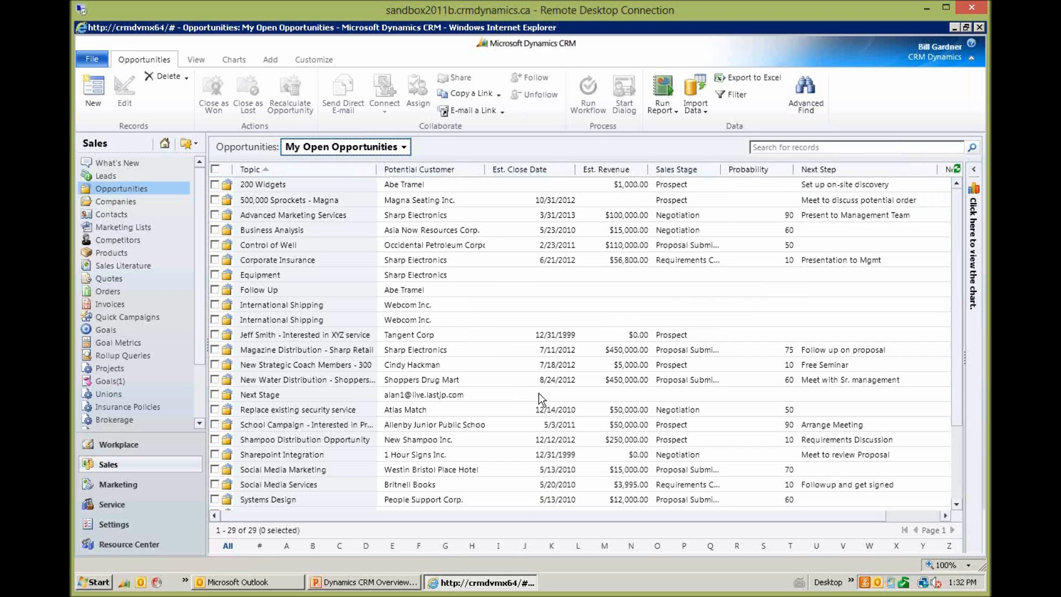
mouse_move(518, 404)
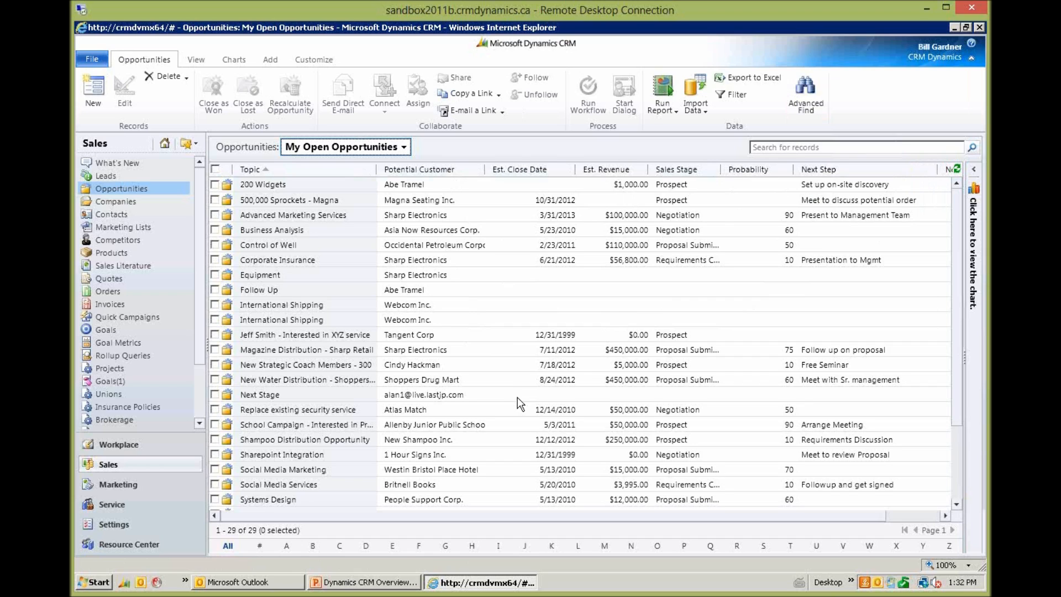
mouse_move(512, 398)
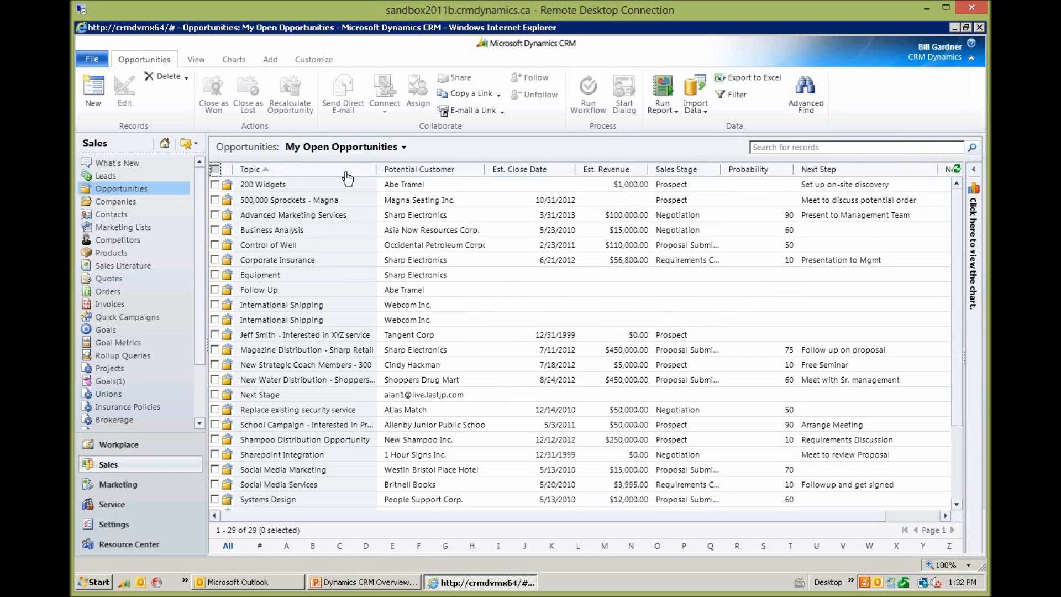
click(215, 169)
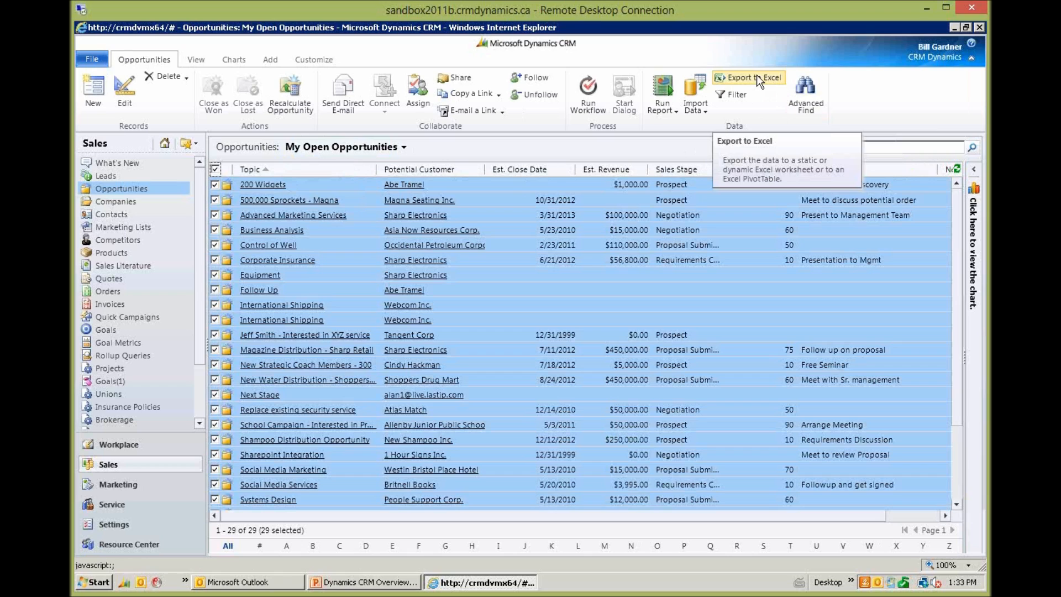
mouse_move(732, 86)
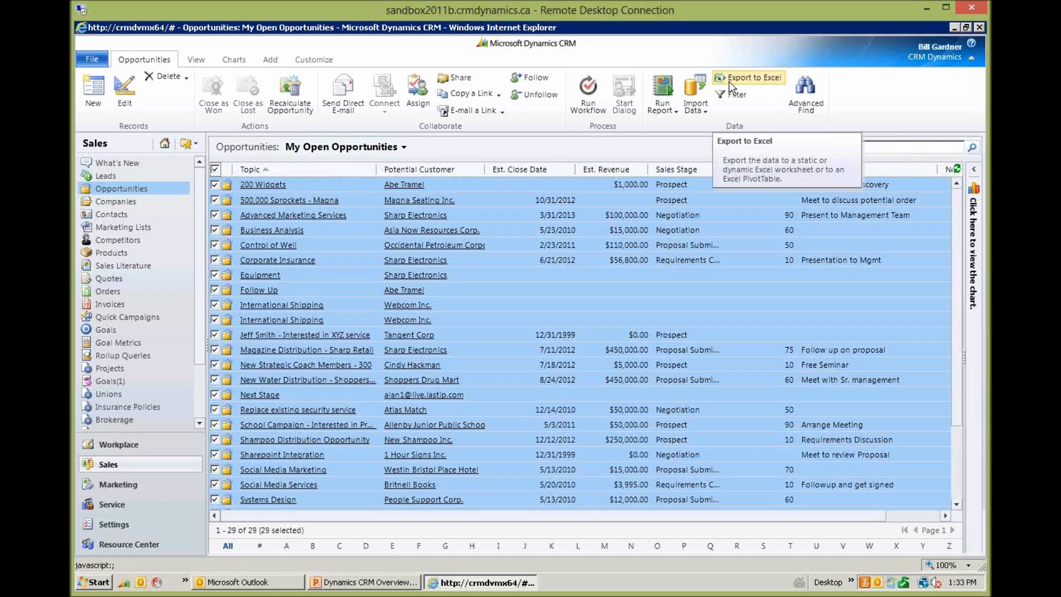
mouse_move(729, 92)
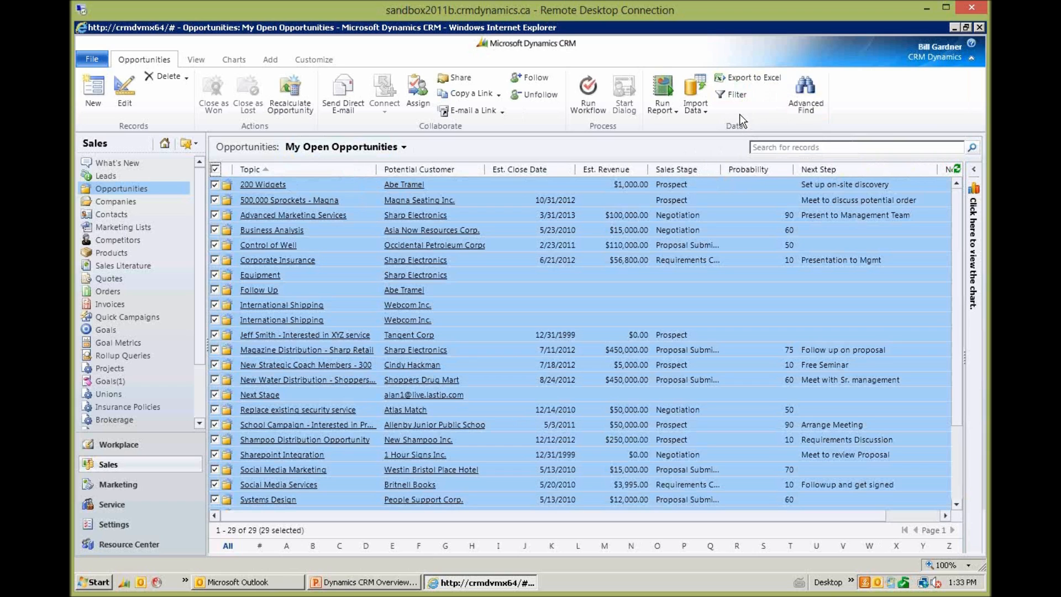
mouse_move(116, 167)
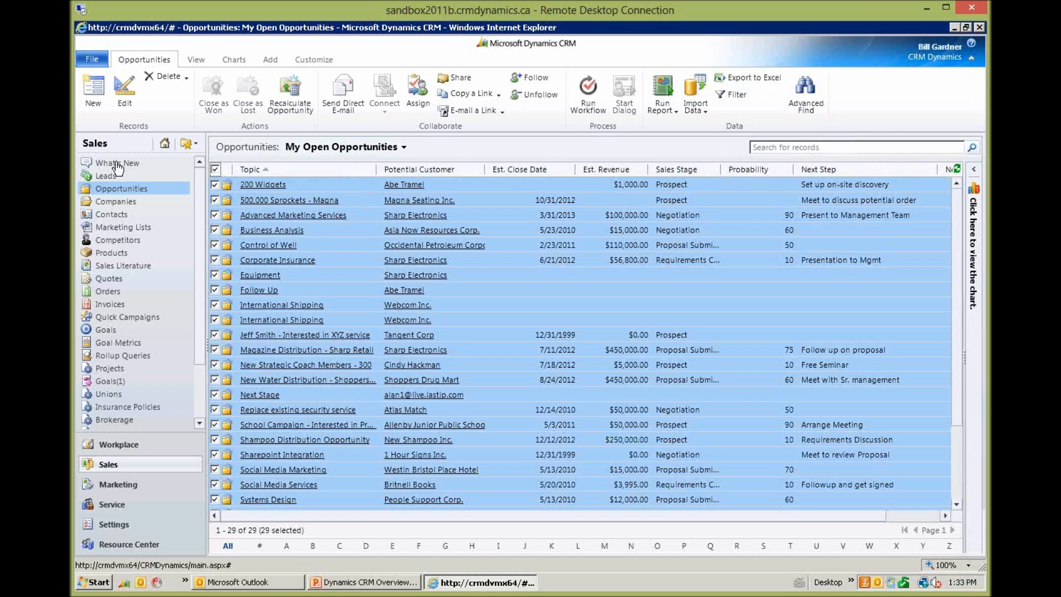
- Toggle column filtering on and off for the open opportunities list
click(215, 169)
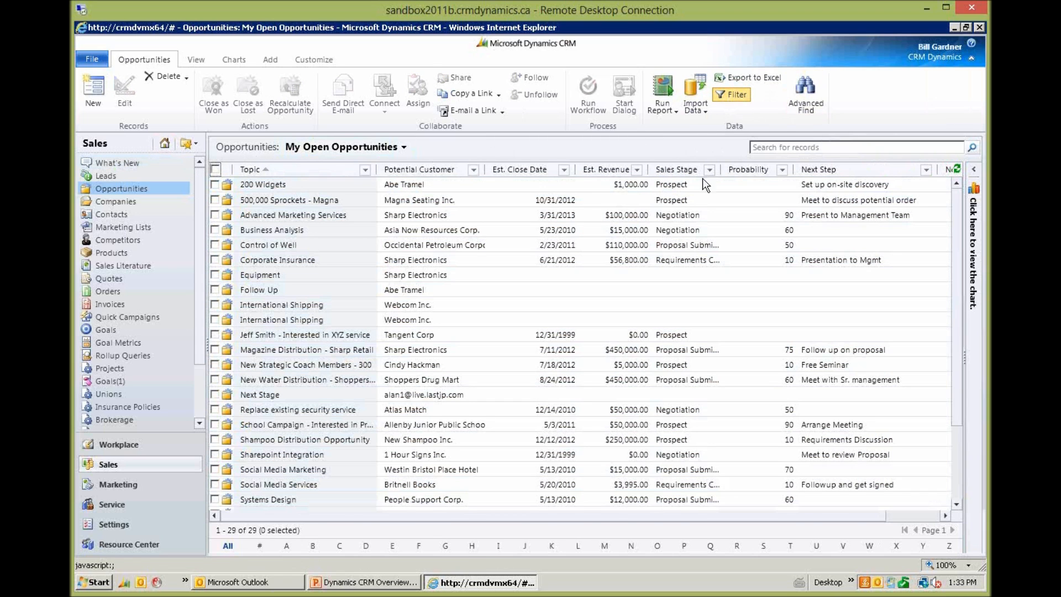
mouse_move(836, 185)
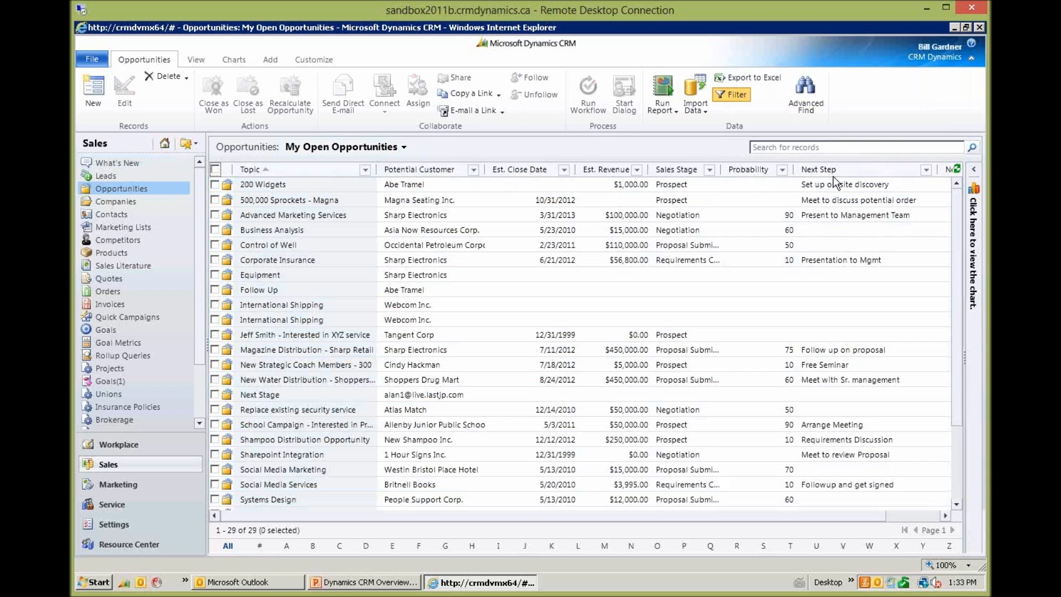
mouse_move(750, 114)
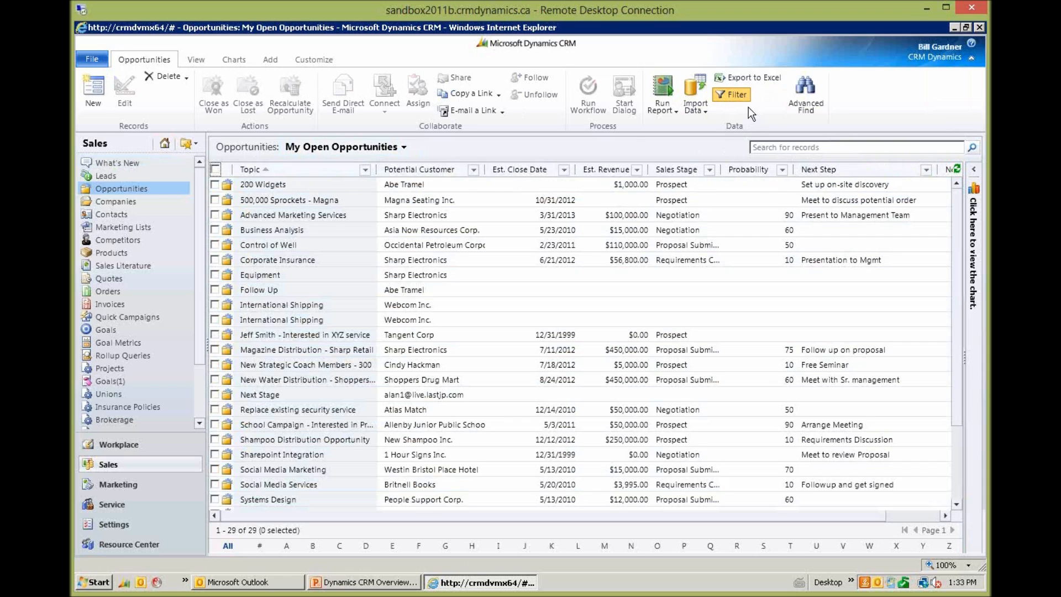
click(732, 94)
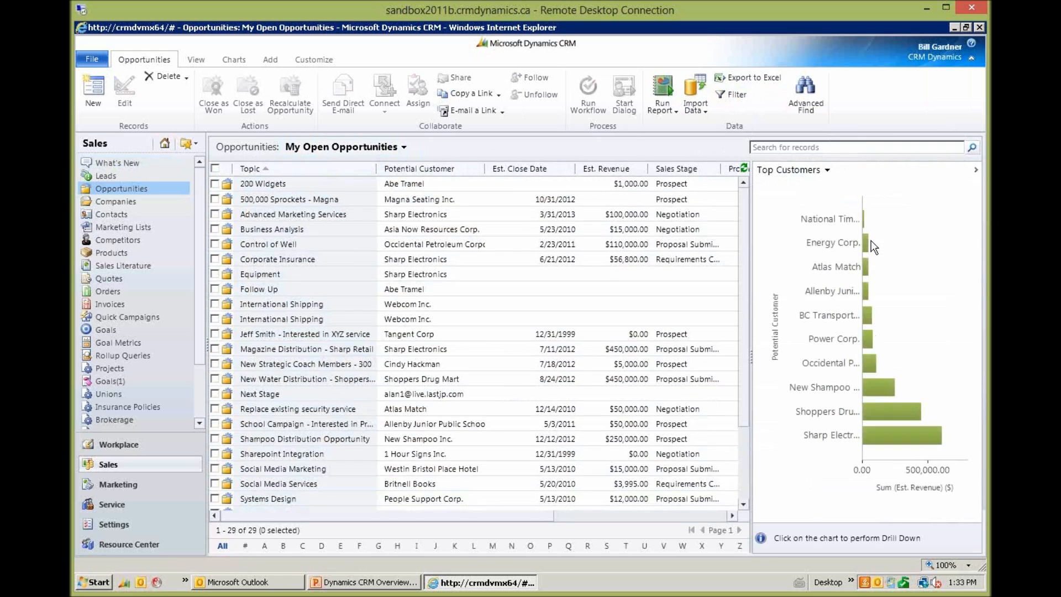
- Switch the chart to Opportunities by Sales Stage and start a drill-down on Proposal Submitted
click(827, 171)
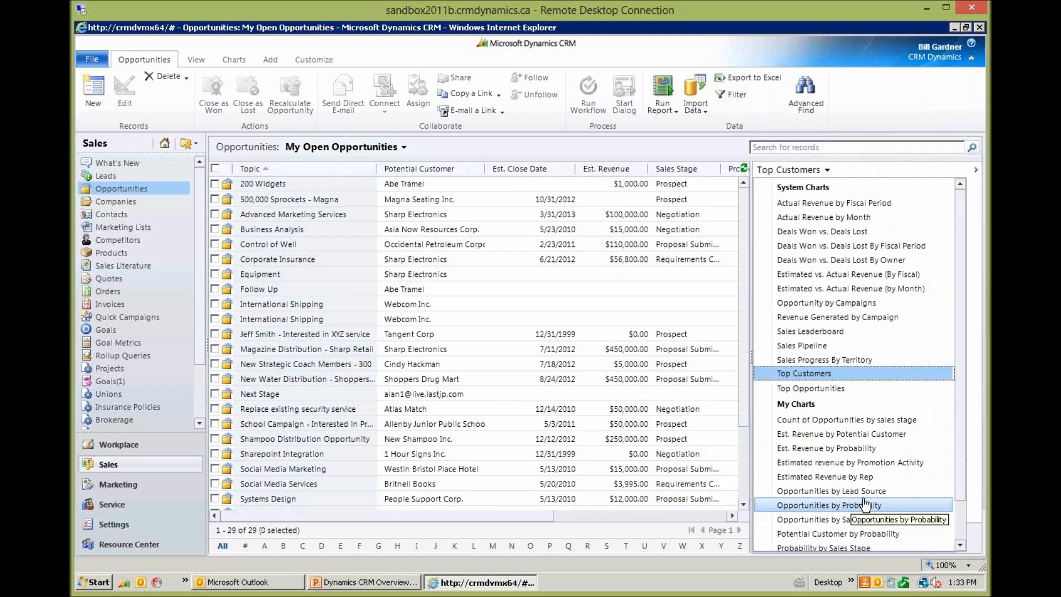
mouse_move(829, 520)
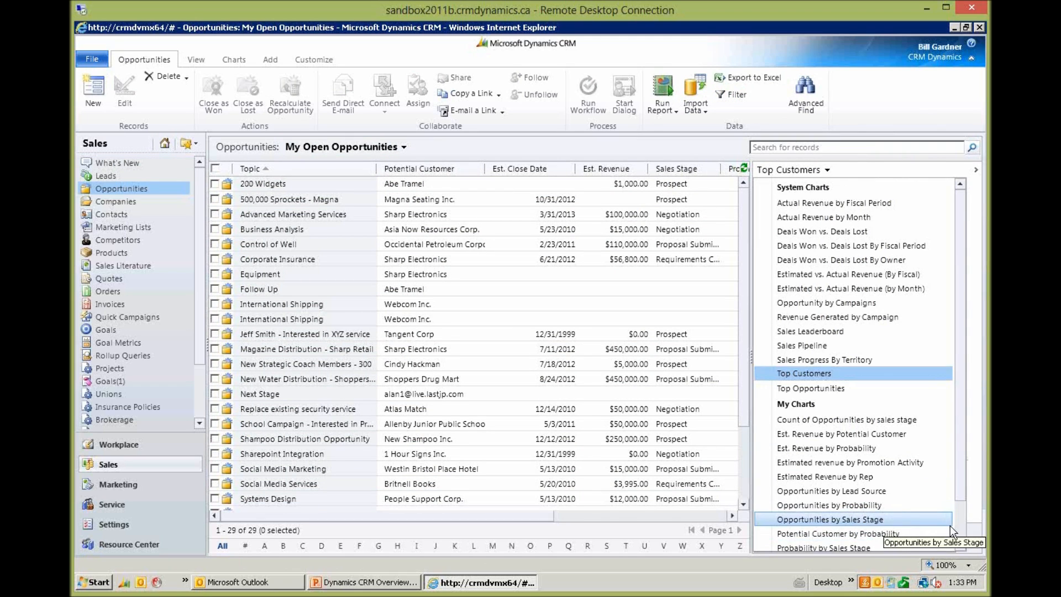
click(828, 520)
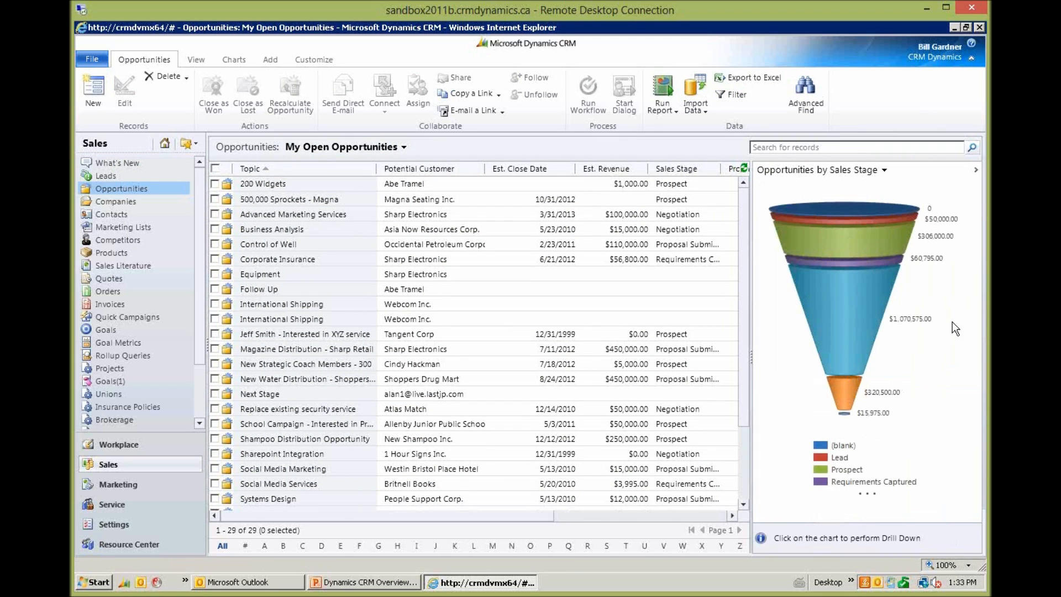
mouse_move(906, 386)
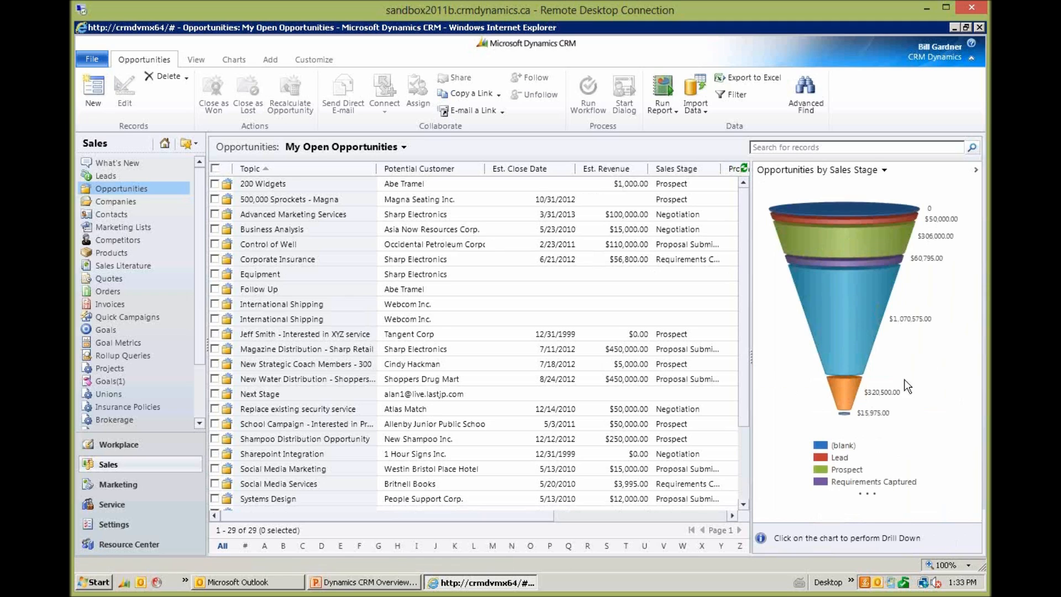
mouse_move(845, 318)
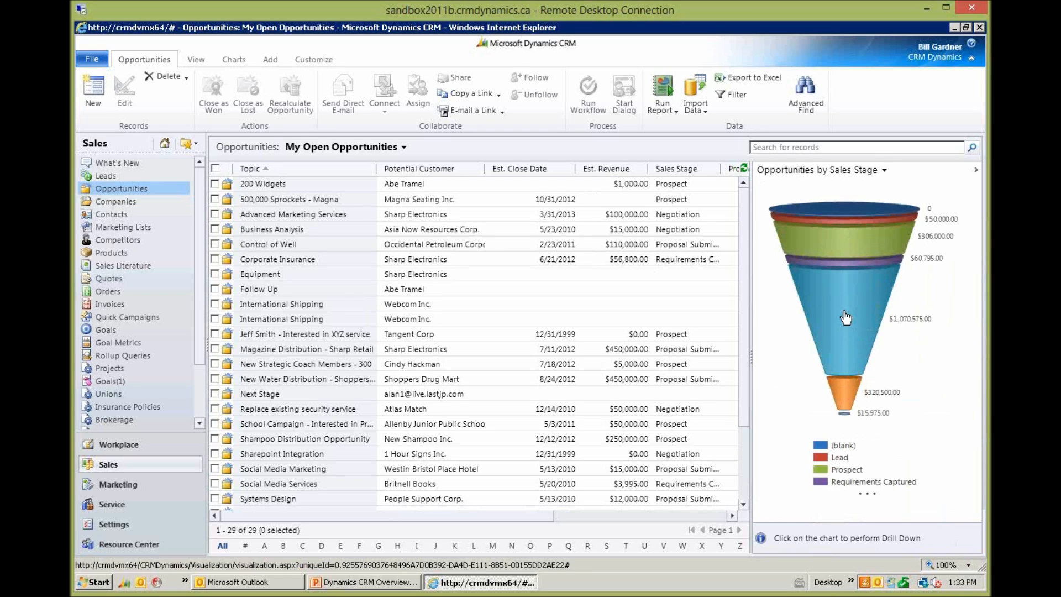
mouse_move(845, 318)
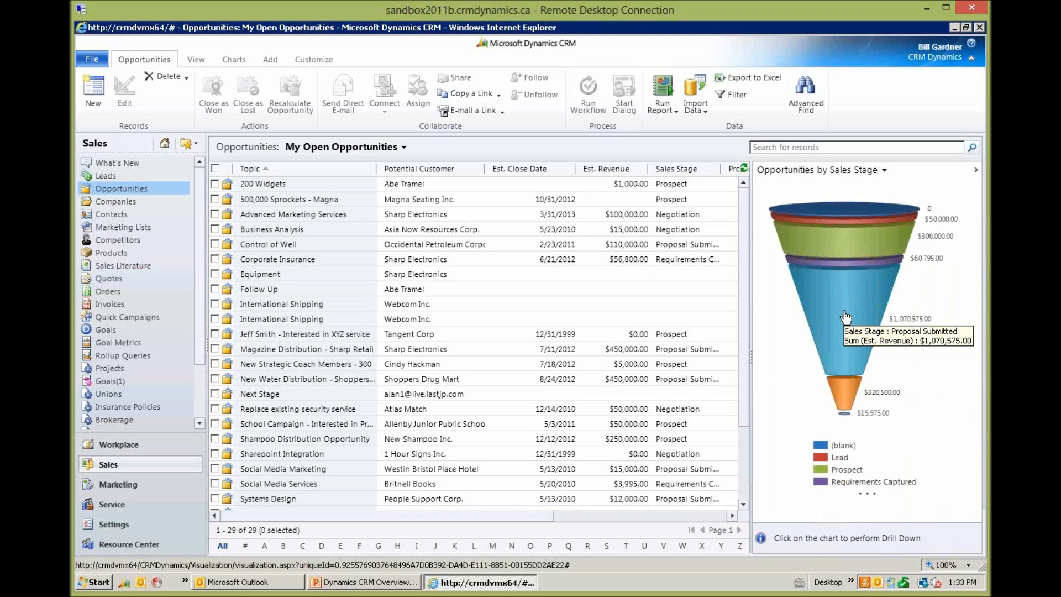
mouse_move(845, 318)
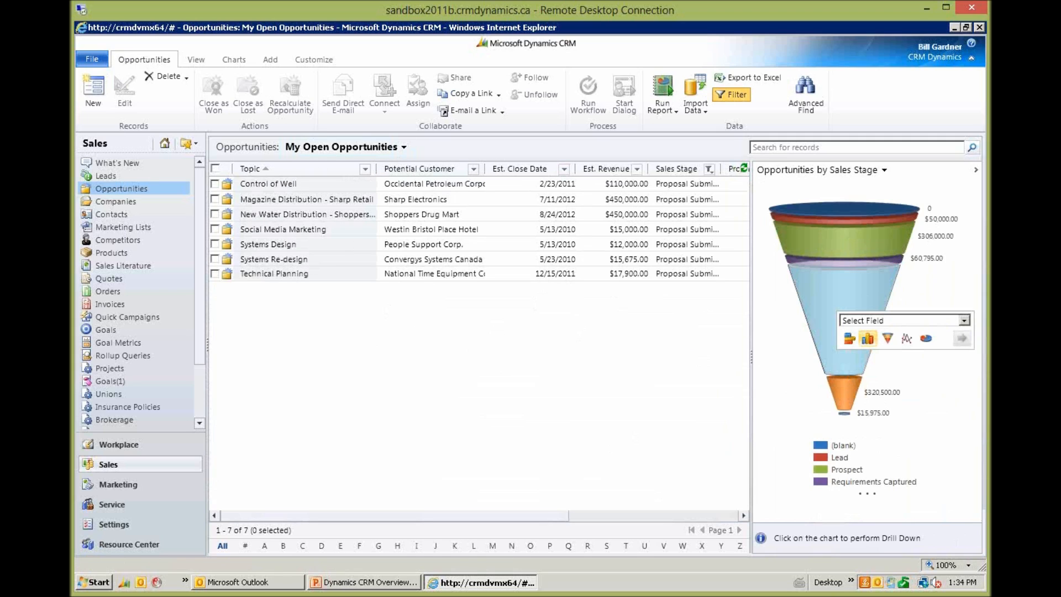
click(964, 320)
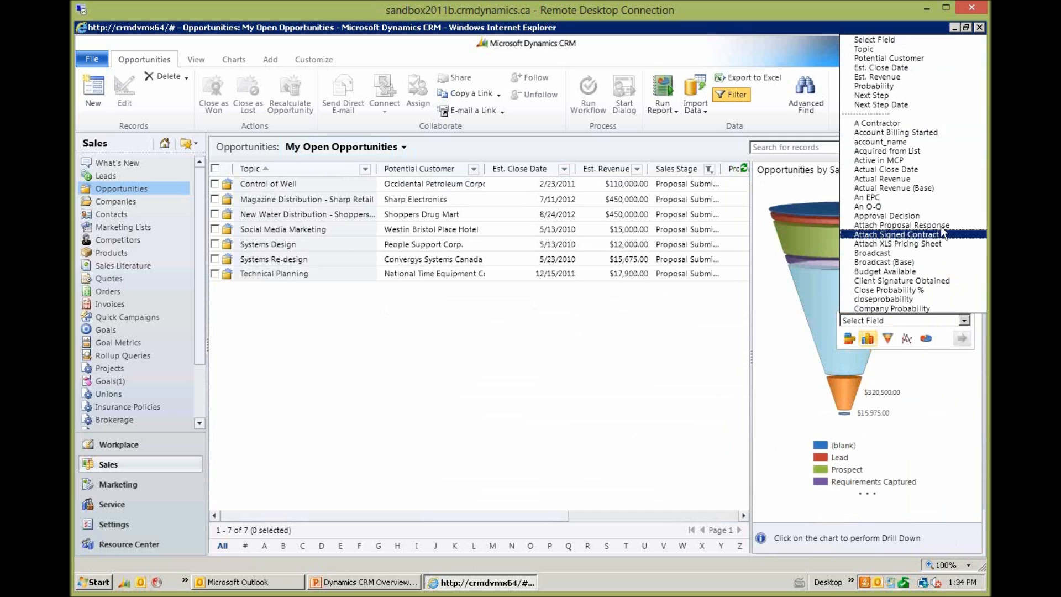
mouse_move(897, 132)
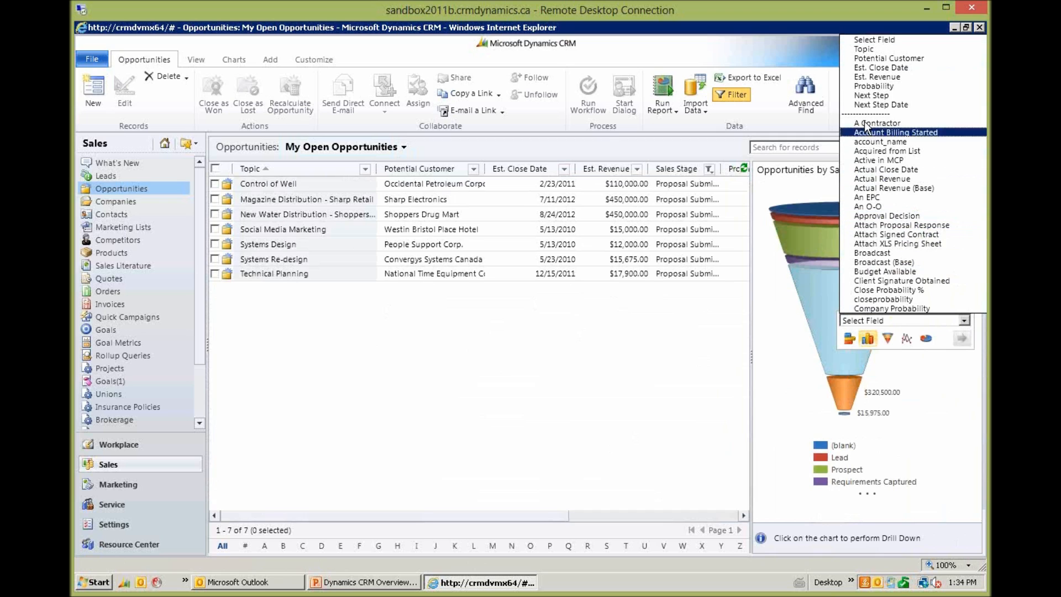
- Drill Proposal Submitted by Probability into the 60 bucket, then return to the full funnel
click(873, 95)
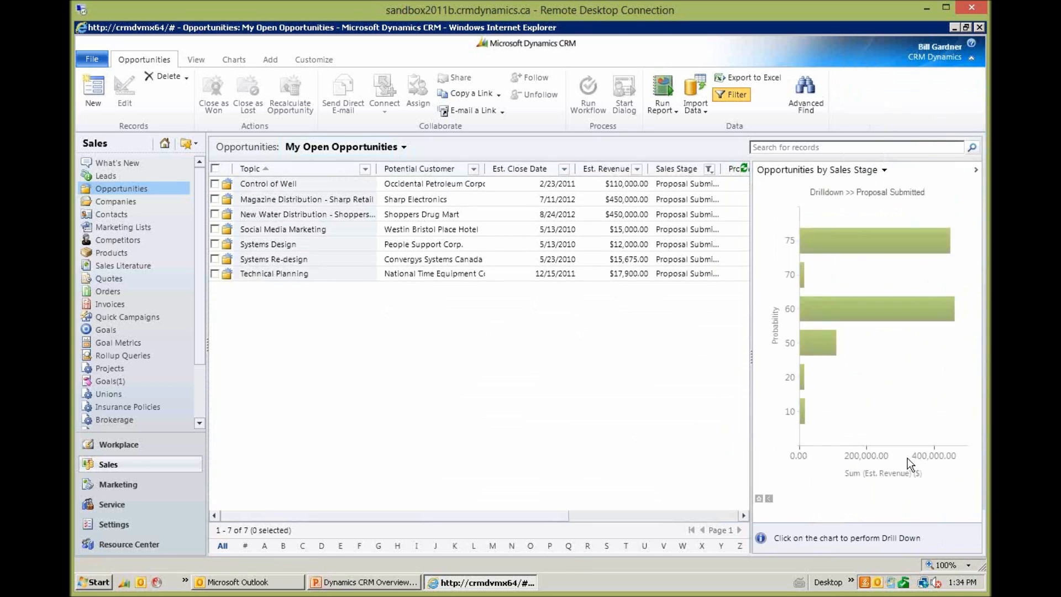
mouse_move(849, 320)
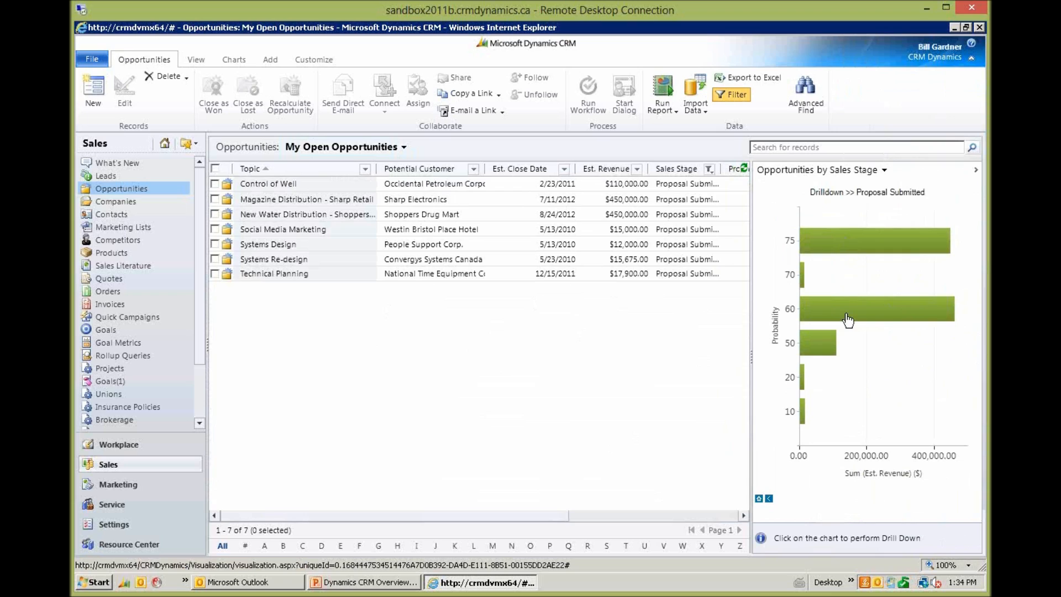
mouse_move(866, 314)
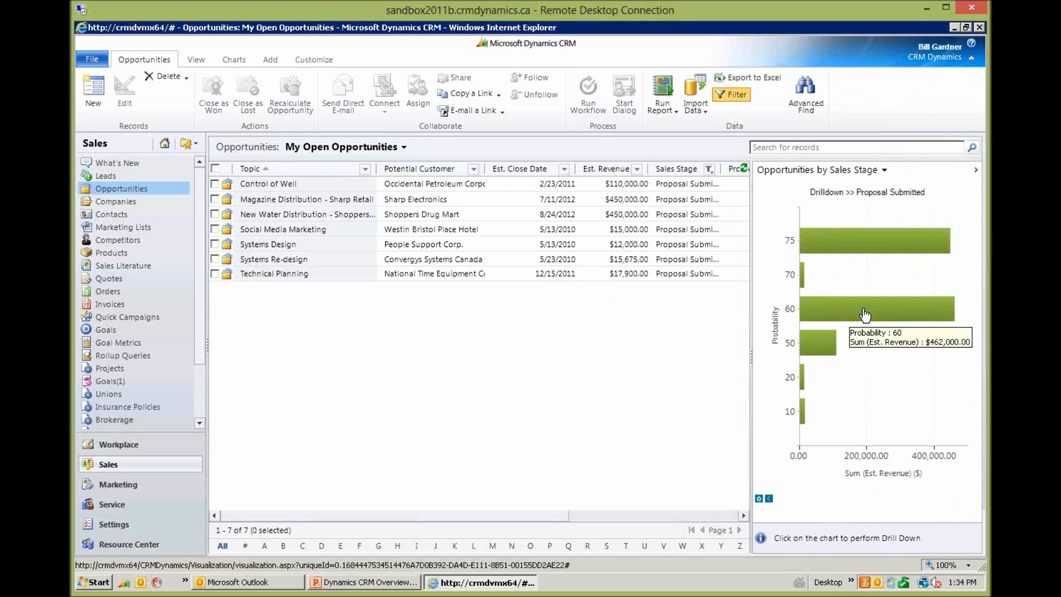
click(873, 308)
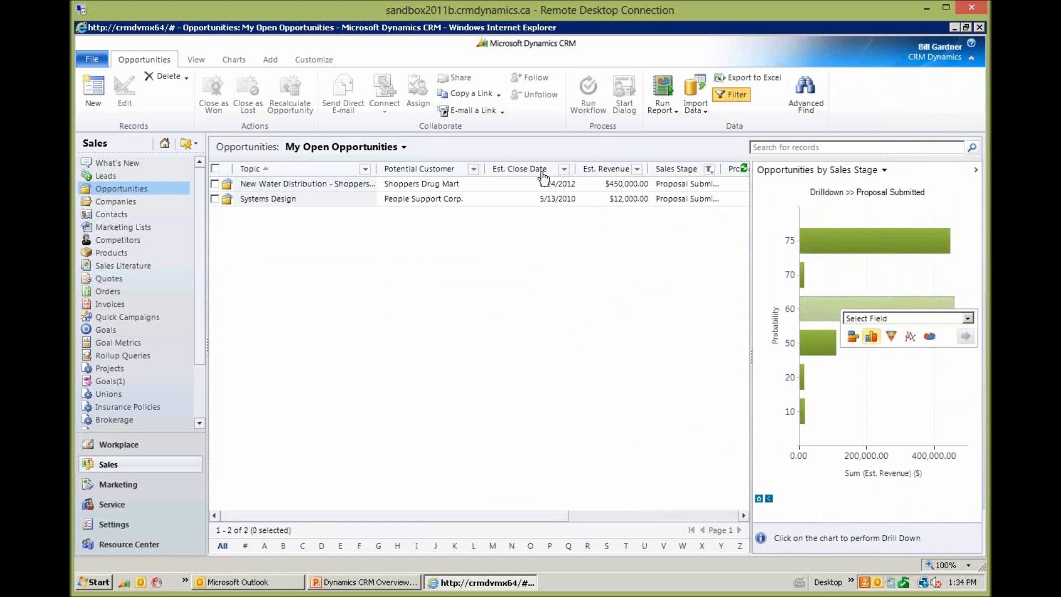
mouse_move(854, 312)
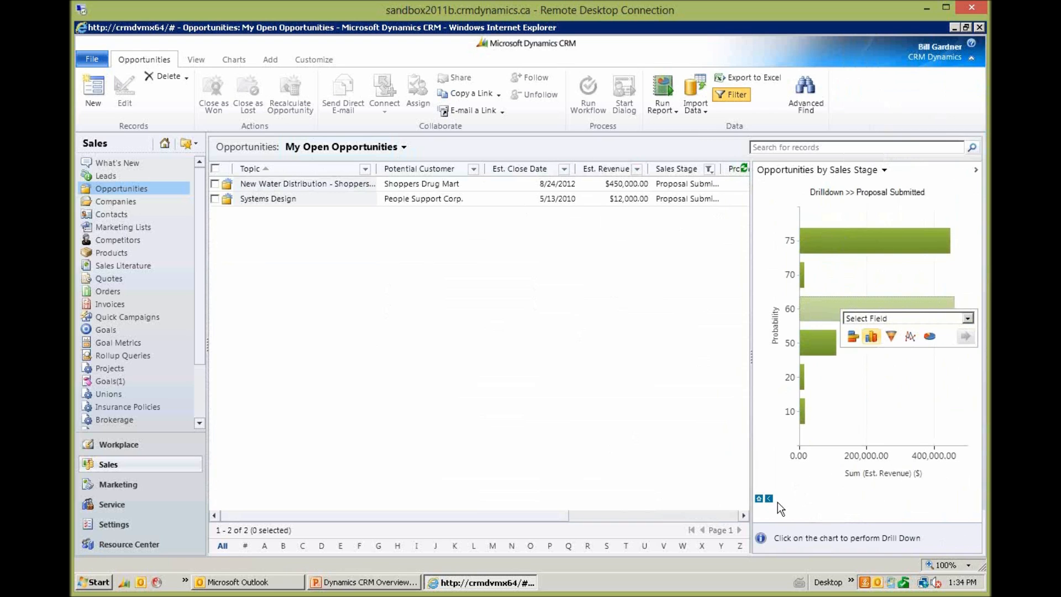
click(759, 499)
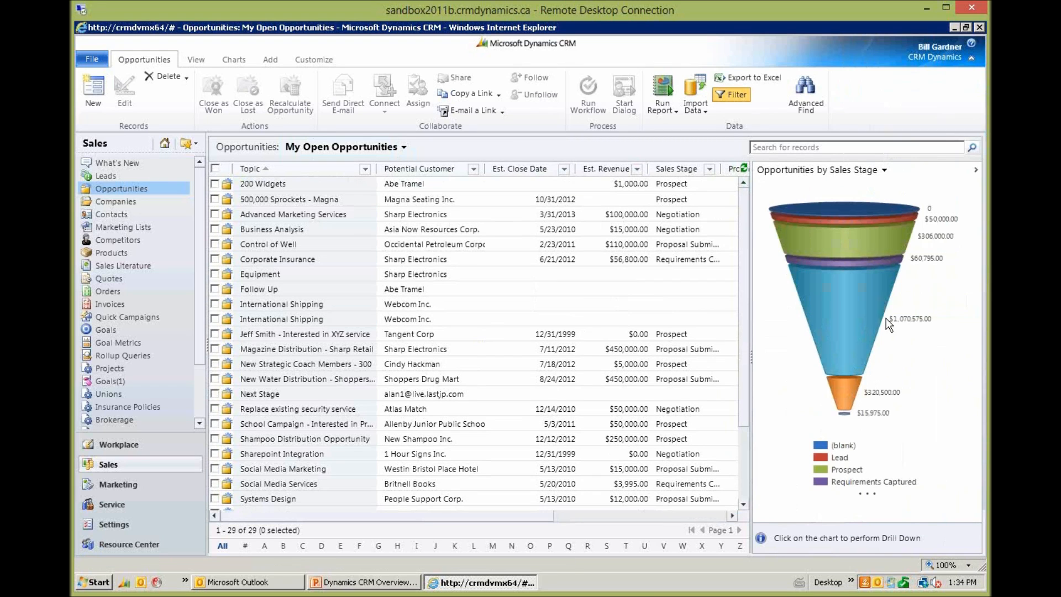
mouse_move(858, 333)
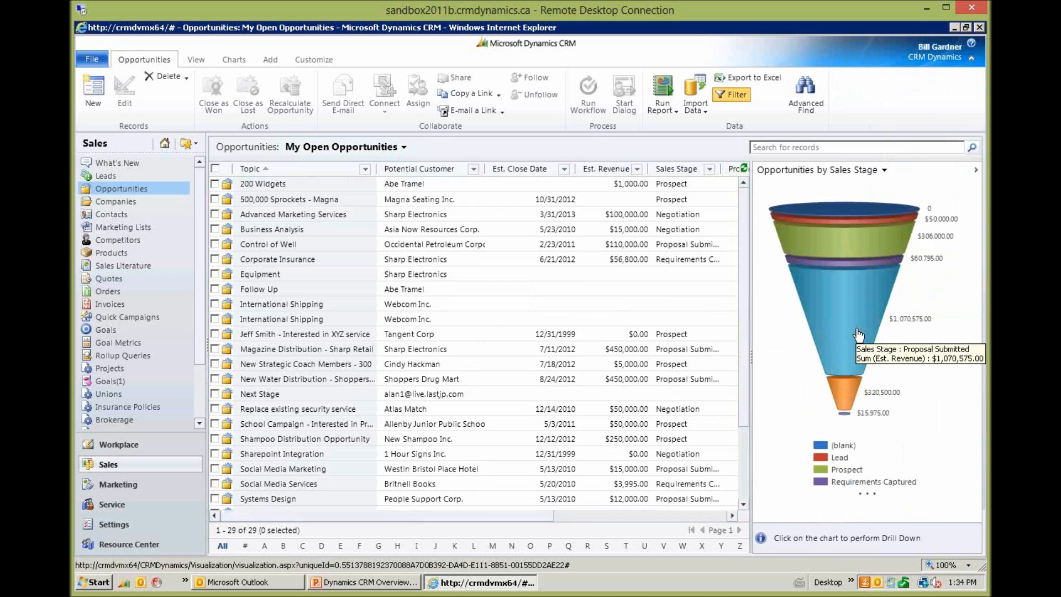
mouse_move(851, 338)
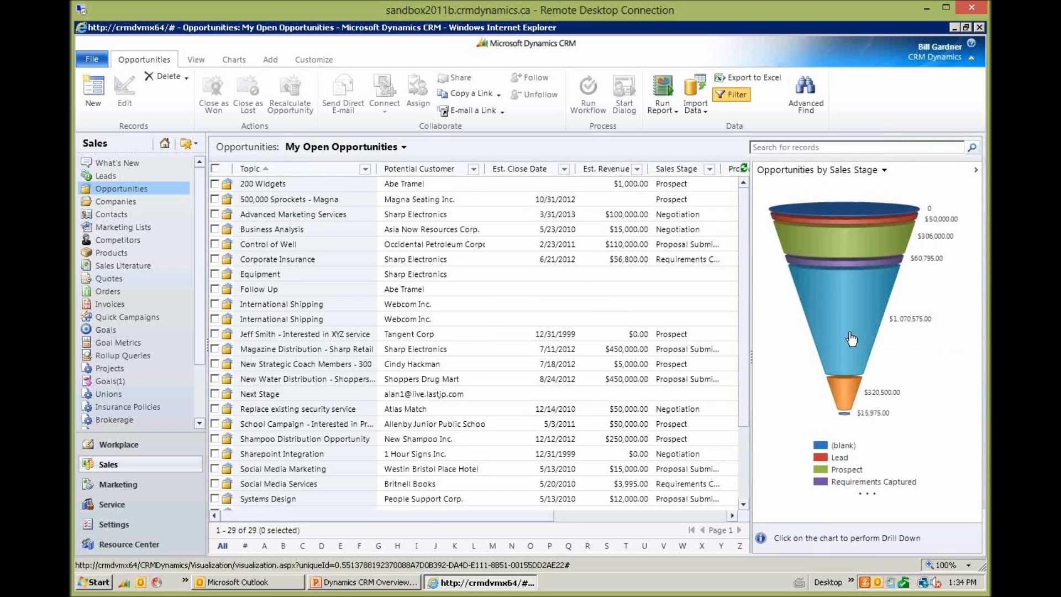
mouse_move(829, 340)
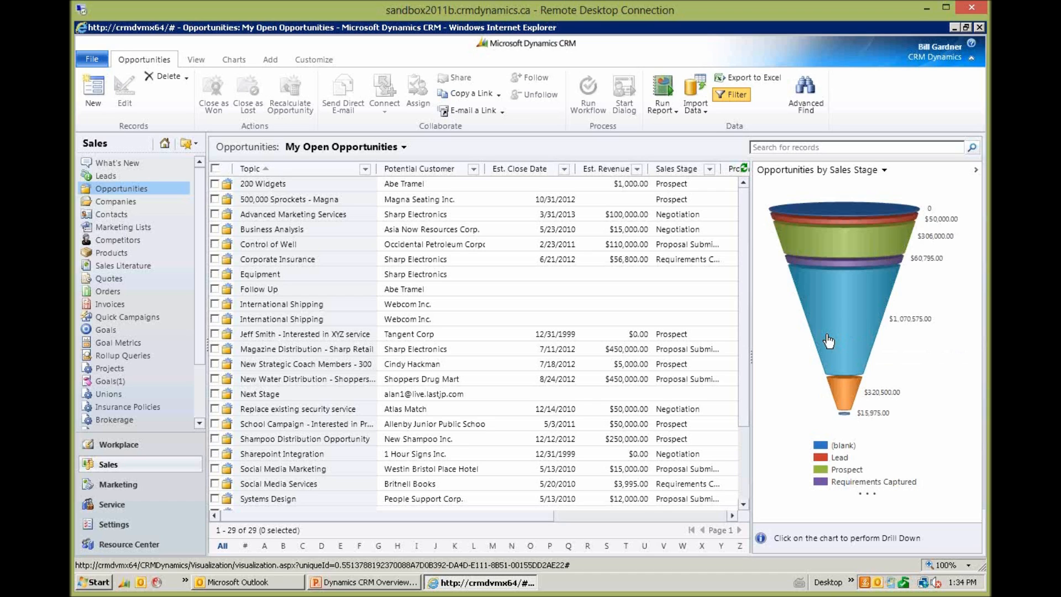
mouse_move(900, 349)
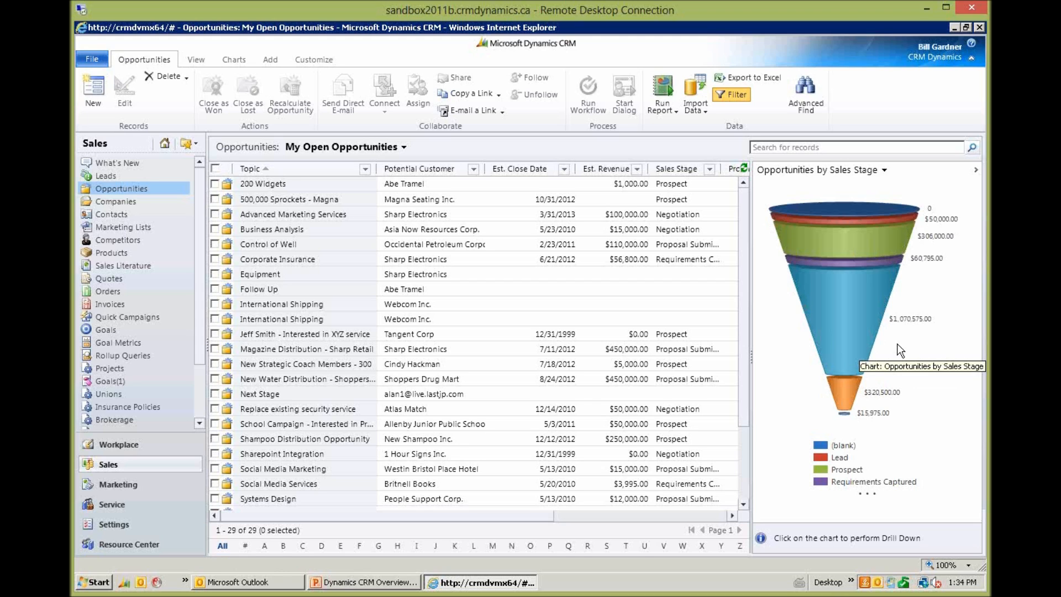
mouse_move(798, 278)
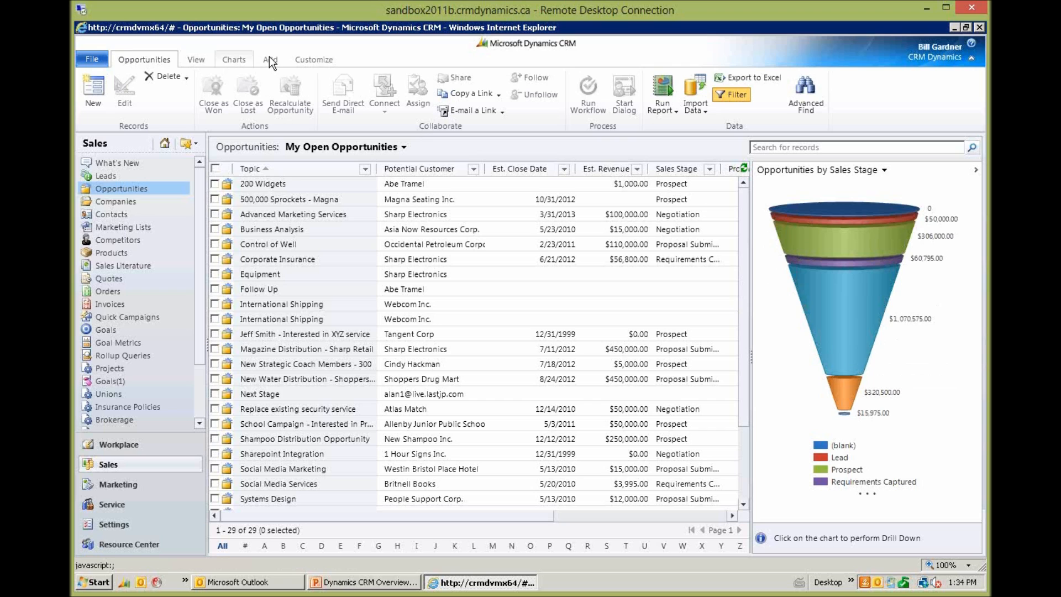
click(234, 60)
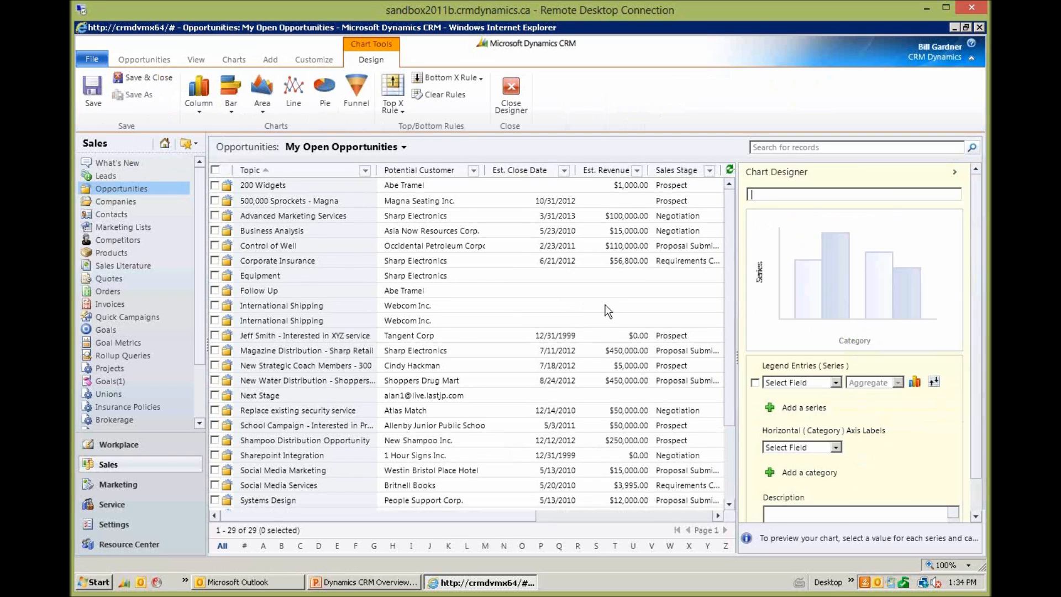
click(798, 383)
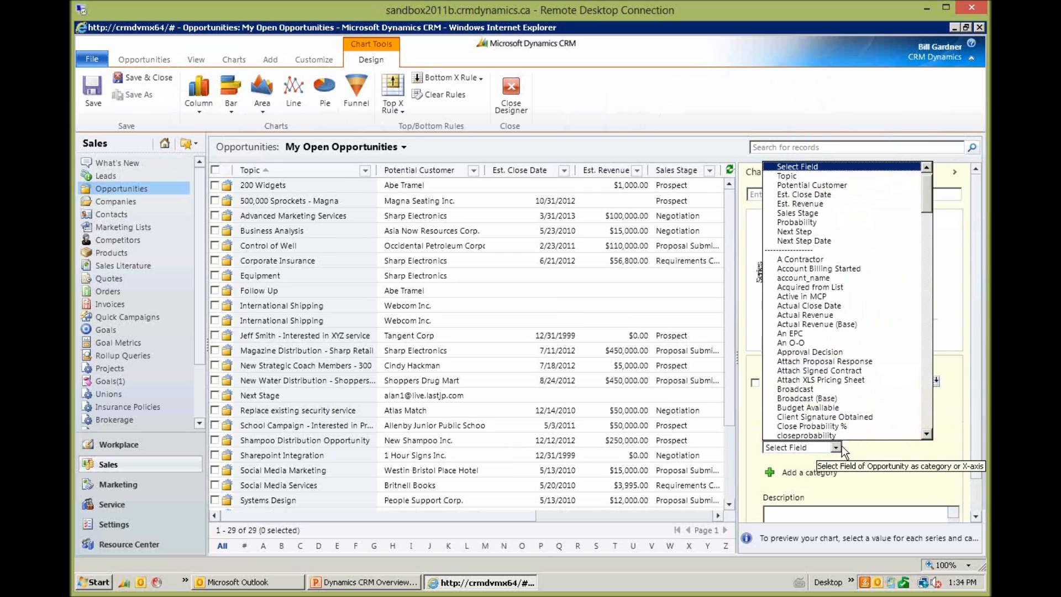
mouse_move(797, 212)
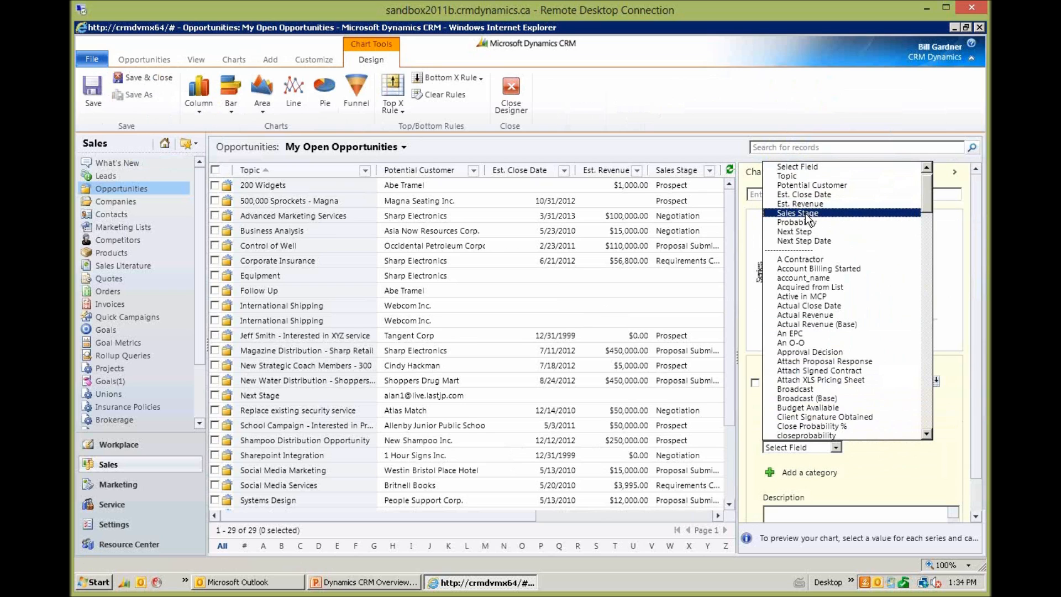
click(798, 212)
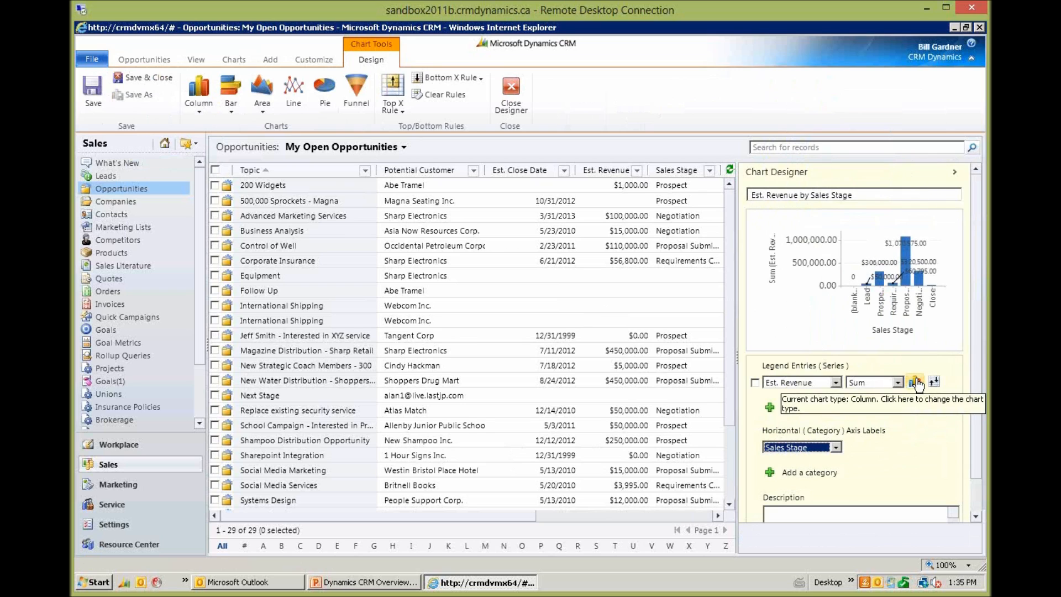
click(915, 382)
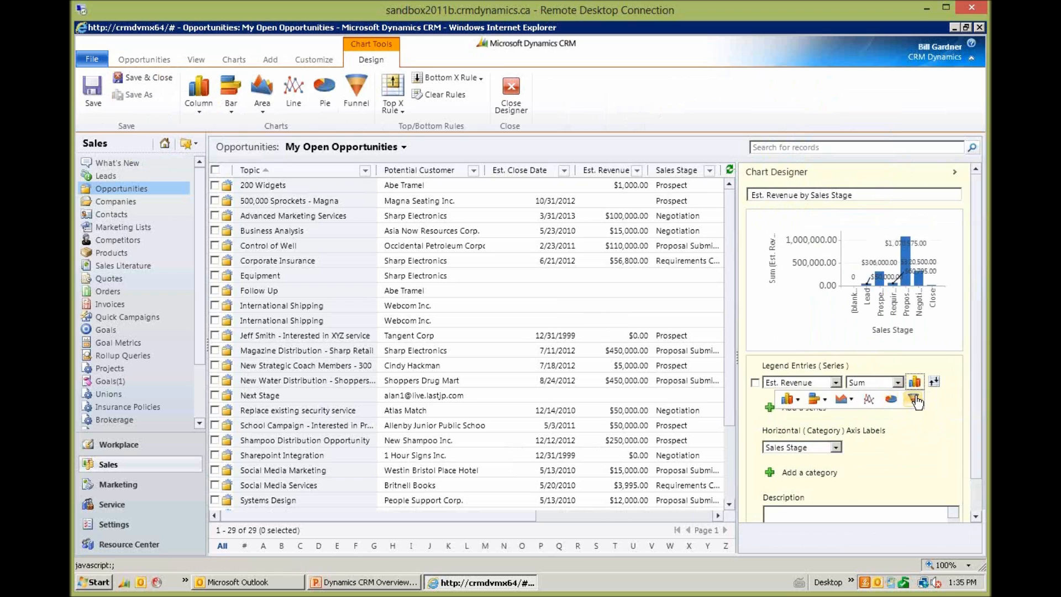
click(915, 400)
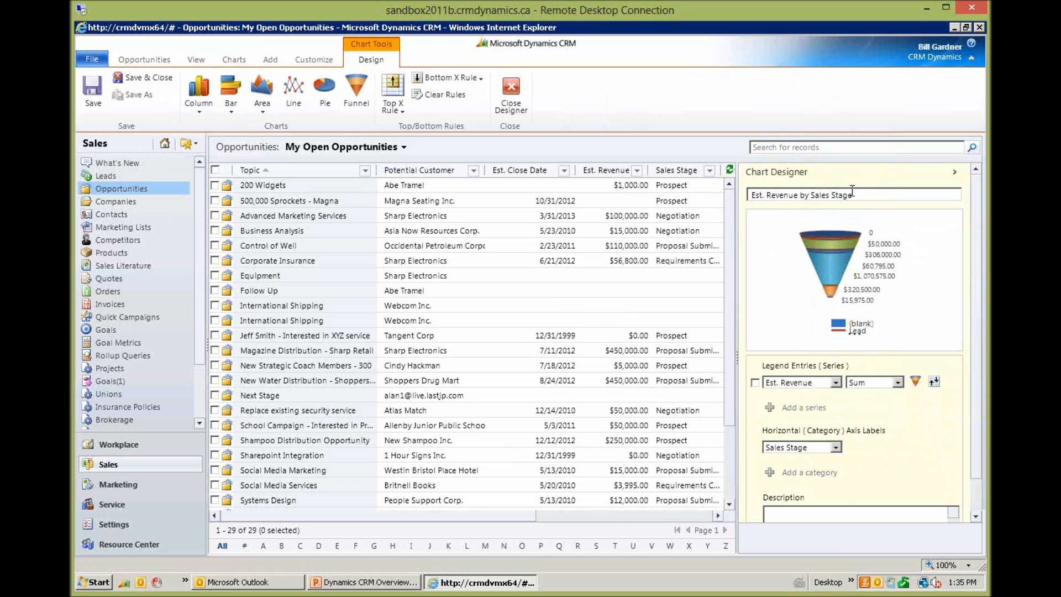
mouse_move(122, 118)
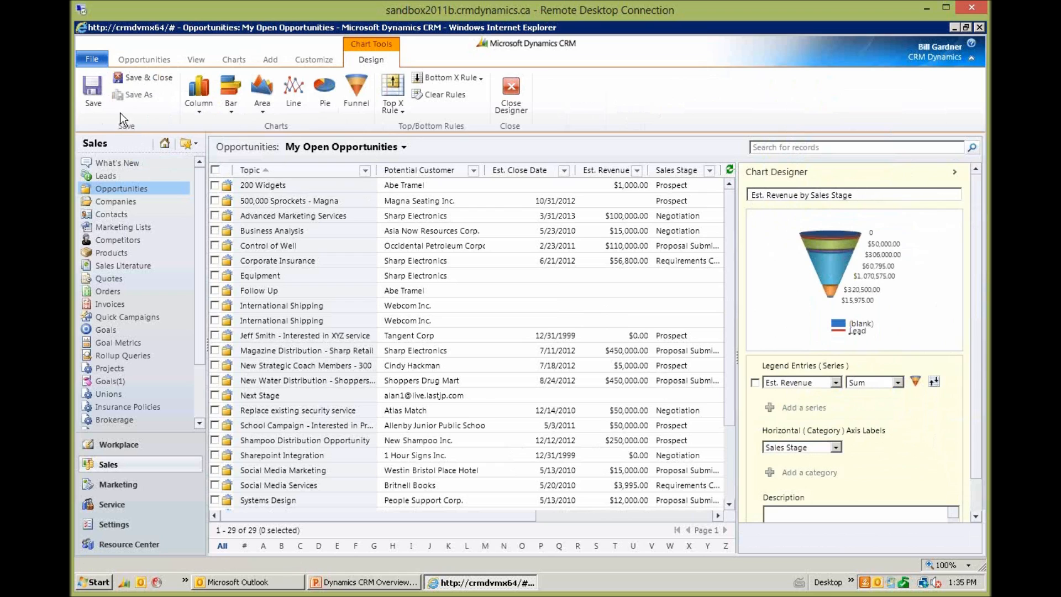
mouse_move(782, 182)
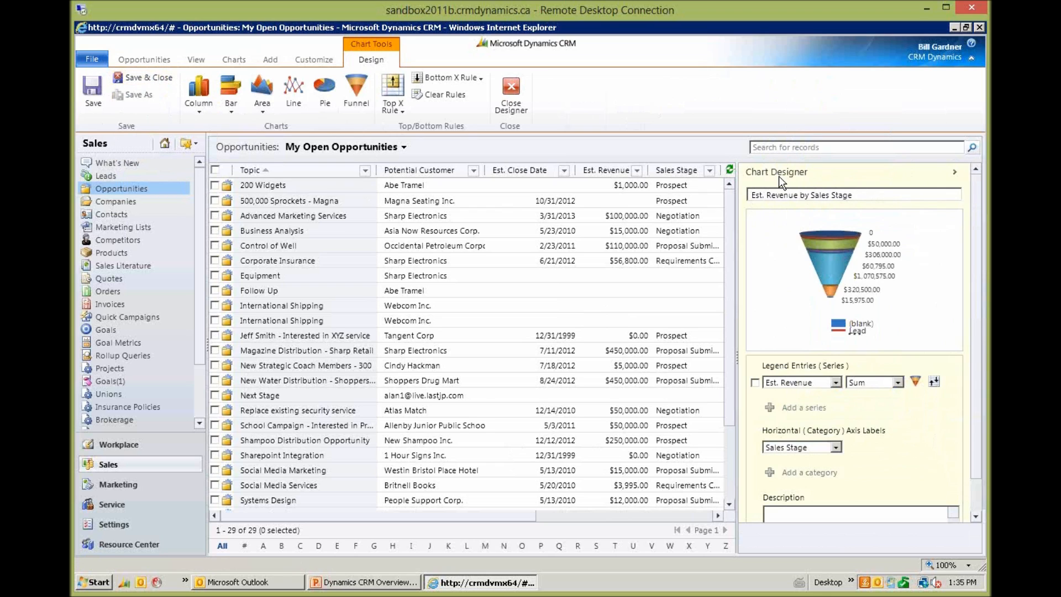
mouse_move(893, 338)
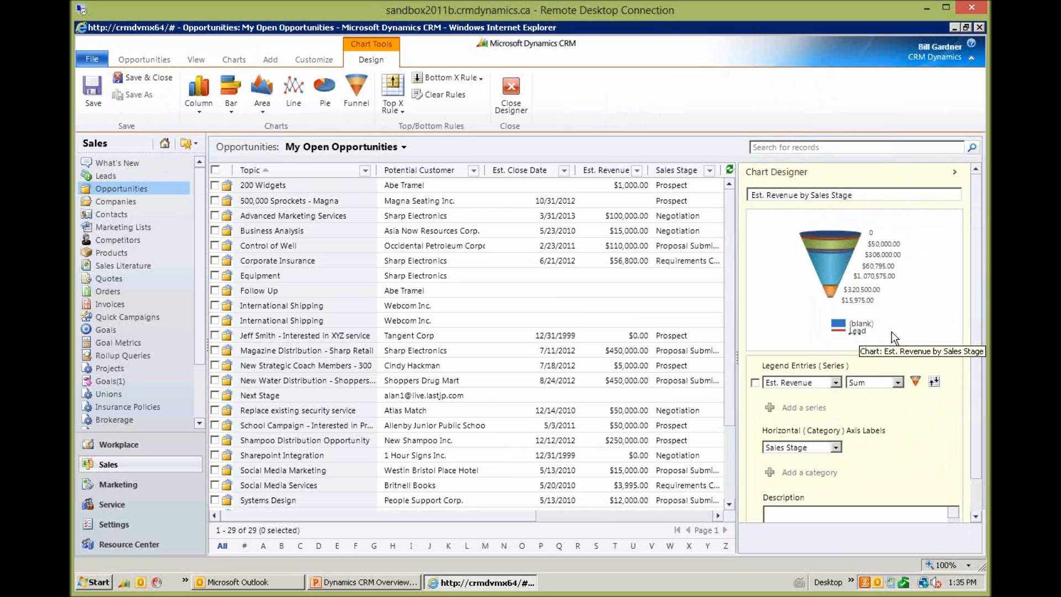
mouse_move(680, 89)
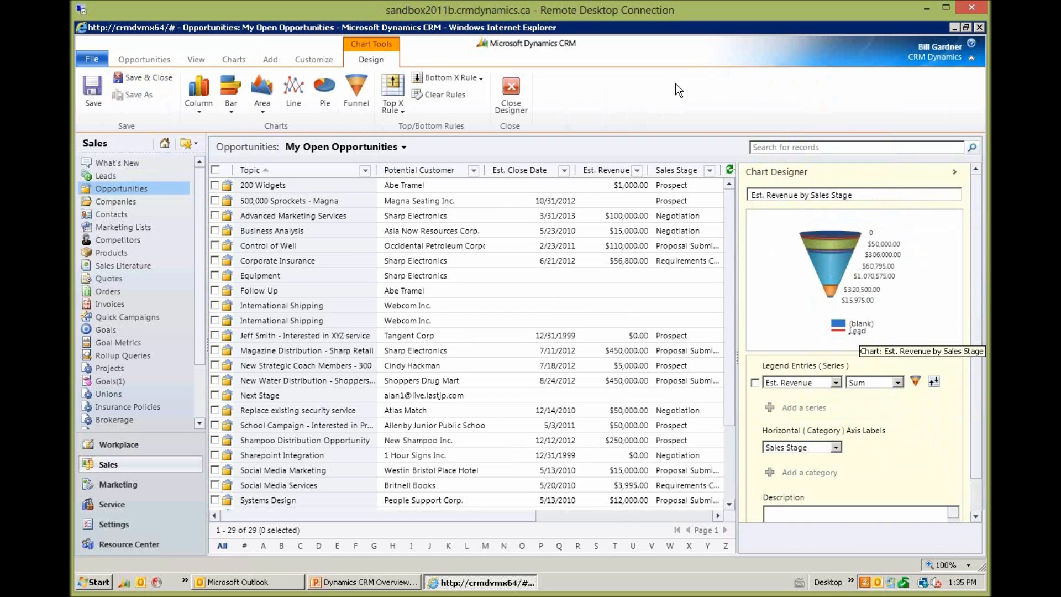
click(511, 92)
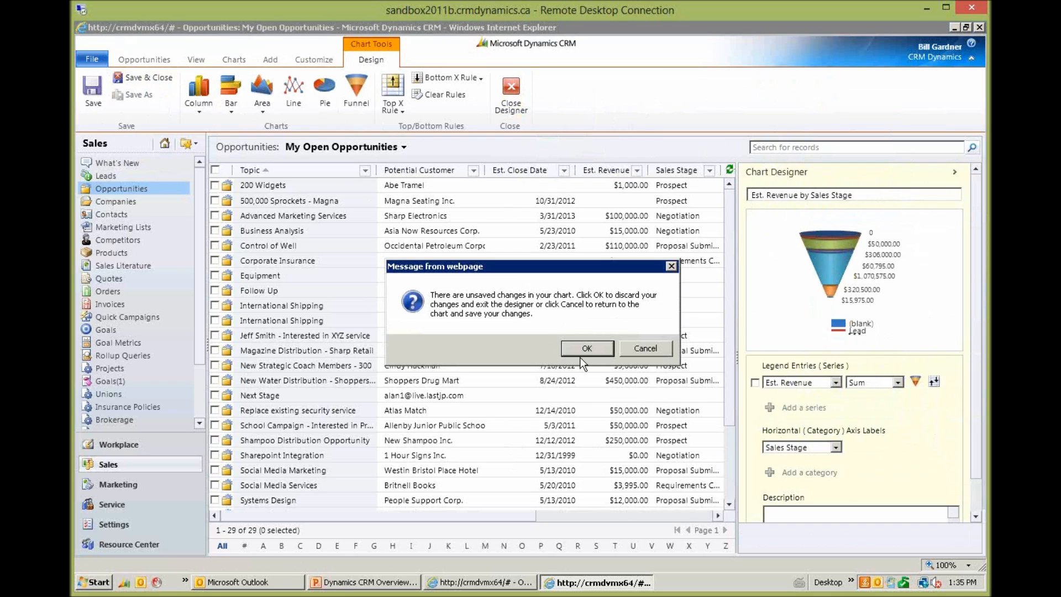
click(586, 348)
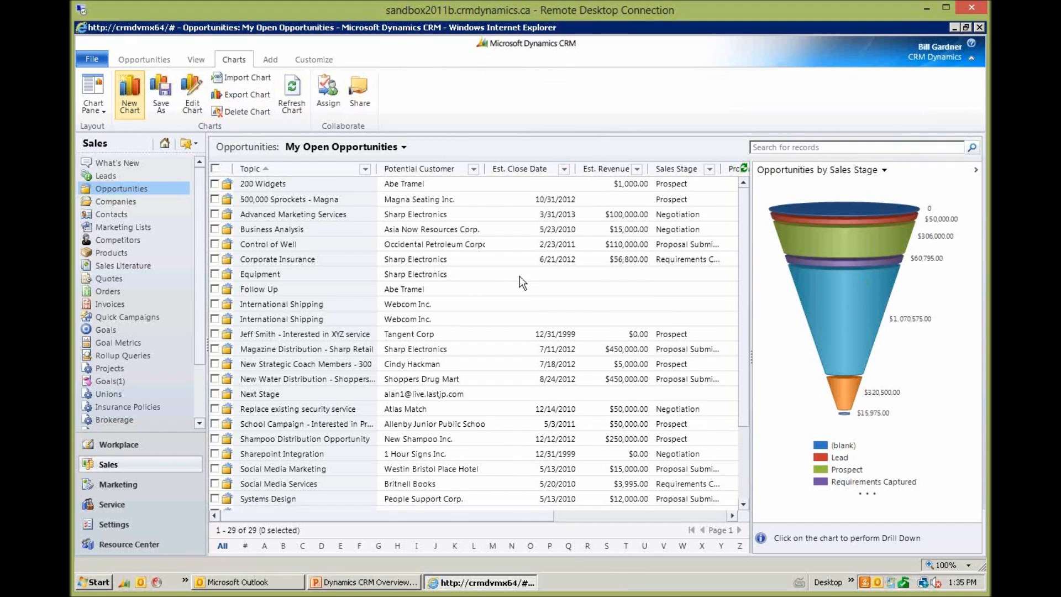
click(118, 444)
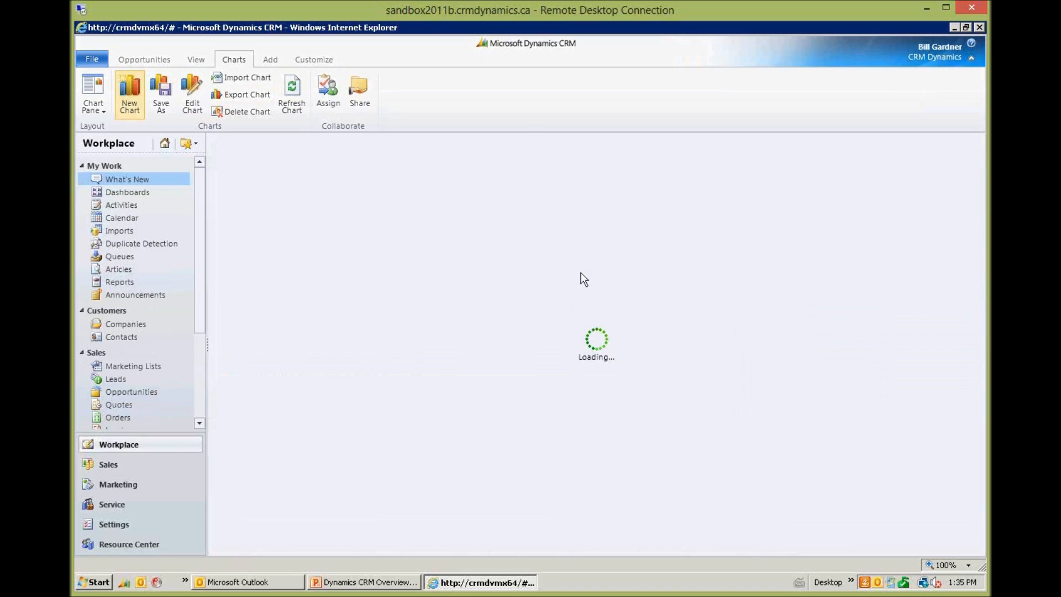
click(127, 192)
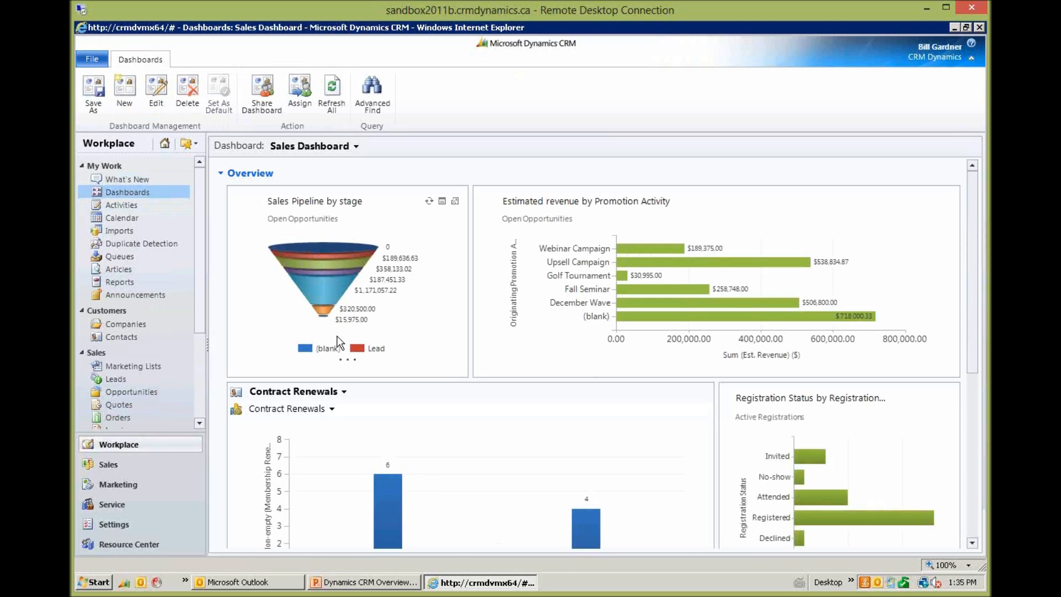
mouse_move(373, 277)
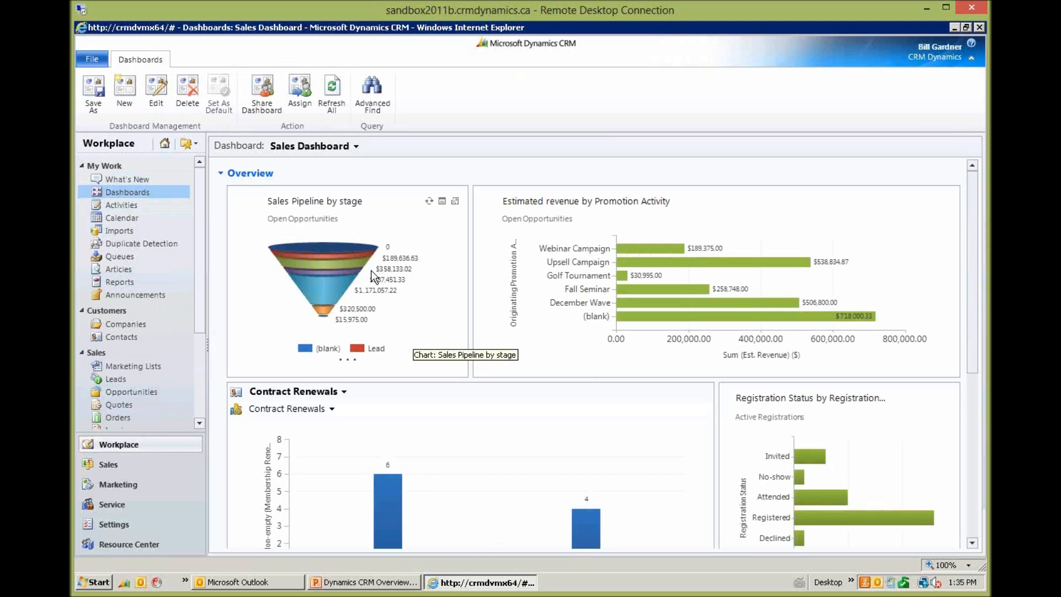
mouse_move(676, 405)
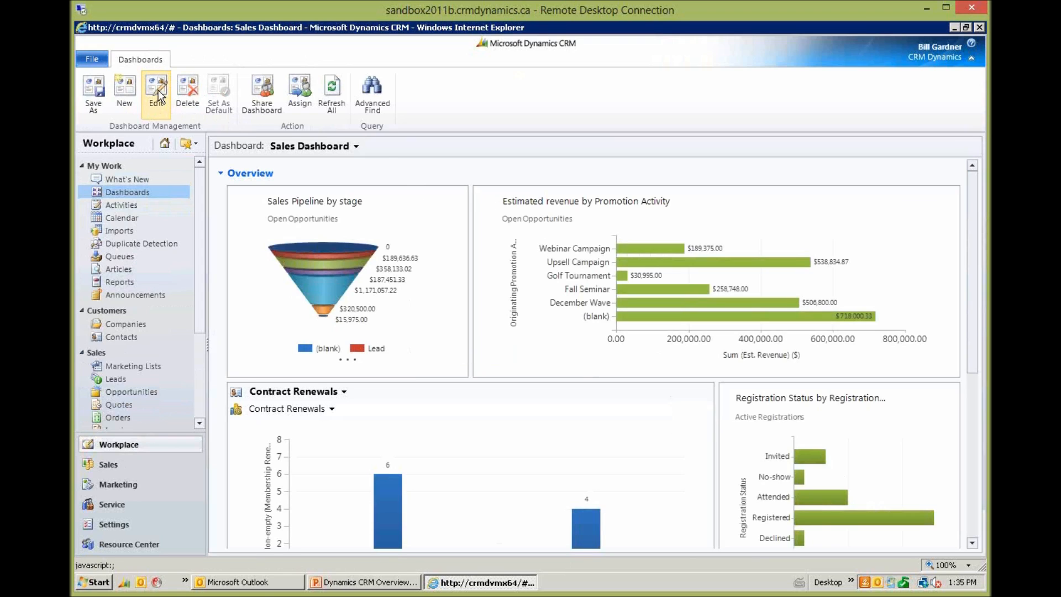
mouse_move(529, 463)
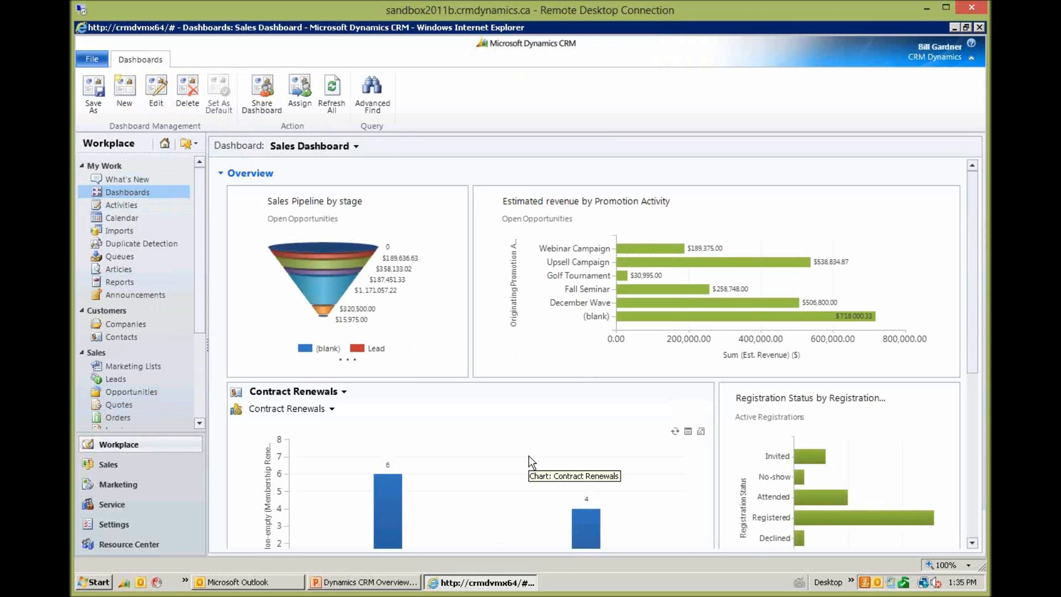
mouse_move(711, 440)
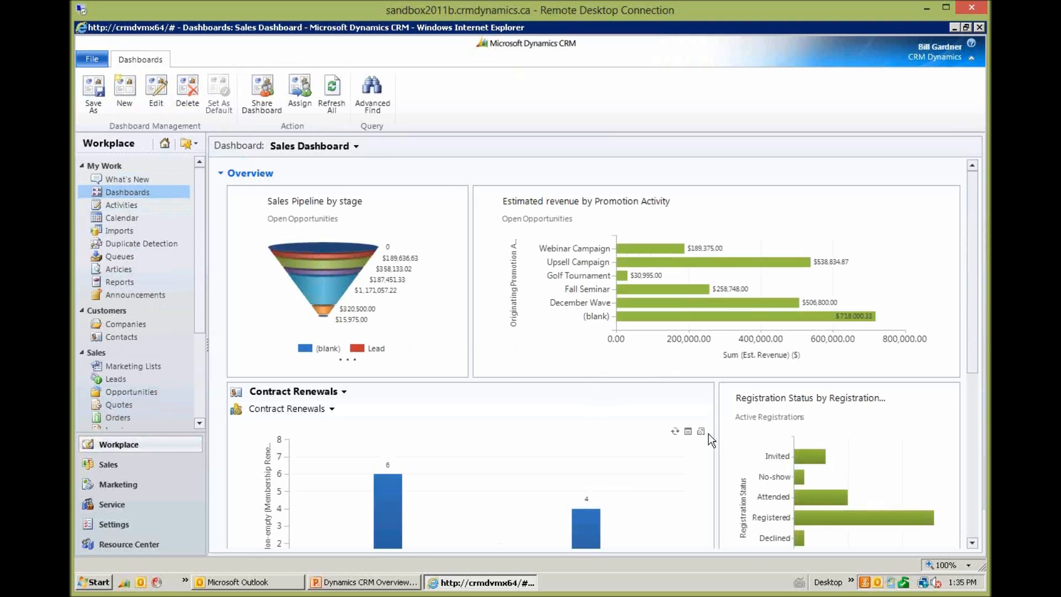
mouse_move(454, 325)
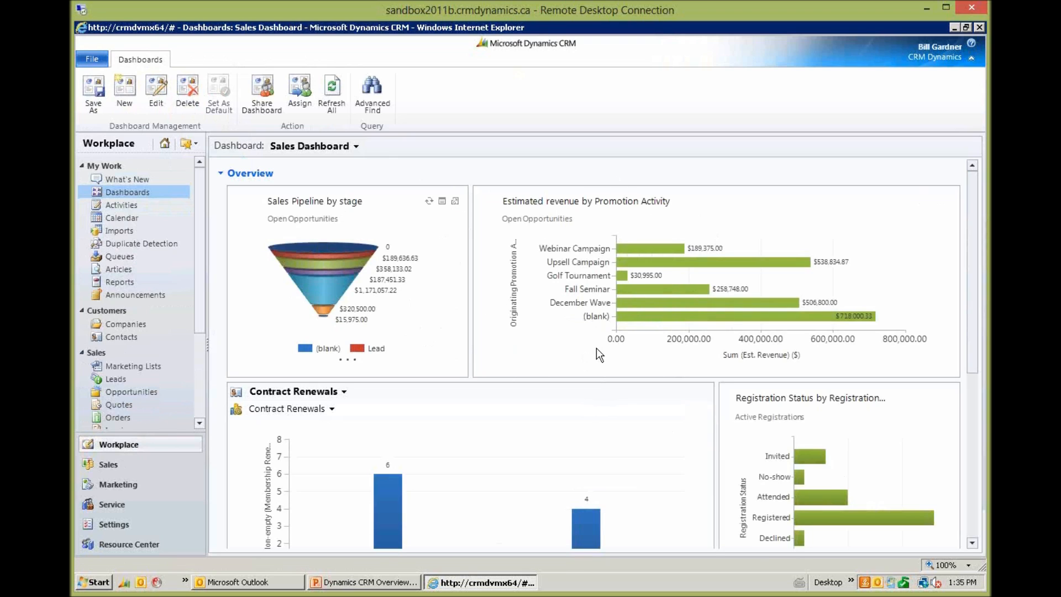
mouse_move(743, 305)
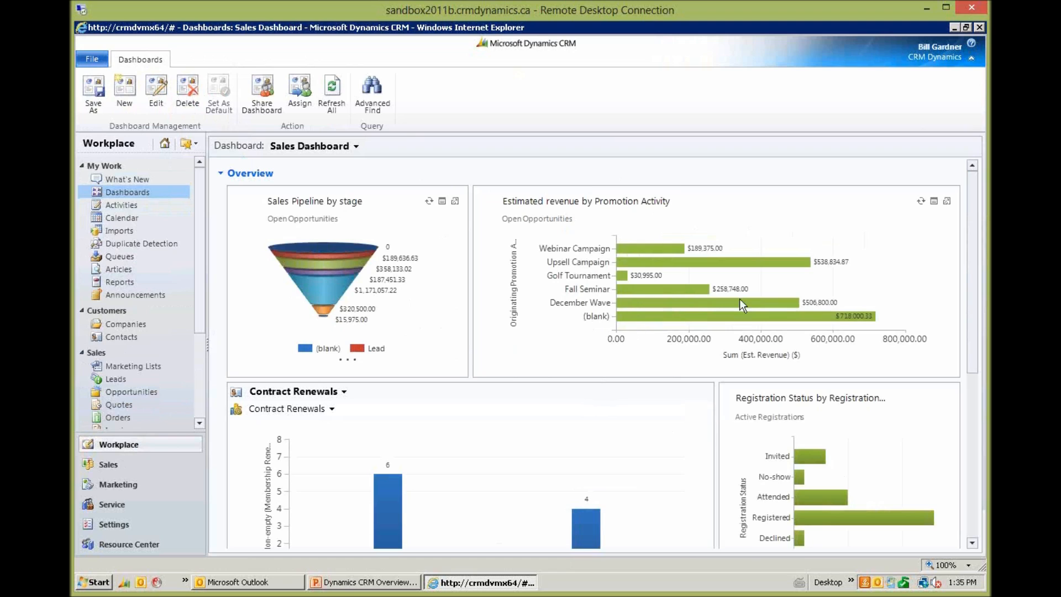
mouse_move(699, 297)
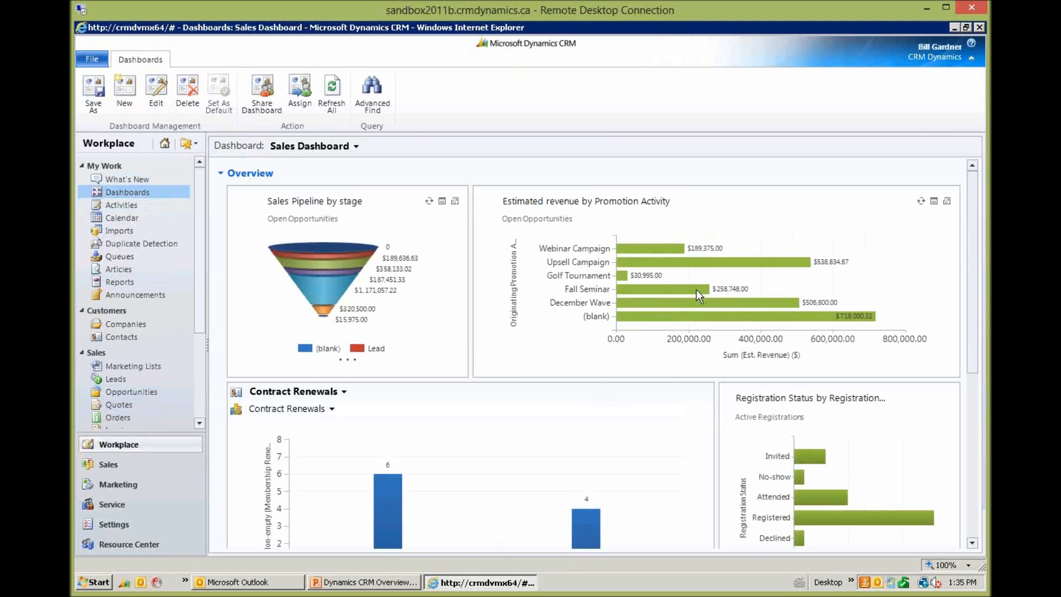
mouse_move(451, 417)
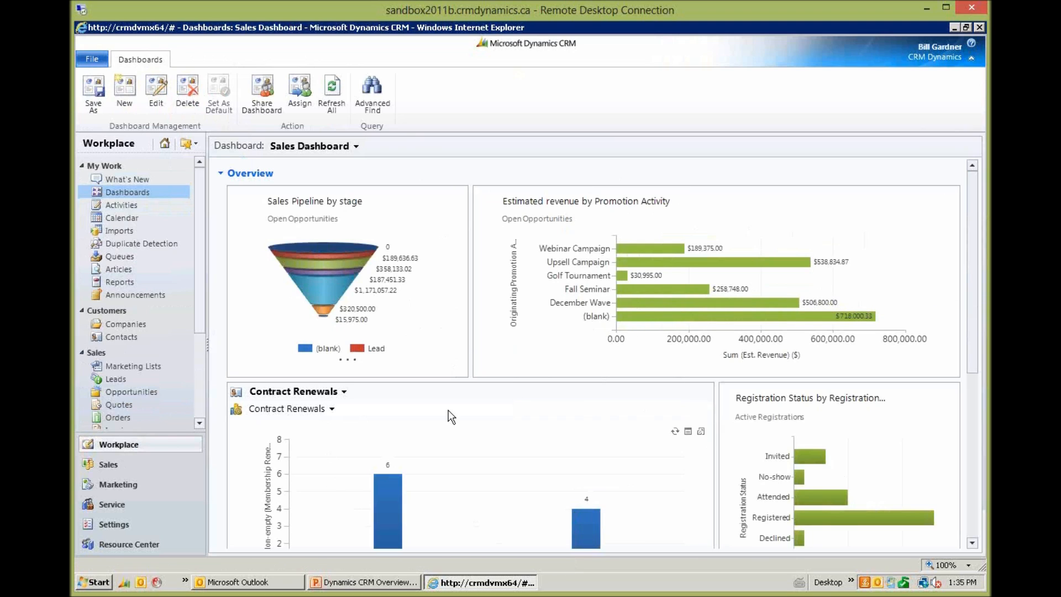
mouse_move(877, 230)
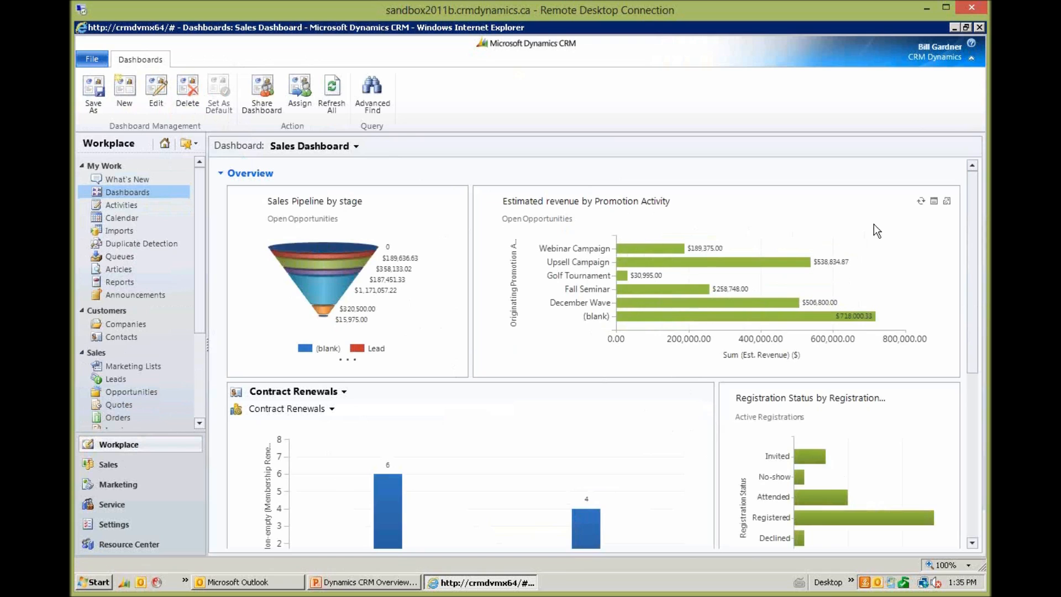
mouse_move(922, 201)
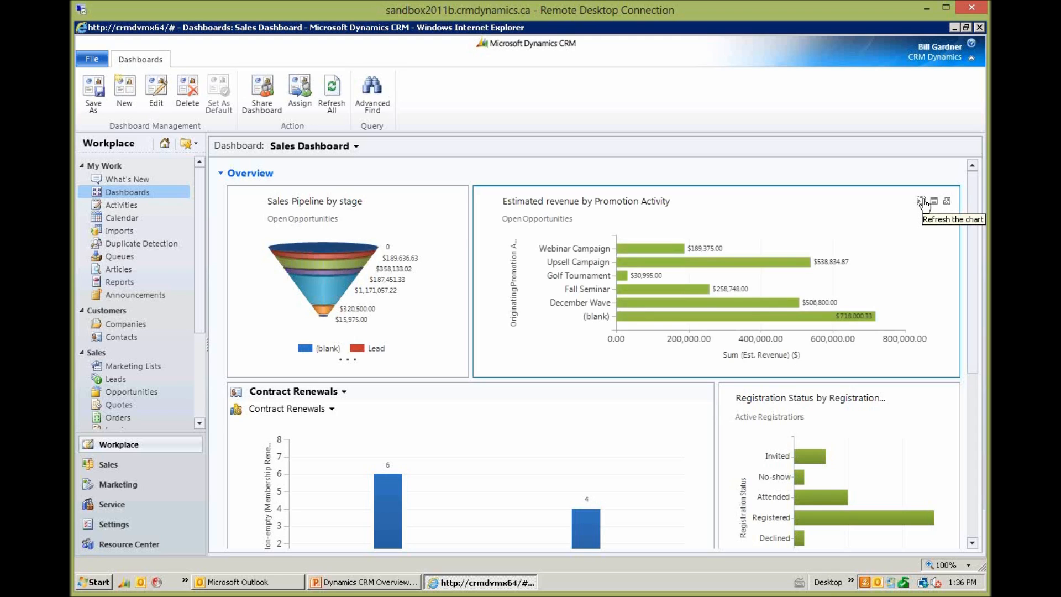
mouse_move(924, 205)
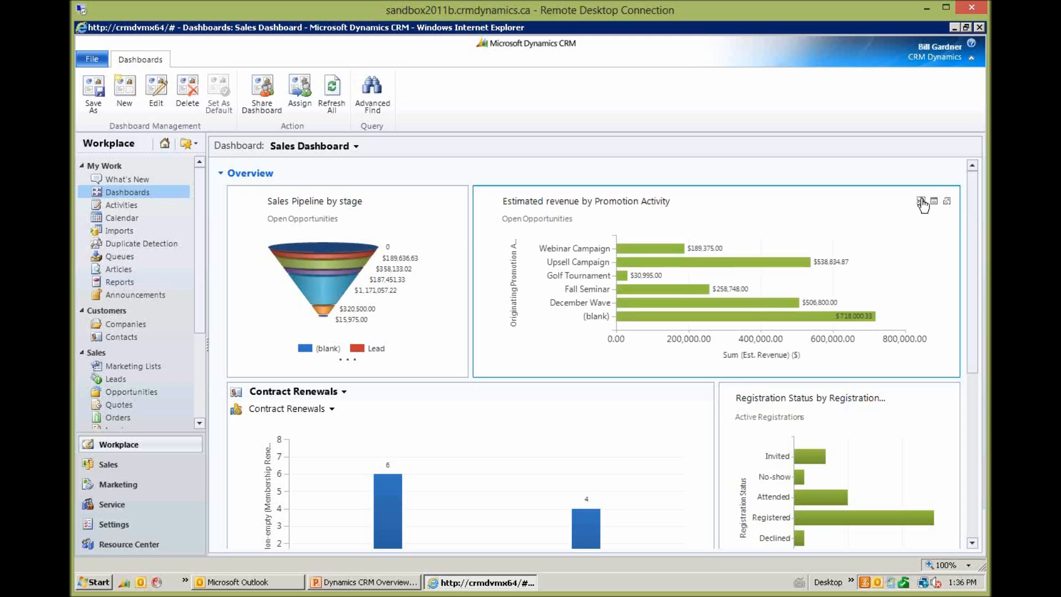
mouse_move(914, 206)
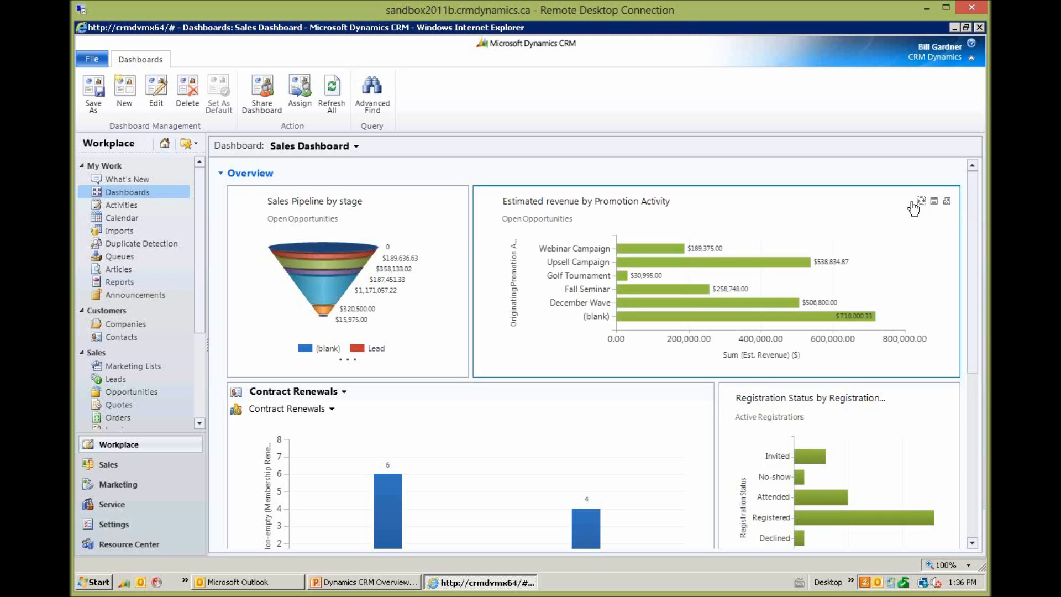
mouse_move(949, 217)
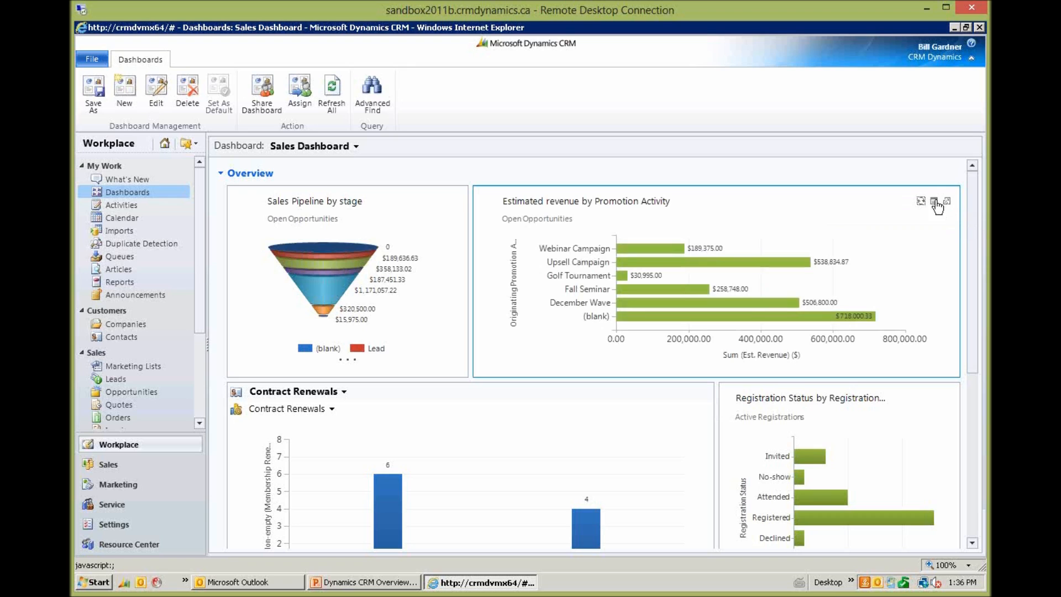
click(936, 201)
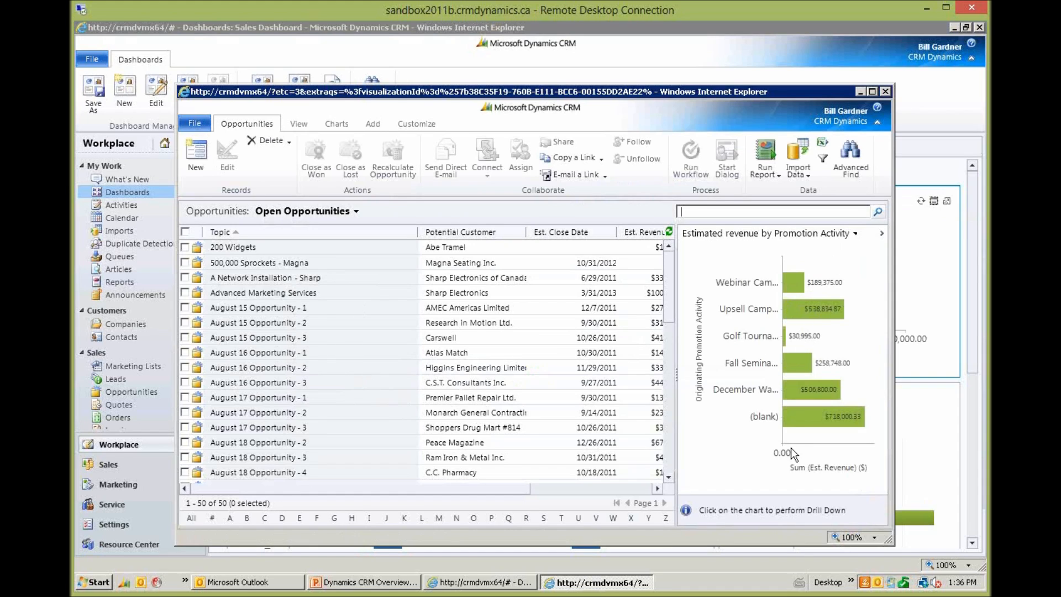
mouse_move(816, 366)
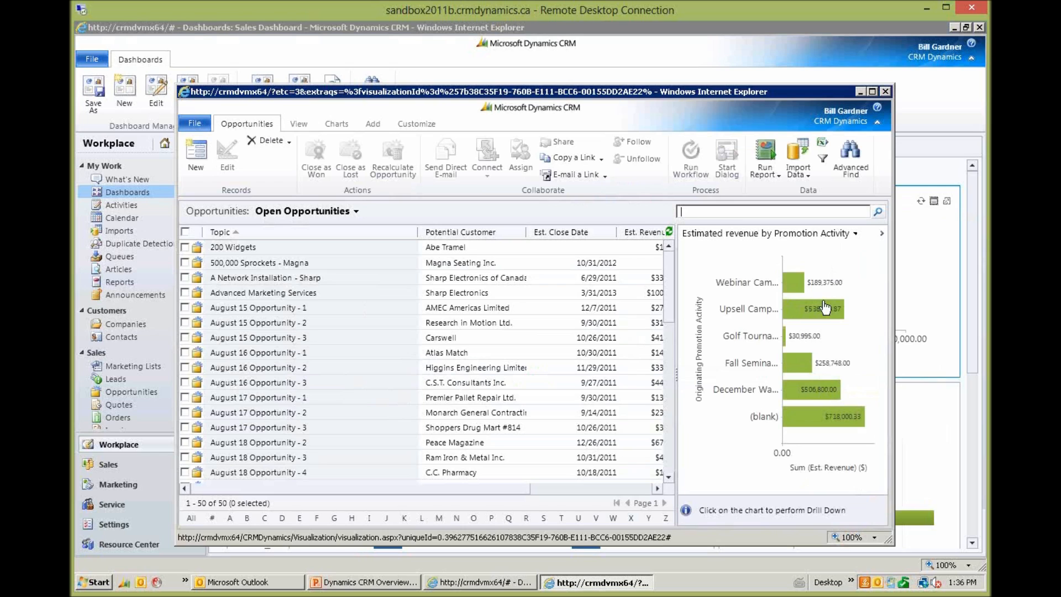
click(825, 309)
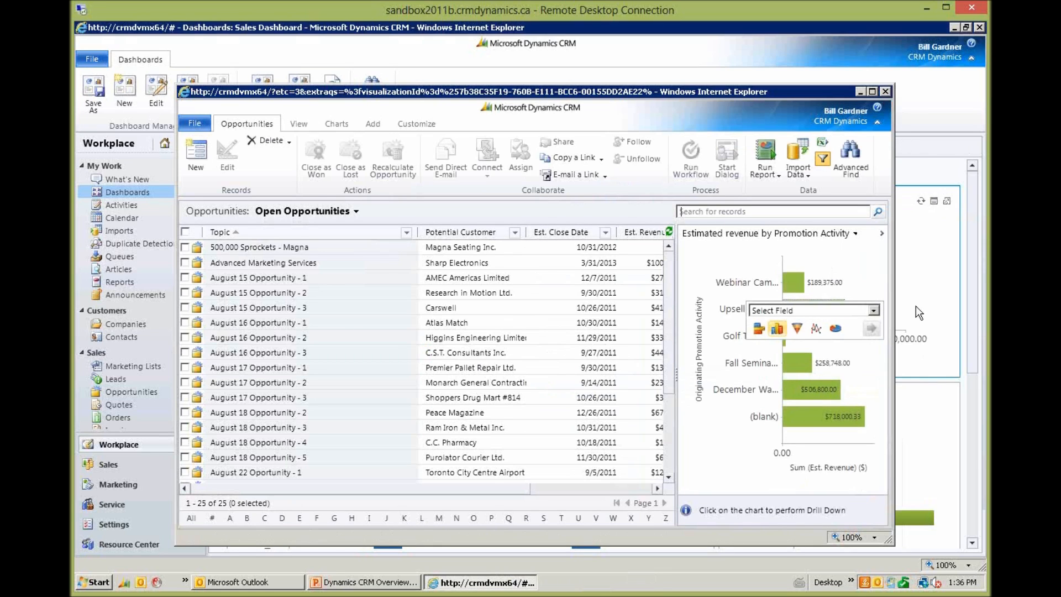
click(885, 92)
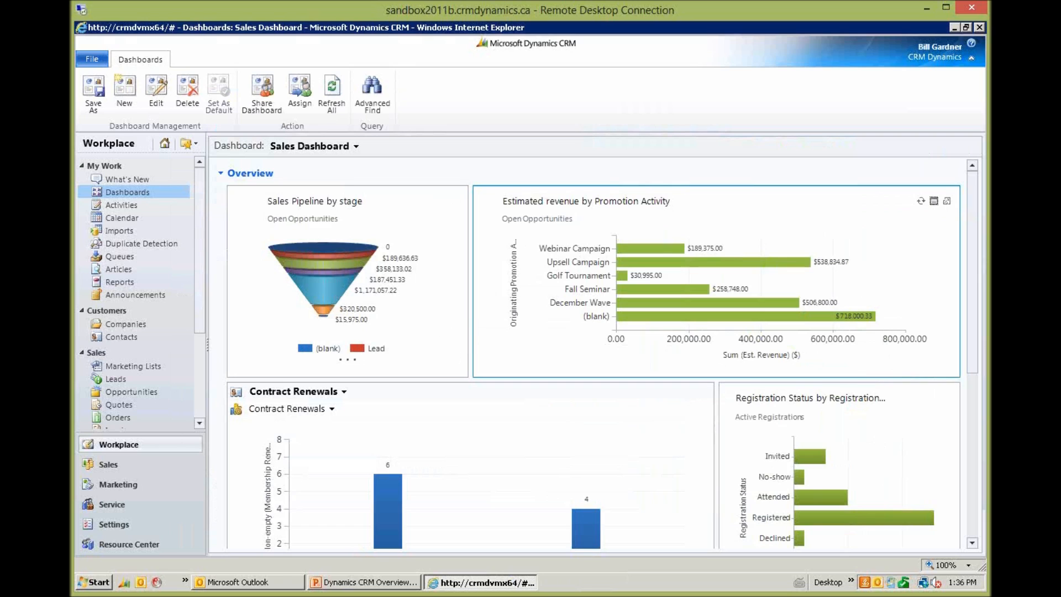
- Show Marketing companies in the Engineering Companies - Toronto (Multi-Point Mapping) view
click(118, 484)
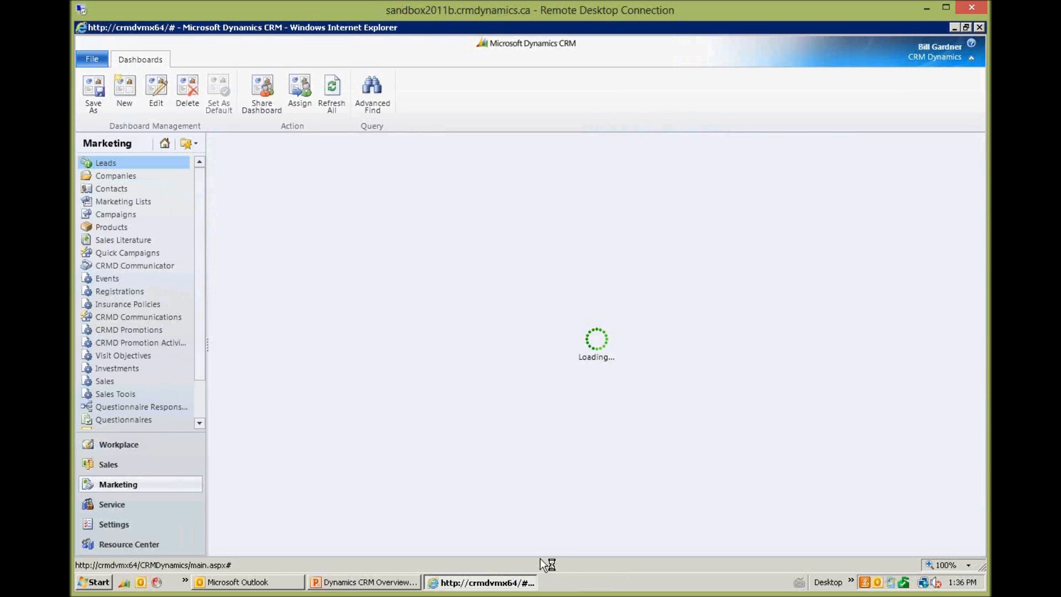
click(106, 162)
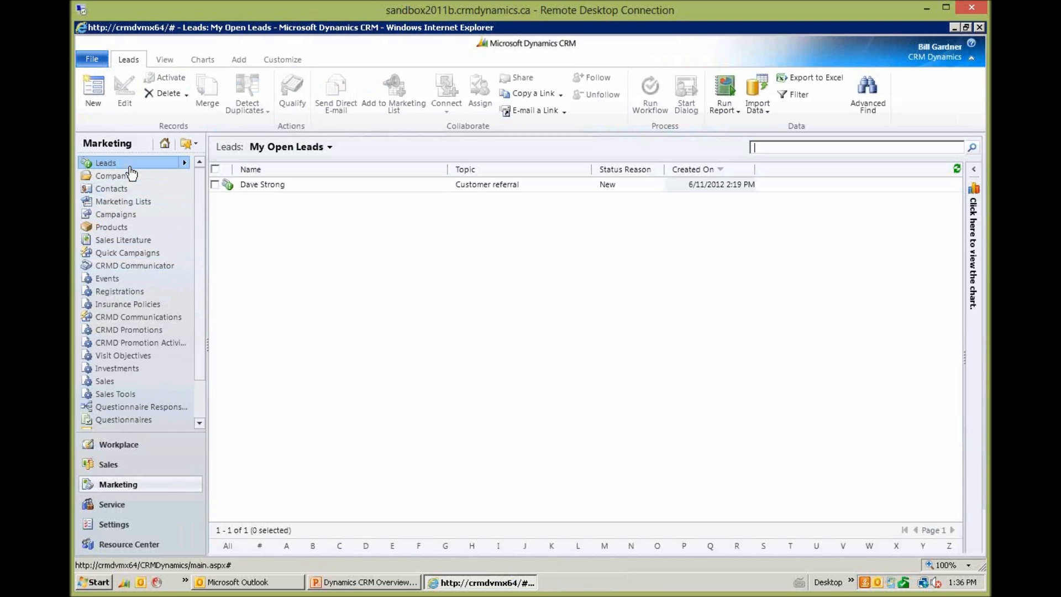
click(115, 176)
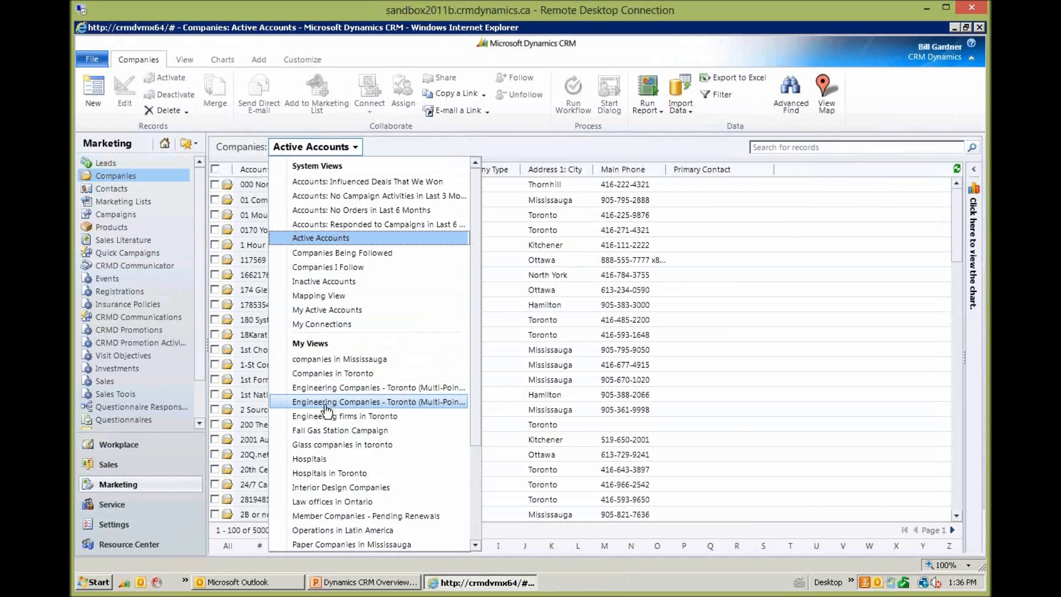
click(378, 401)
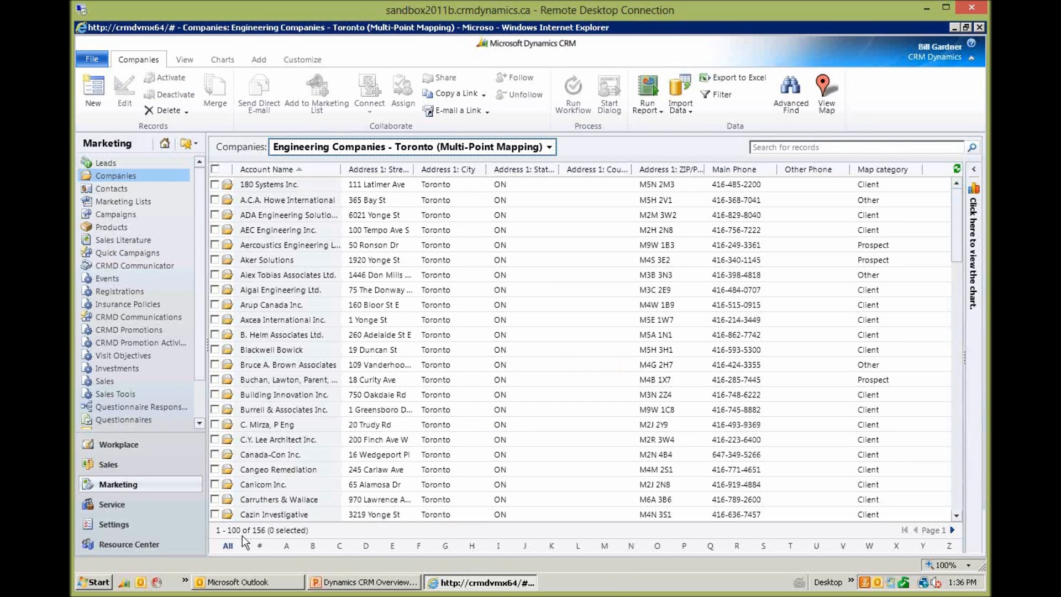
mouse_move(815, 95)
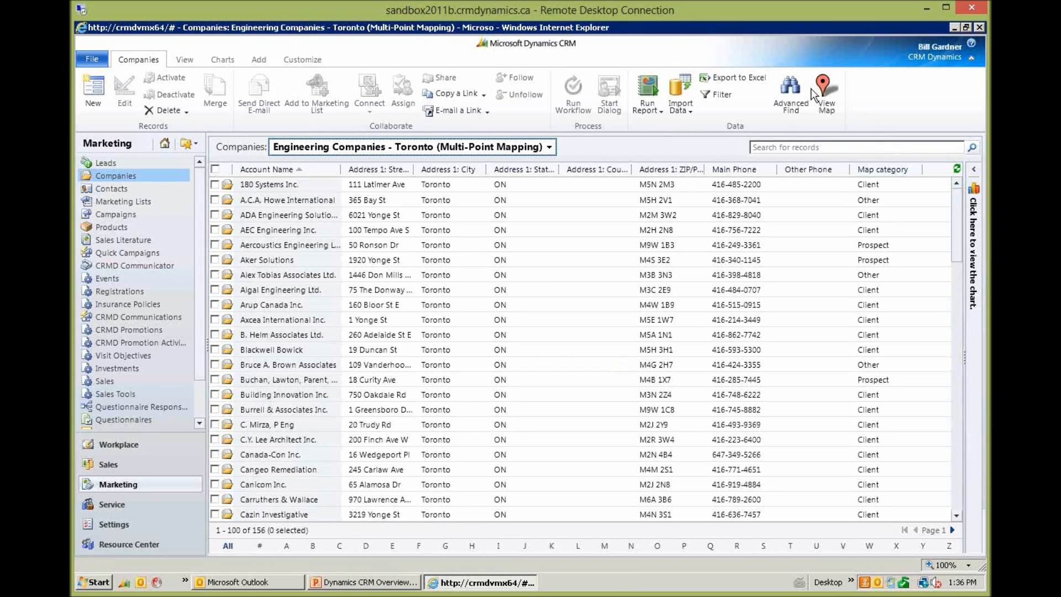
mouse_move(789, 93)
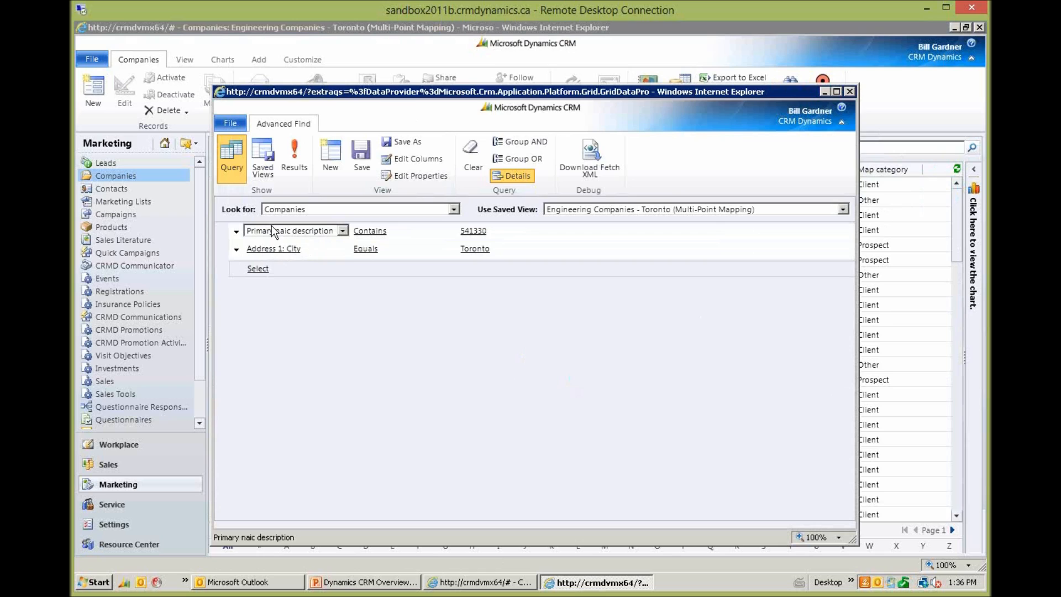
mouse_move(303, 239)
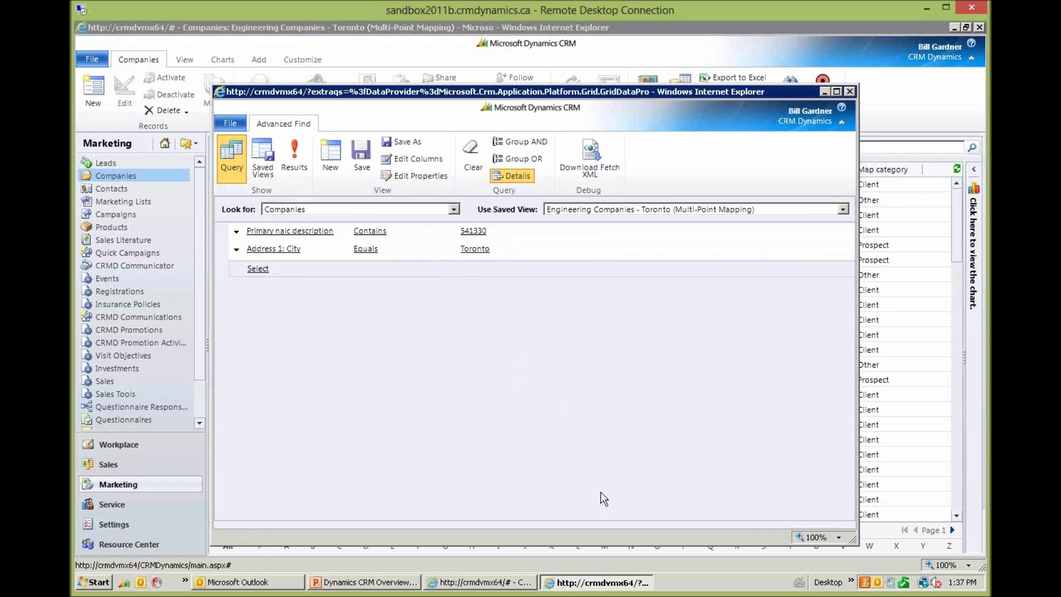
- Replace the 541330 NAIC value in the first Advanced Find condition with 'school'
click(274, 249)
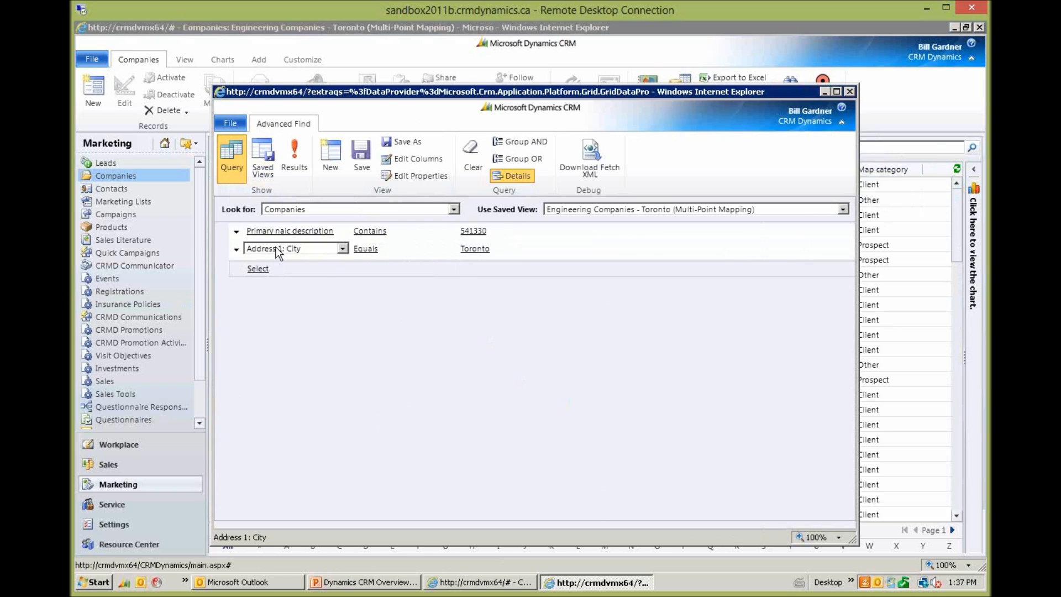
click(344, 230)
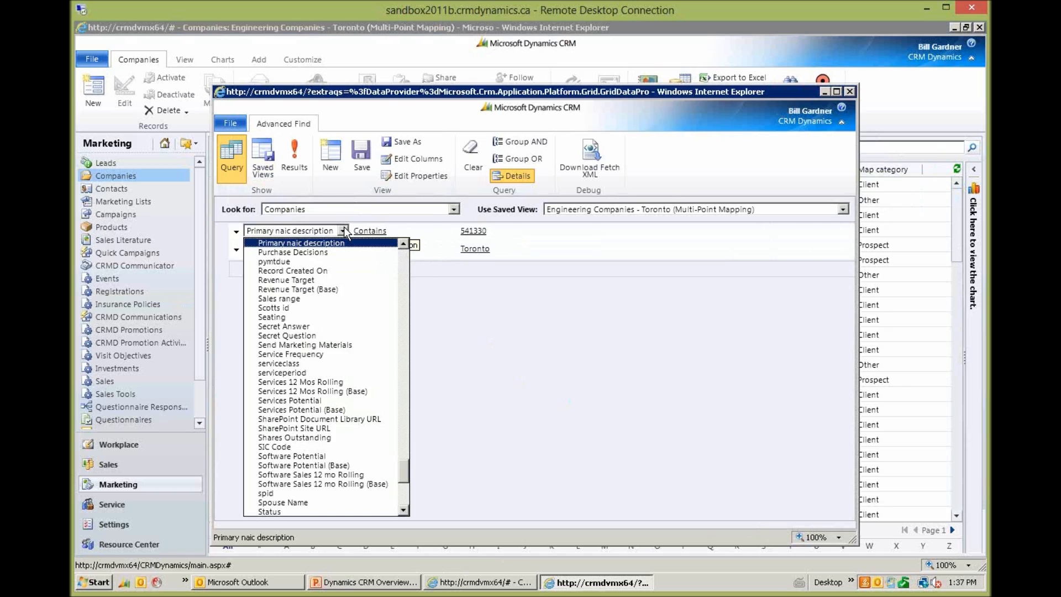
click(301, 242)
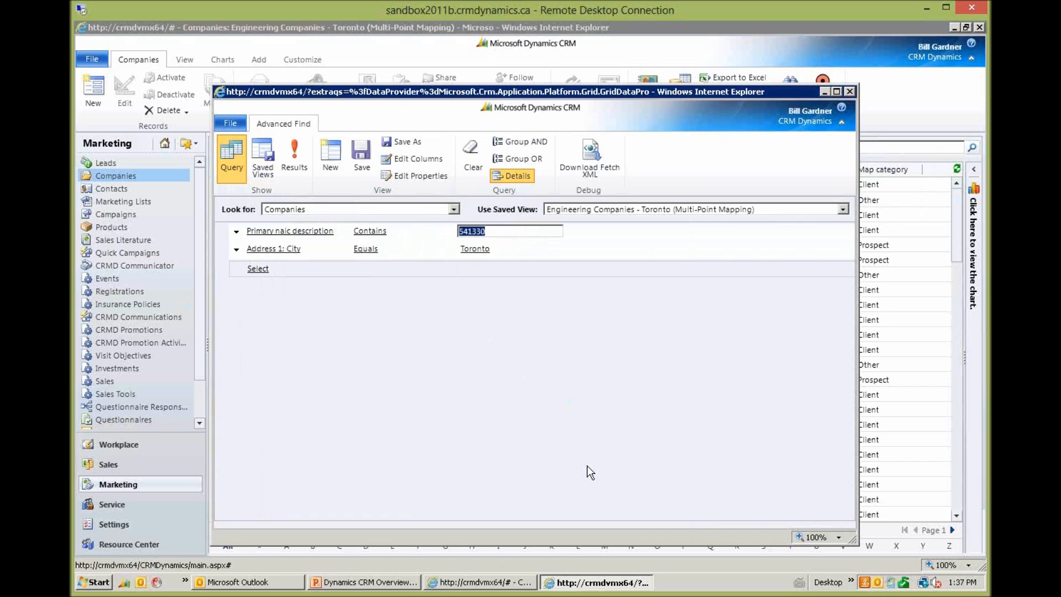
text(school)
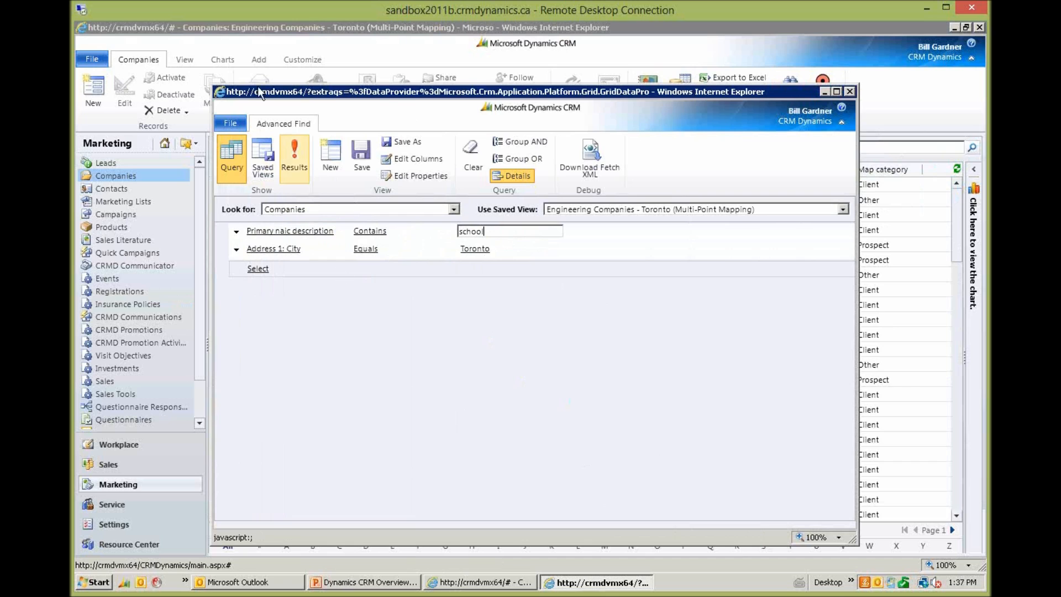
- Run the search to see the 426 matching companies, then return to the criteria
click(294, 156)
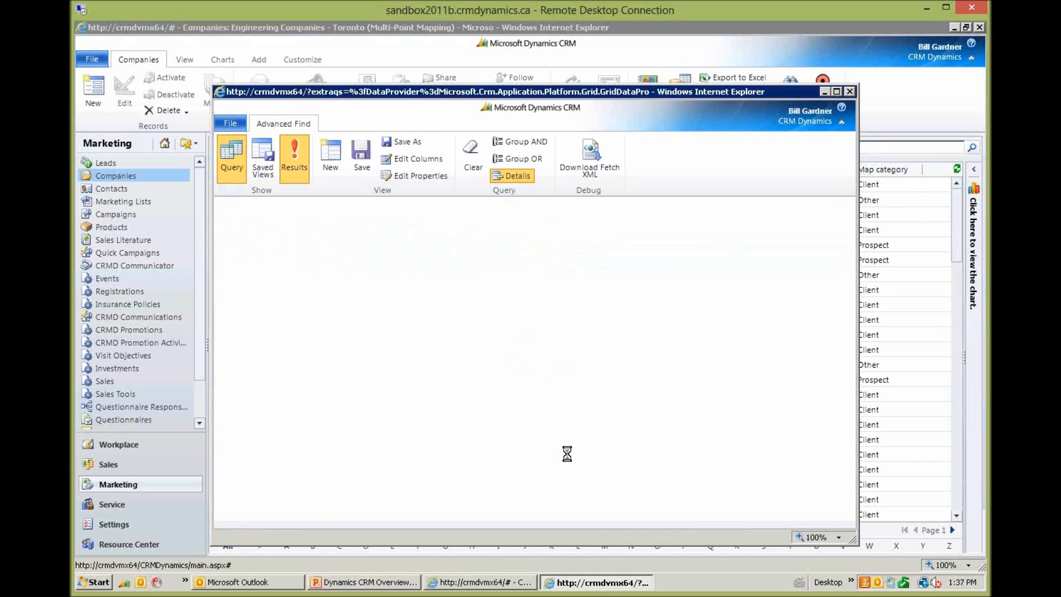
click(294, 157)
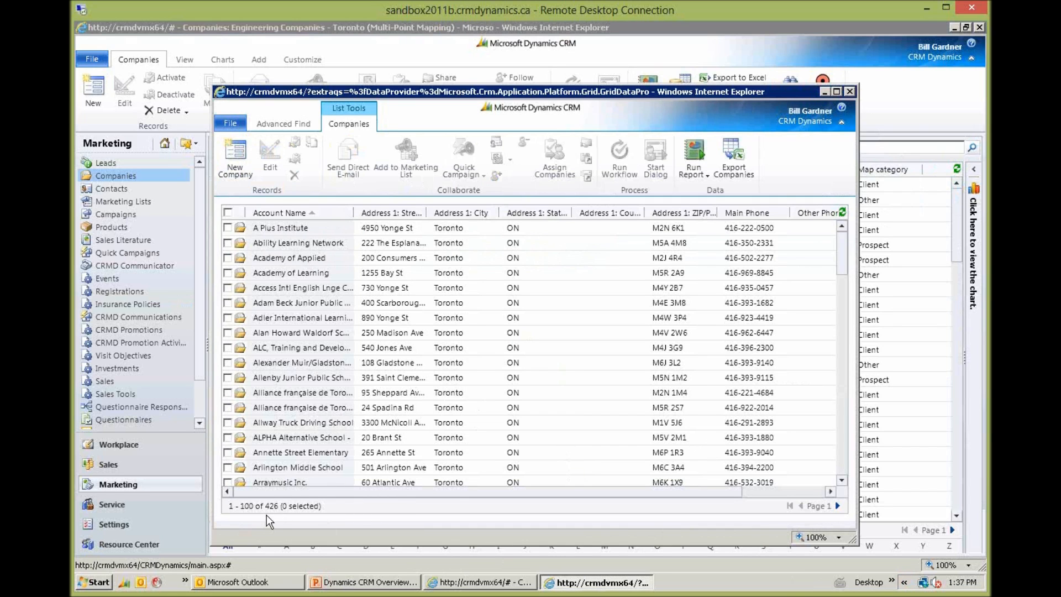
mouse_move(372, 487)
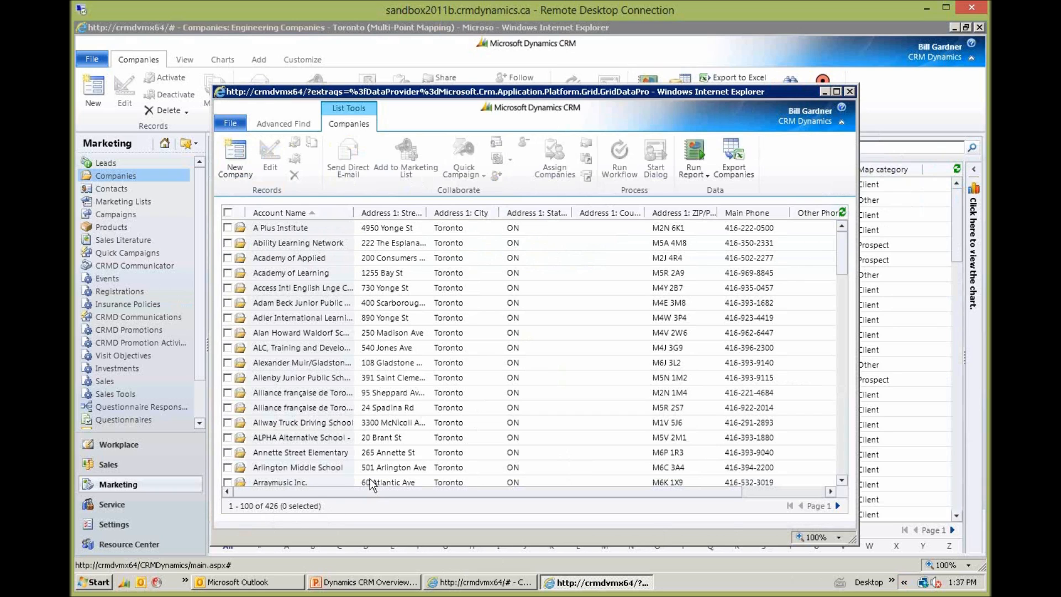
mouse_move(578, 217)
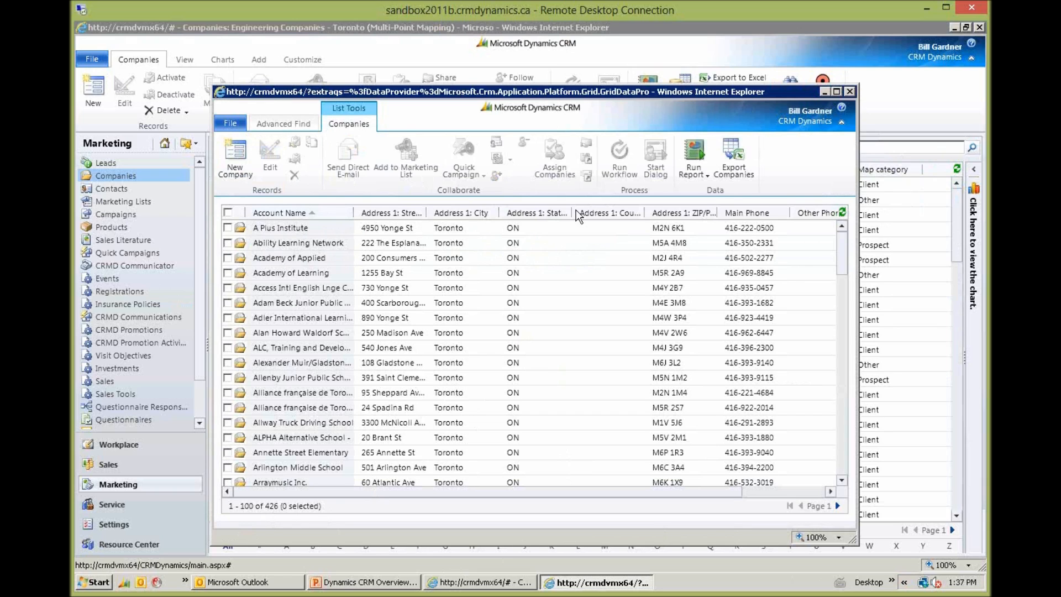
click(283, 123)
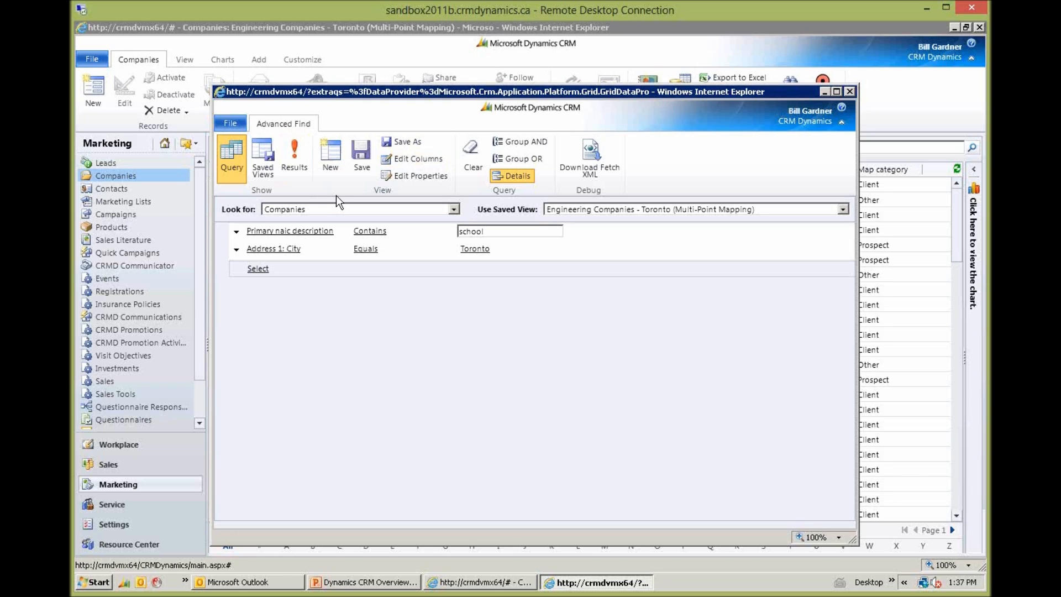
- Start a third condition row and browse its Fields and Related entries list
click(258, 267)
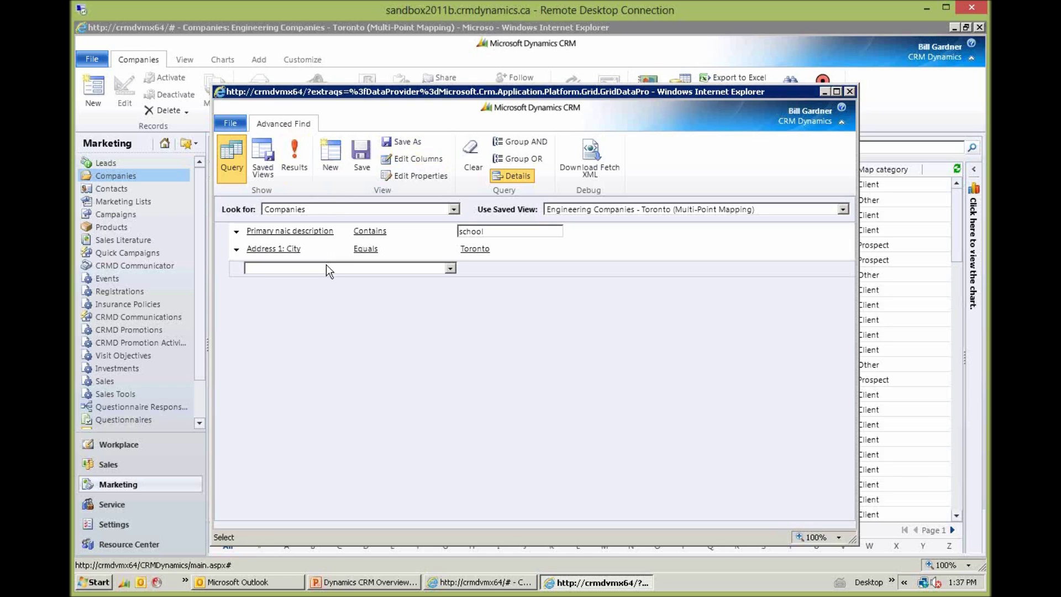
click(449, 267)
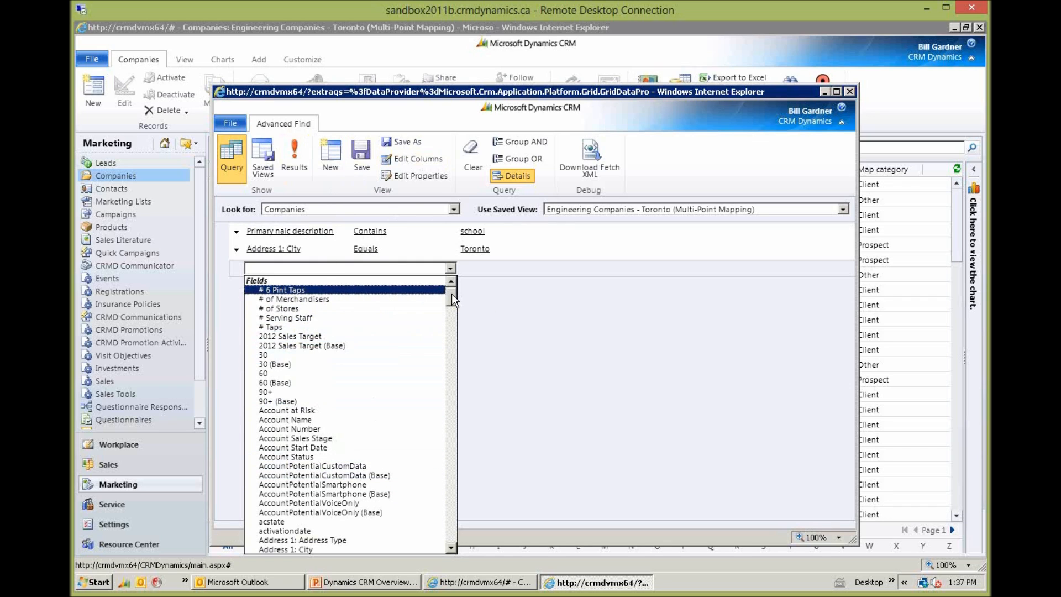
scroll(down, 3)
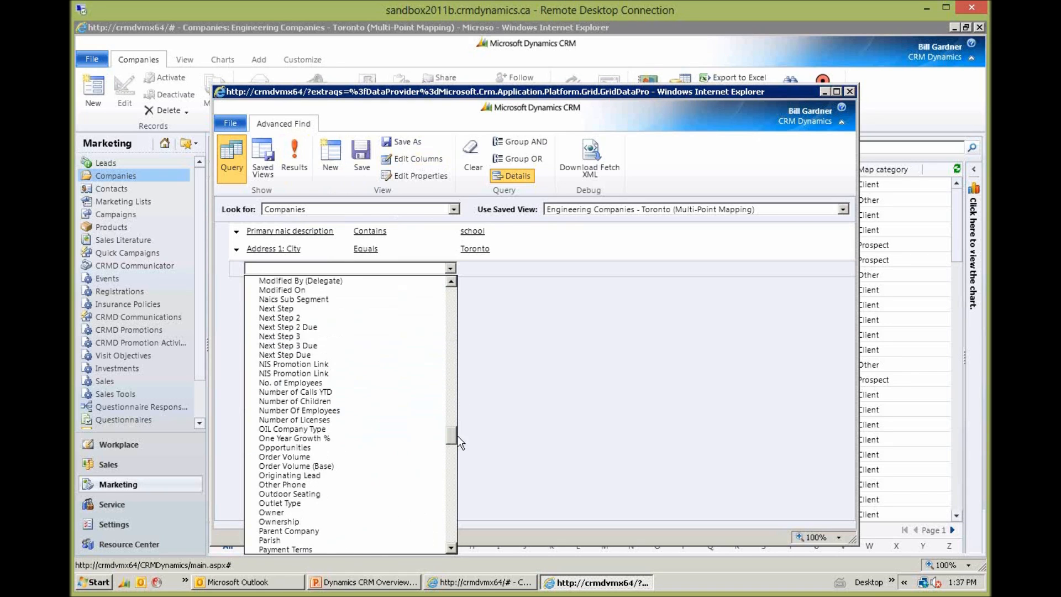
scroll(down, 3)
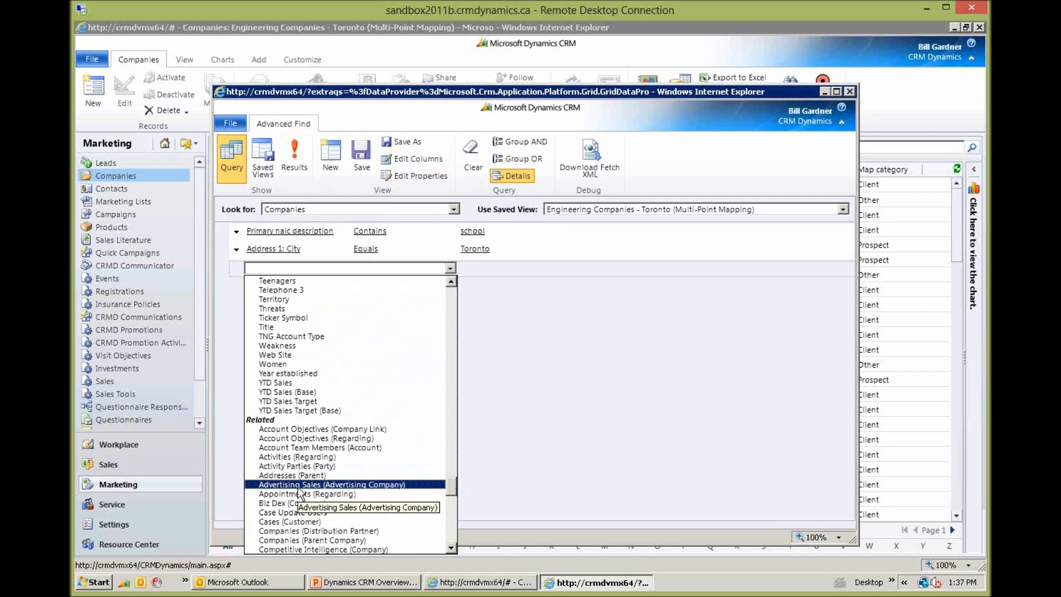
mouse_move(307, 495)
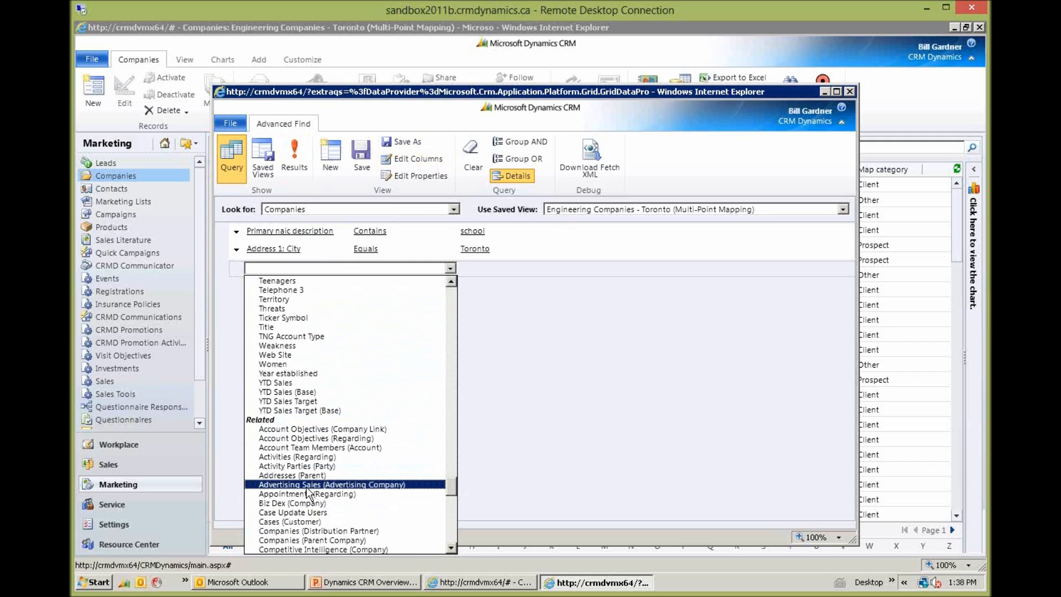
mouse_move(326, 496)
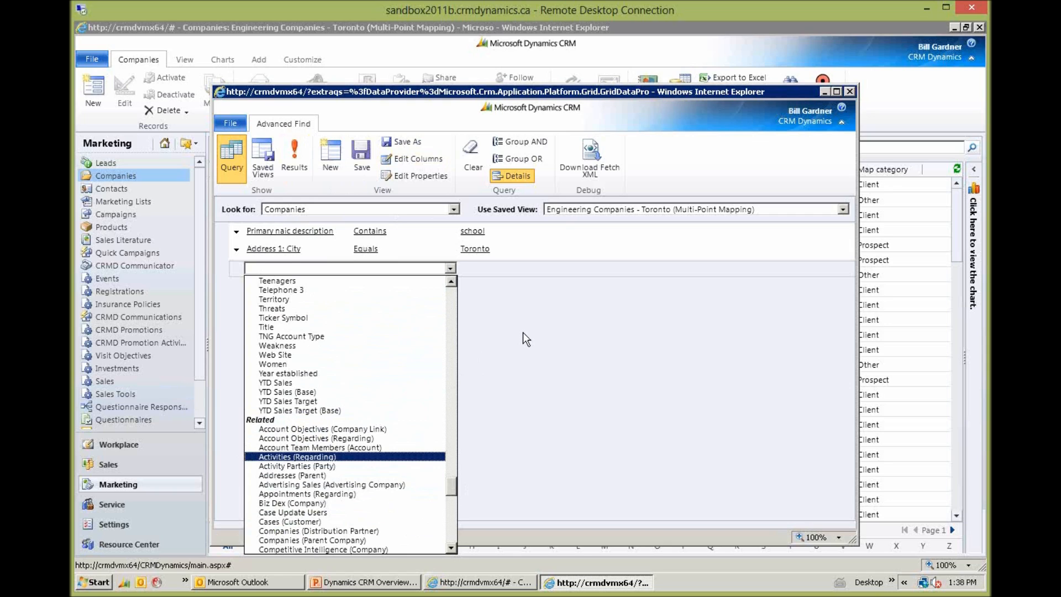
mouse_move(856, 98)
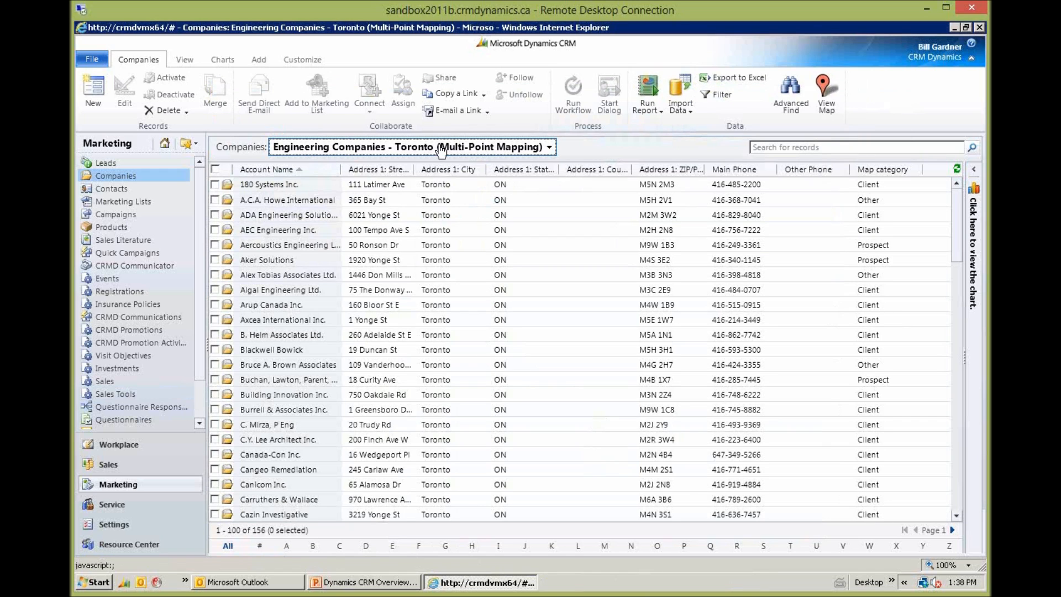
mouse_move(440, 148)
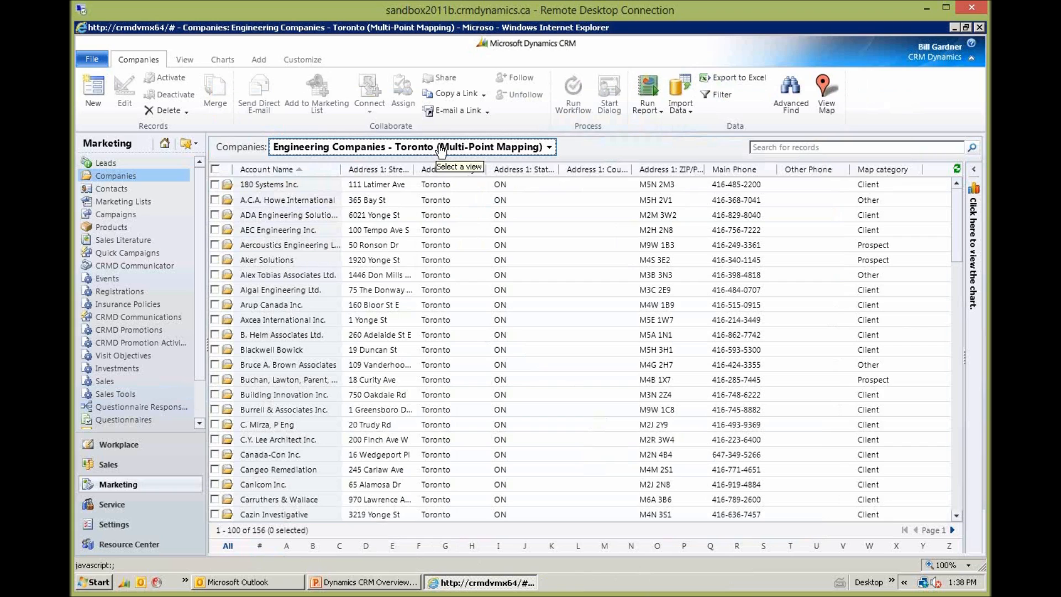
mouse_move(465, 139)
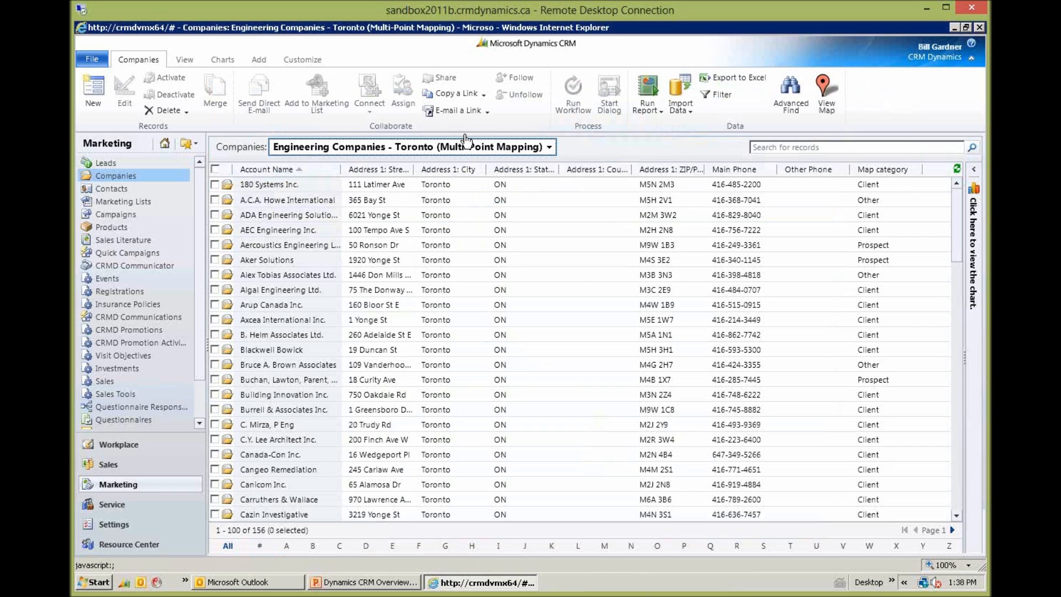
mouse_move(790, 92)
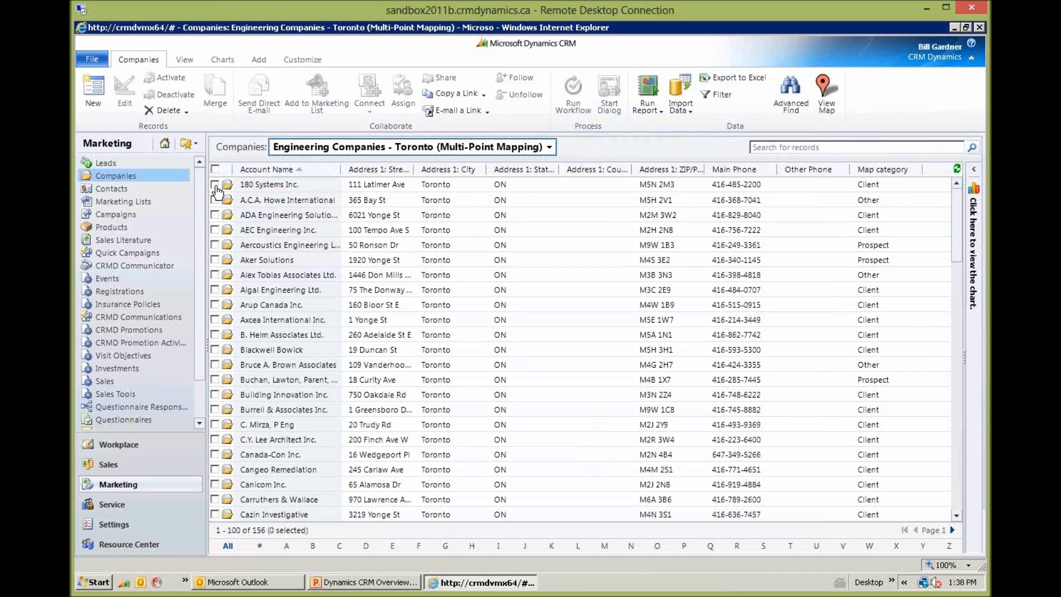
- Select the nine companies from 180 Systems Inc. down to Arup Canada Inc
click(216, 185)
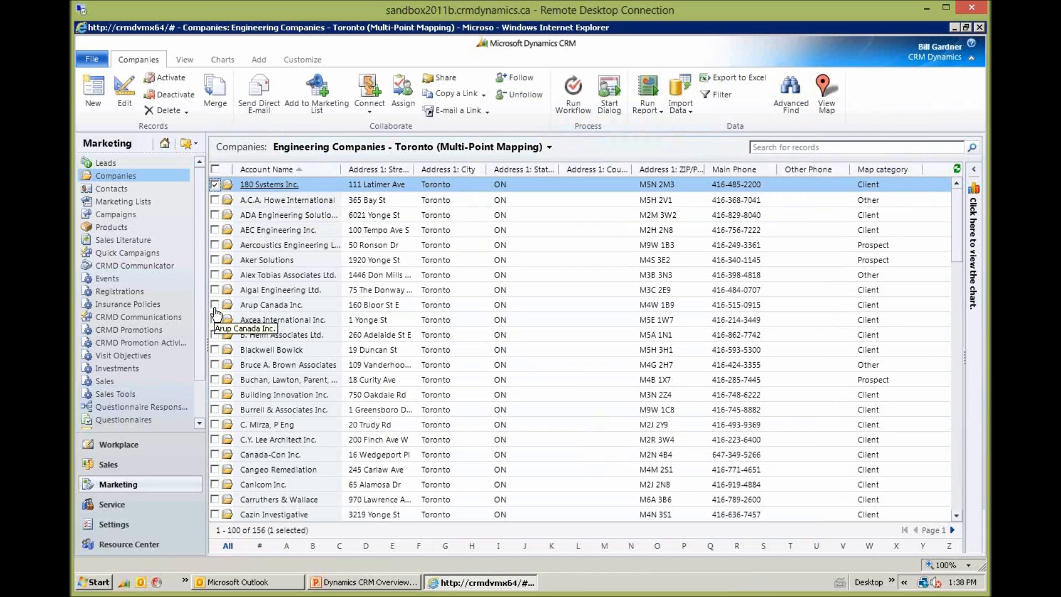
click(216, 305)
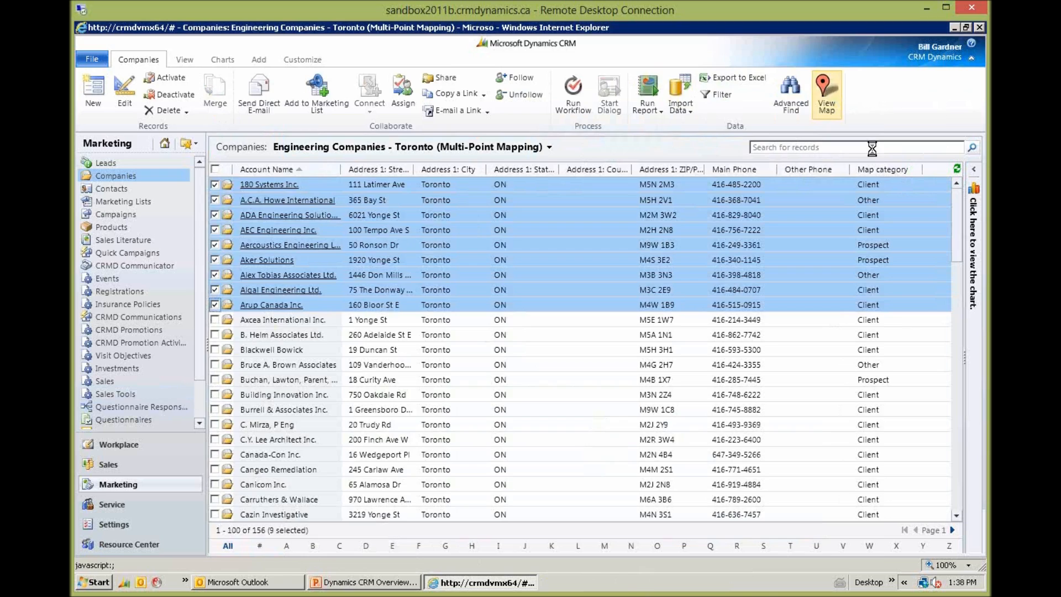
click(825, 92)
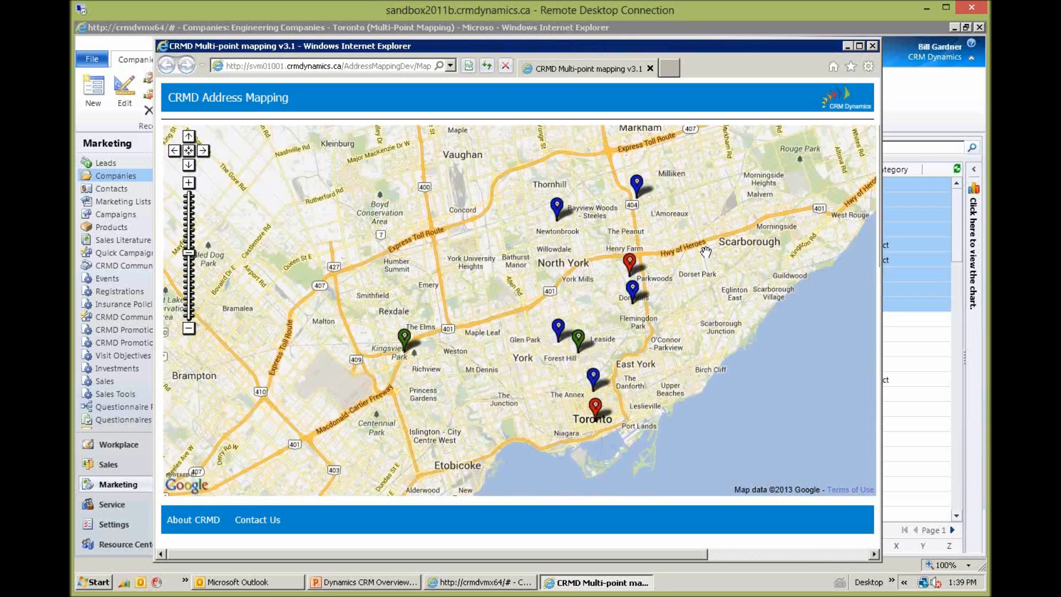
mouse_move(703, 222)
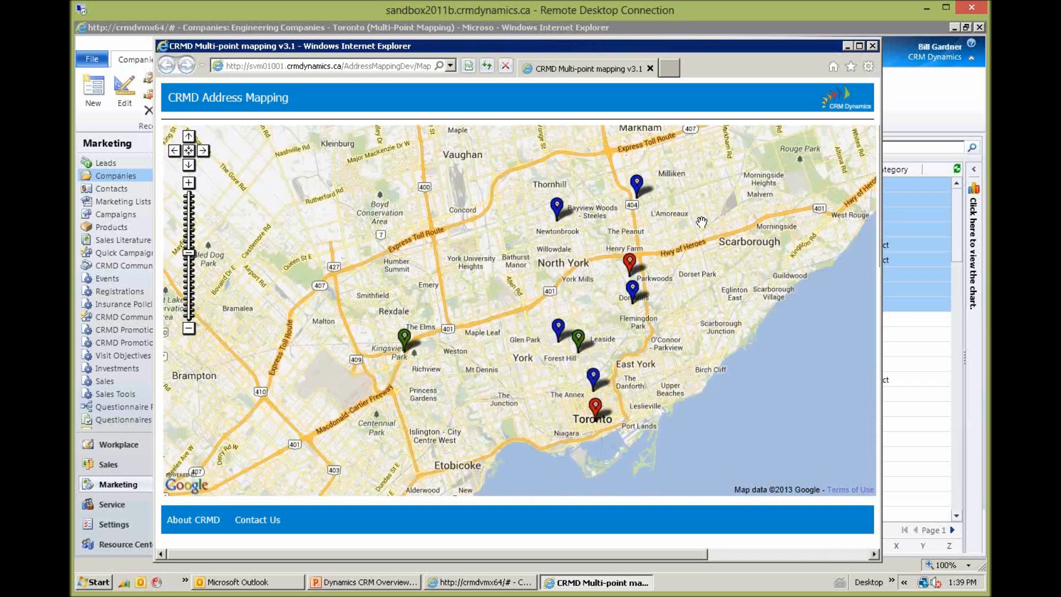
click(874, 45)
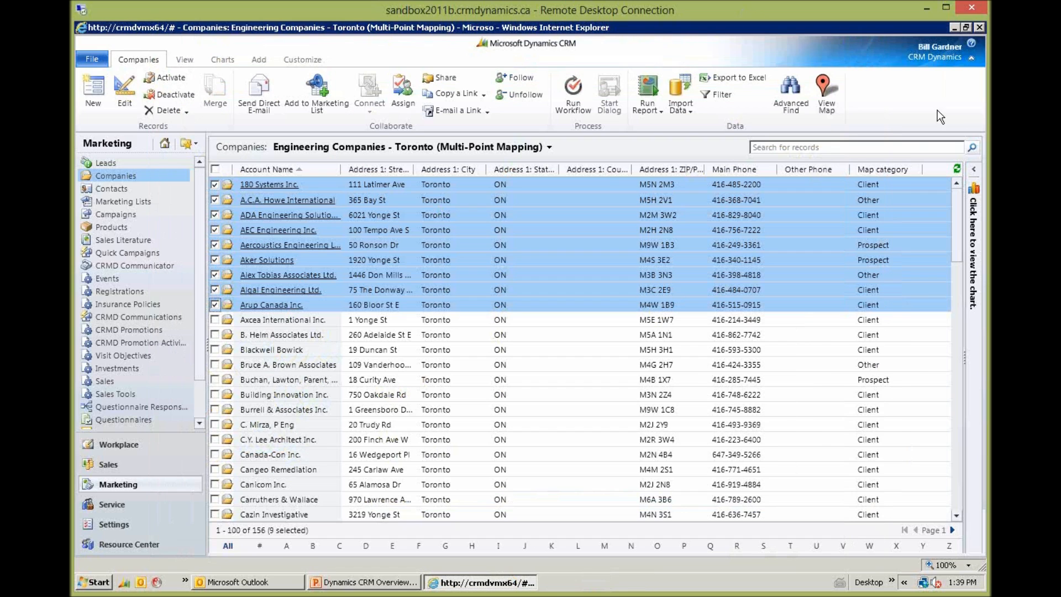
mouse_move(309, 517)
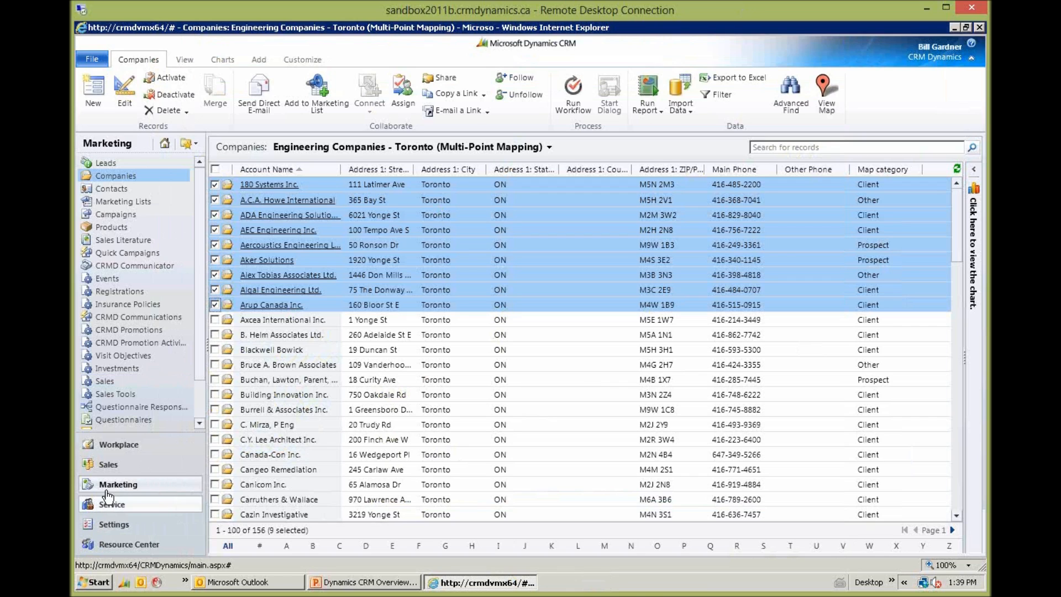
mouse_move(135, 318)
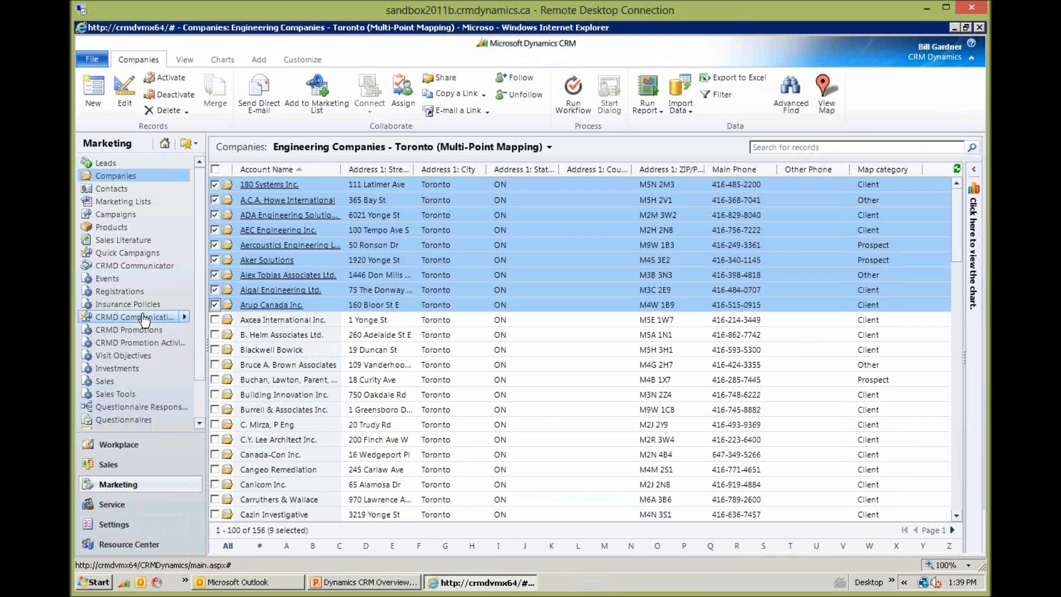
- Show CRMD Communications in the Webinar Campaign view with 152 sent Seminar Session records
click(135, 316)
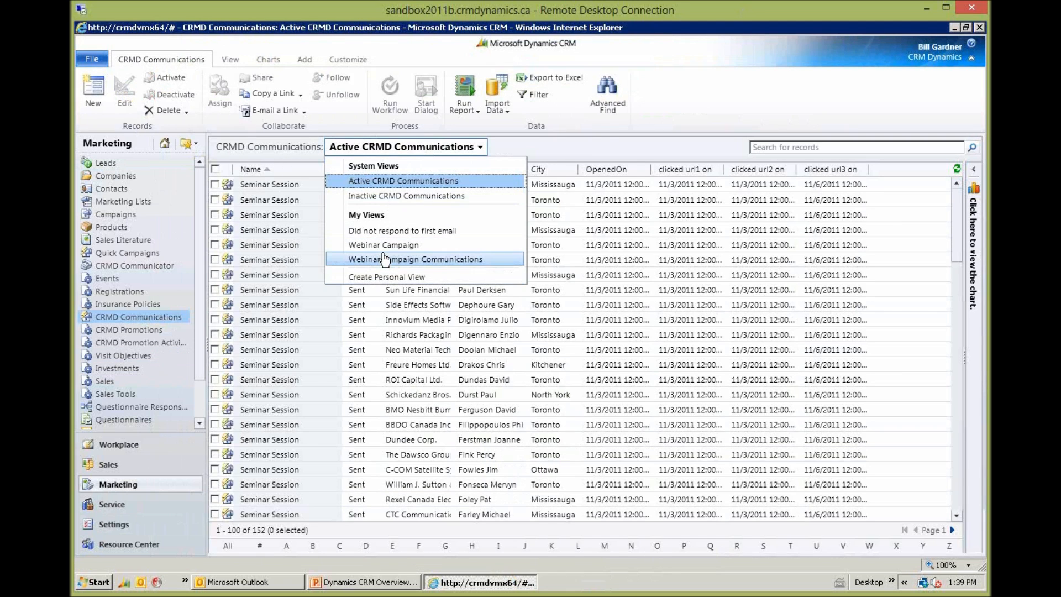
mouse_move(417, 259)
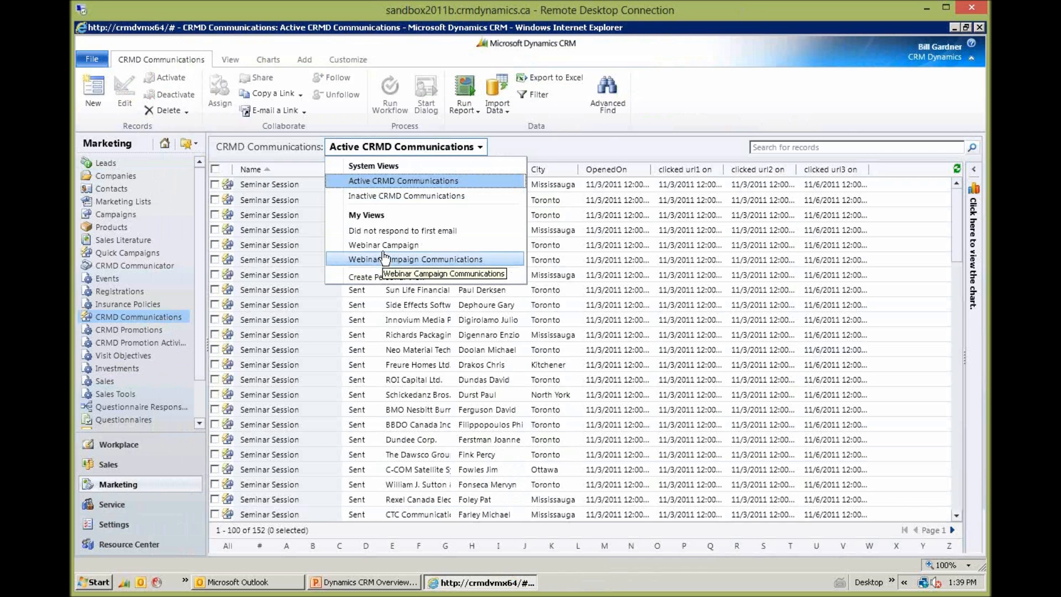
click(382, 244)
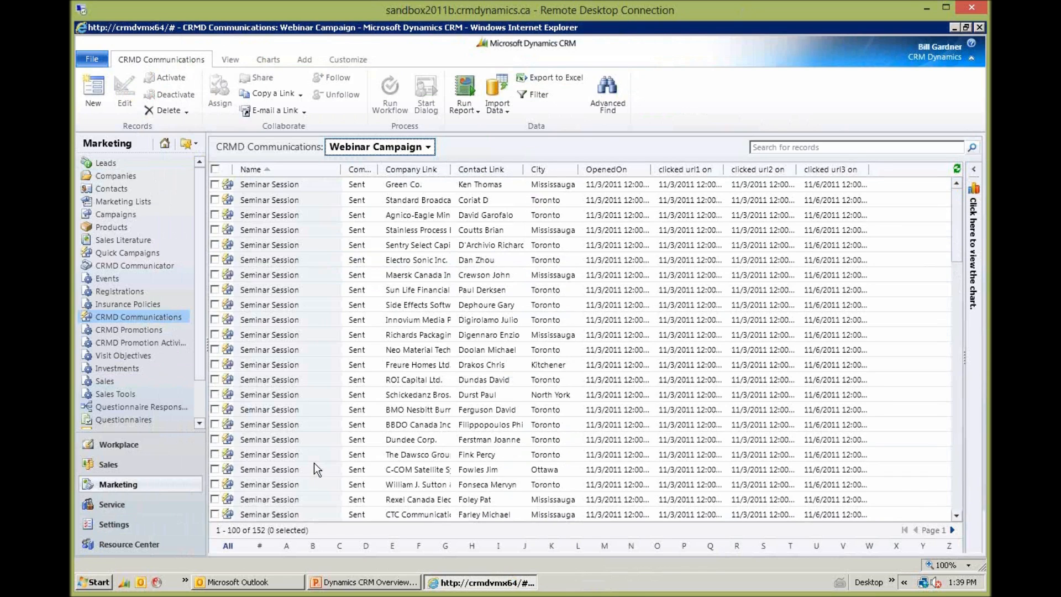
mouse_move(242, 540)
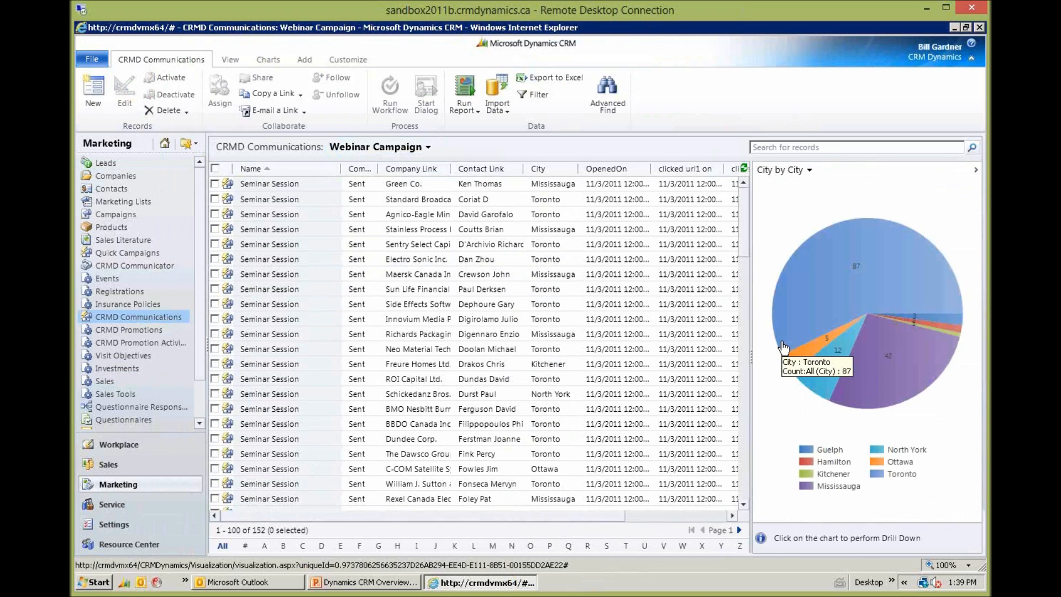
mouse_move(943, 386)
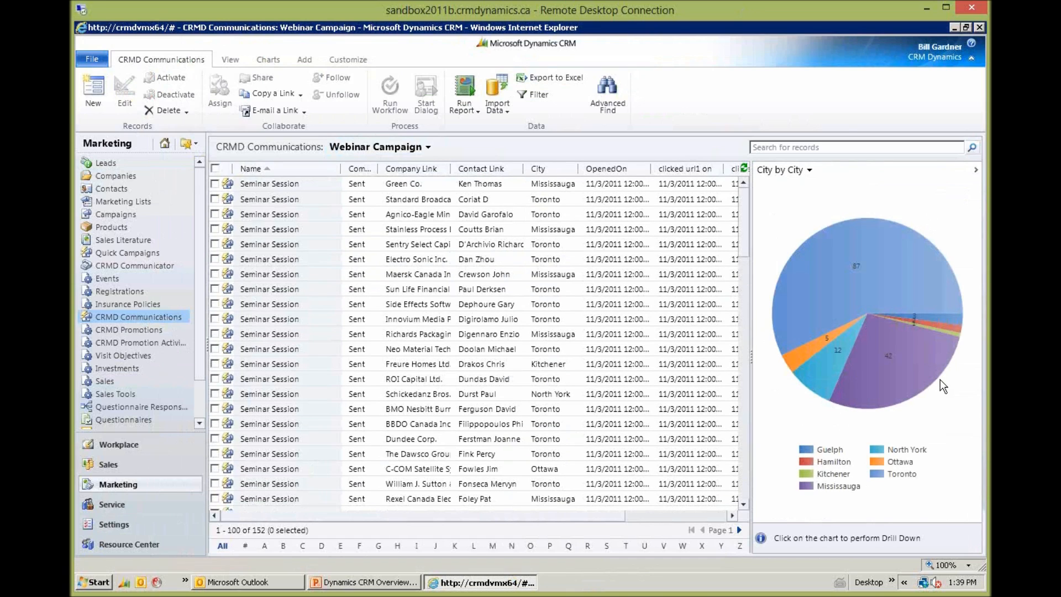
mouse_move(858, 269)
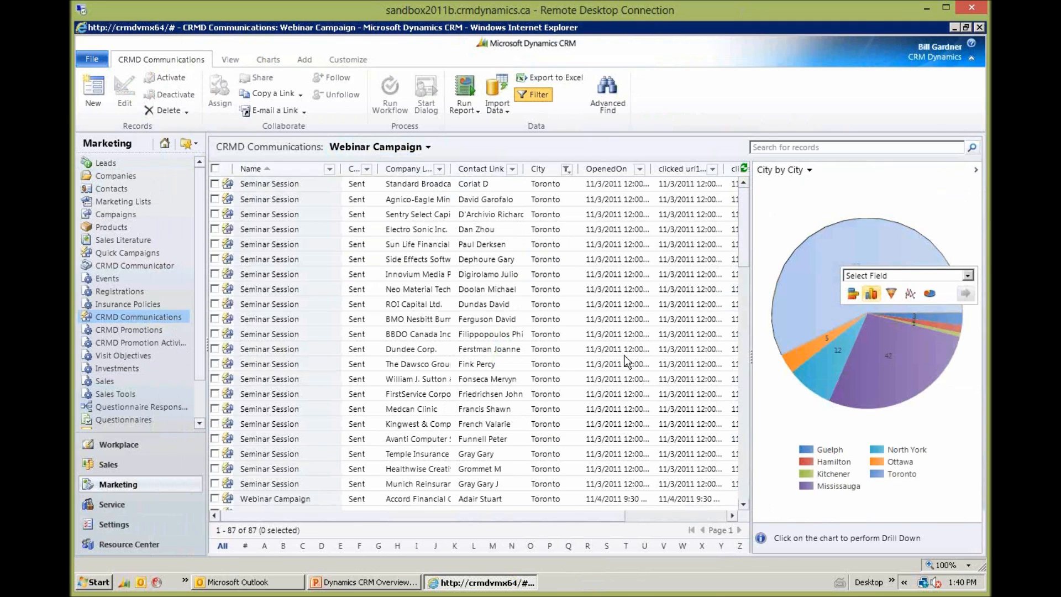
mouse_move(815, 350)
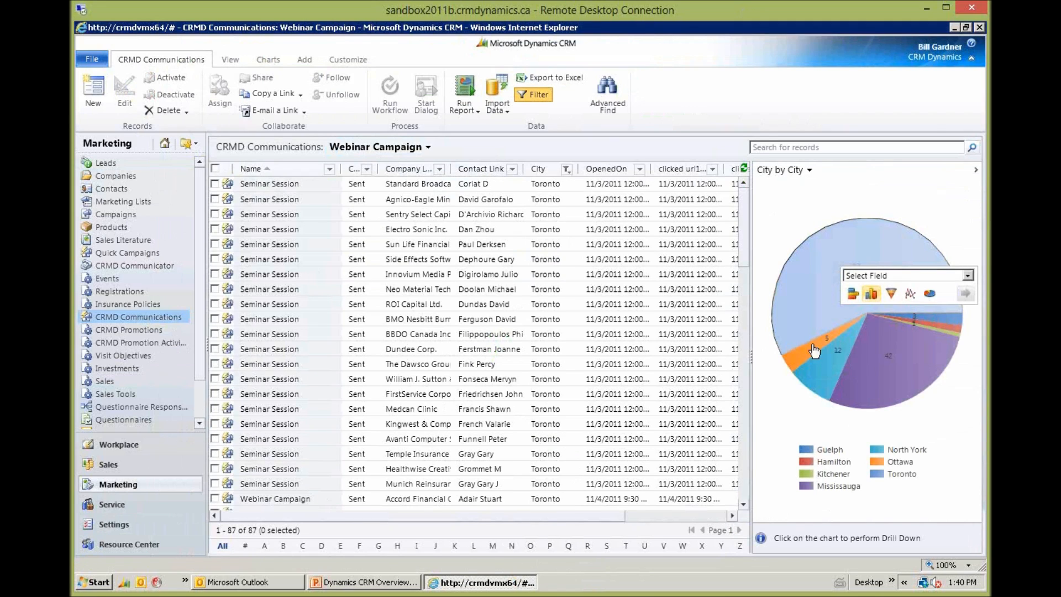
mouse_move(957, 306)
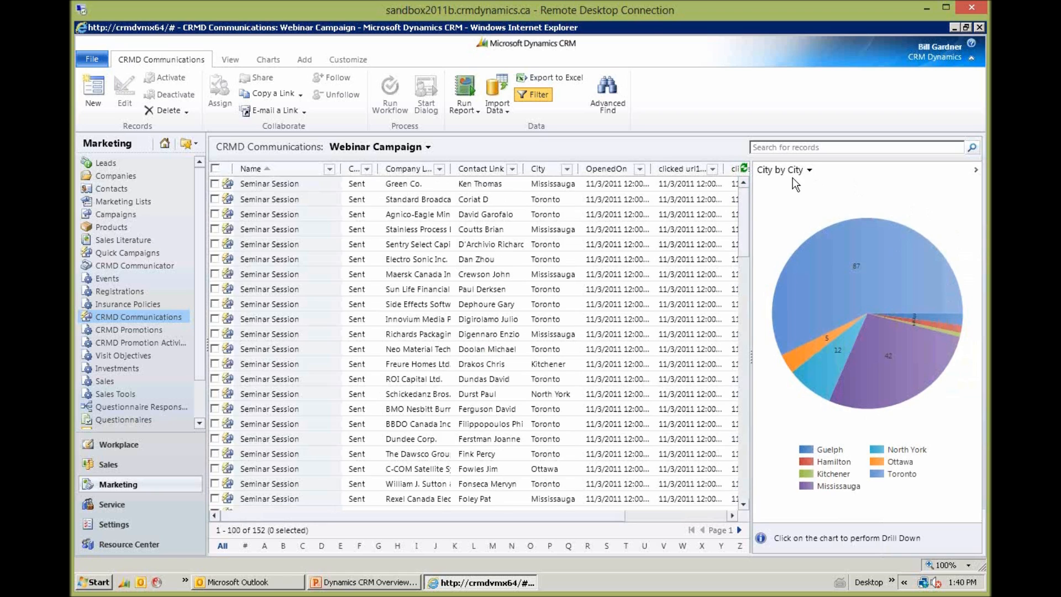
click(807, 171)
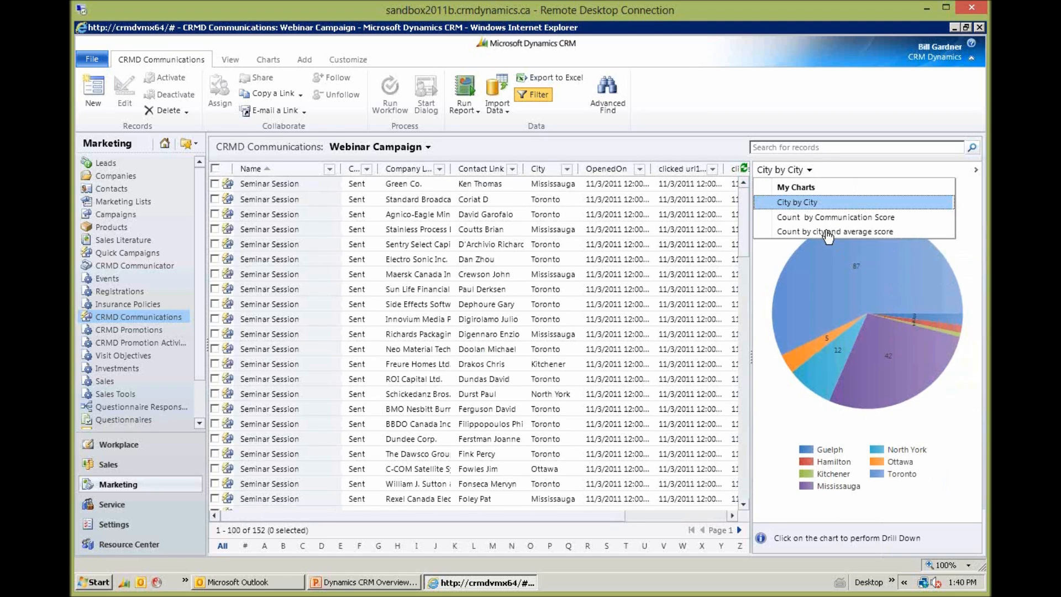
click(836, 216)
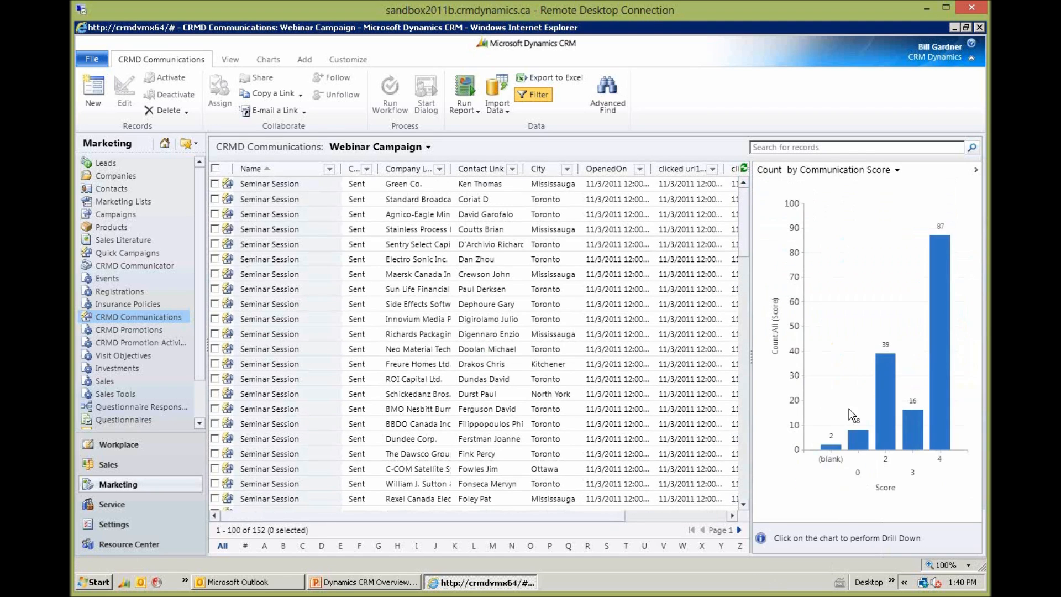
mouse_move(824, 462)
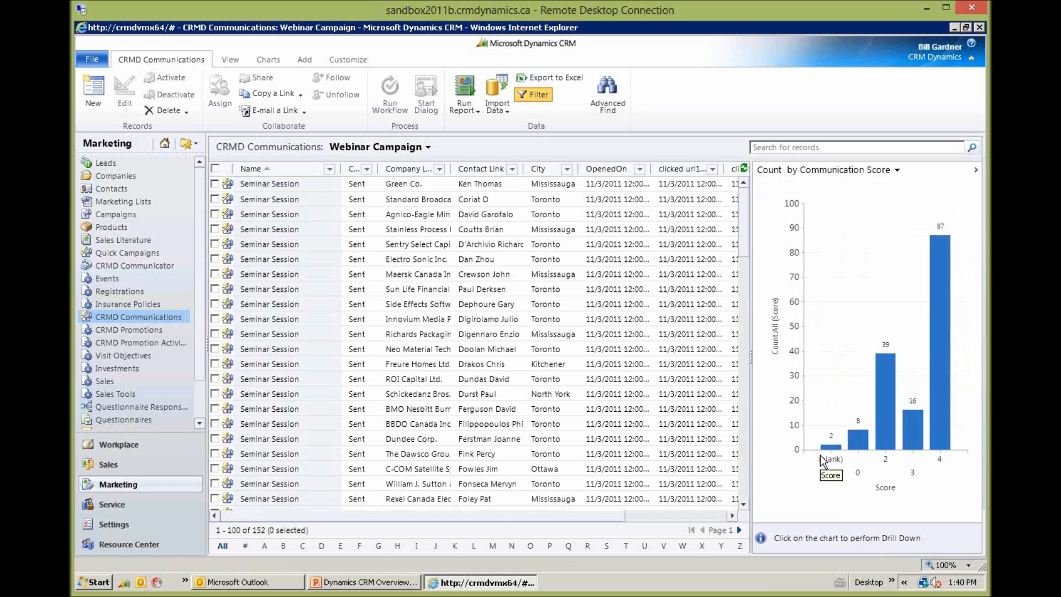
mouse_move(877, 314)
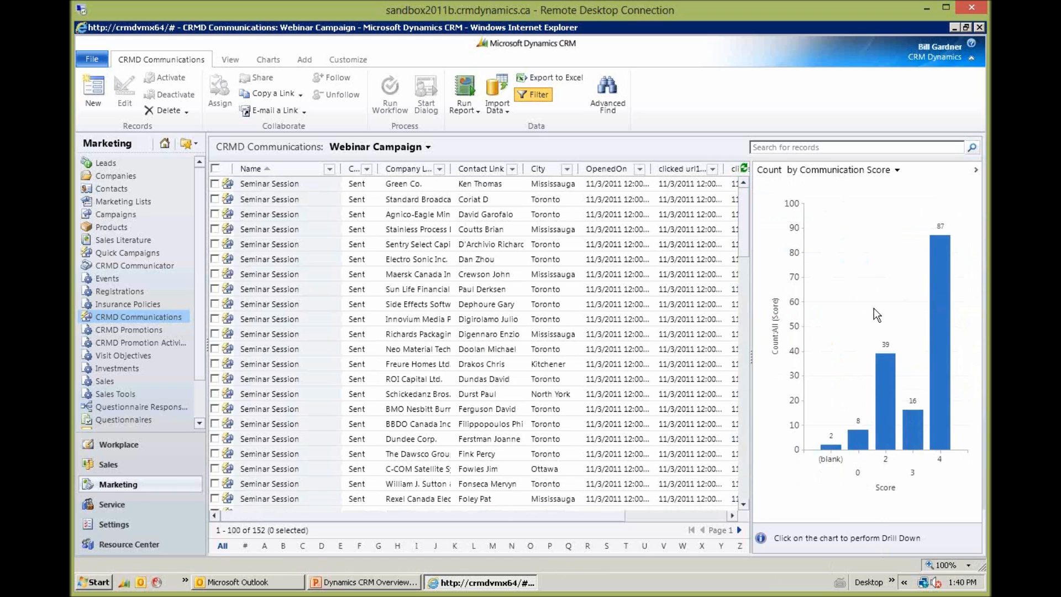
mouse_move(832, 443)
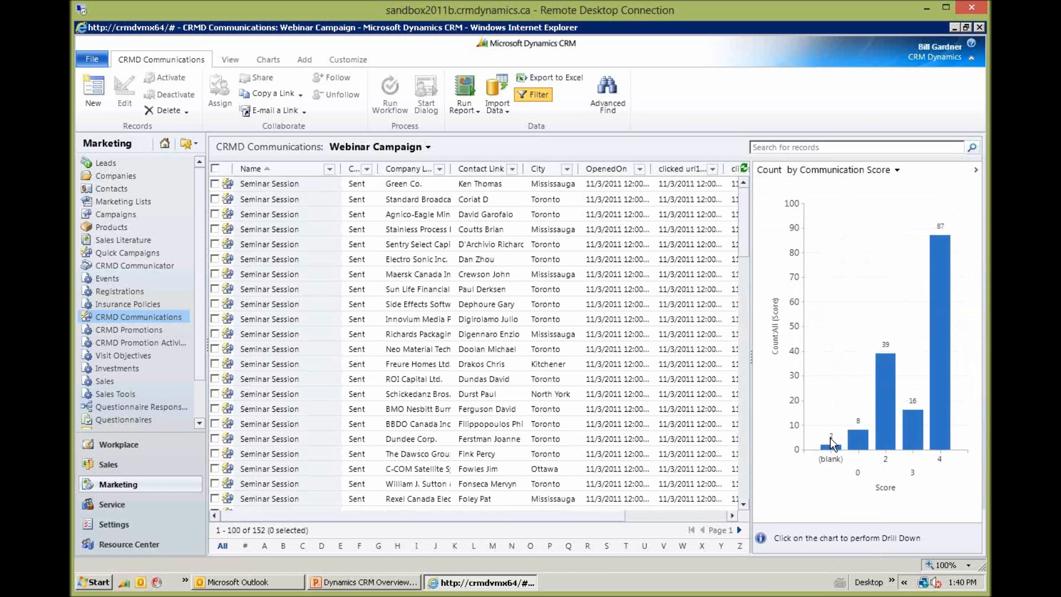
mouse_move(832, 450)
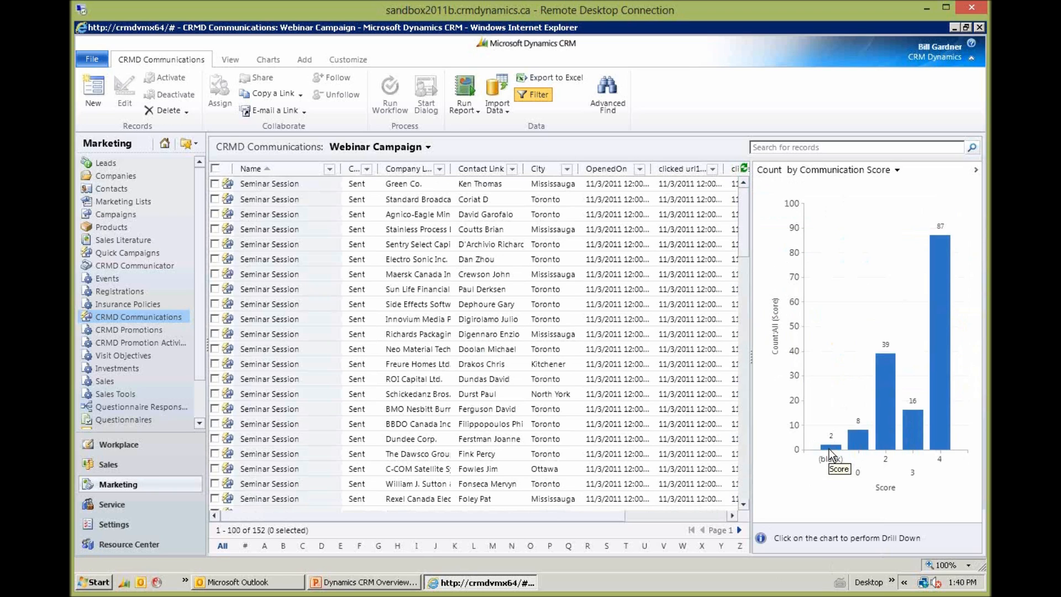
mouse_move(831, 453)
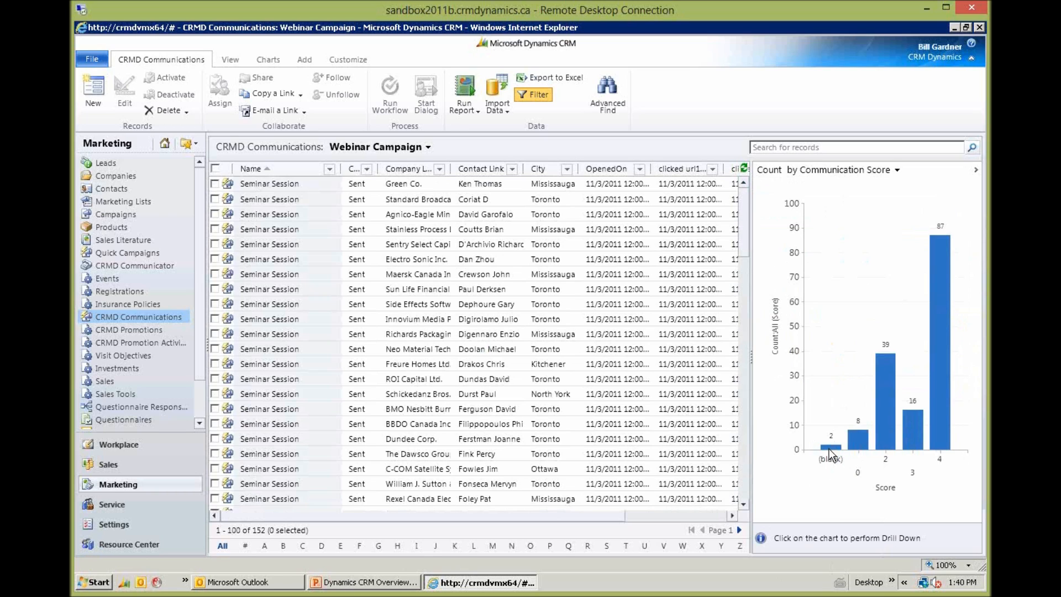
mouse_move(889, 449)
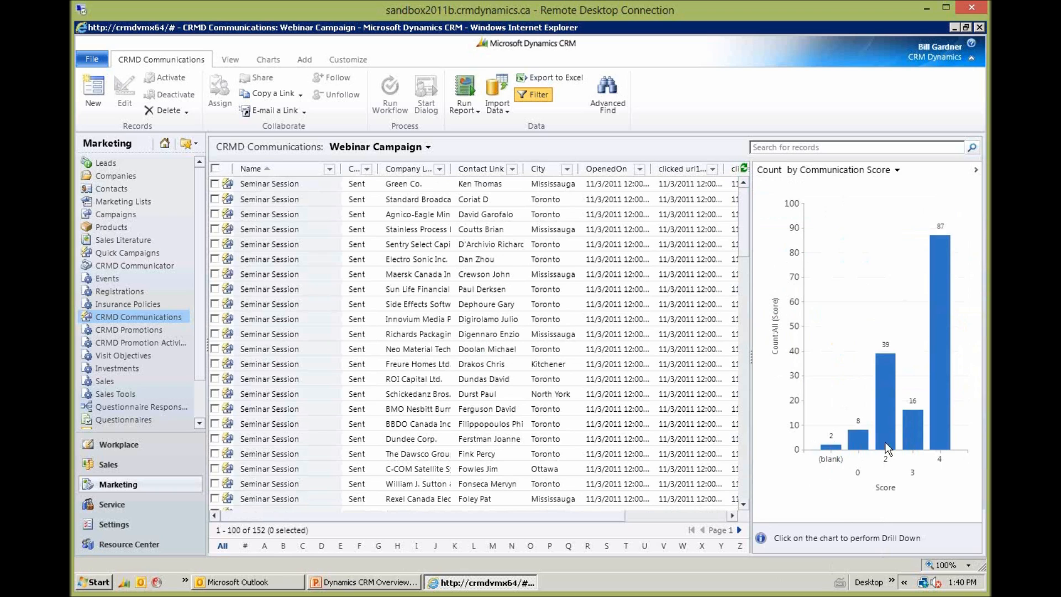
mouse_move(874, 449)
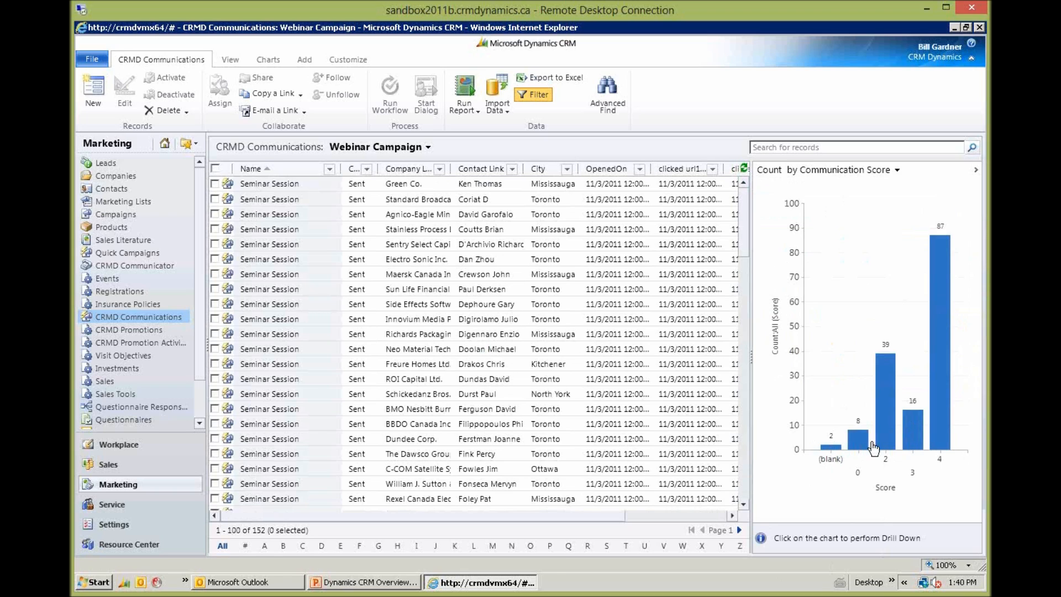
mouse_move(858, 437)
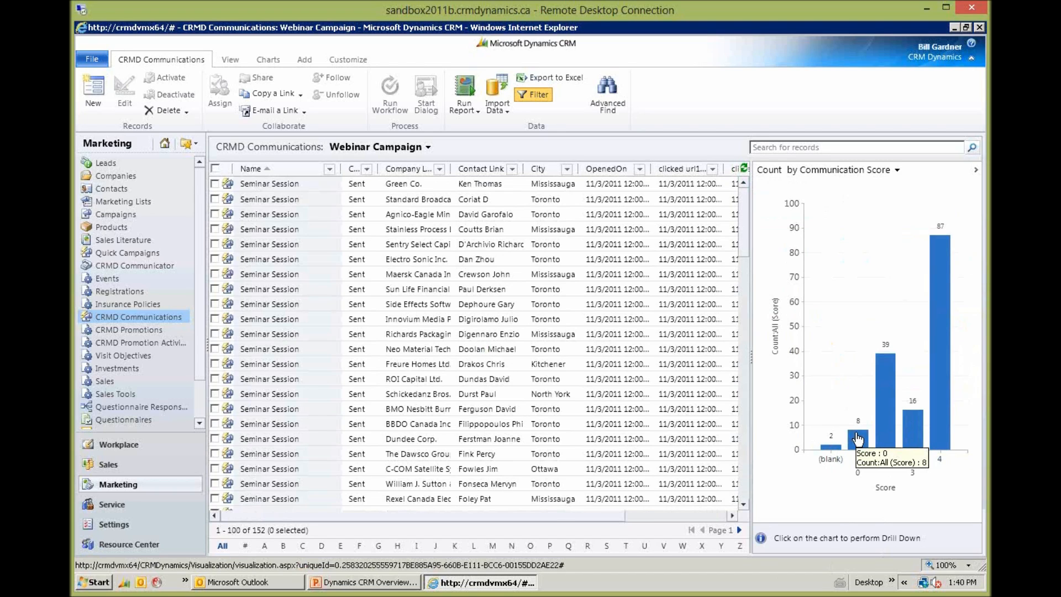
mouse_move(889, 366)
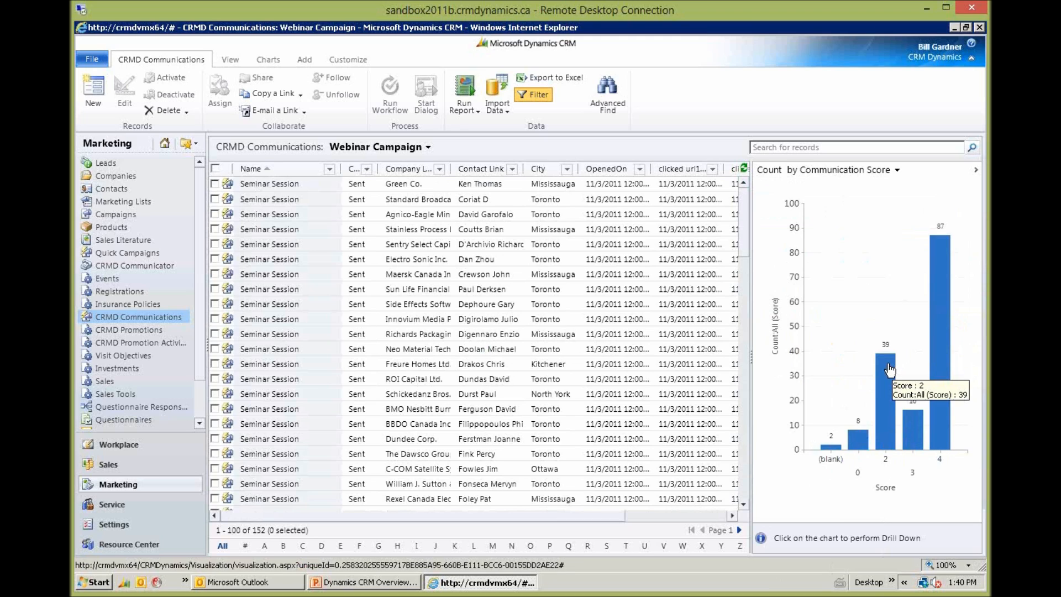
mouse_move(915, 430)
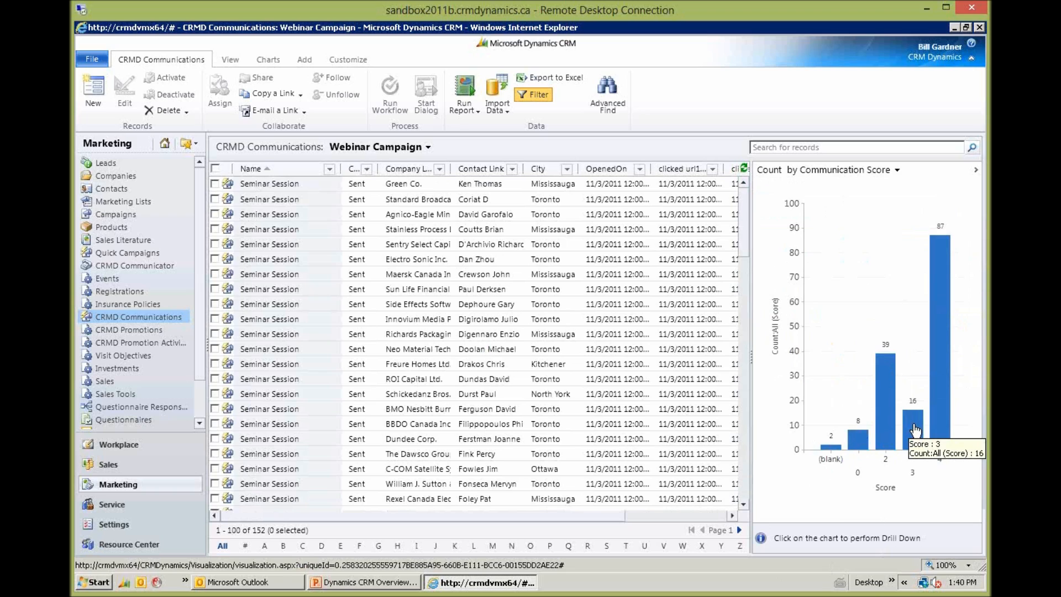
mouse_move(940, 249)
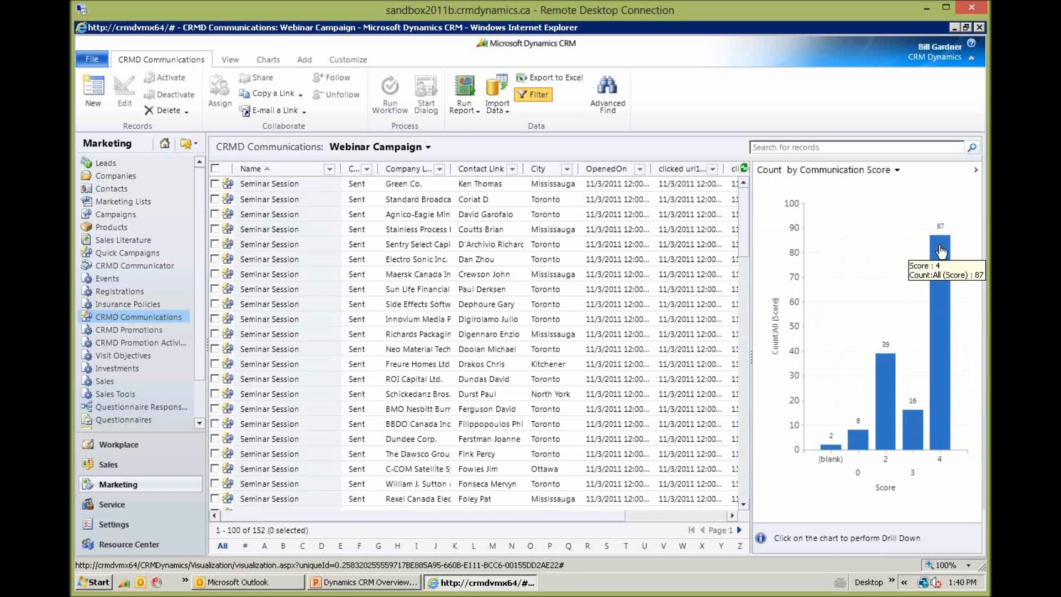
mouse_move(943, 264)
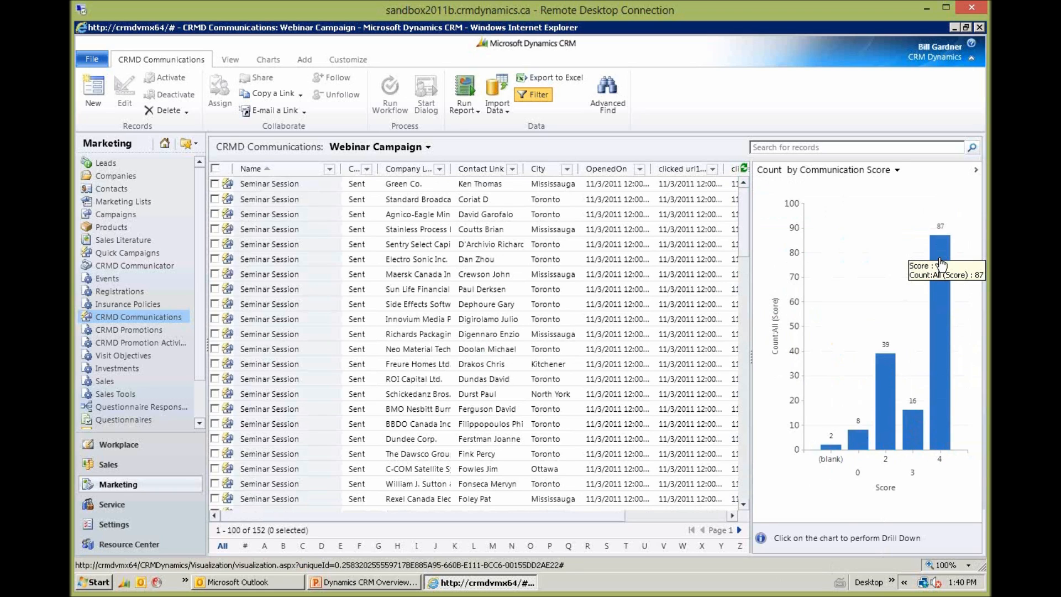
mouse_move(921, 251)
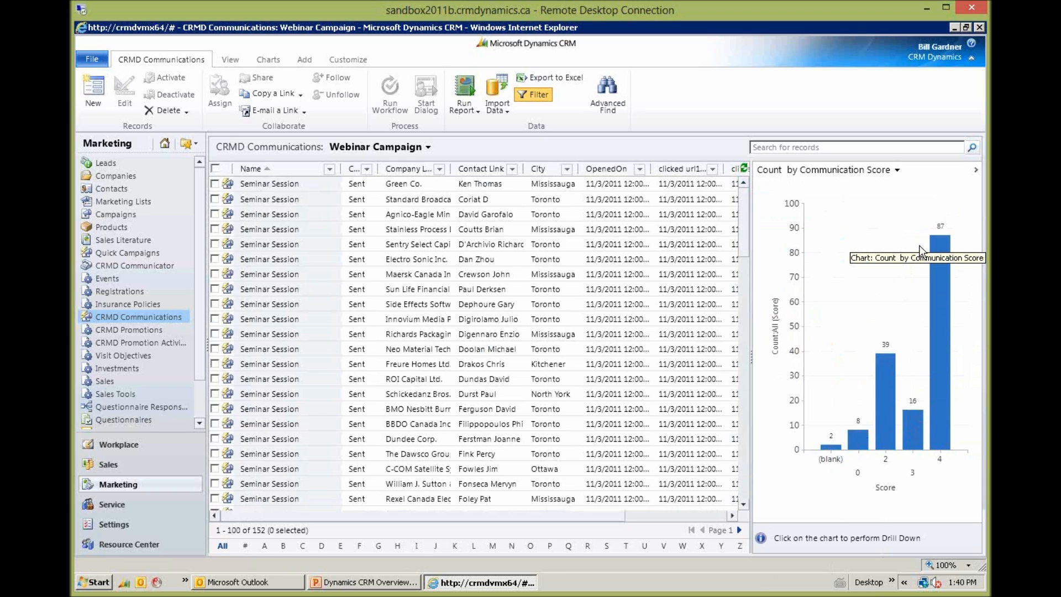
mouse_move(923, 251)
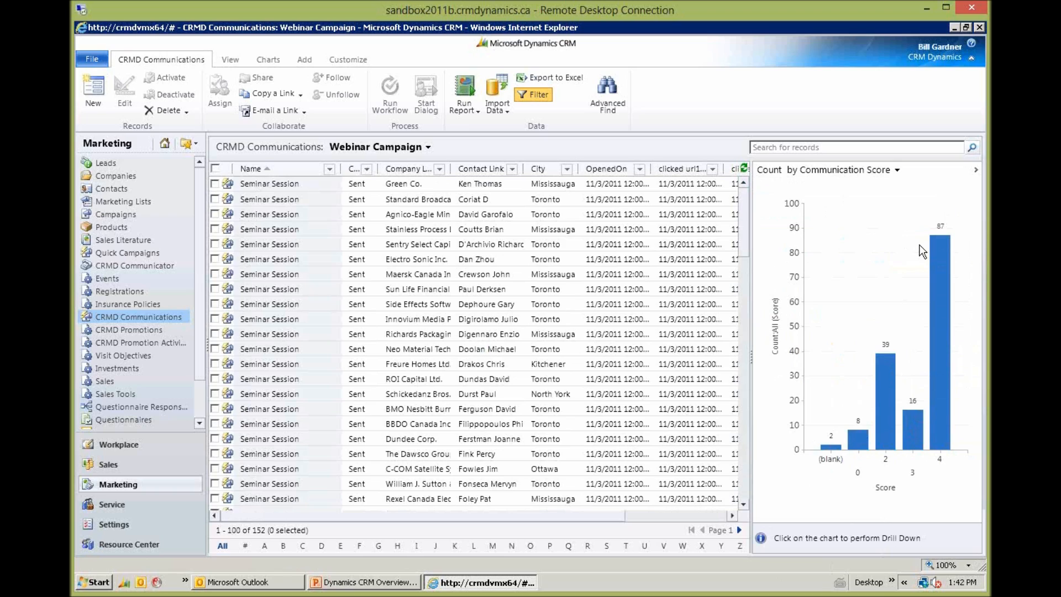
mouse_move(909, 259)
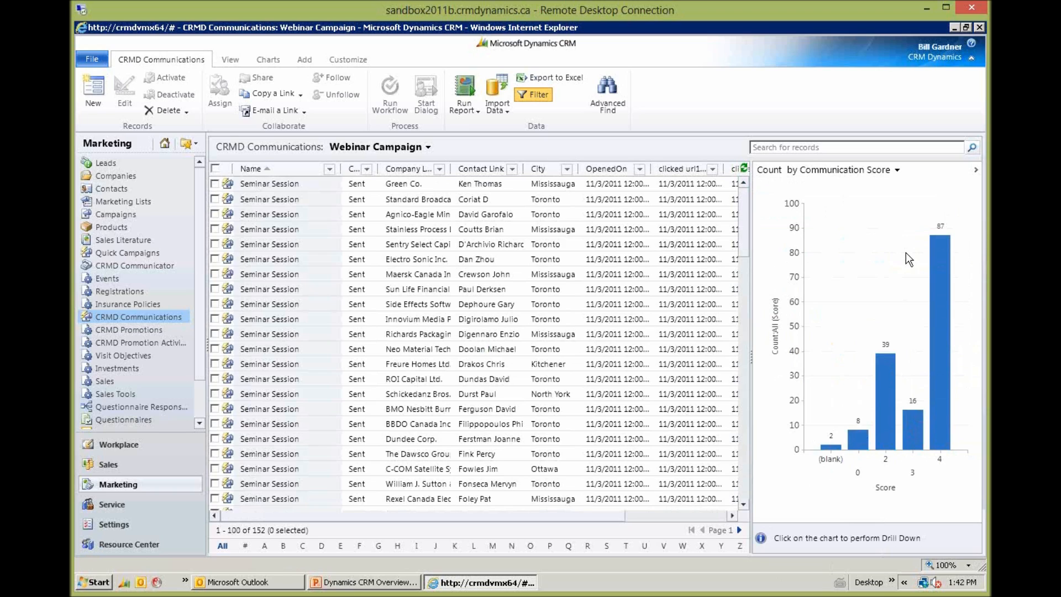
mouse_move(250, 560)
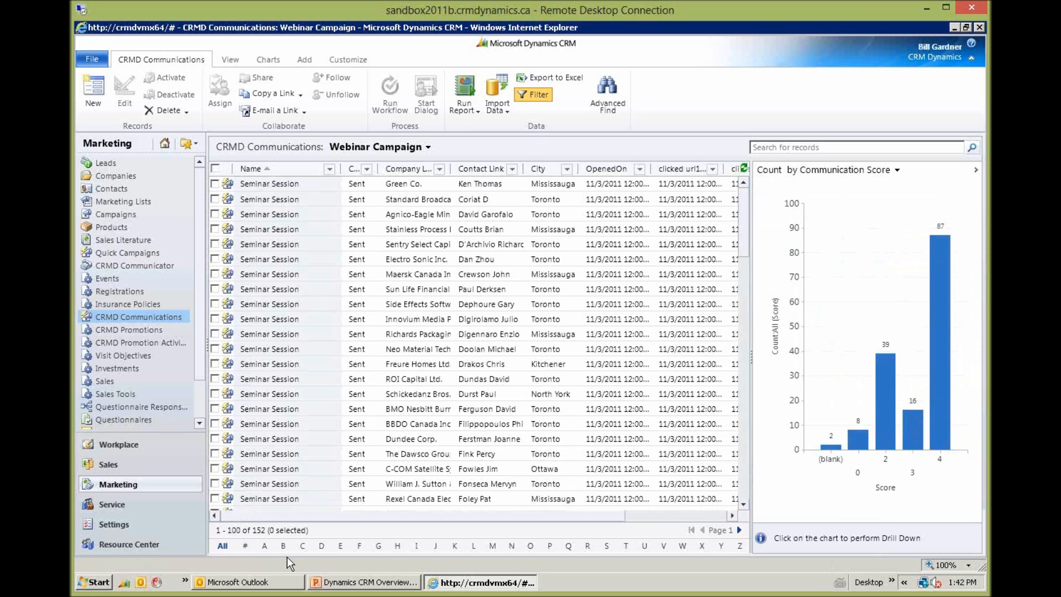
mouse_move(318, 587)
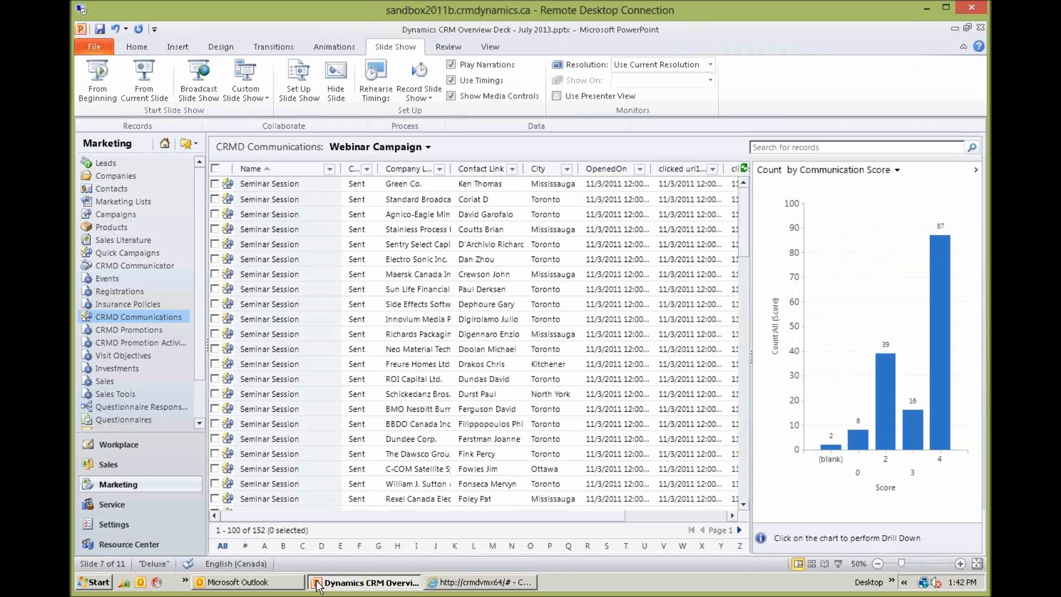
- Bring PowerPoint forward and make slide 8, Inside View, the current slide
click(366, 582)
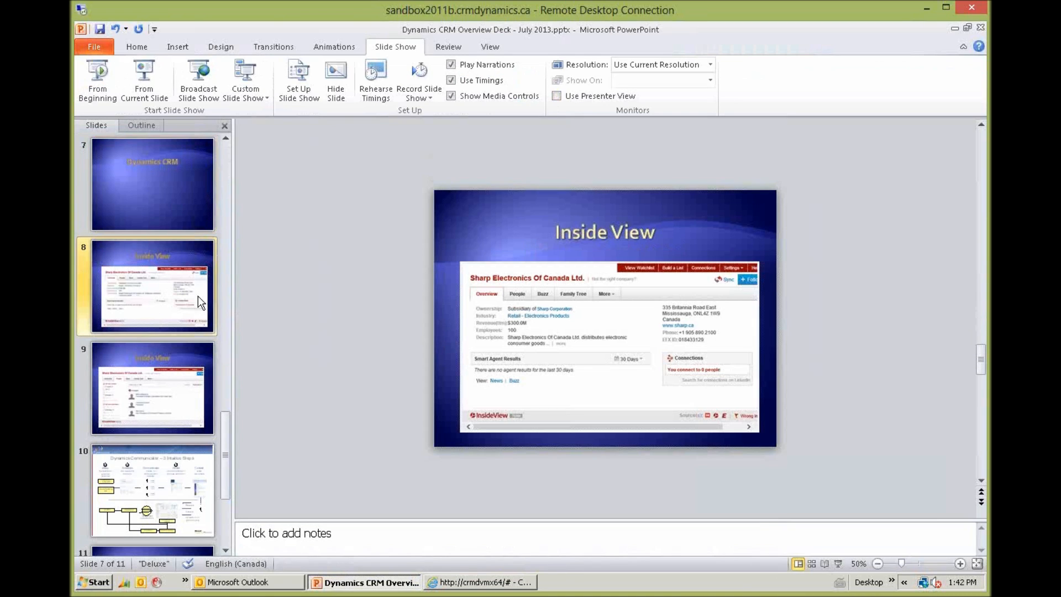
click(152, 285)
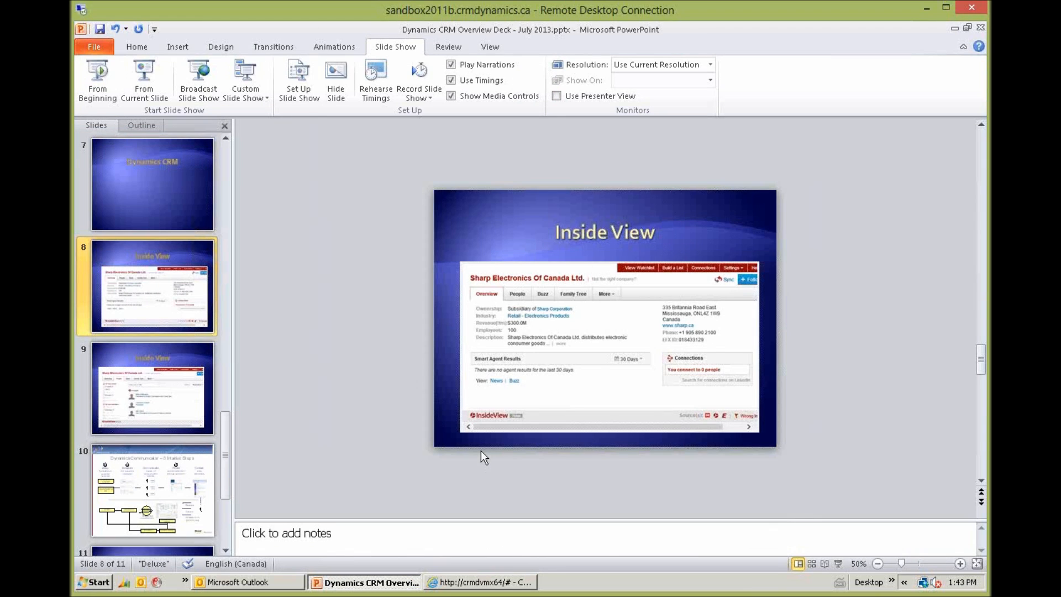
mouse_move(144, 80)
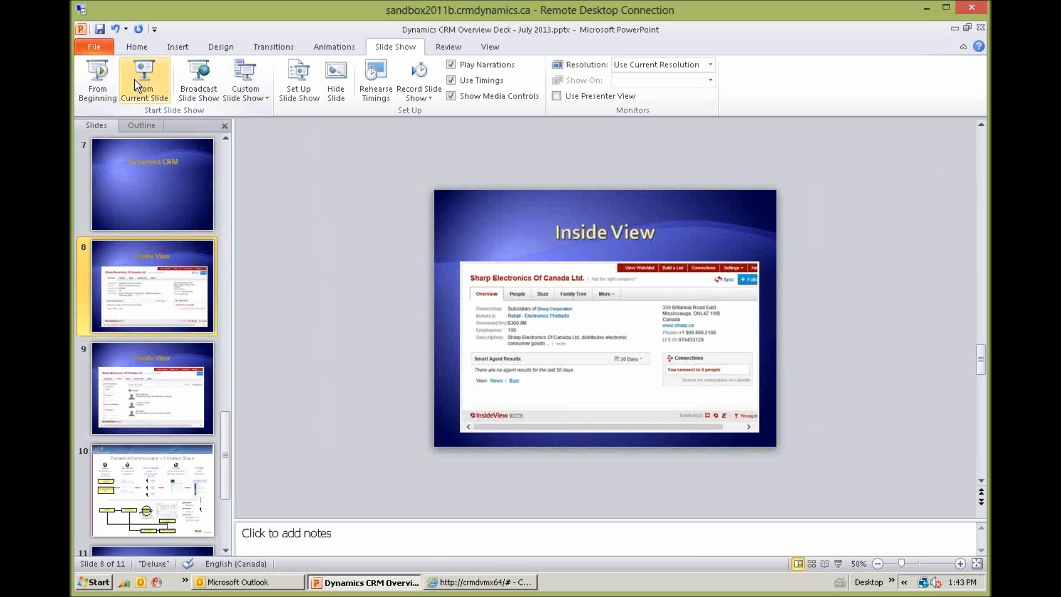
- Present from the Inside View slide and advance to the Sharp Electronics People listing
click(143, 80)
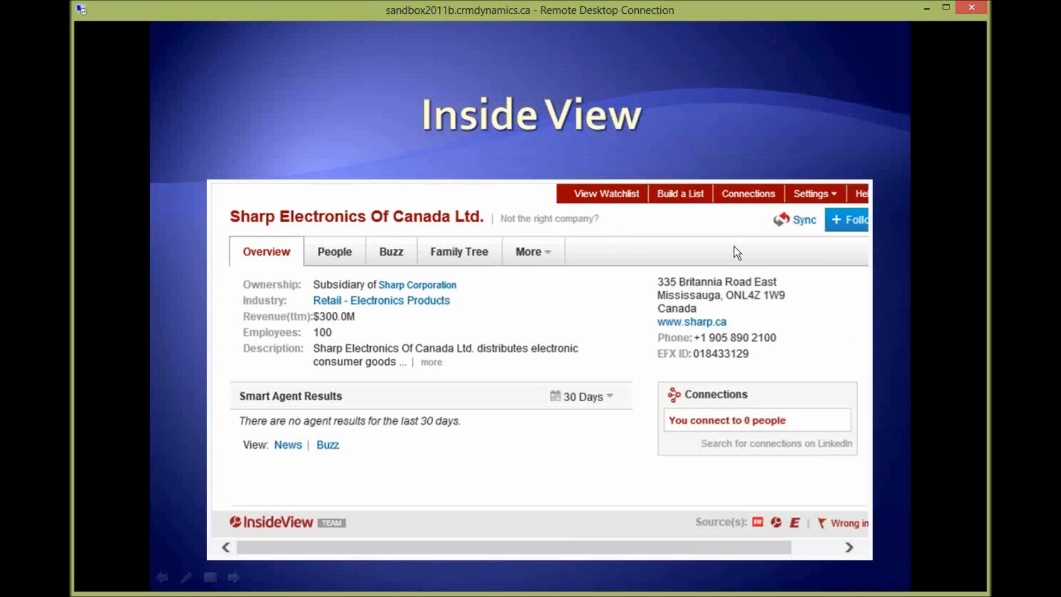
mouse_move(554, 273)
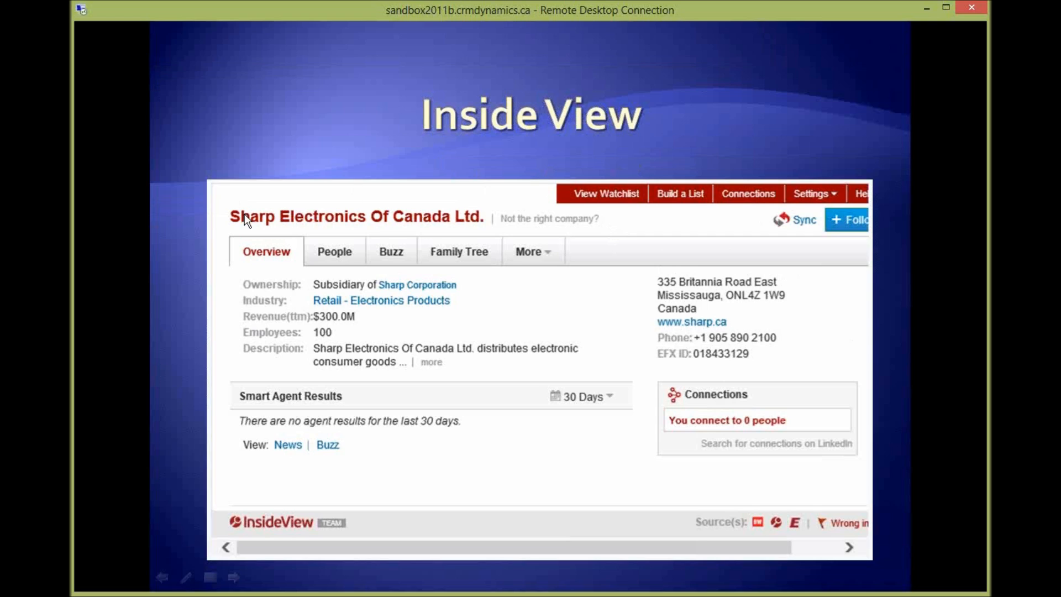
mouse_move(345, 294)
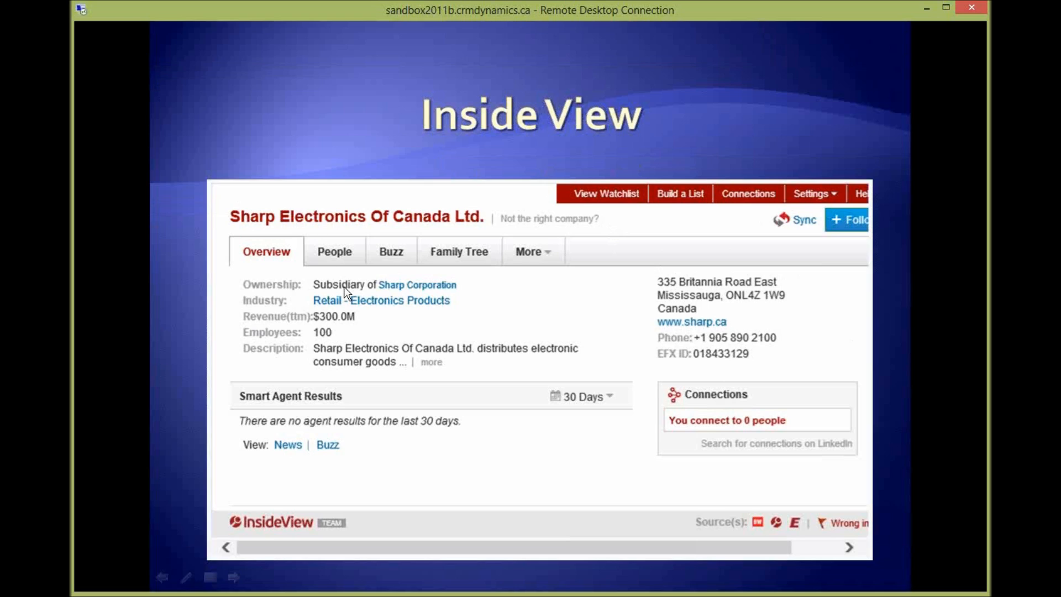
mouse_move(325, 329)
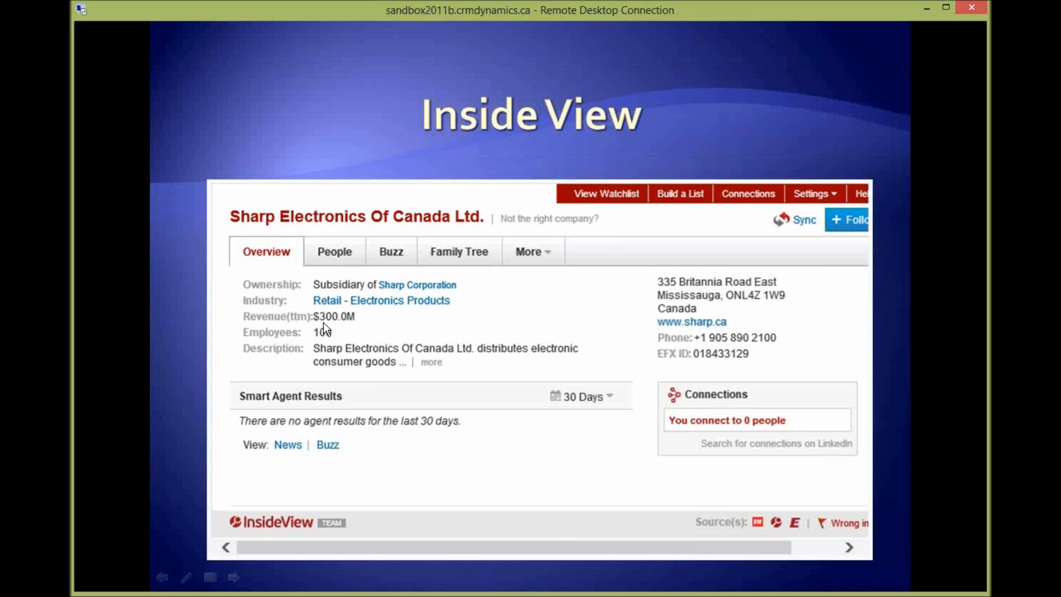
mouse_move(331, 337)
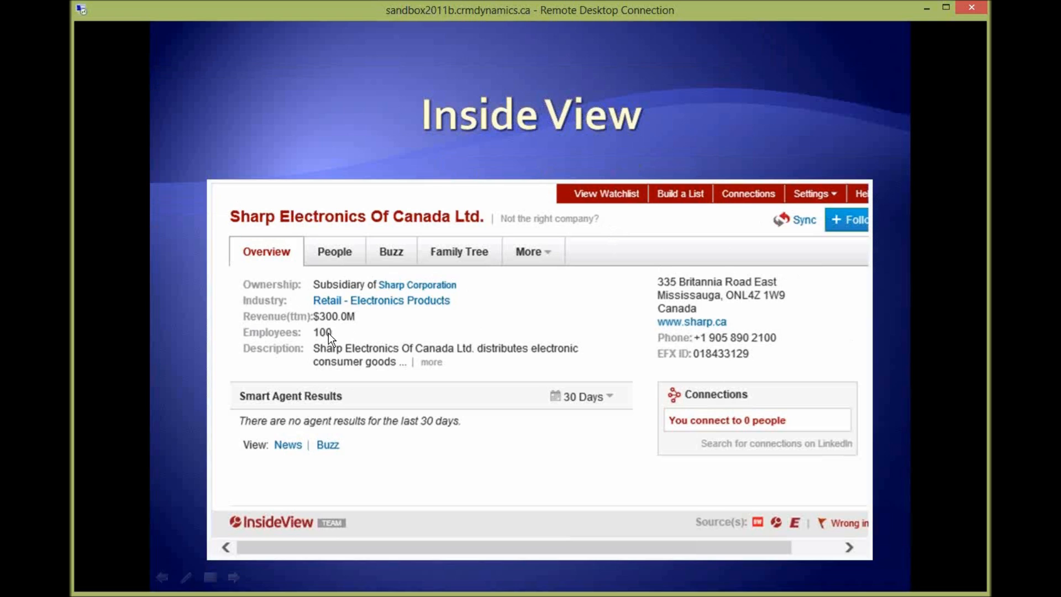
mouse_move(360, 330)
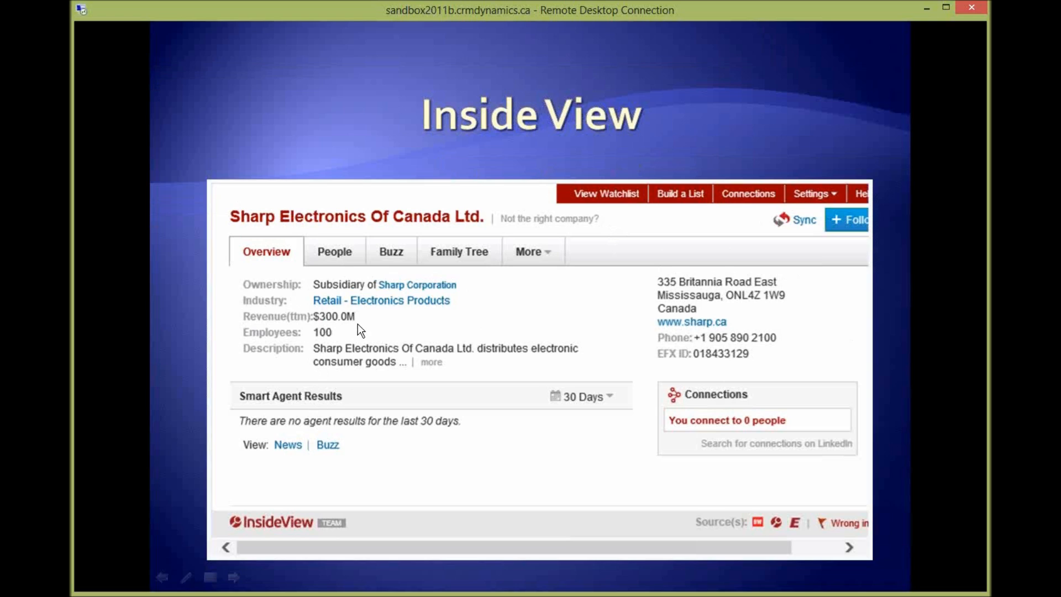
mouse_move(359, 263)
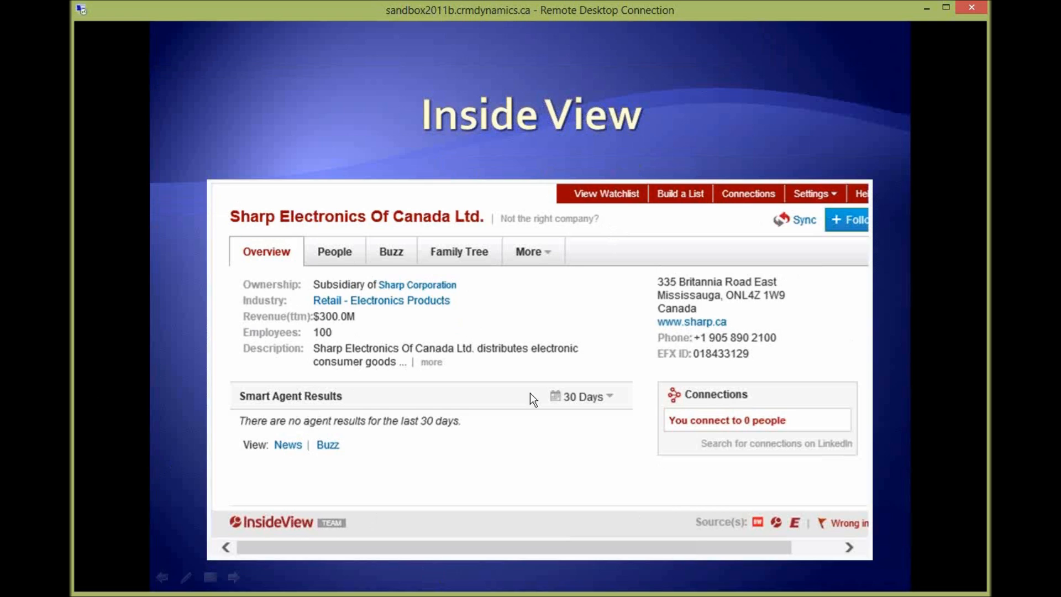
mouse_move(527, 321)
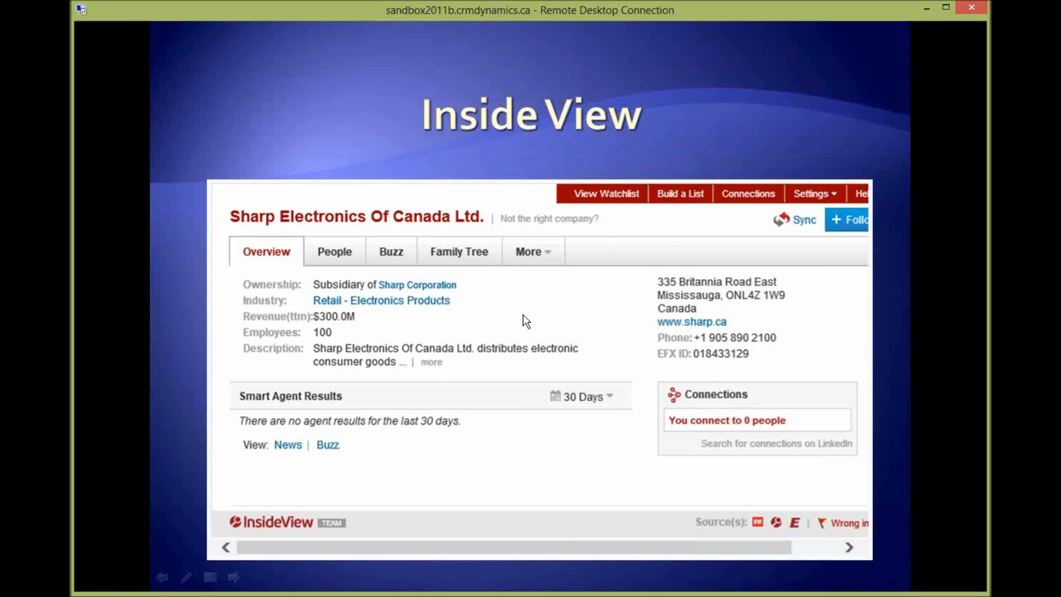
mouse_move(584, 268)
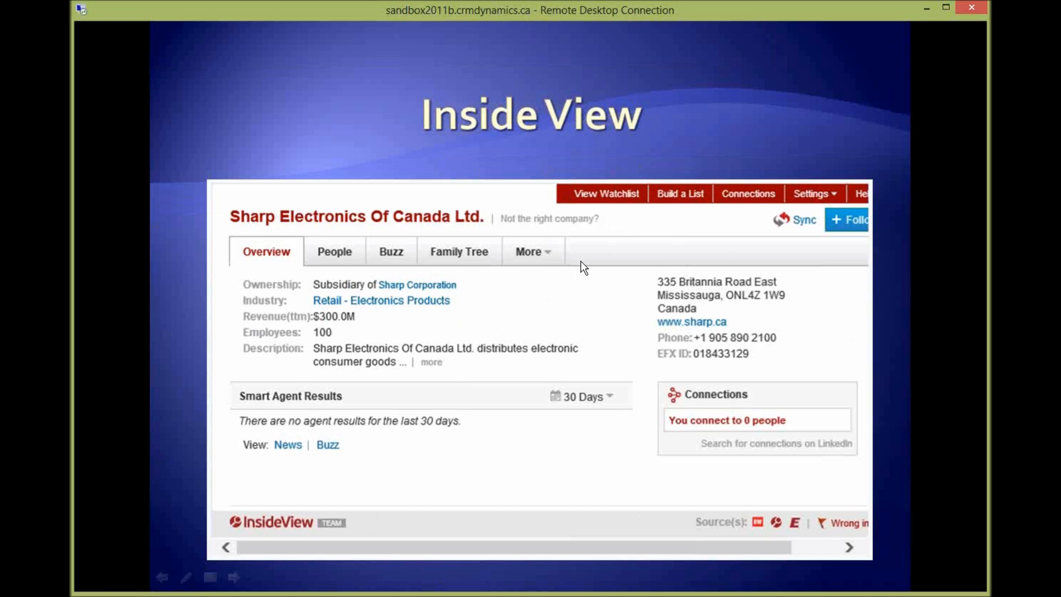
click(334, 251)
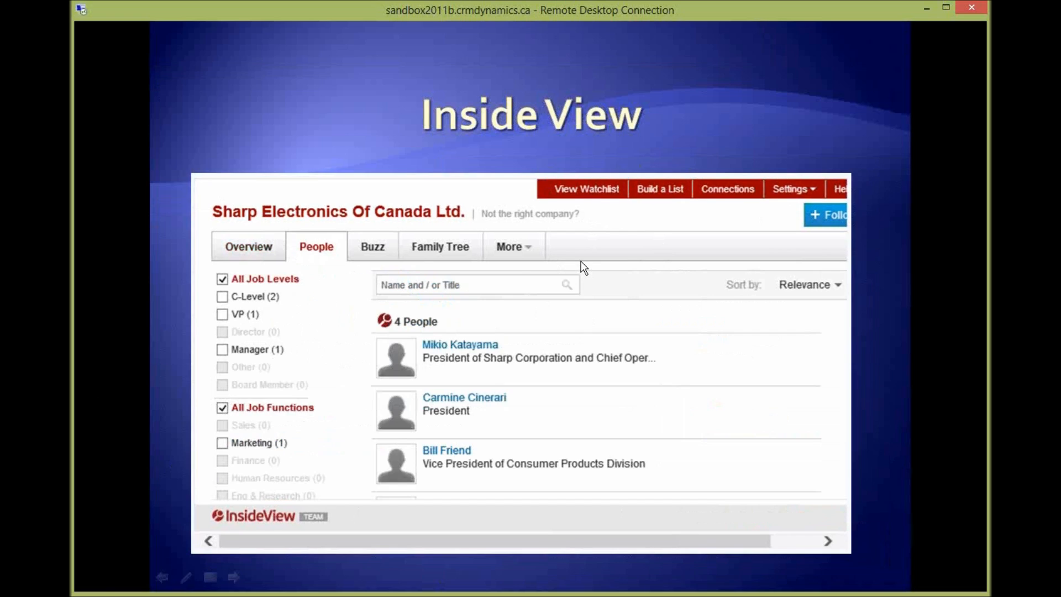